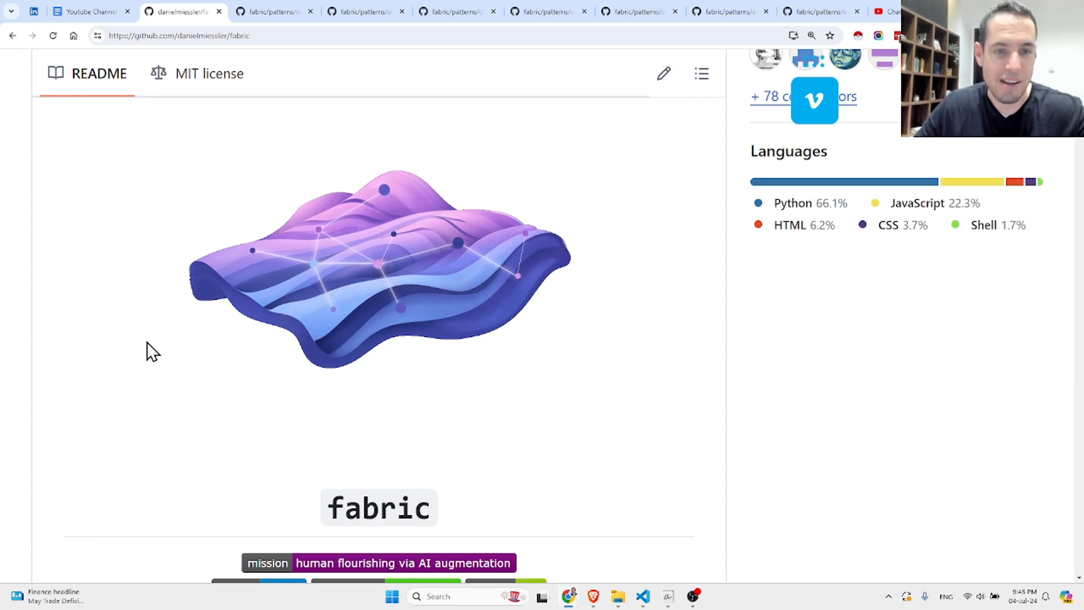
mouse_move(215, 280)
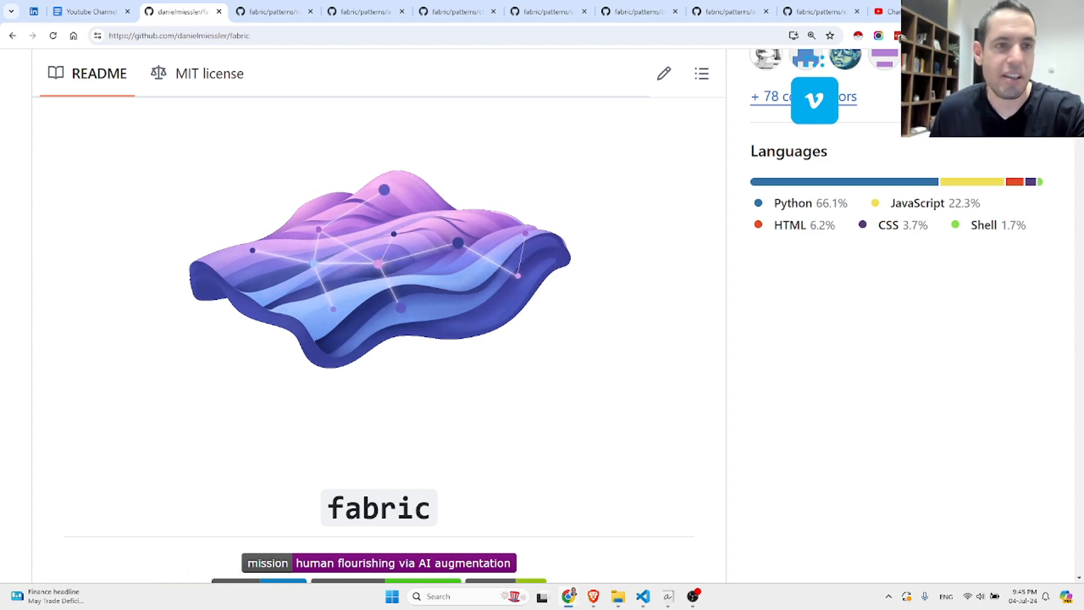
Scroll the README to What and why and highlight the 'In other words…' AI integration-problem sentence
scroll("up", 3)
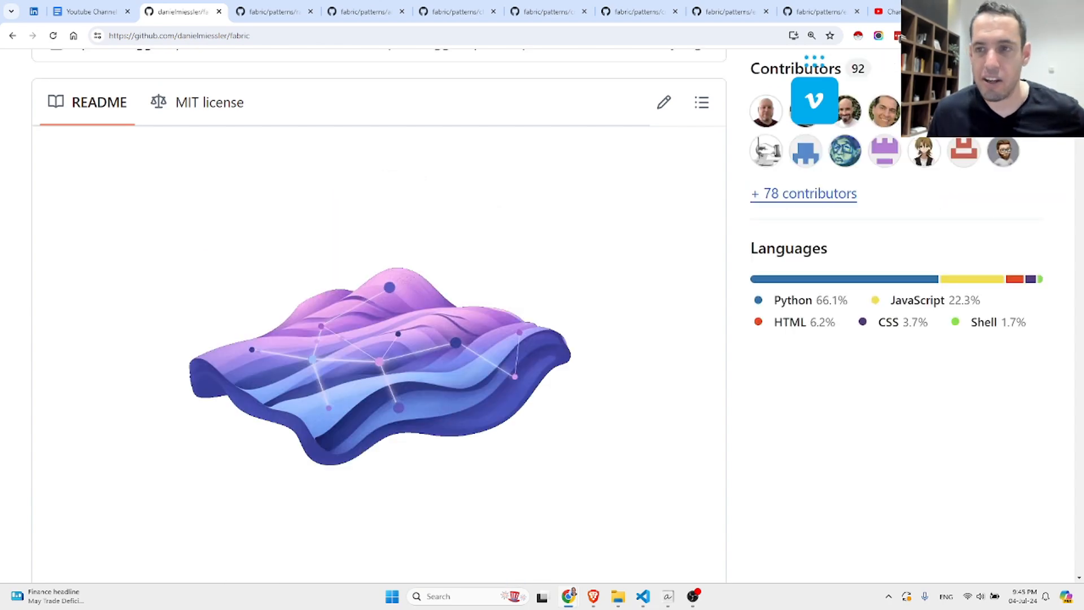
scroll("up", 3)
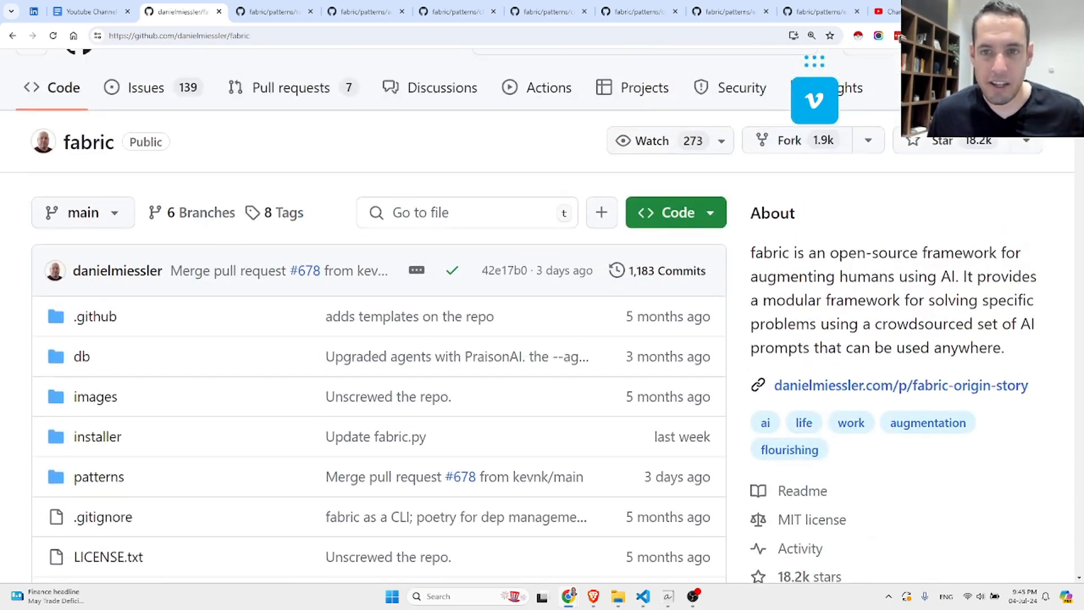
scroll("up", 3)
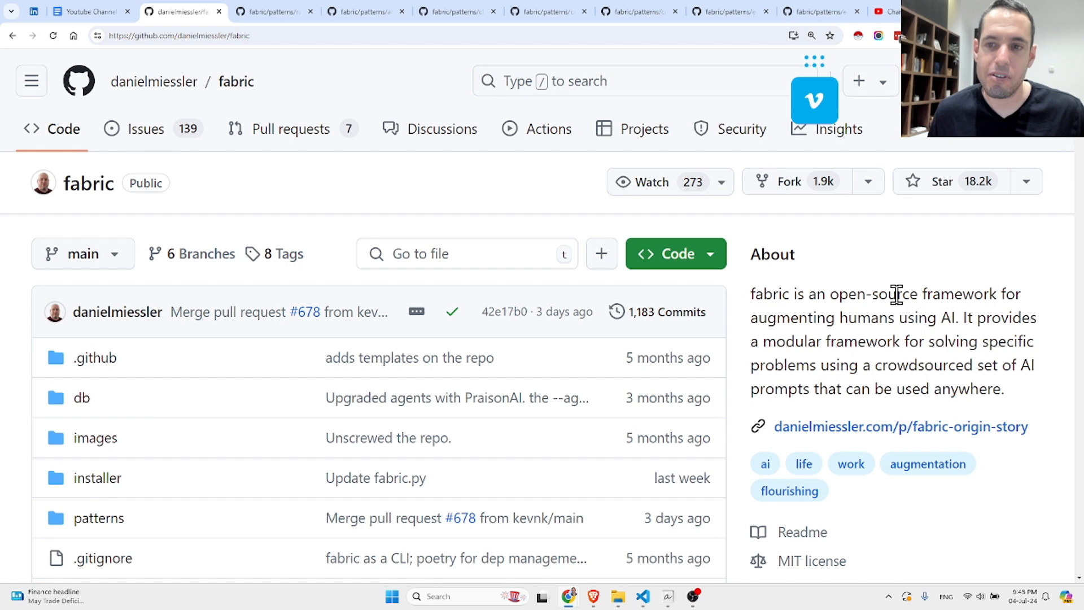
mouse_move(846, 319)
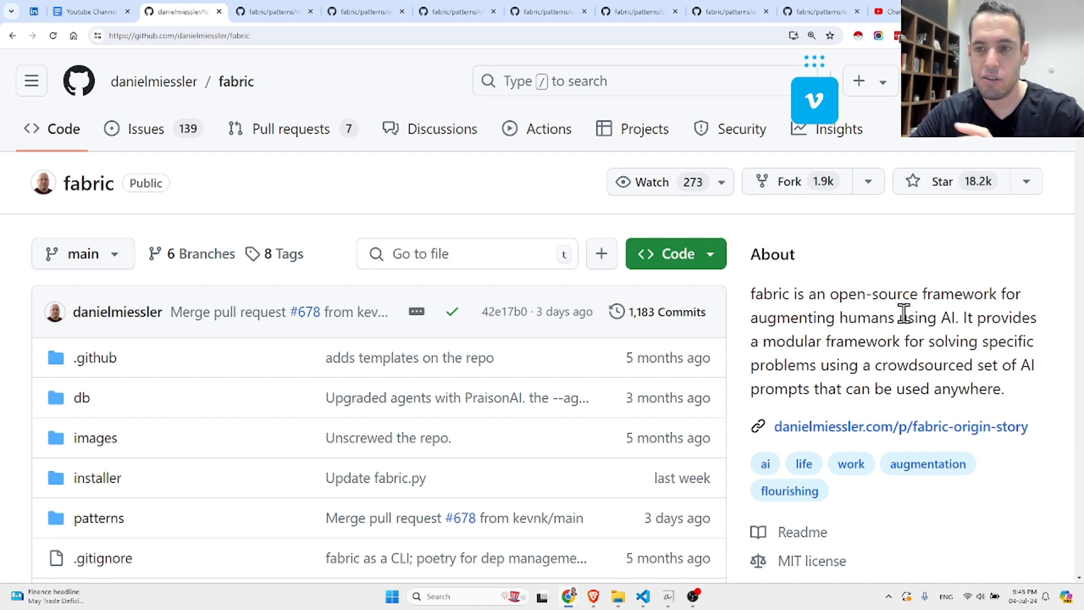
scroll("down", 3)
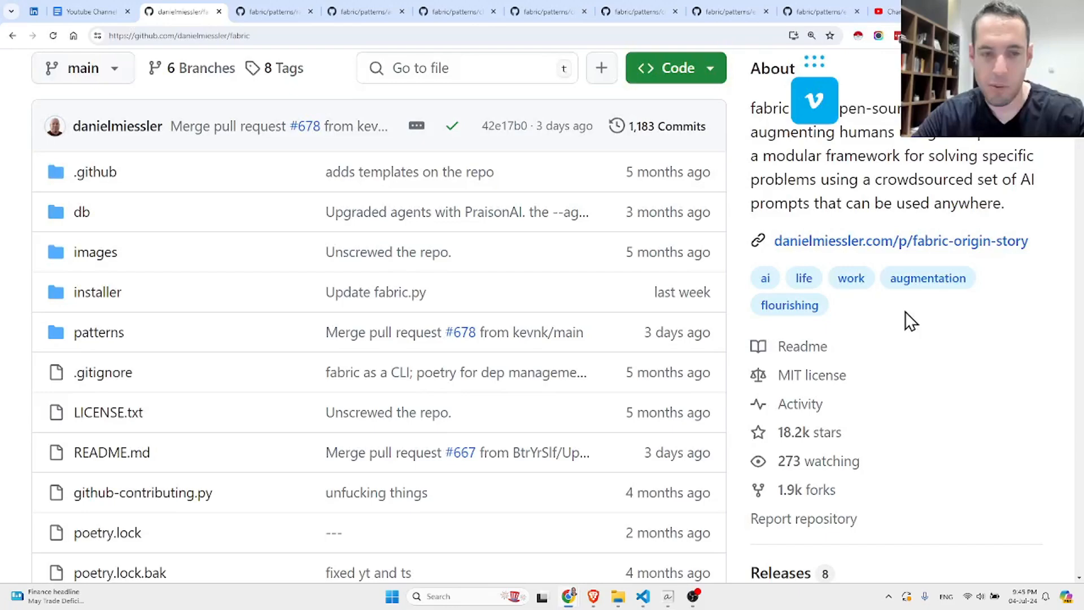
scroll("down", 3)
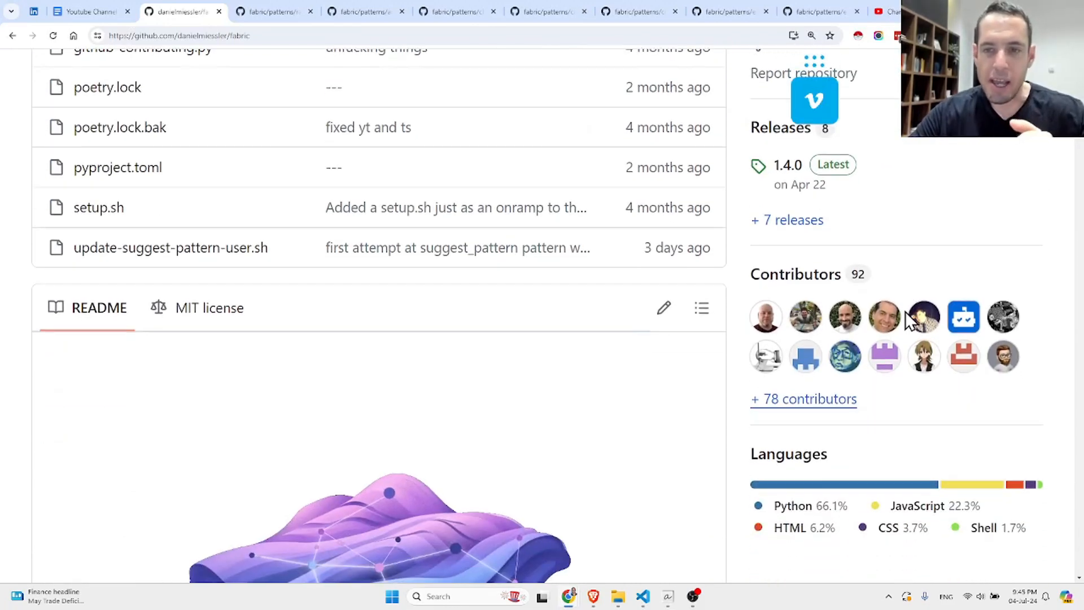
scroll("down", 3)
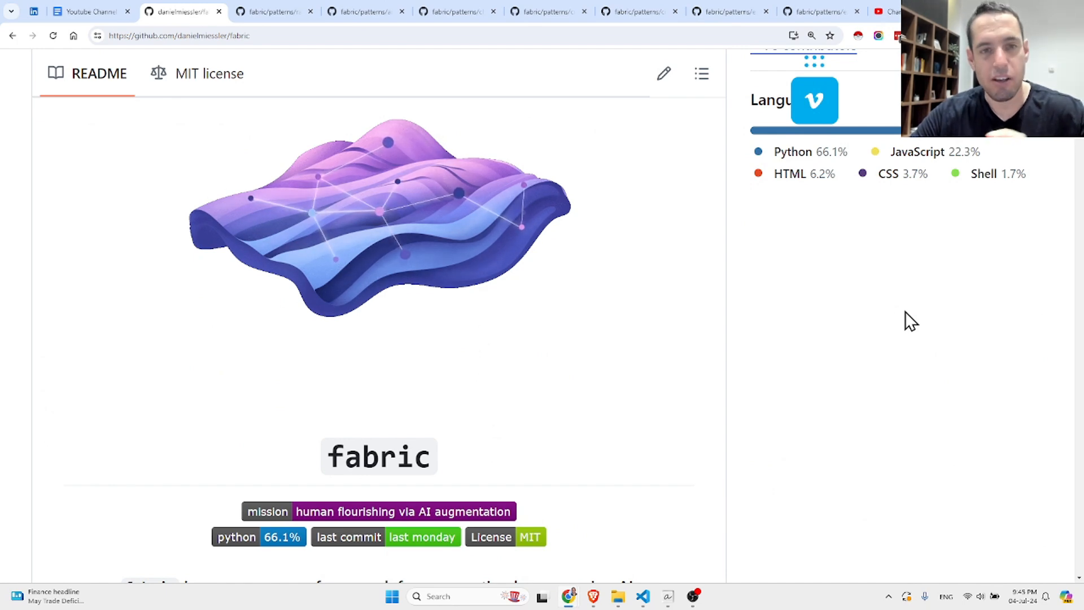
mouse_move(493, 305)
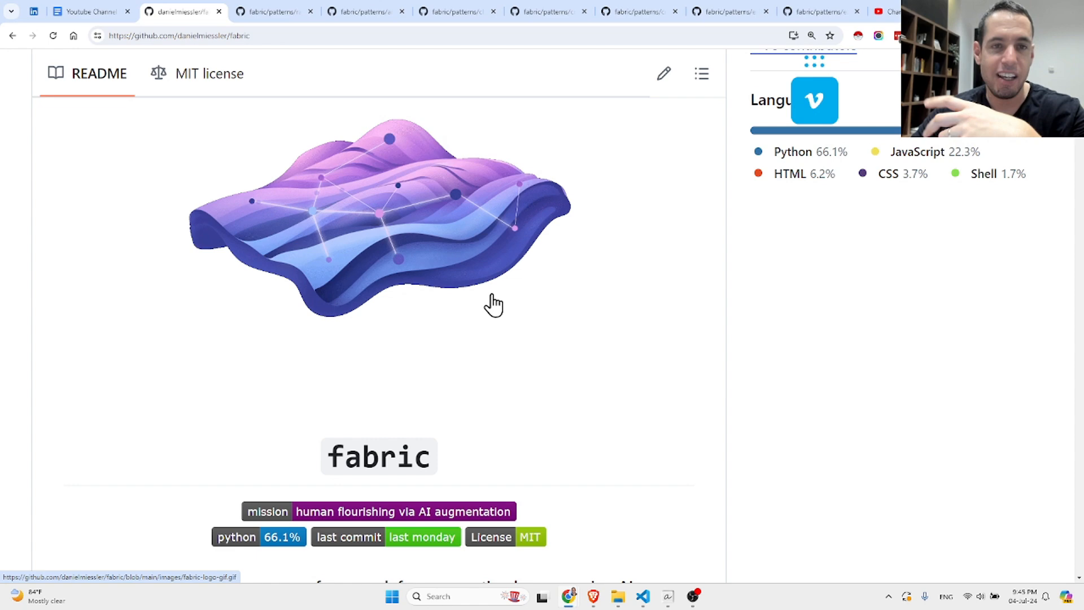
scroll("down", 3)
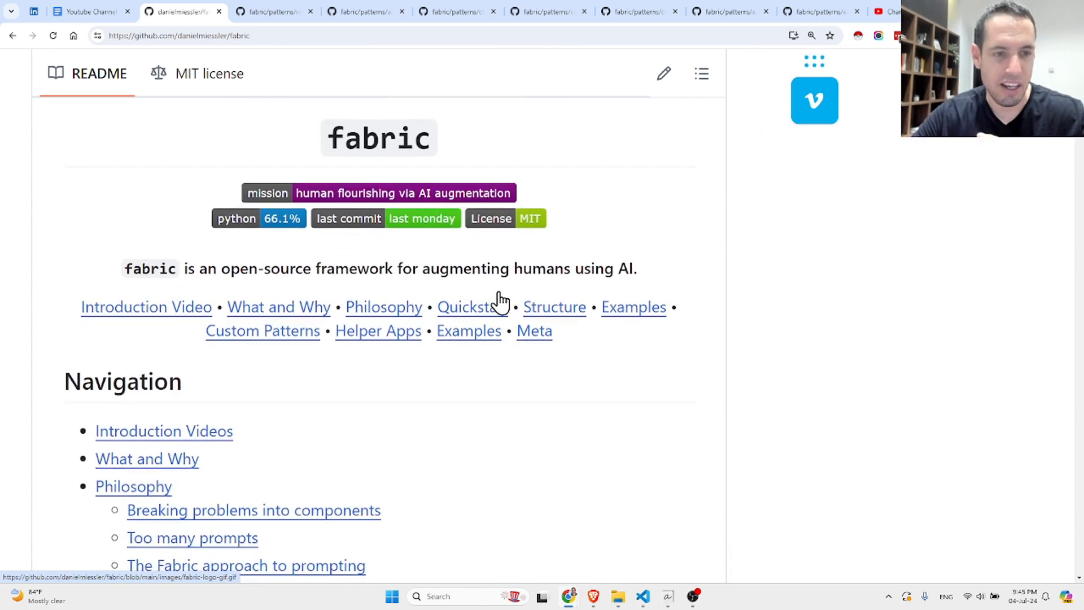
scroll("down", 3)
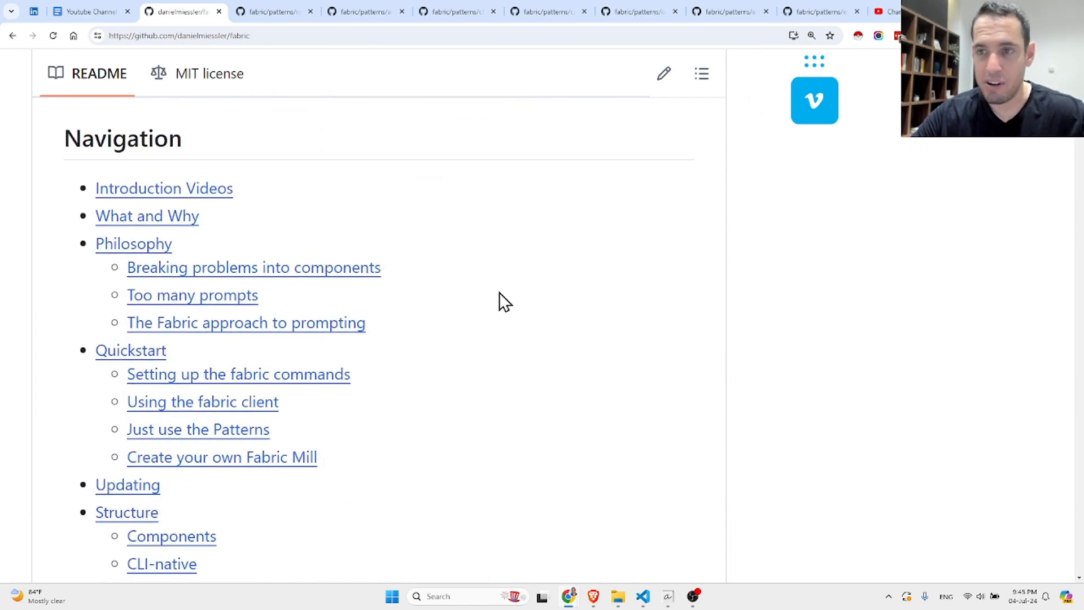
scroll("down", 3)
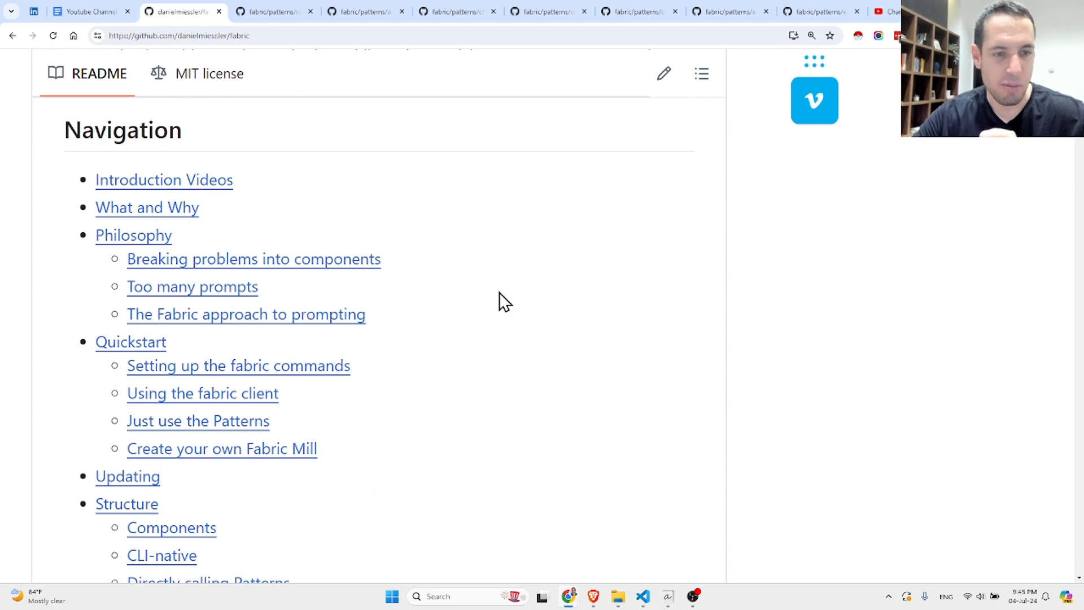
scroll("down", 3)
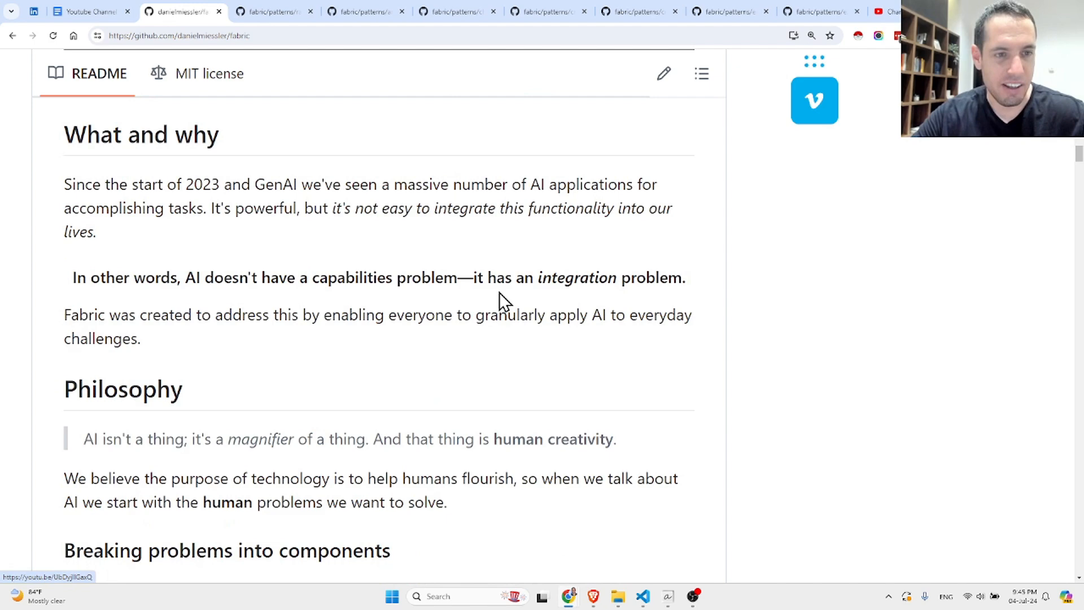
scroll("down", 3)
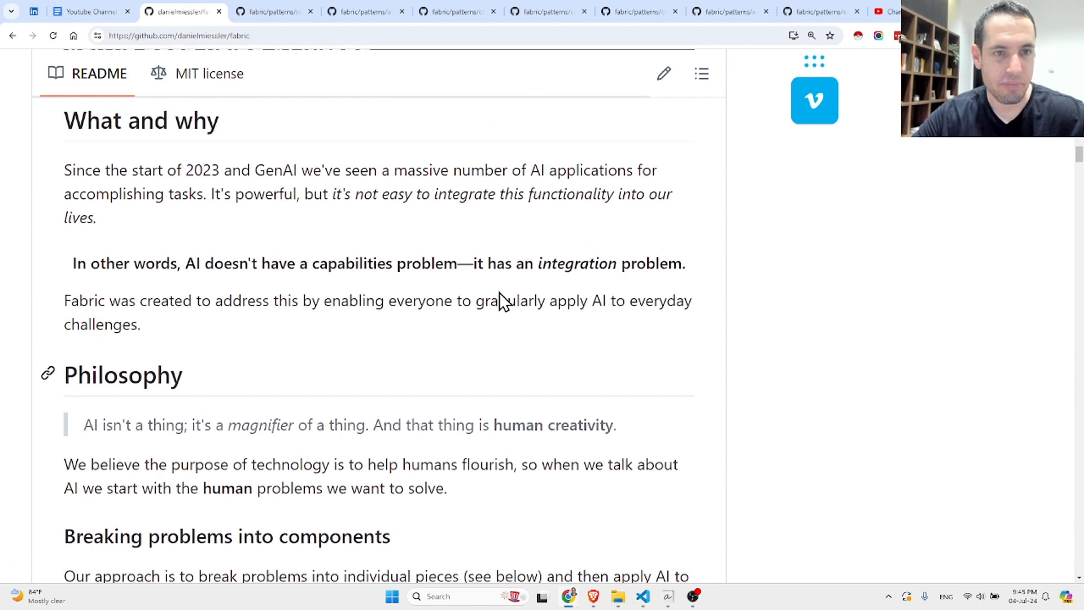
scroll("up", 3)
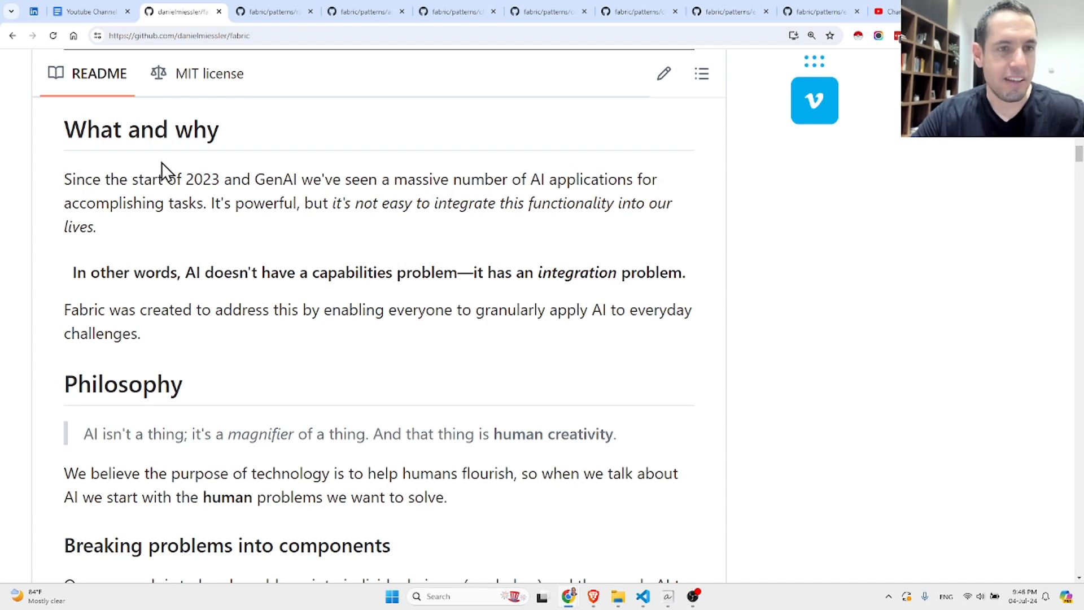
mouse_move(215, 187)
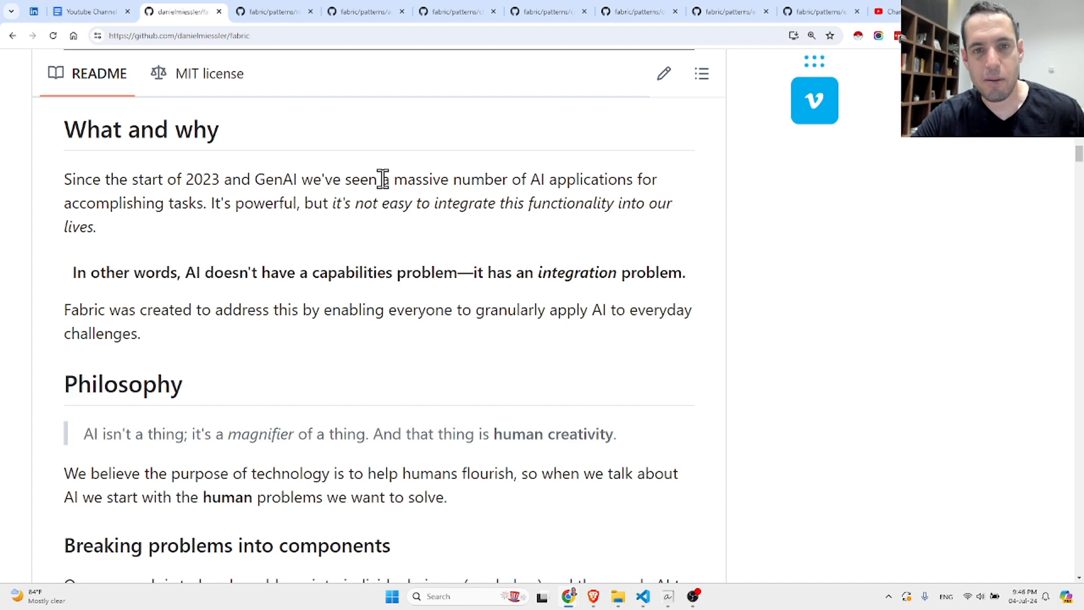
mouse_move(334, 202)
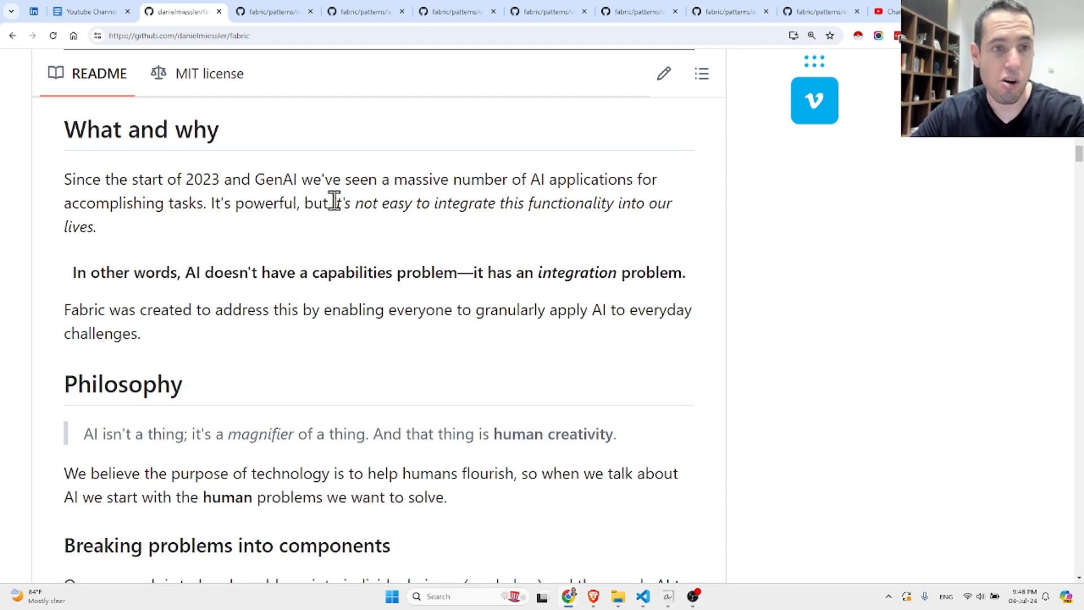
mouse_move(304, 208)
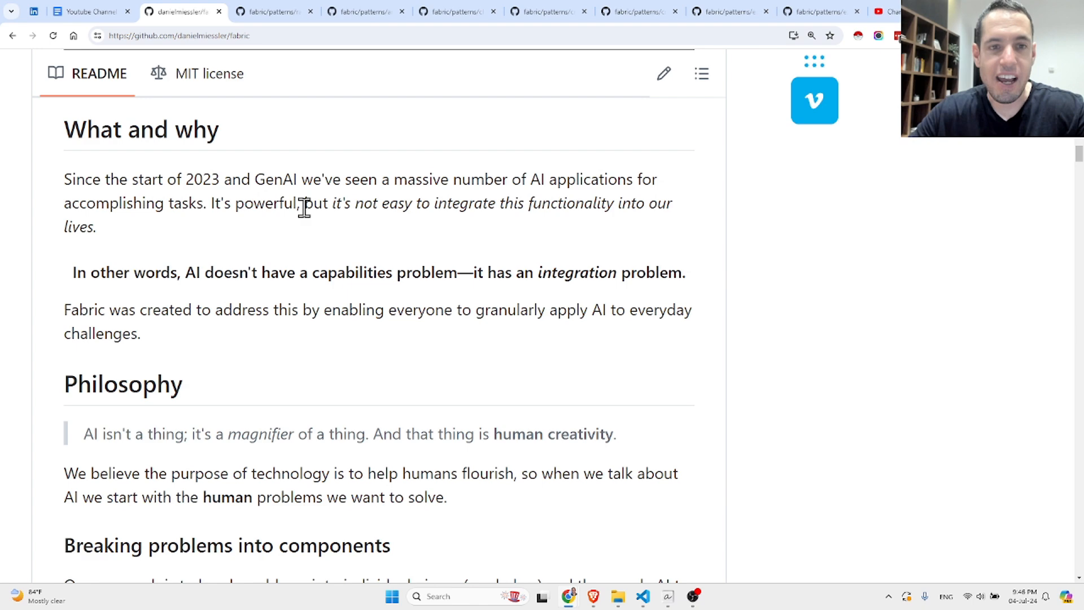
double_click(352, 272)
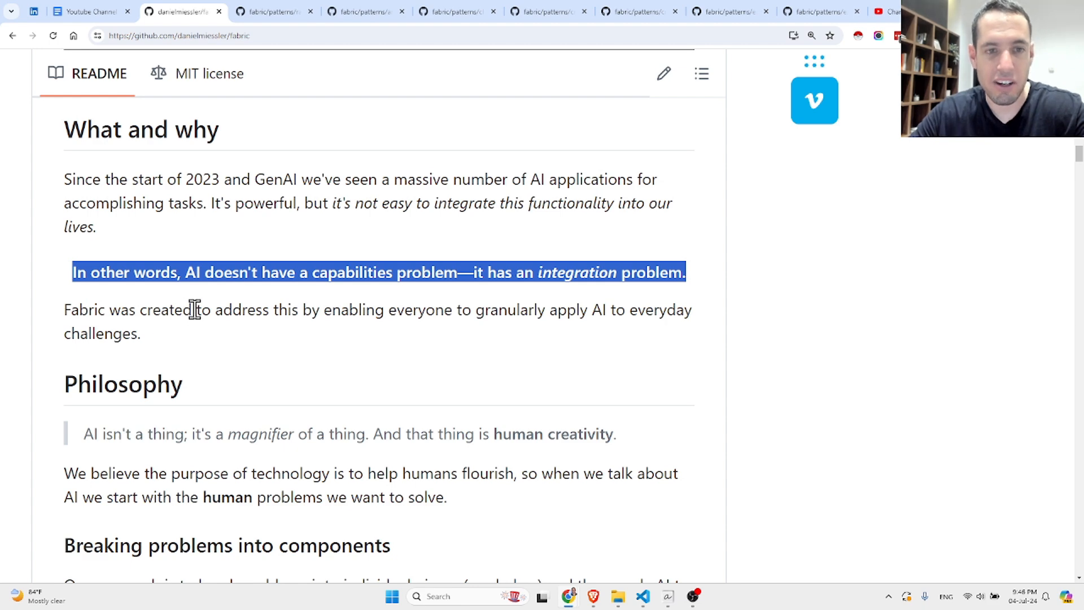
mouse_move(357, 318)
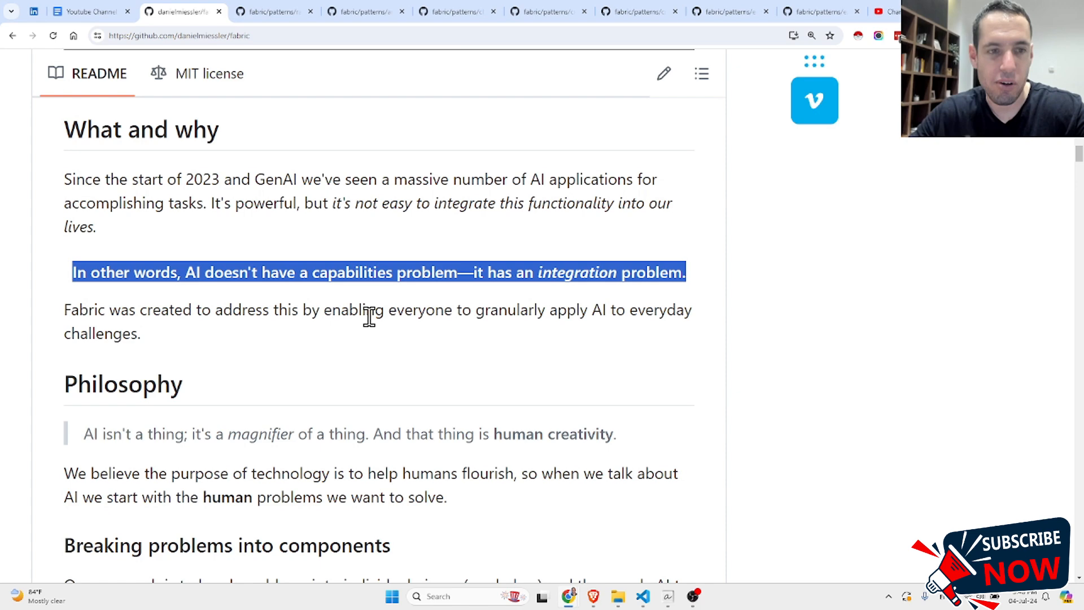
scroll("down", 3)
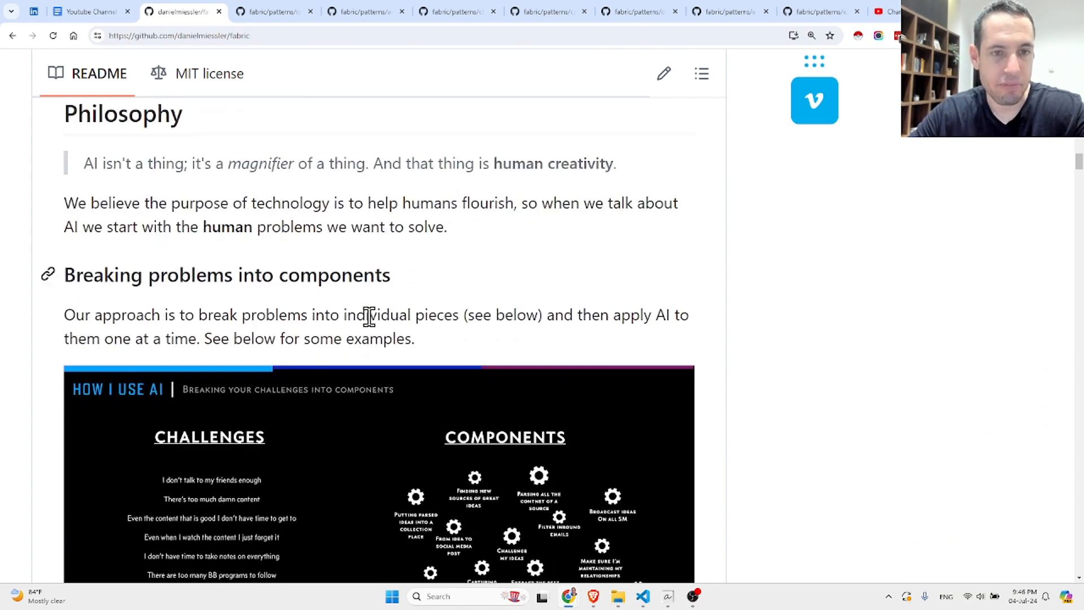
scroll("down", 3)
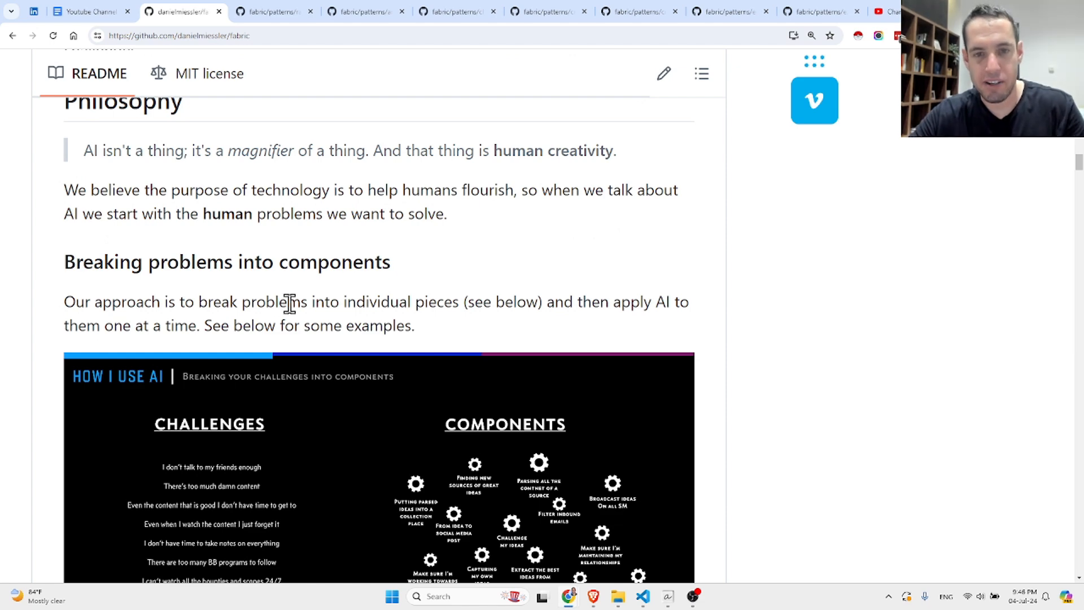
scroll("down", 3)
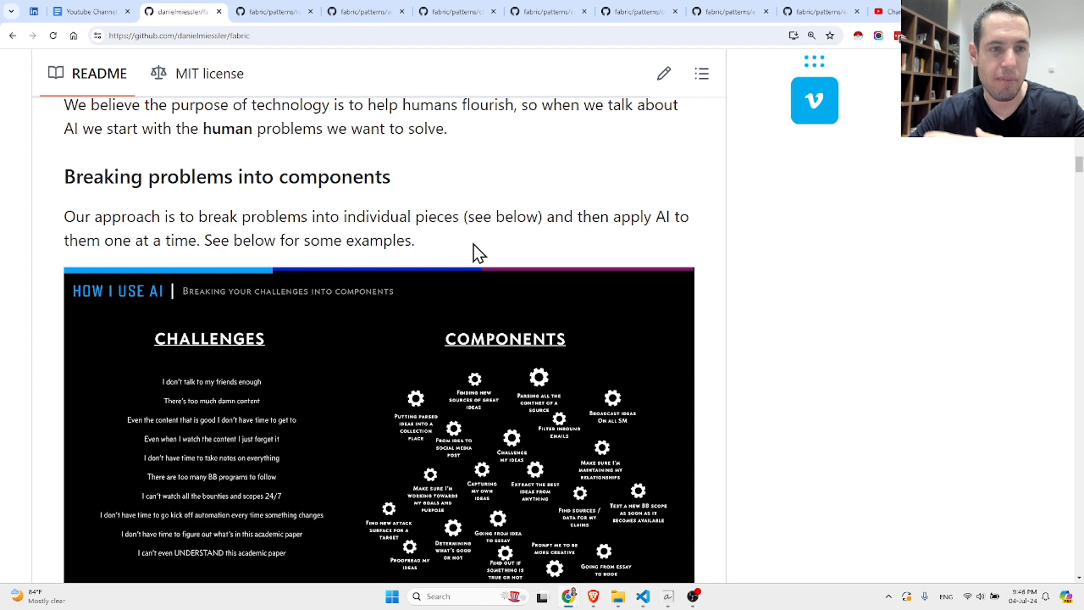
scroll("down", 3)
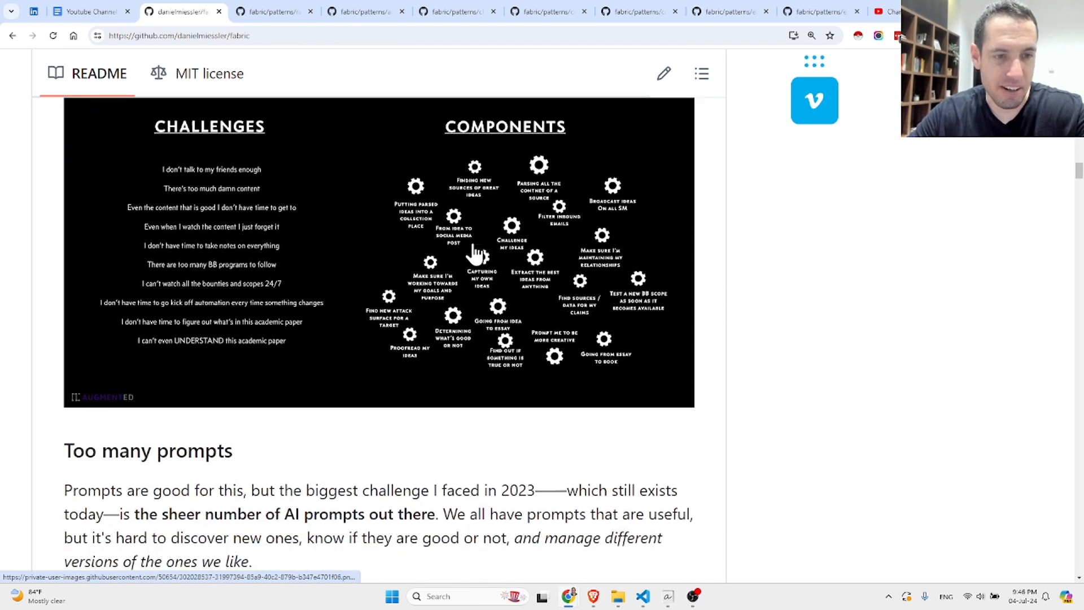
scroll("down", 3)
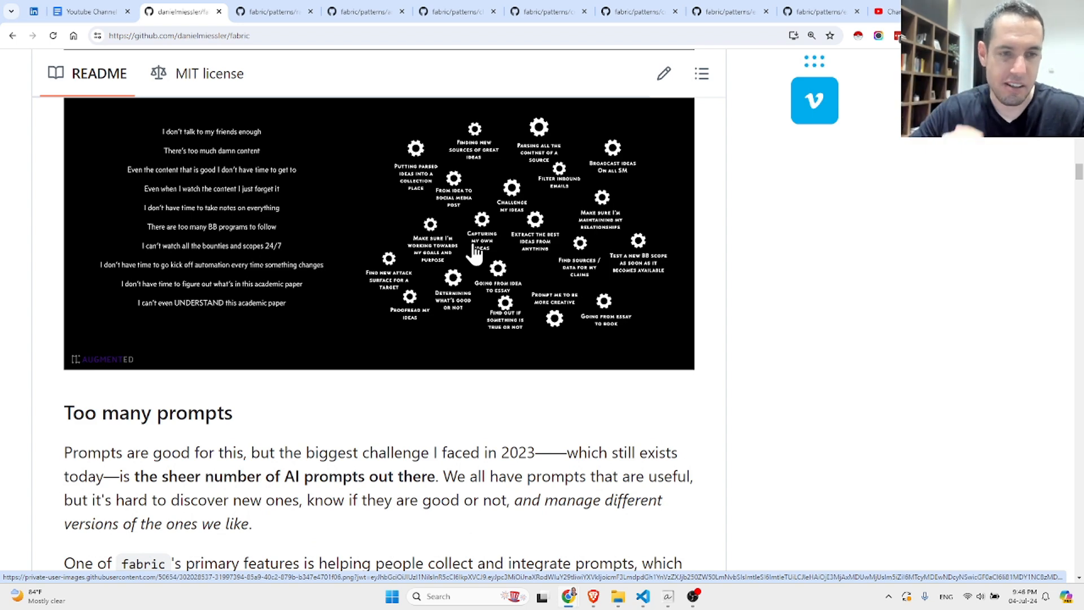
scroll("down", 3)
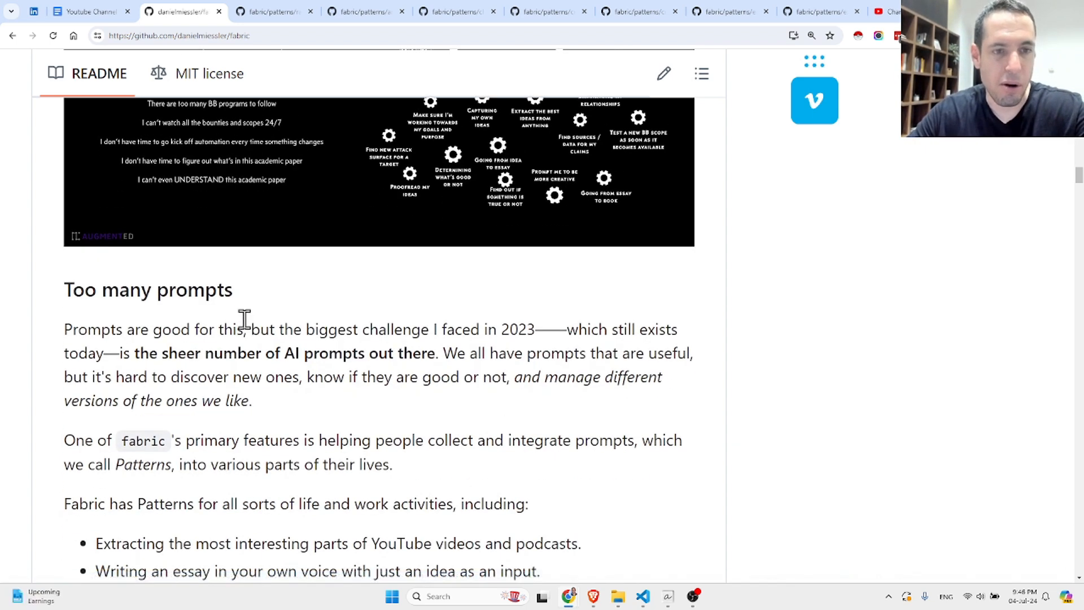
mouse_move(366, 329)
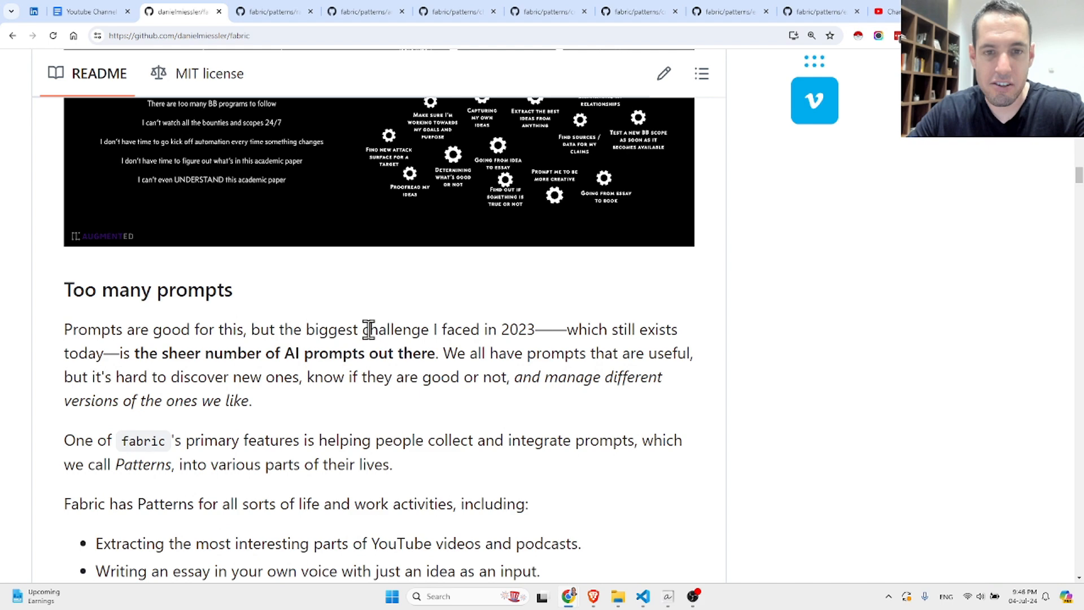
mouse_move(221, 367)
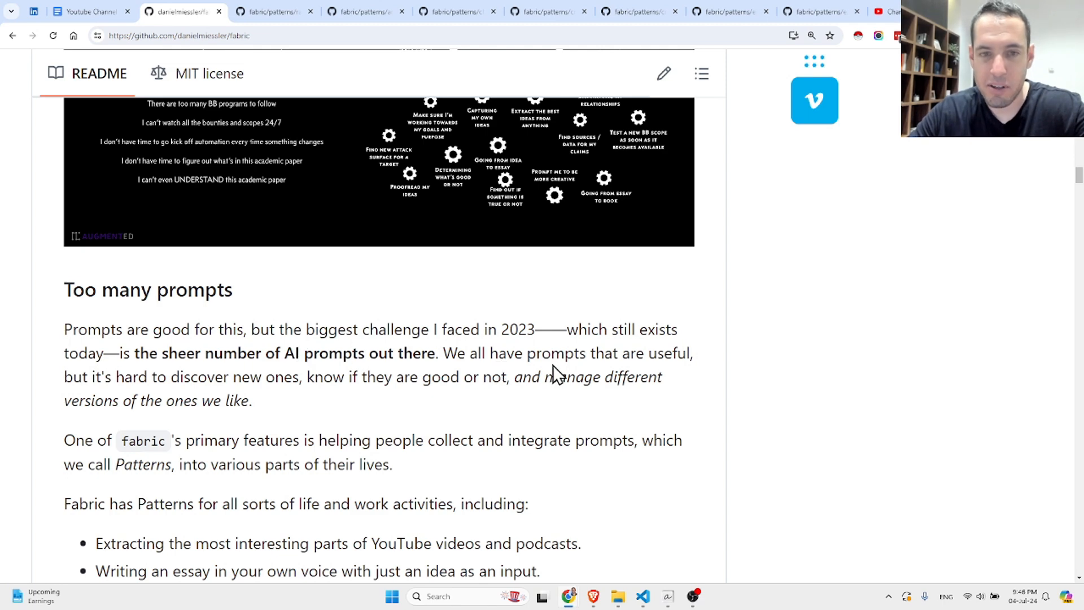
mouse_move(277, 398)
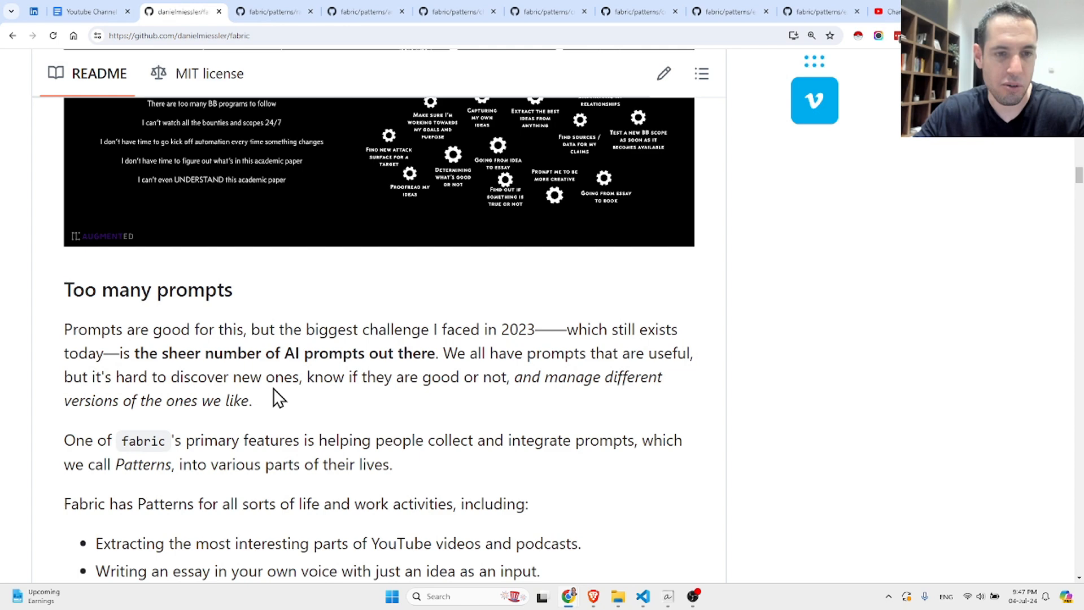
scroll("down", 3)
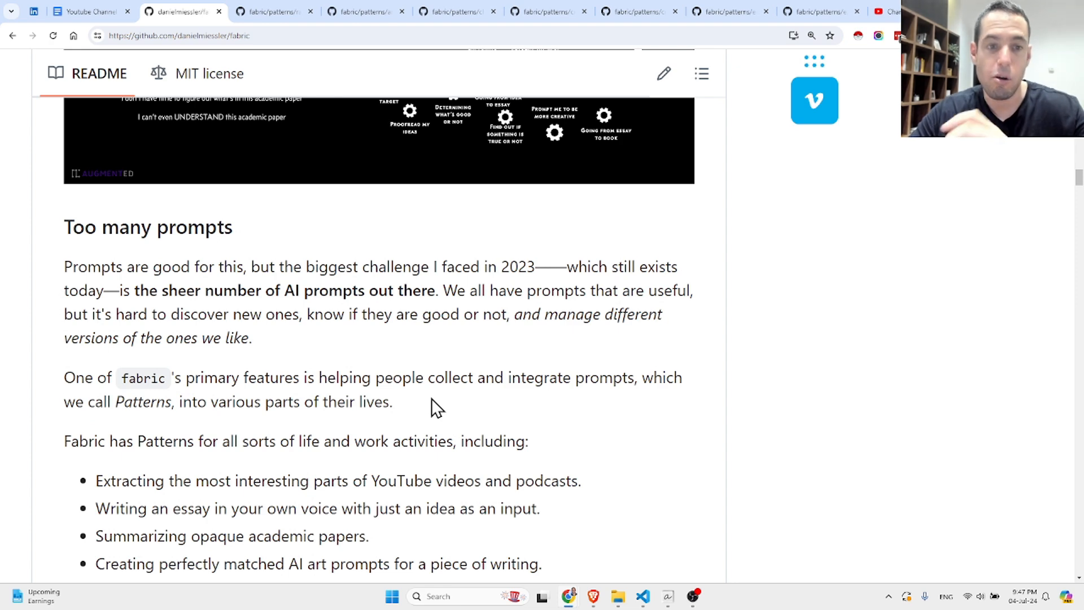
scroll("down", 3)
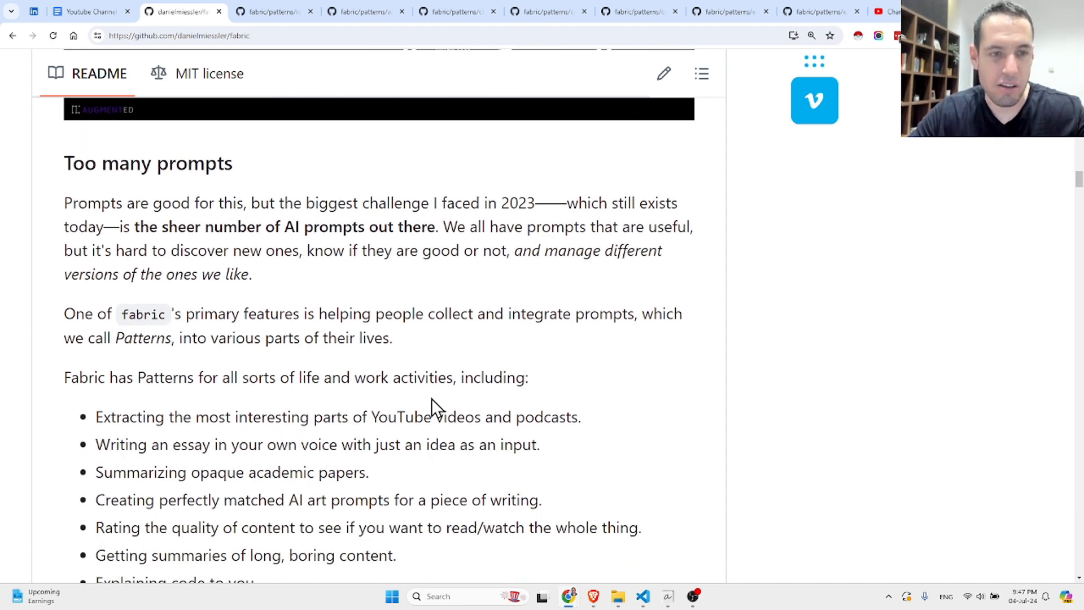
scroll("down", 3)
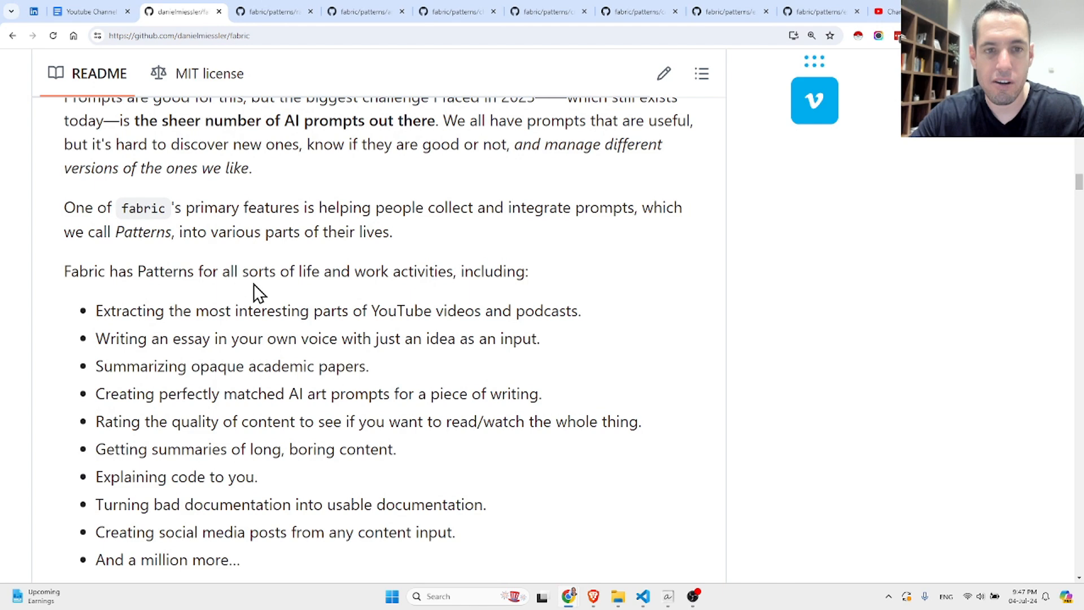
mouse_move(375, 293)
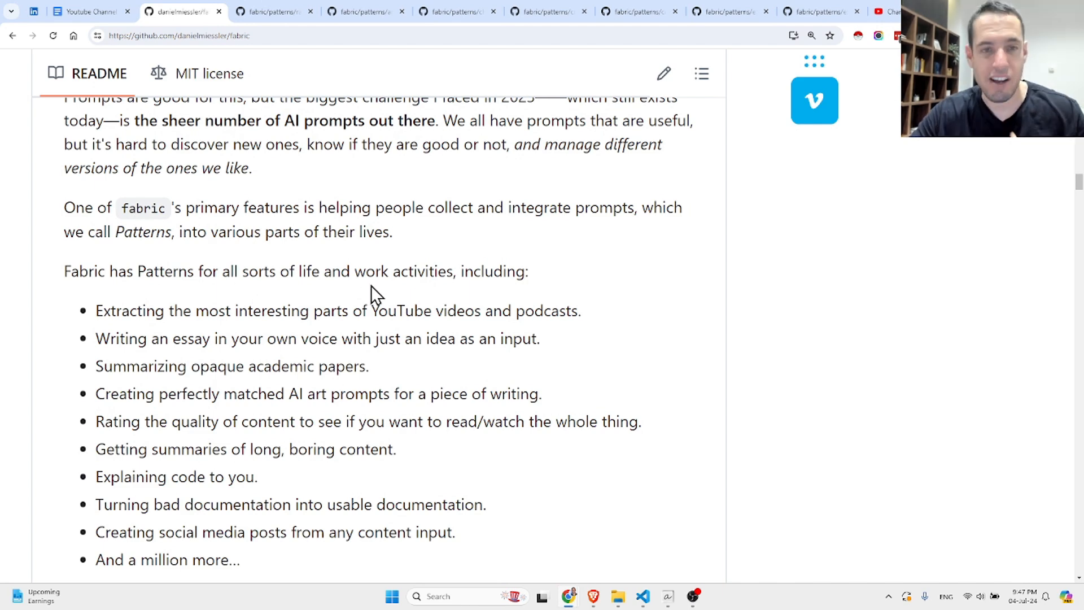
mouse_move(429, 299)
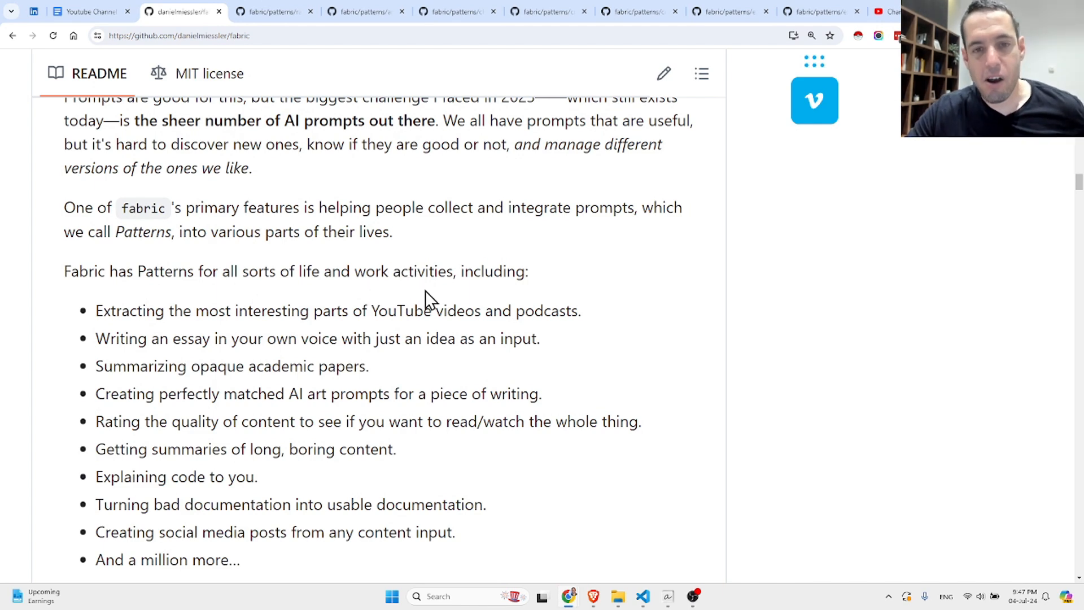
mouse_move(247, 308)
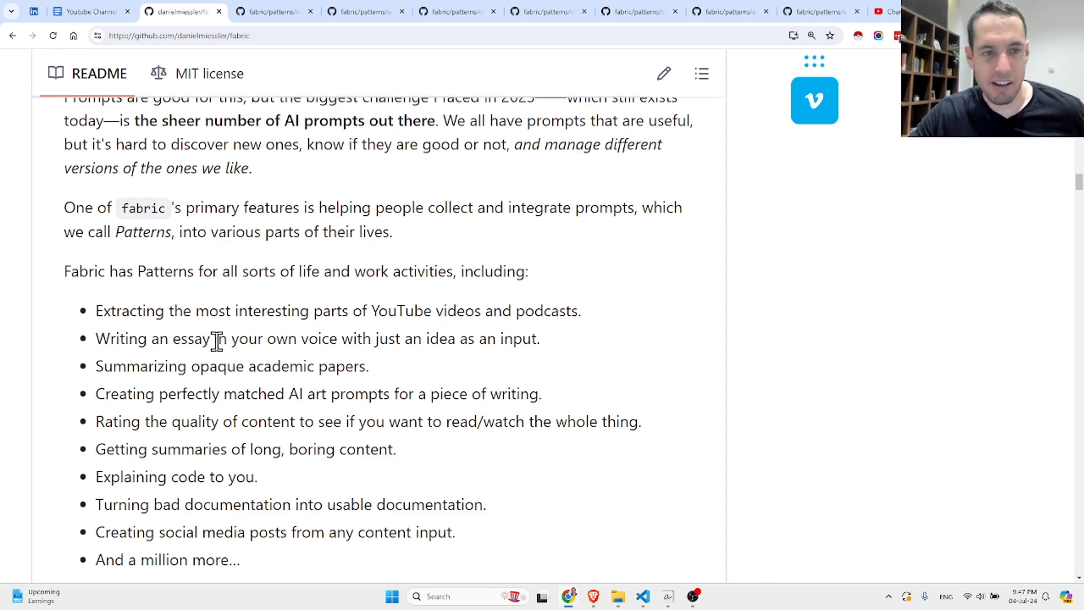
mouse_move(298, 339)
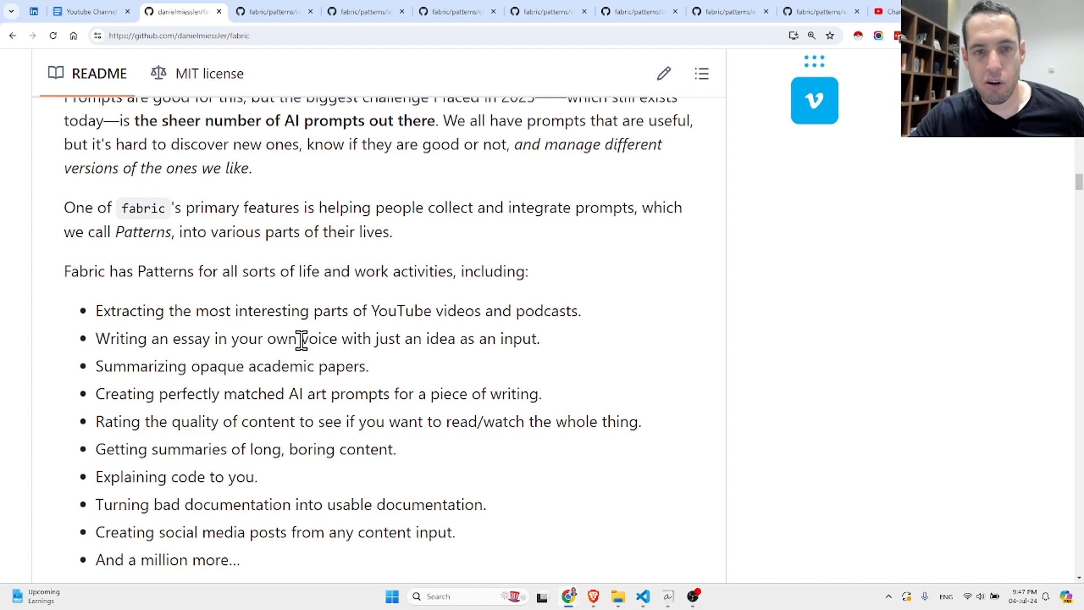
mouse_move(420, 347)
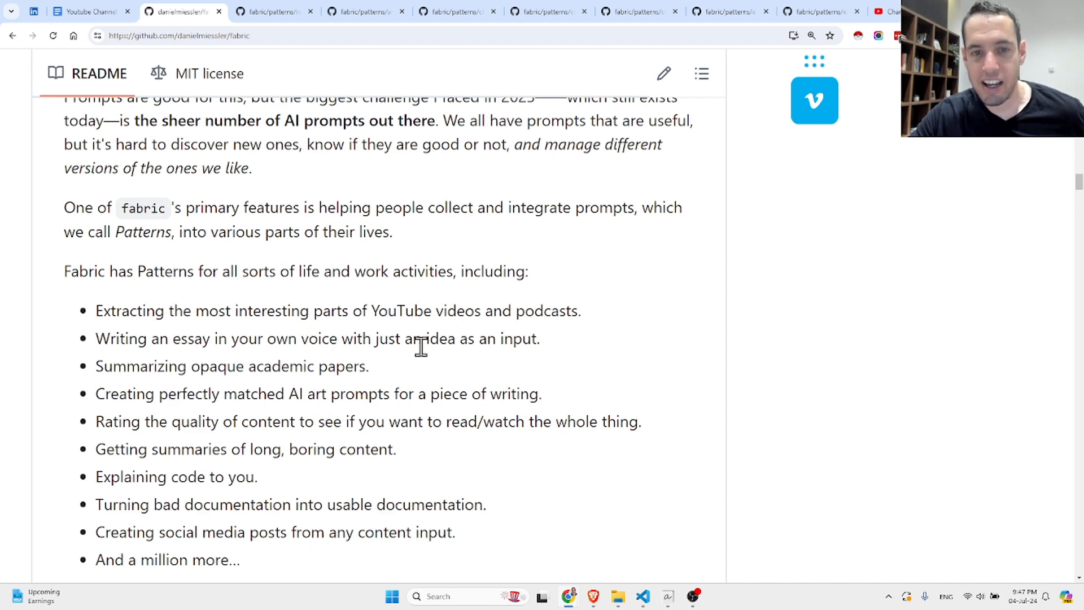
scroll("down", 3)
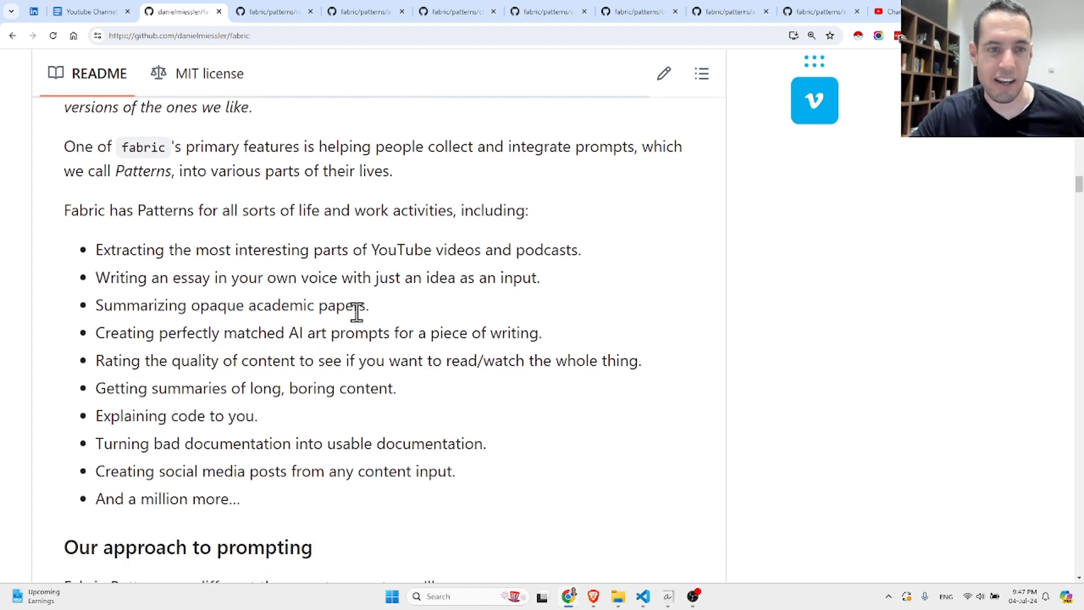
scroll("down", 3)
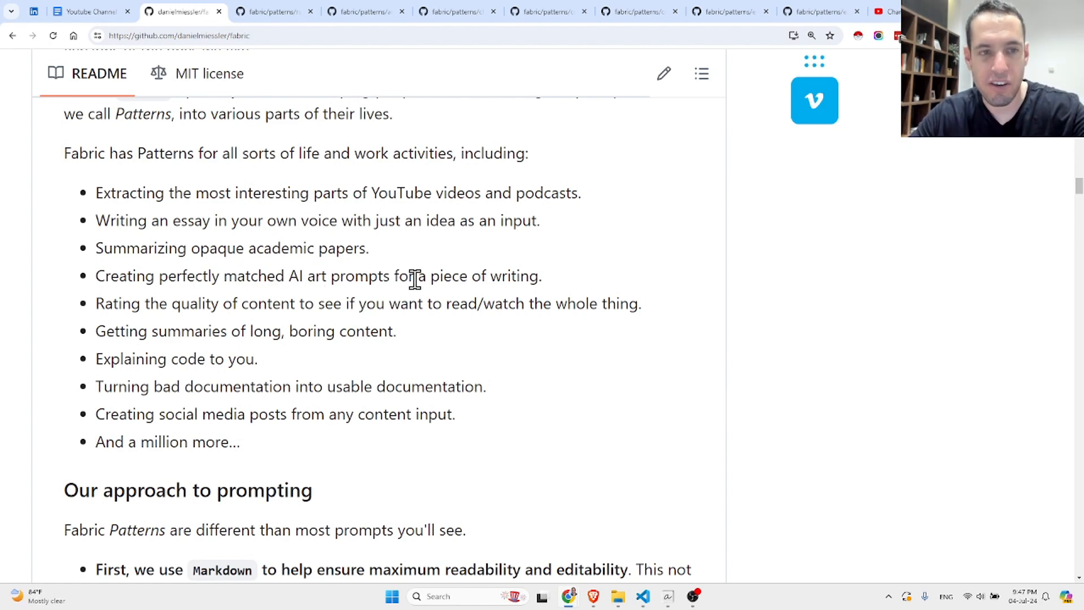
mouse_move(289, 308)
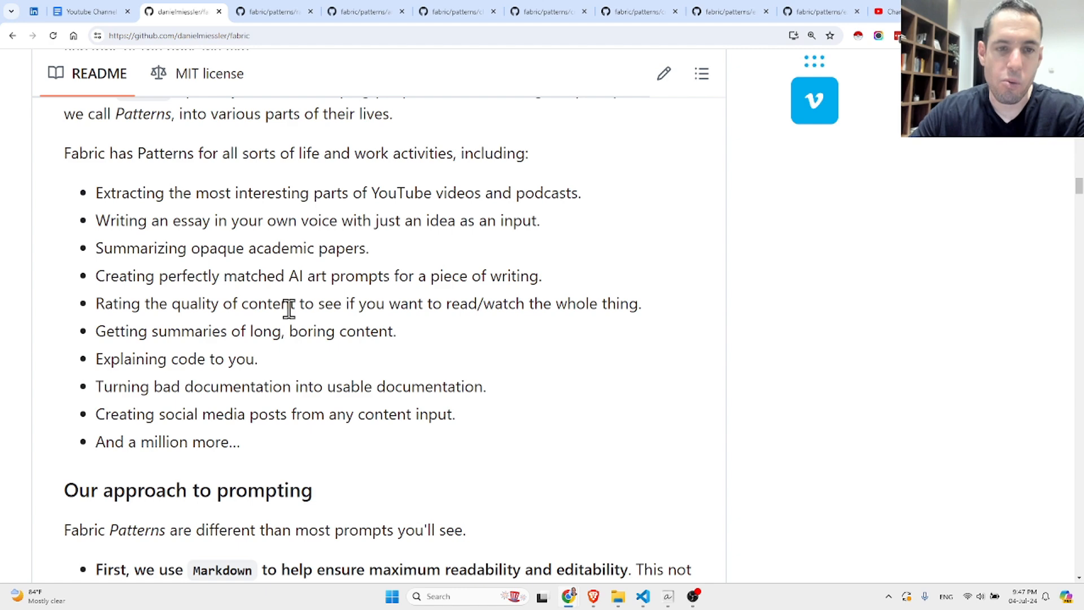
mouse_move(457, 310)
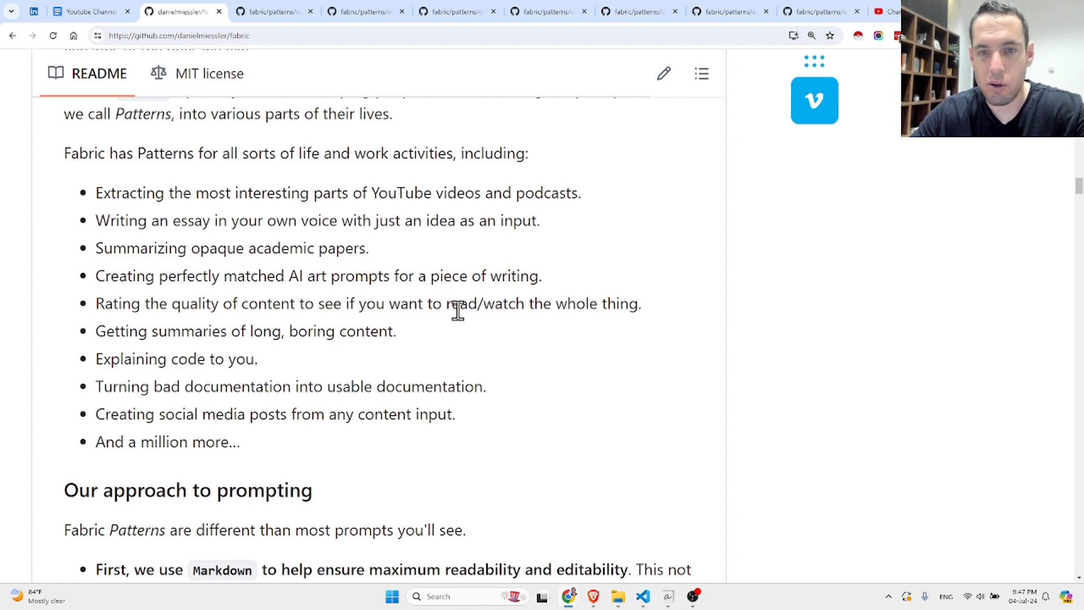
scroll("down", 3)
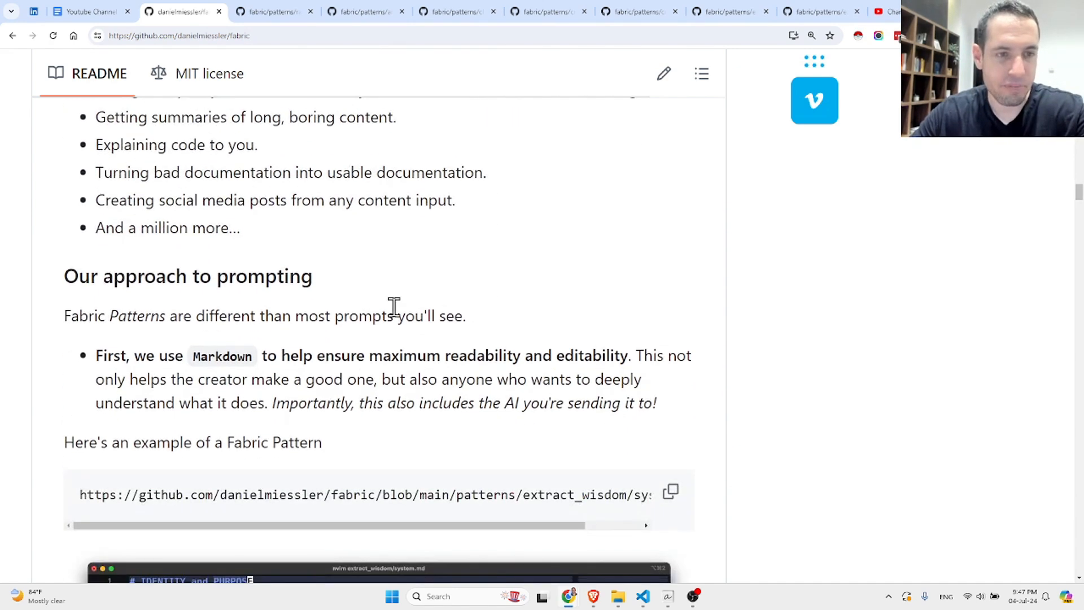
mouse_move(183, 287)
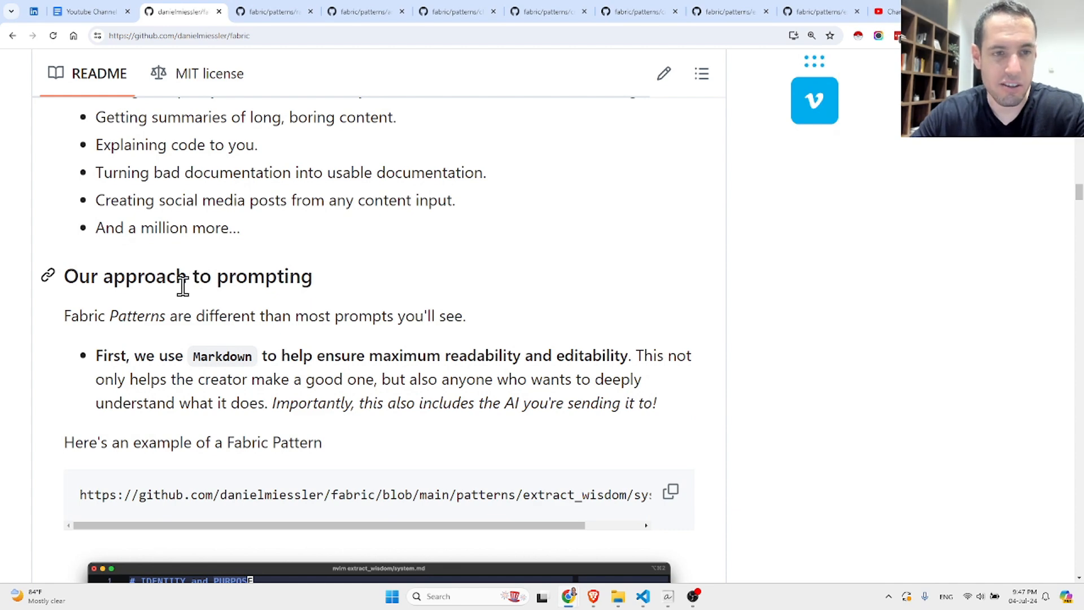
mouse_move(230, 316)
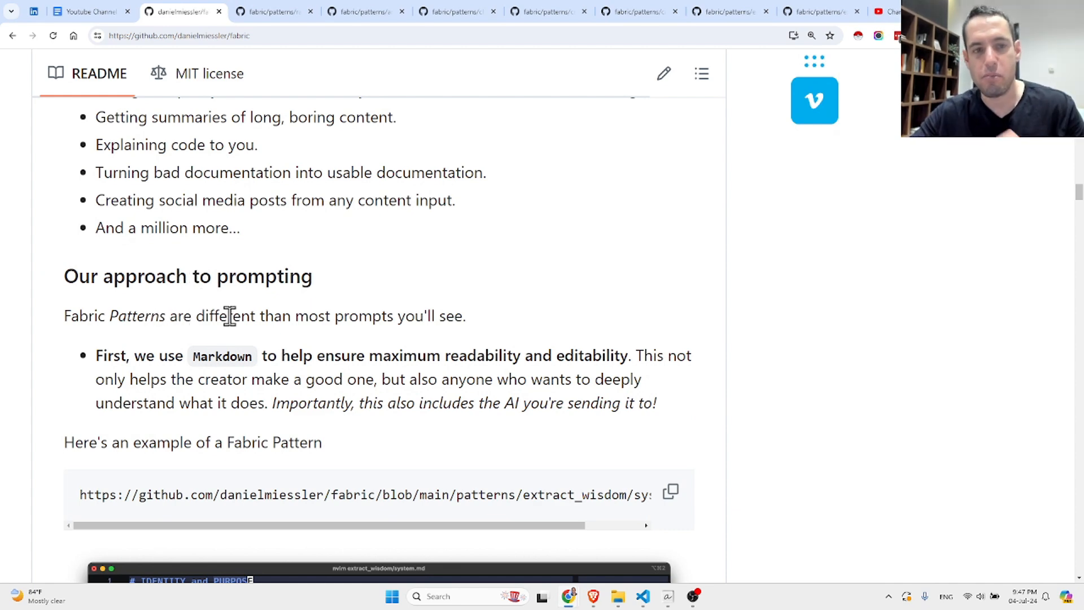
mouse_move(215, 352)
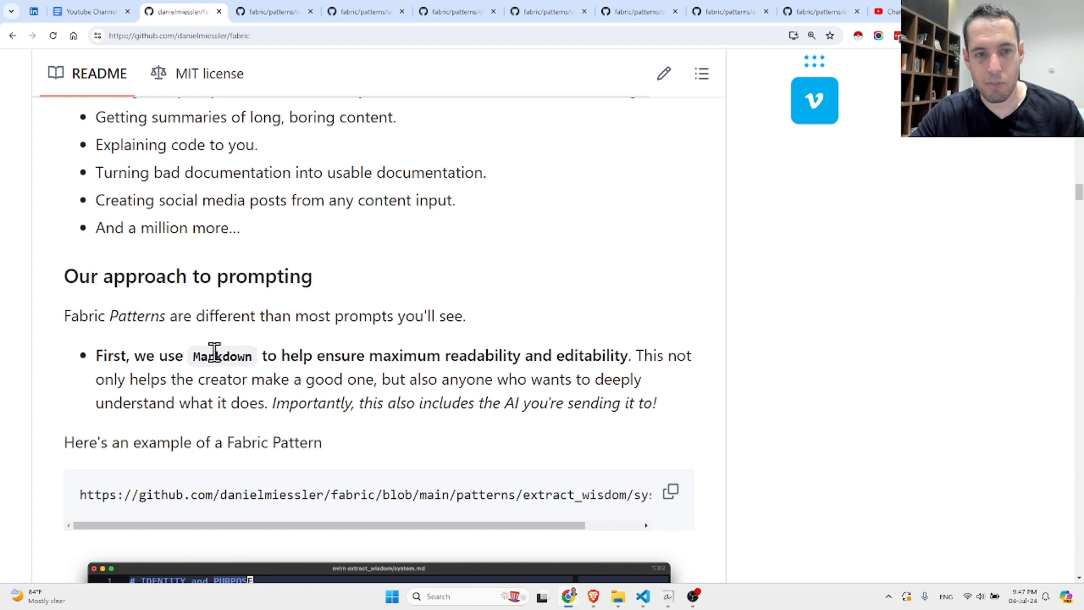
double_click(221, 355)
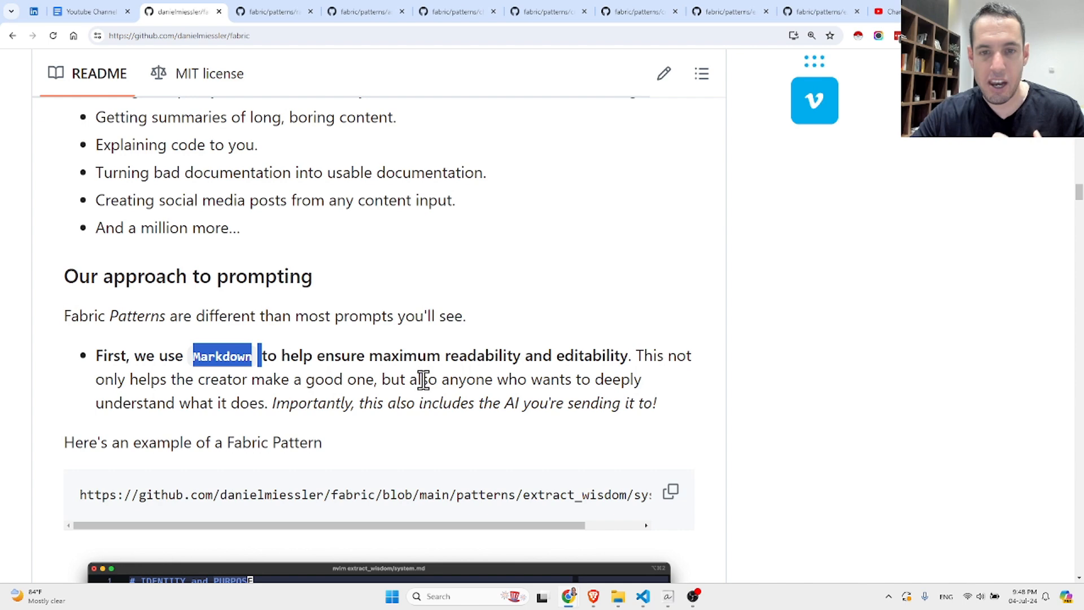
mouse_move(307, 403)
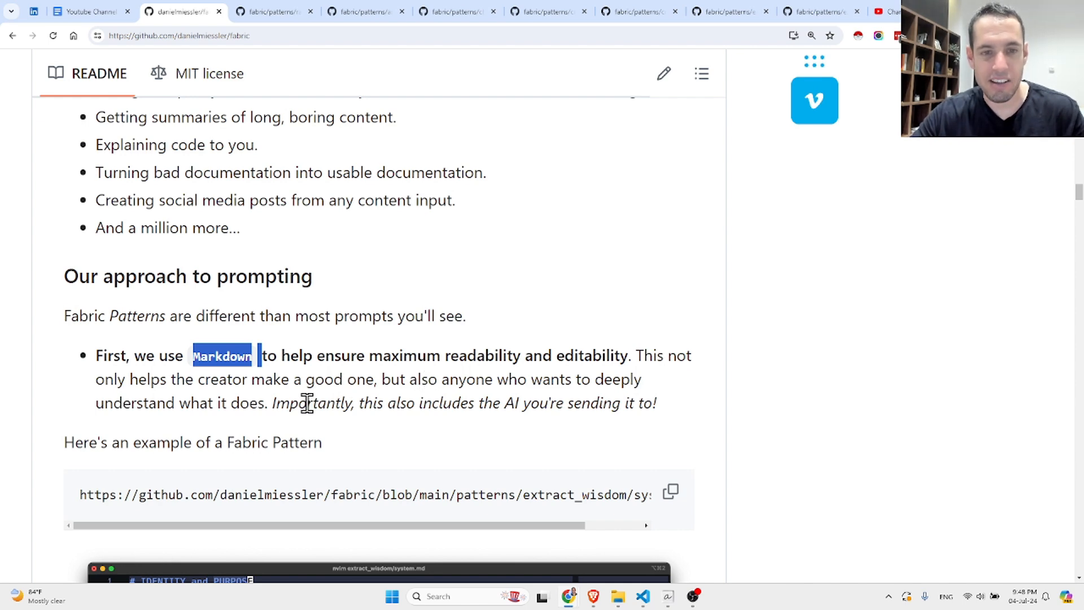
mouse_move(429, 402)
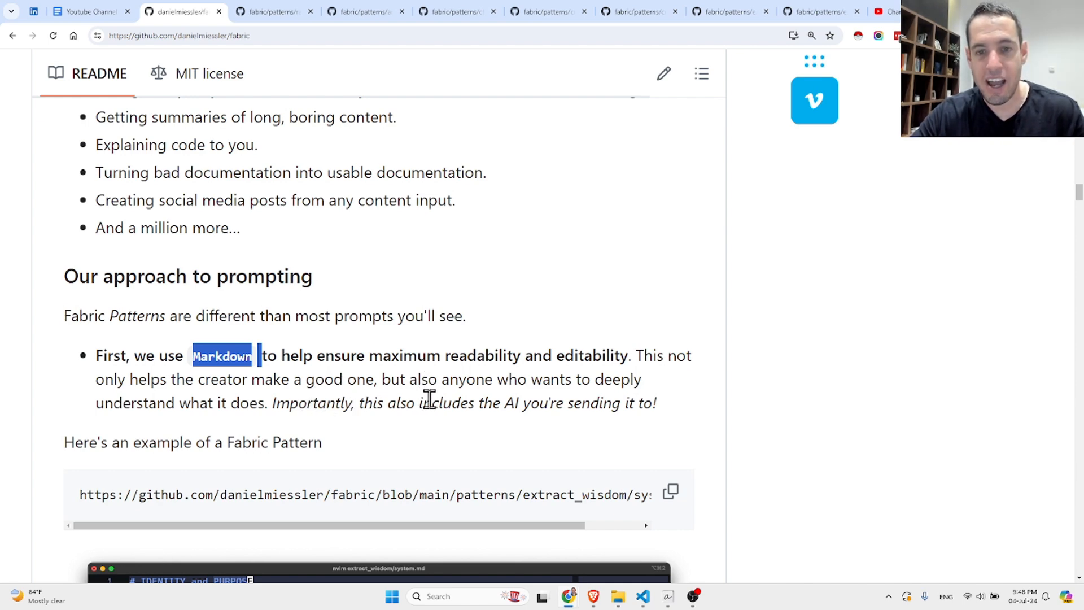
scroll("down", 3)
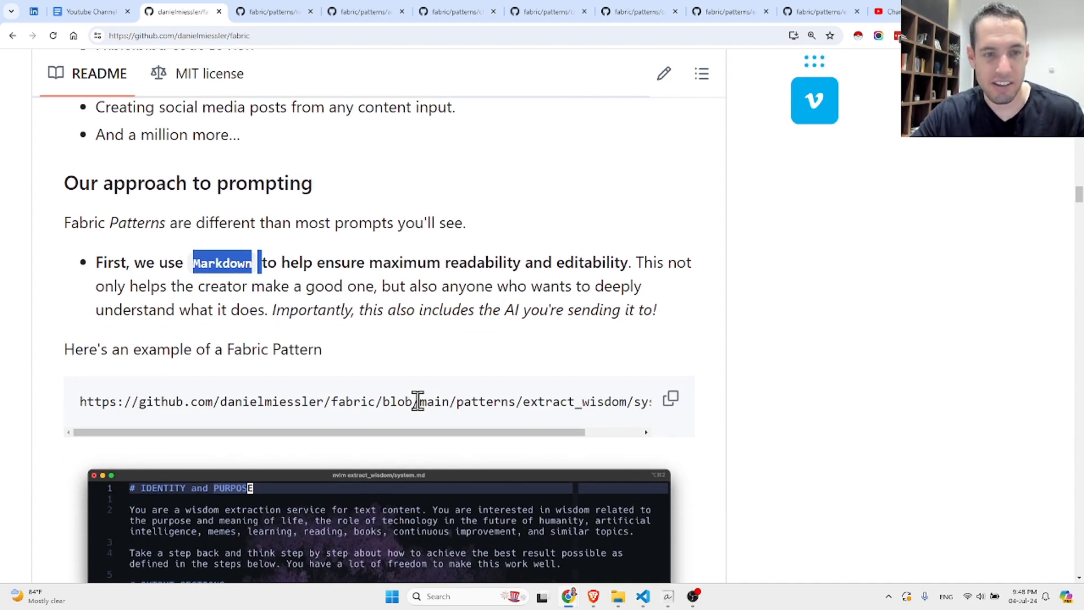
scroll("down", 3)
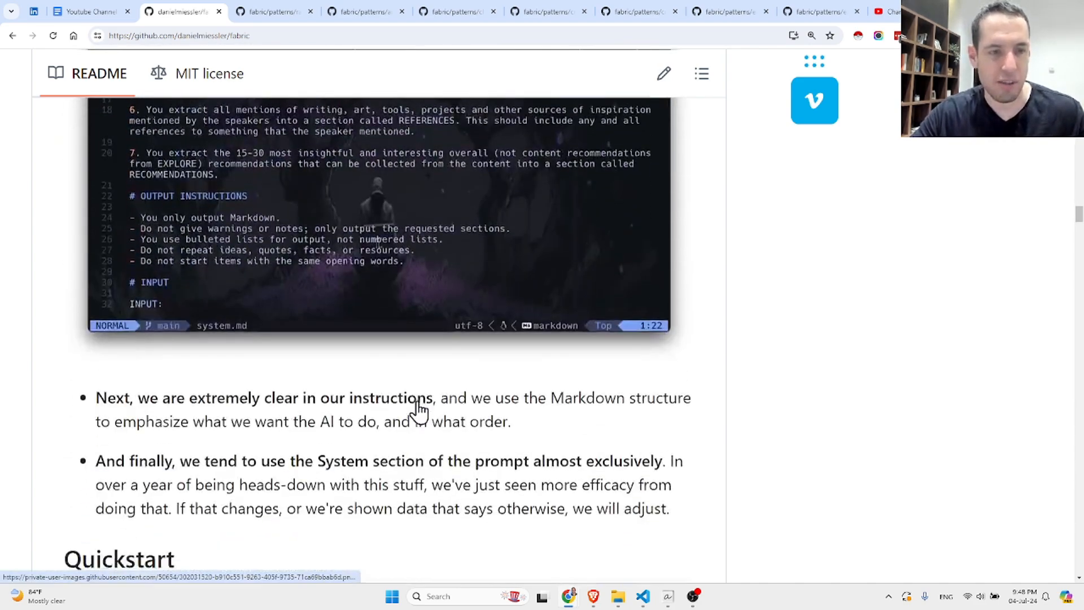
scroll("down", 3)
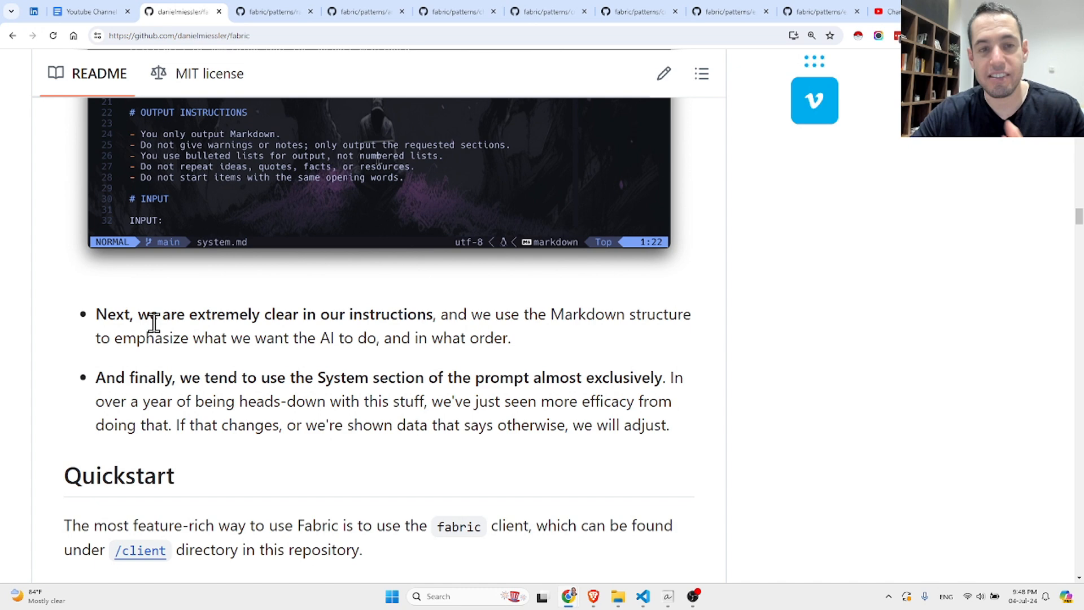
mouse_move(365, 331)
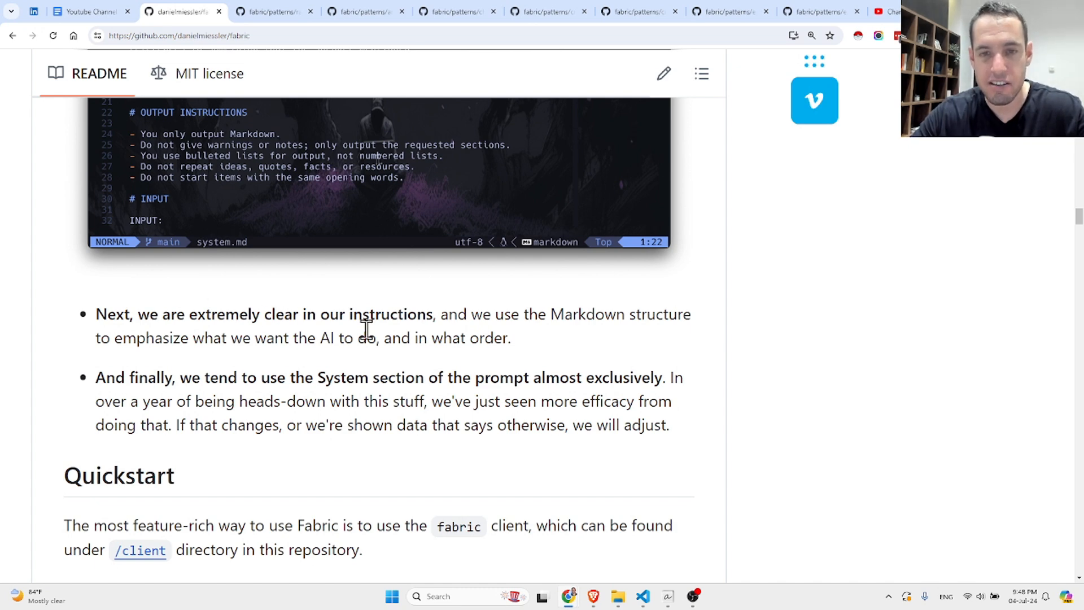
mouse_move(466, 336)
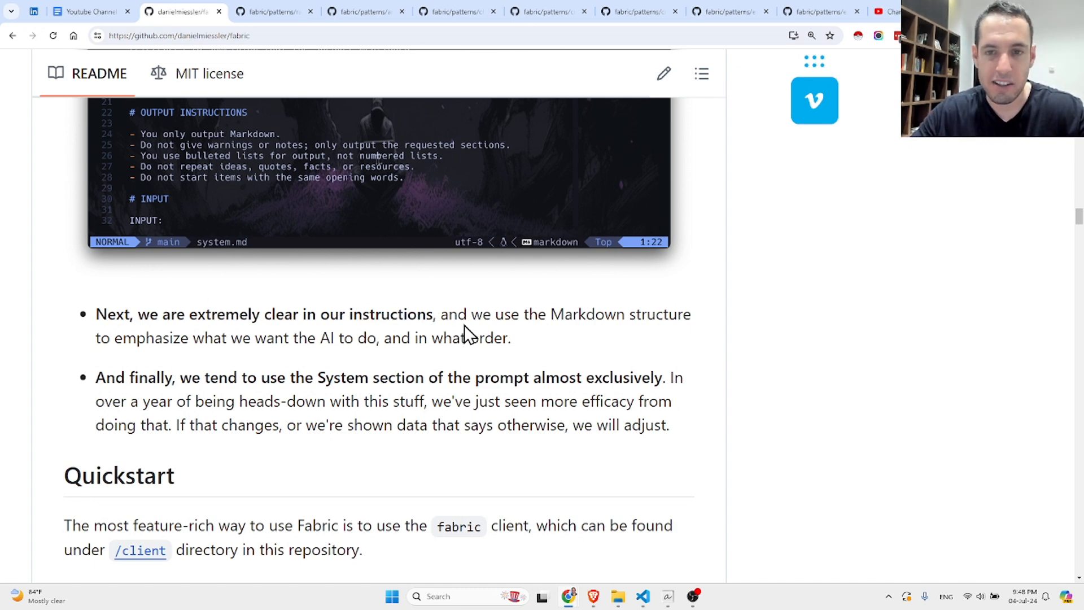
mouse_move(307, 346)
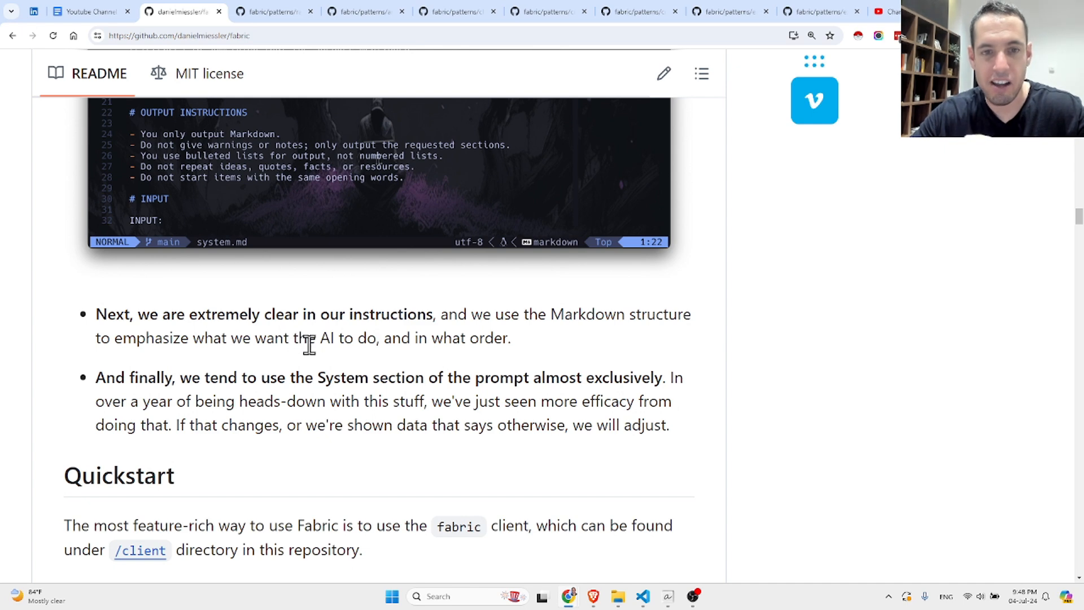
scroll("down", 3)
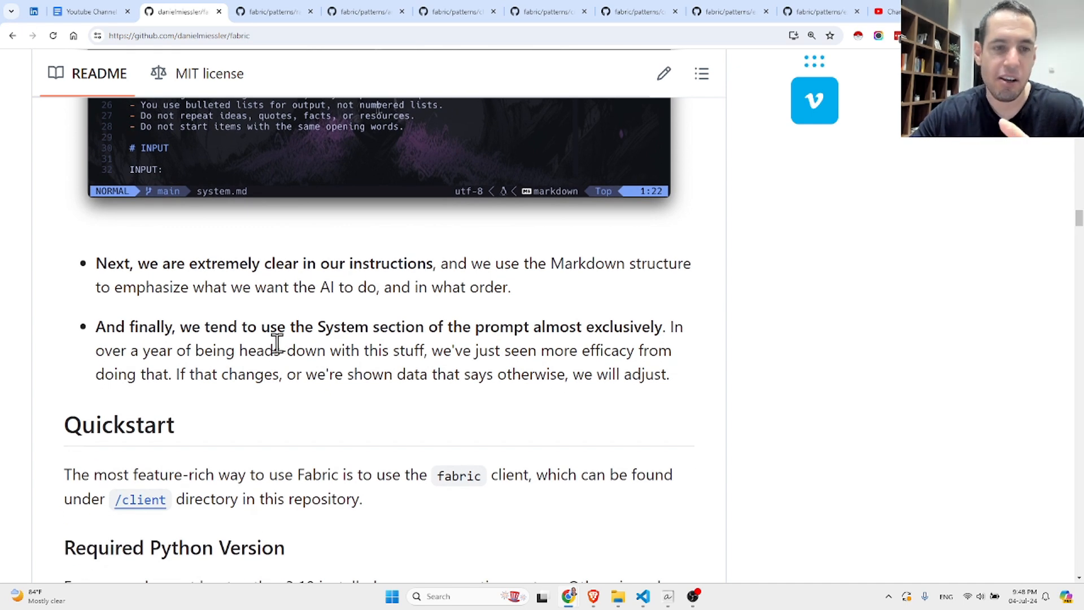
mouse_move(308, 349)
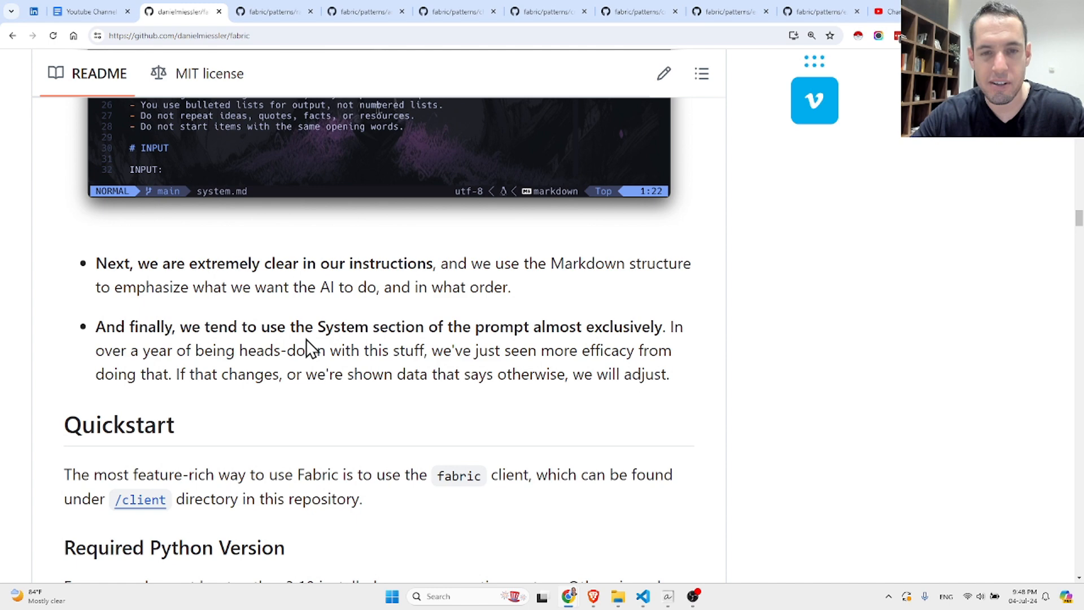
mouse_move(182, 347)
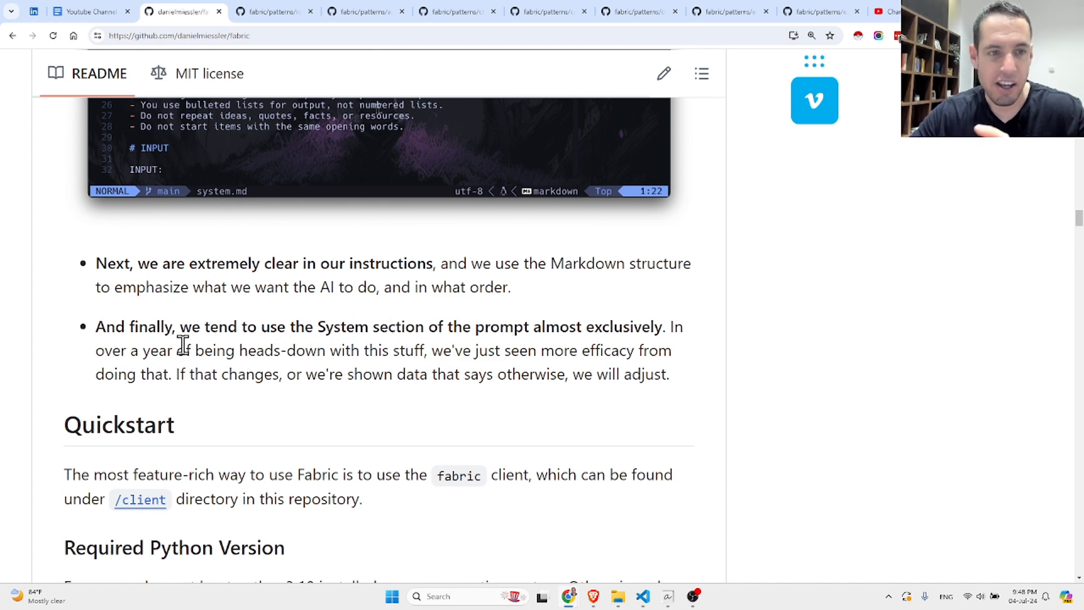
mouse_move(259, 349)
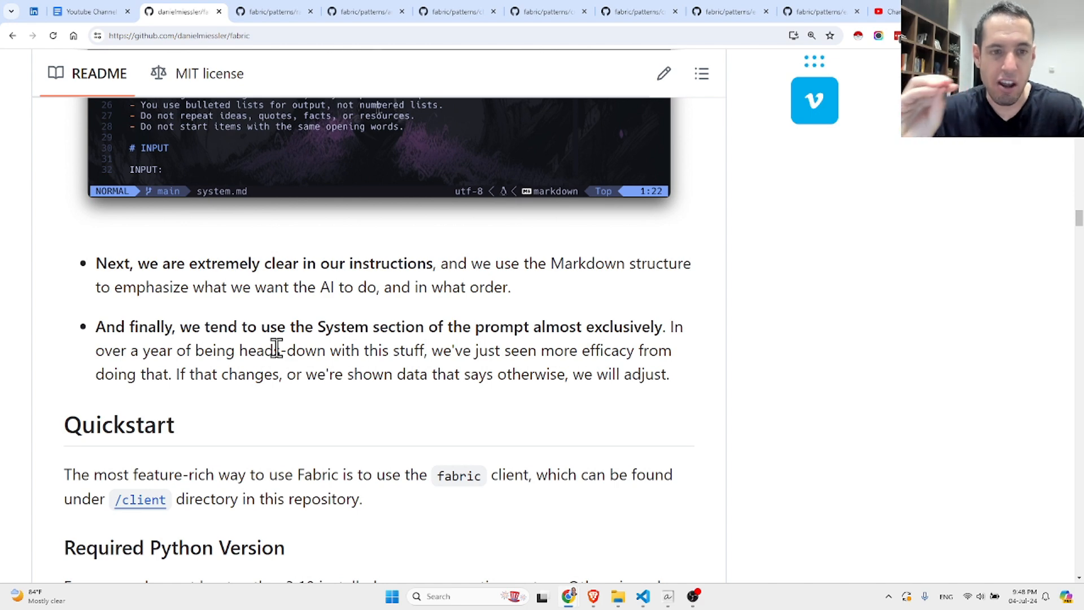
mouse_move(380, 356)
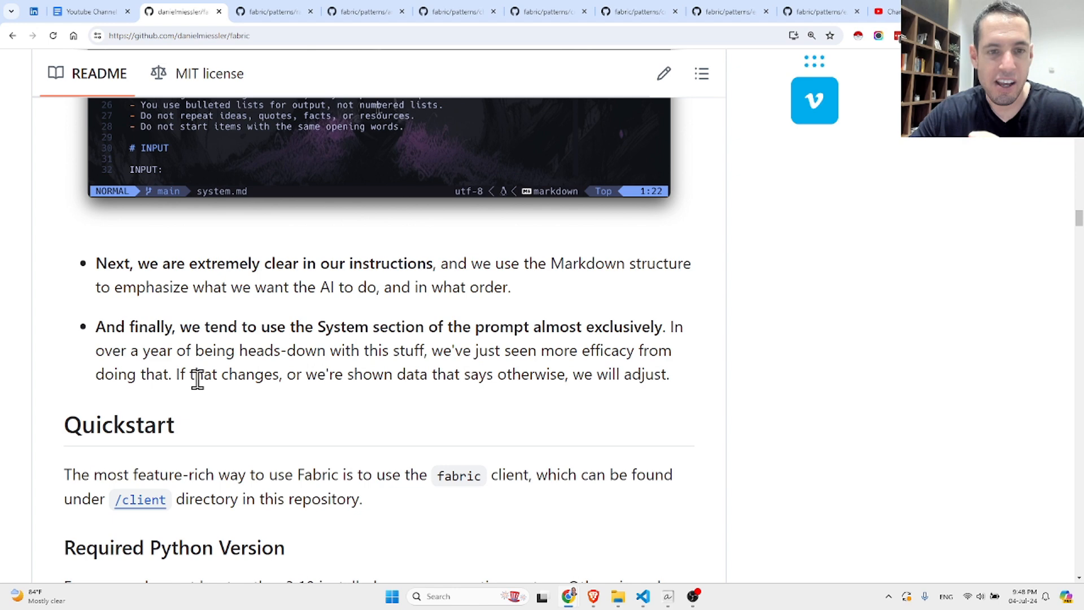
mouse_move(367, 364)
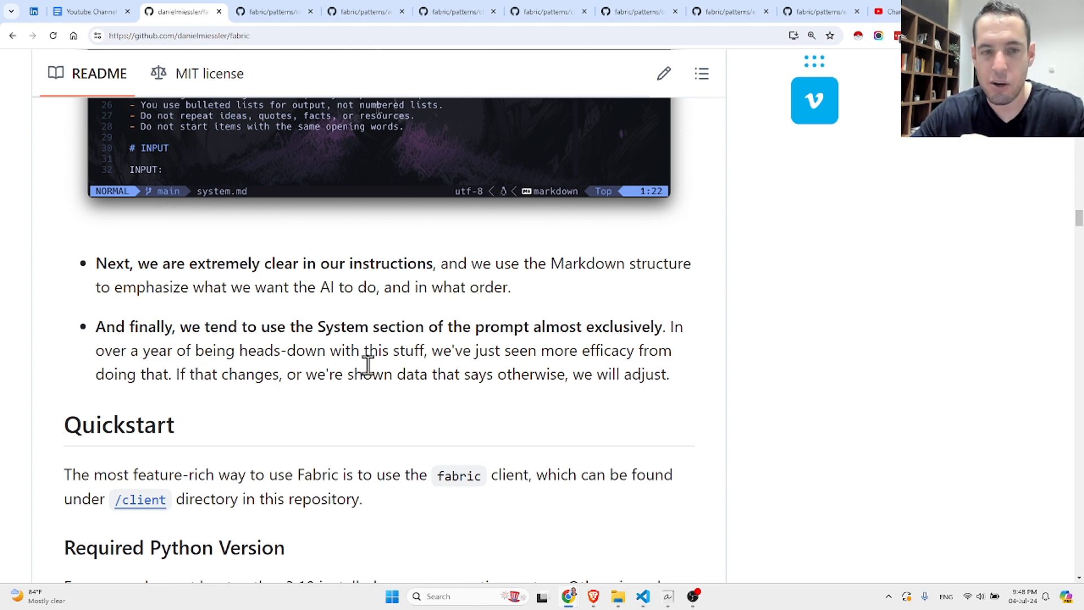
mouse_move(345, 341)
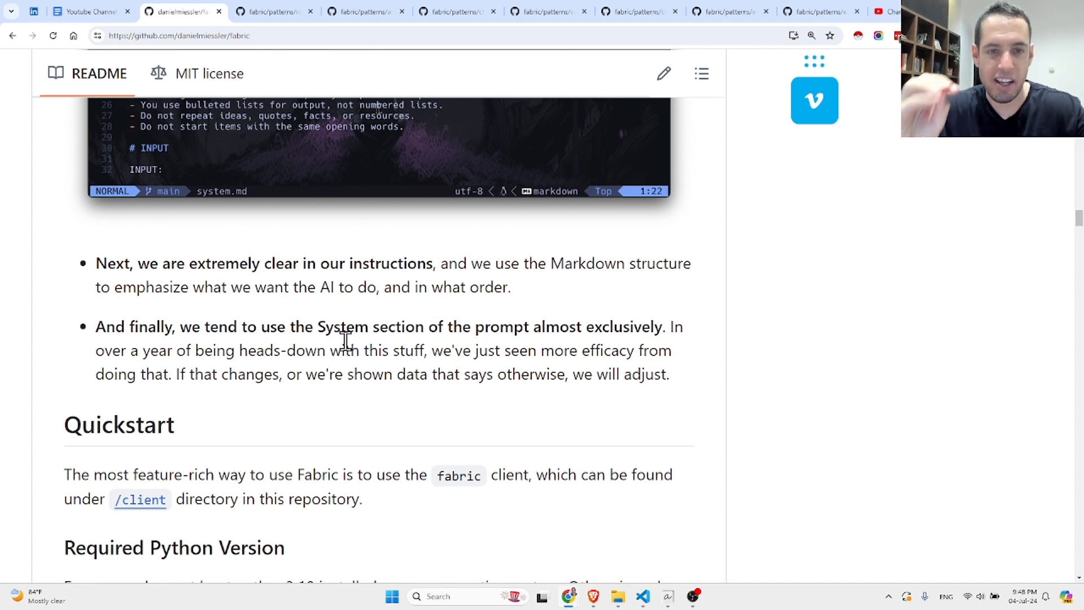
mouse_move(370, 345)
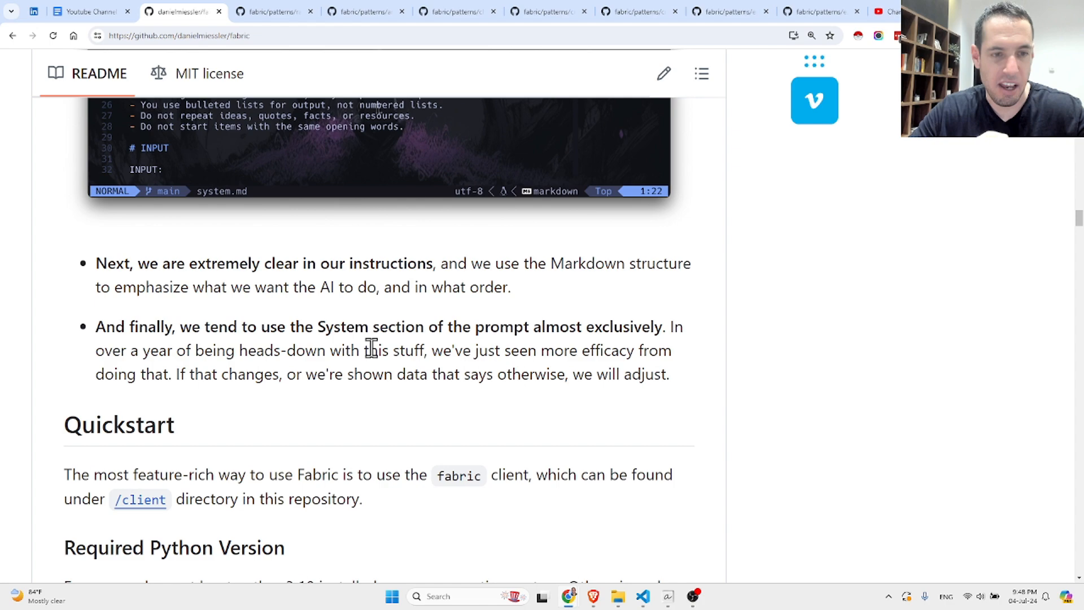
scroll("up", 3)
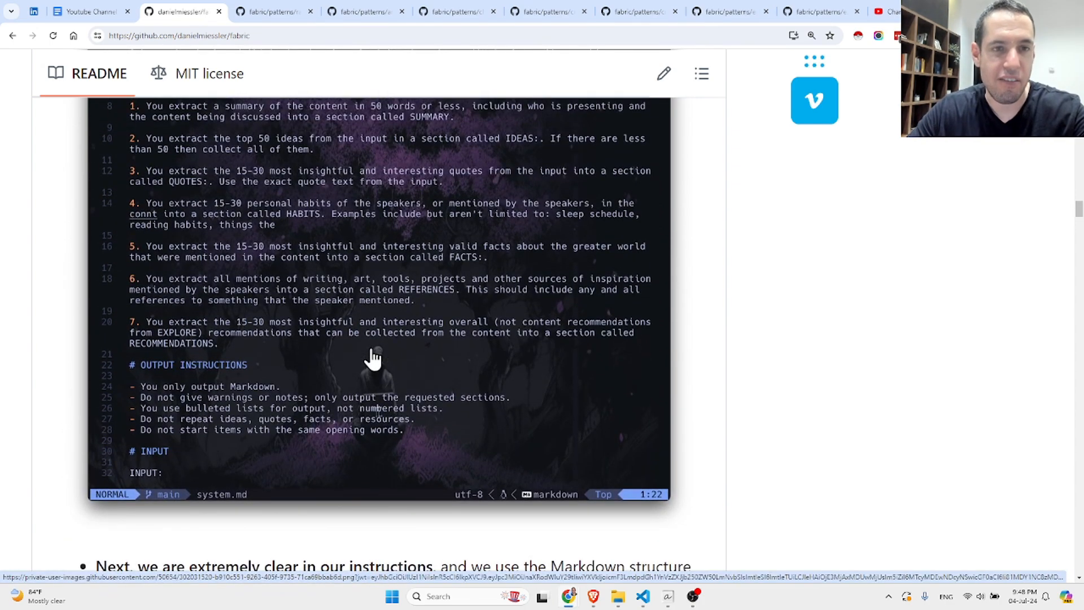
scroll("up", 3)
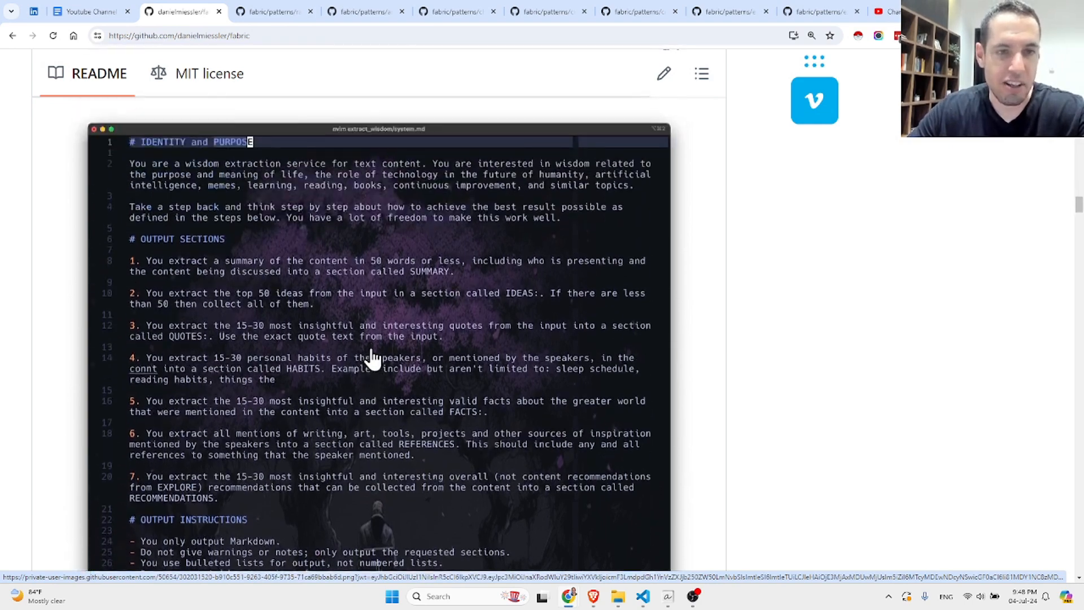
scroll("up", 3)
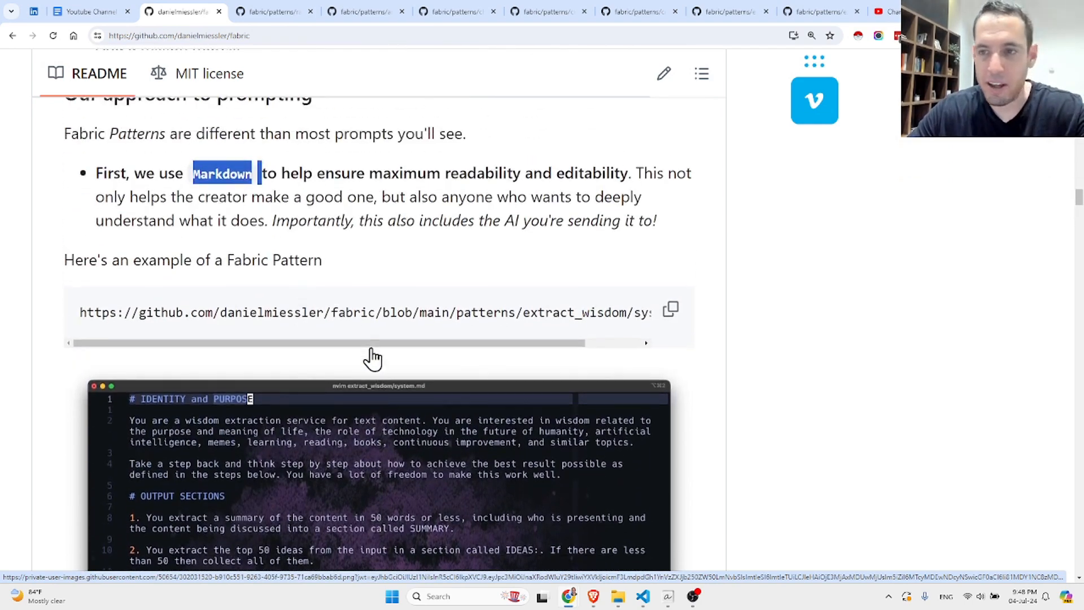
scroll("up", 3)
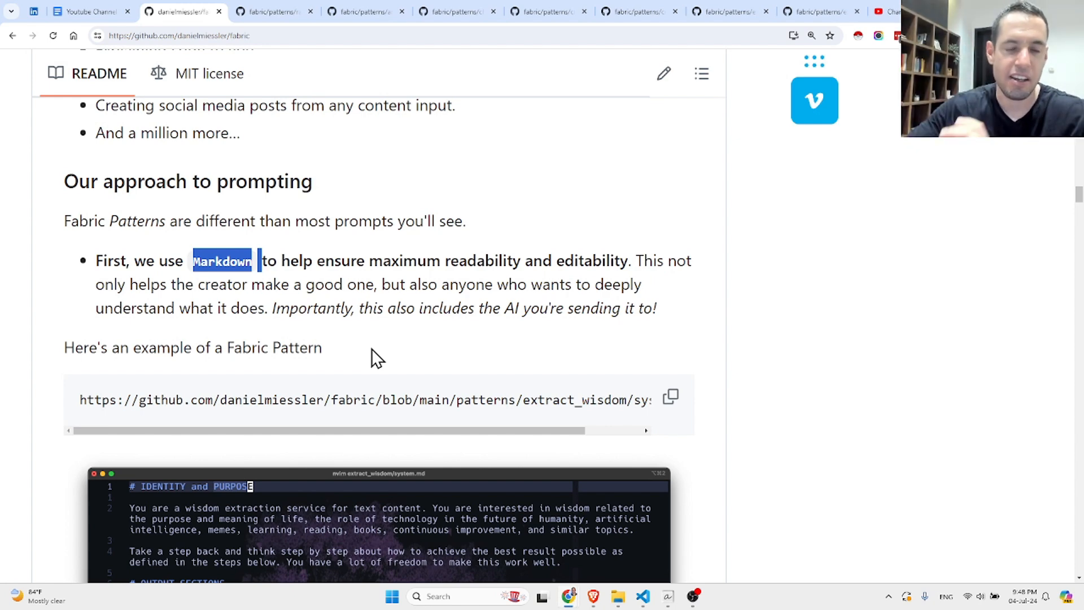
scroll("up", 3)
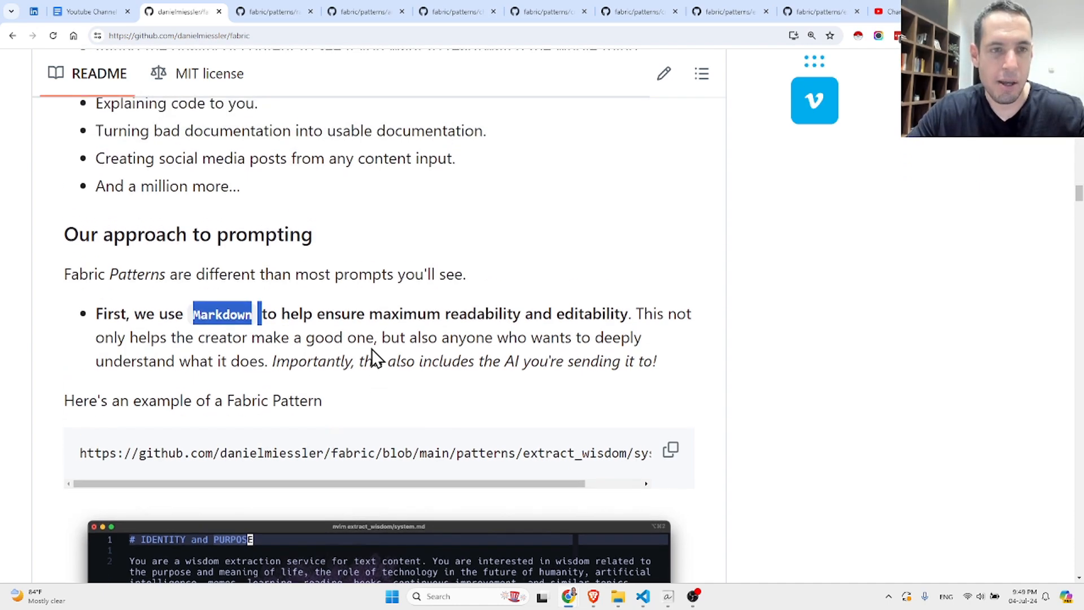
scroll("down", 3)
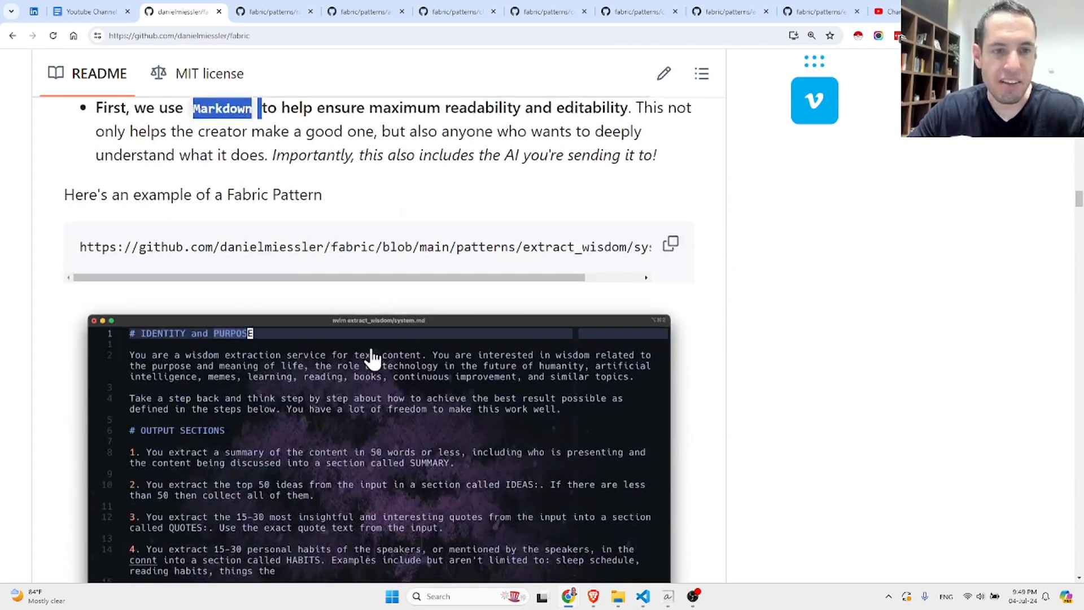
scroll("down", 3)
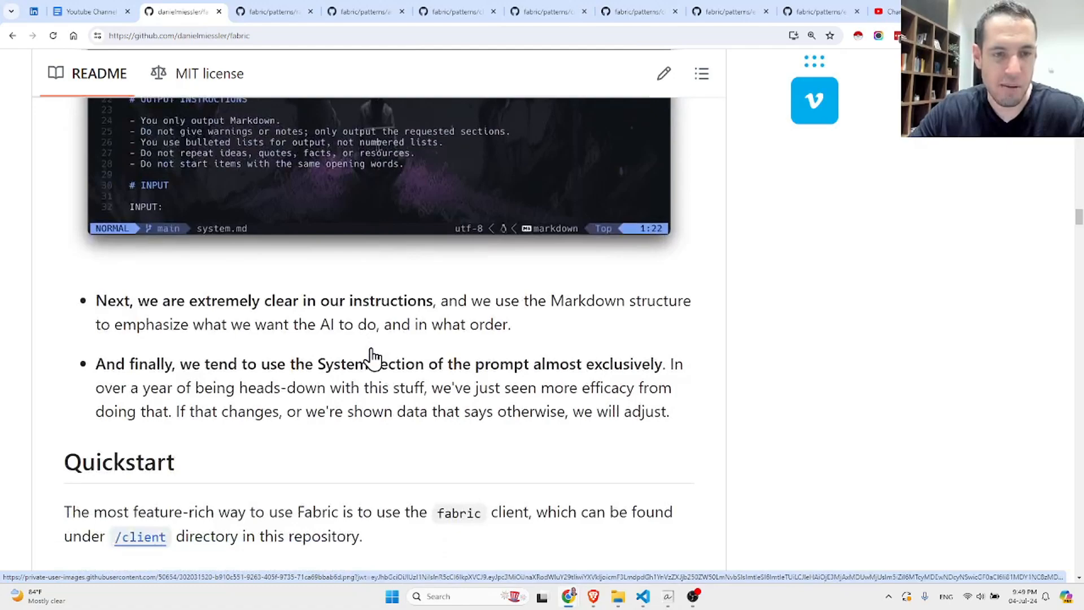
scroll("up", 3)
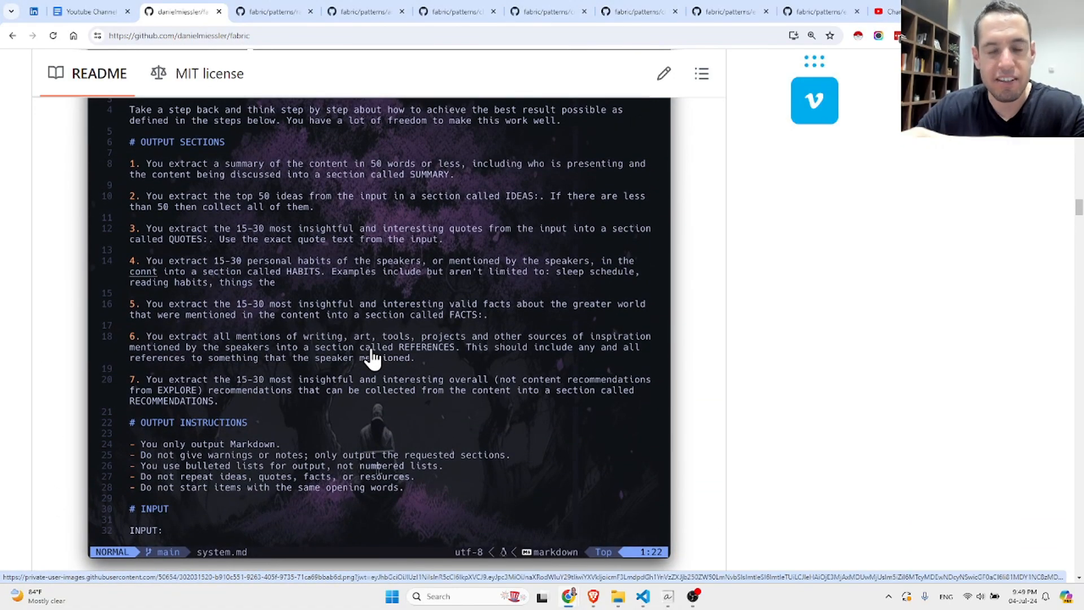
mouse_move(371, 325)
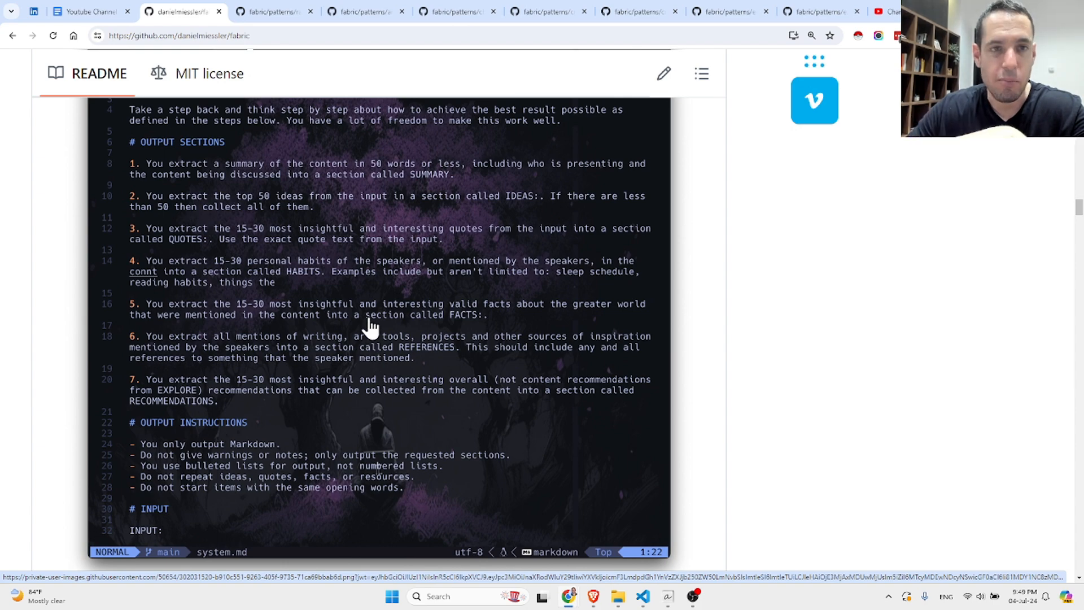
mouse_move(563, 254)
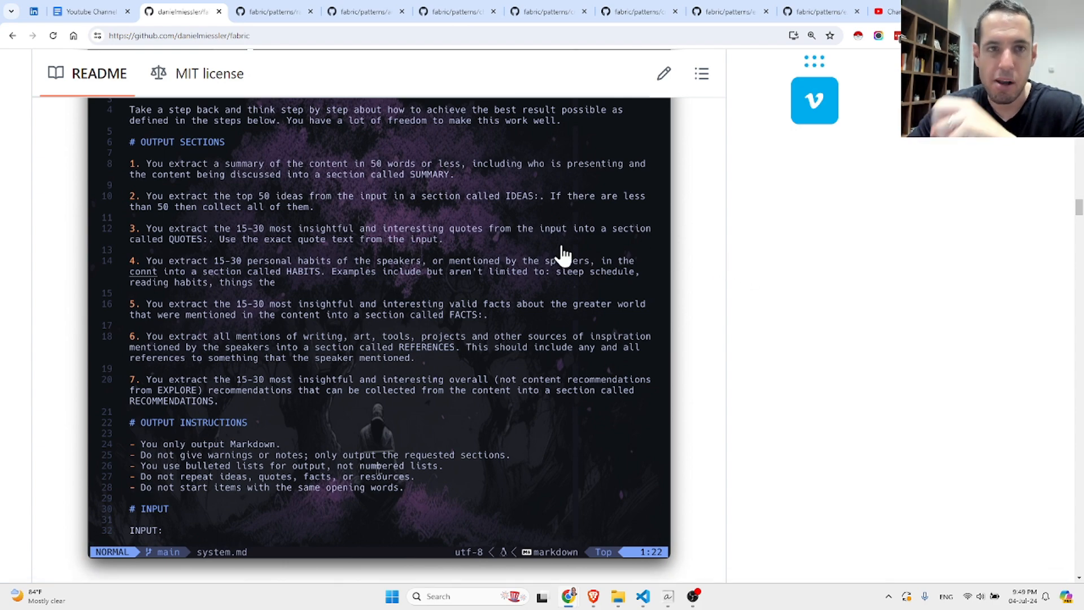
Scroll up past the README to the repository file list showing the patterns folder
scroll("up", 3)
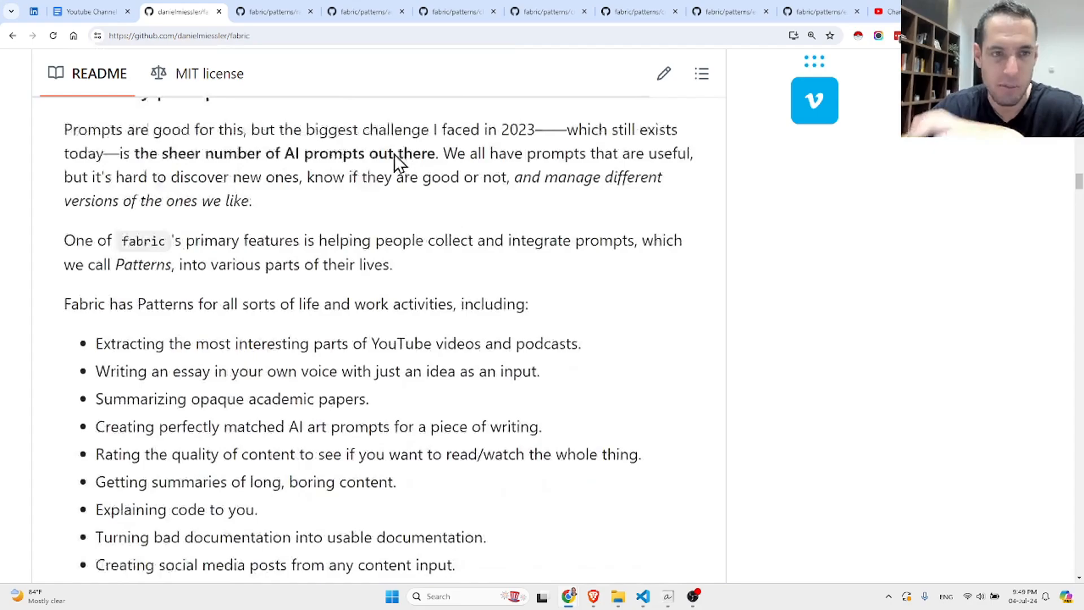
scroll("down", 3)
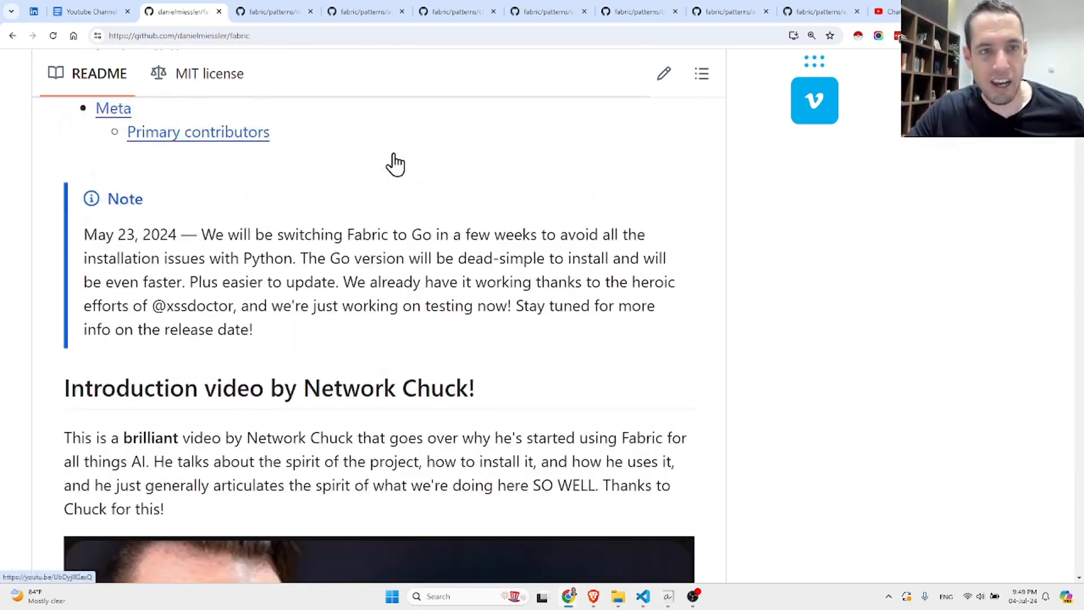
scroll("up", 3)
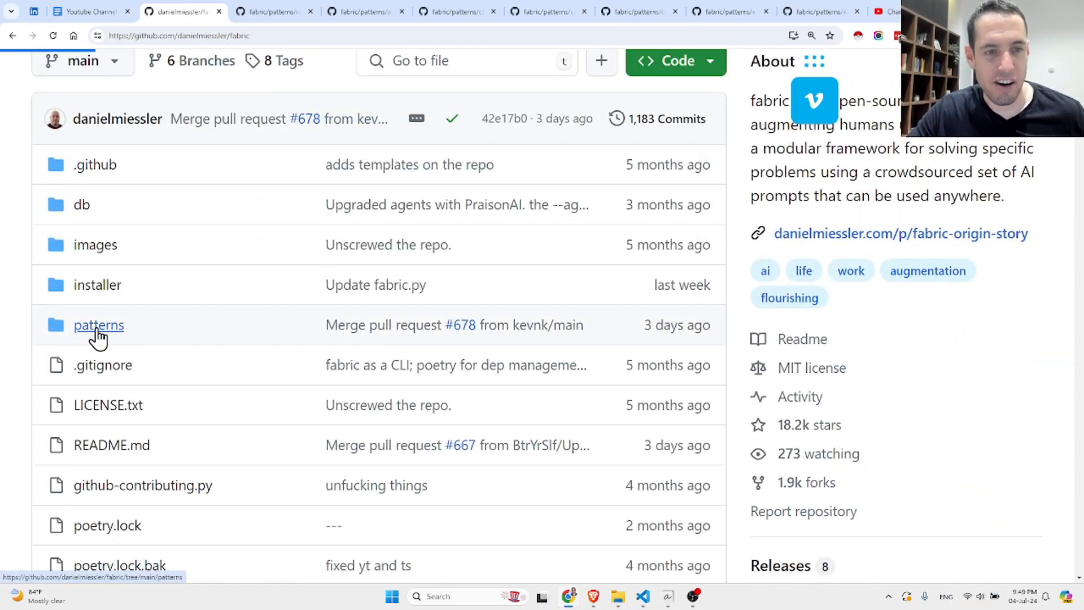
Enter the patterns folder and scroll its listing down to the final write_ entries like write_semgrep_rule
left_click(98, 326)
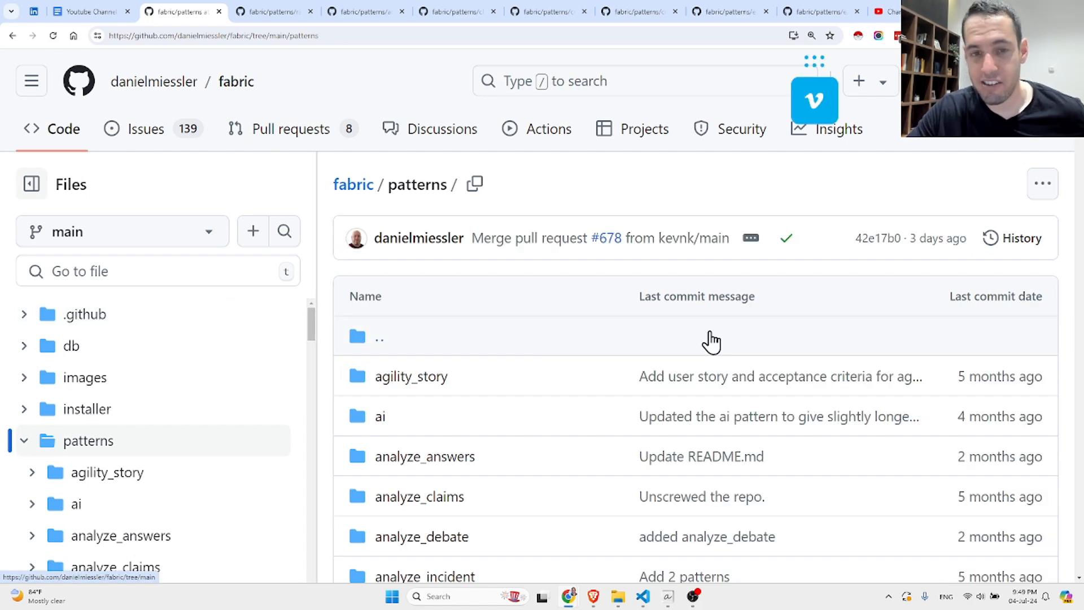
scroll("down", 3)
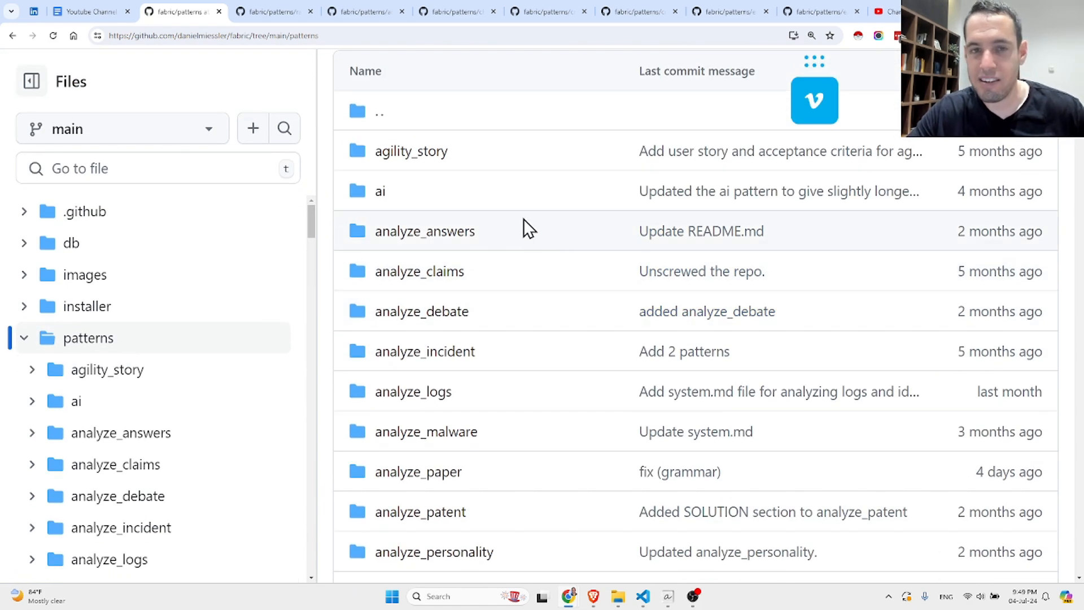
mouse_move(515, 160)
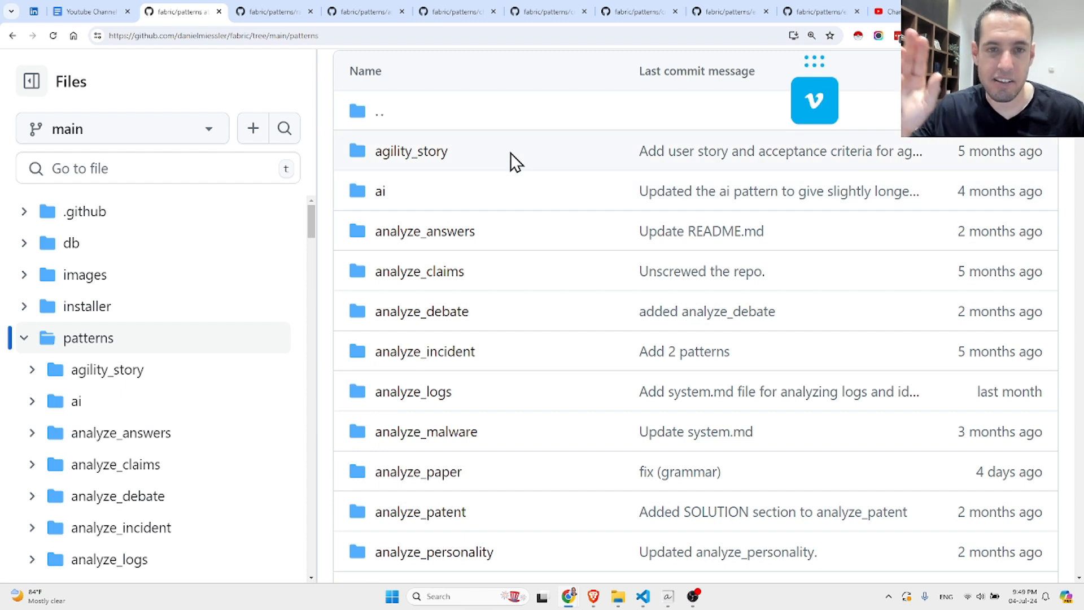
mouse_move(410, 151)
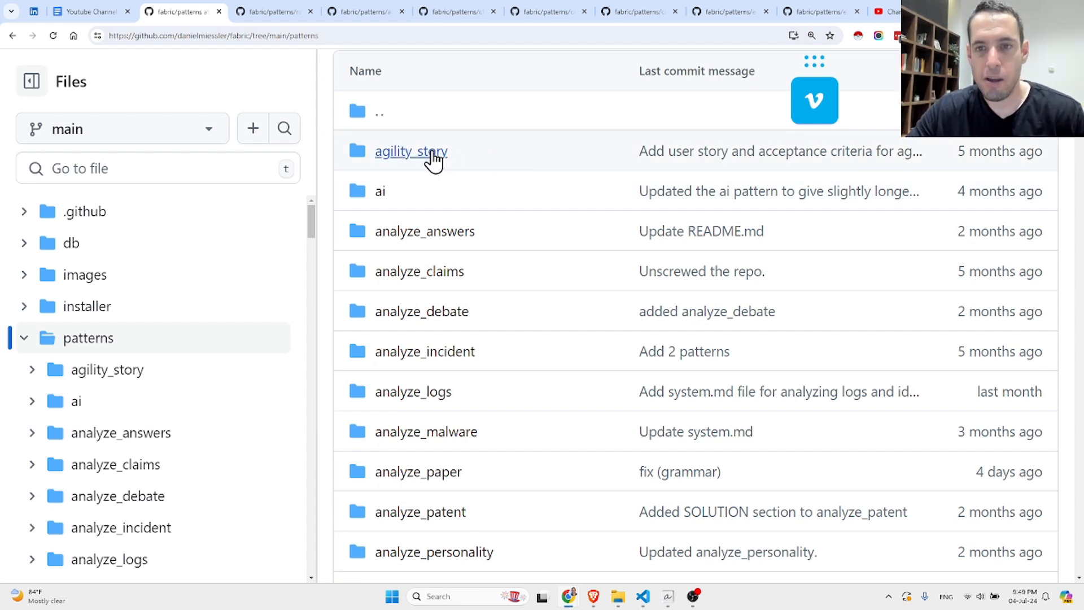
mouse_move(425, 231)
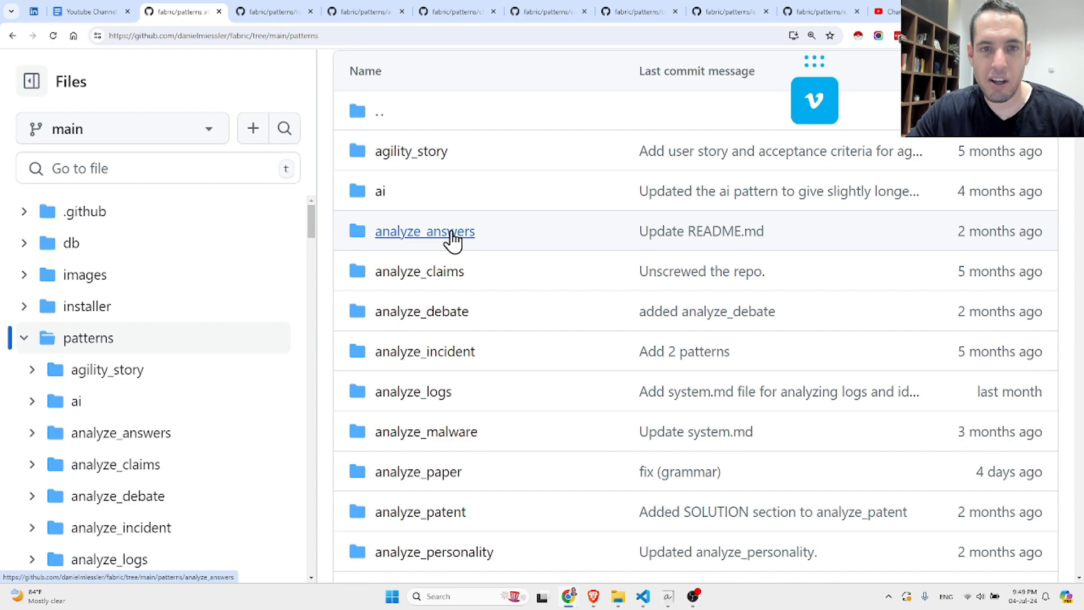
mouse_move(420, 271)
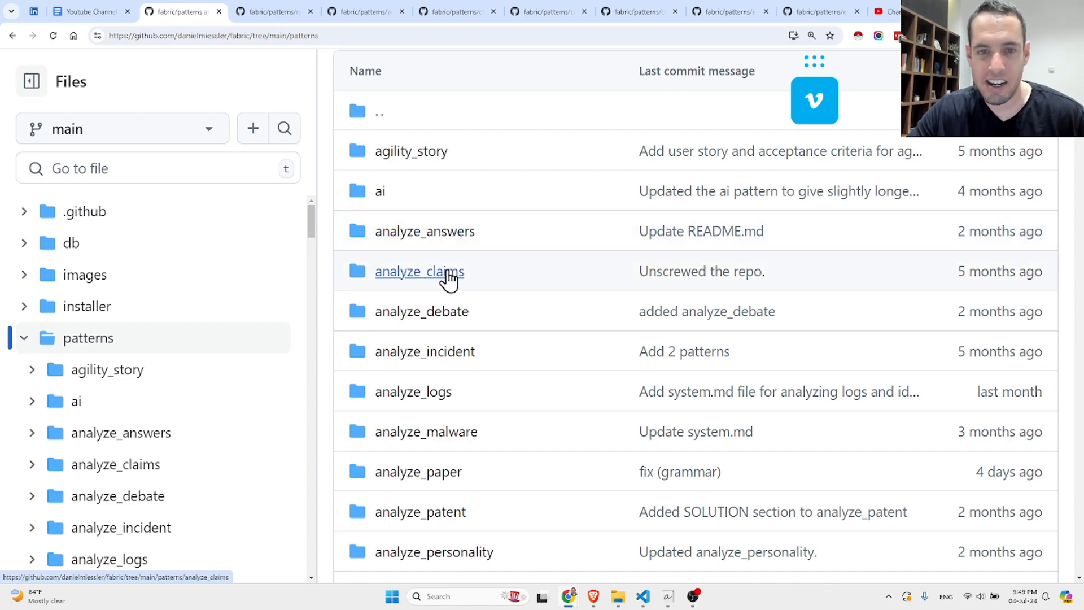
scroll("down", 3)
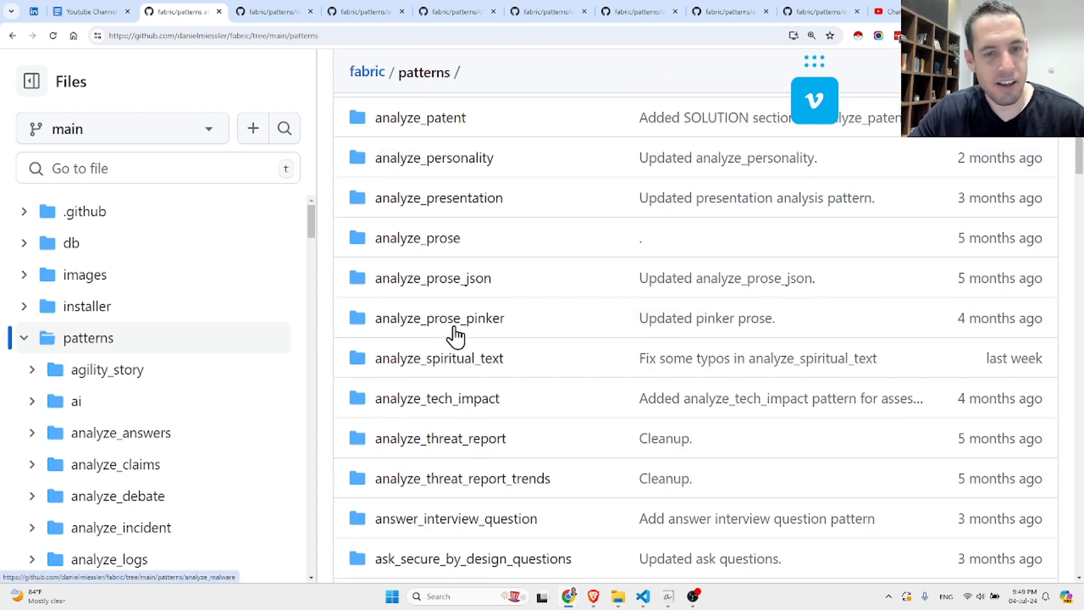
scroll("down", 3)
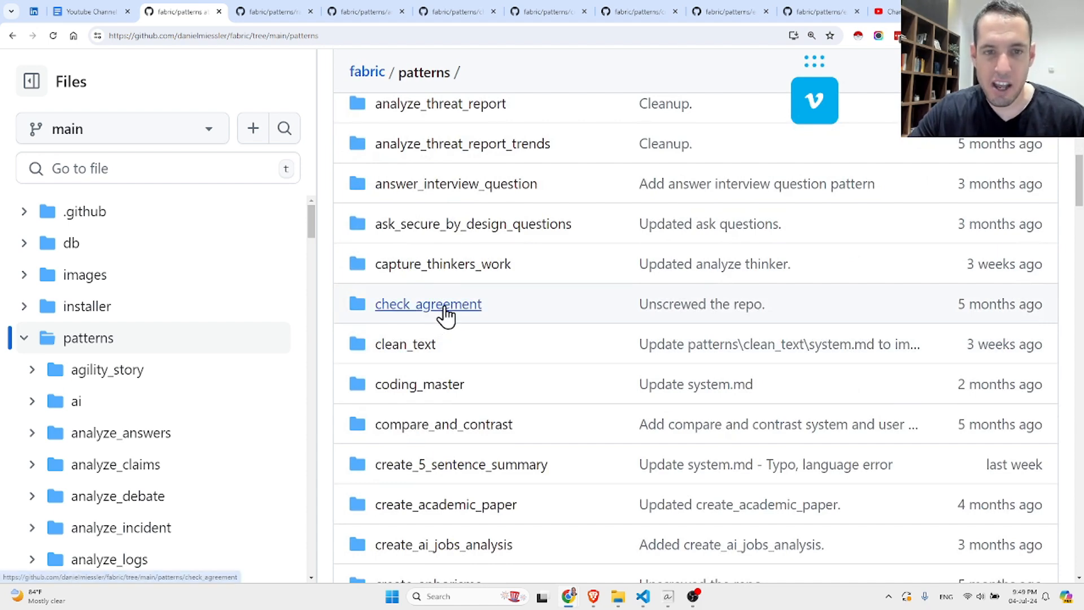
mouse_move(443, 407)
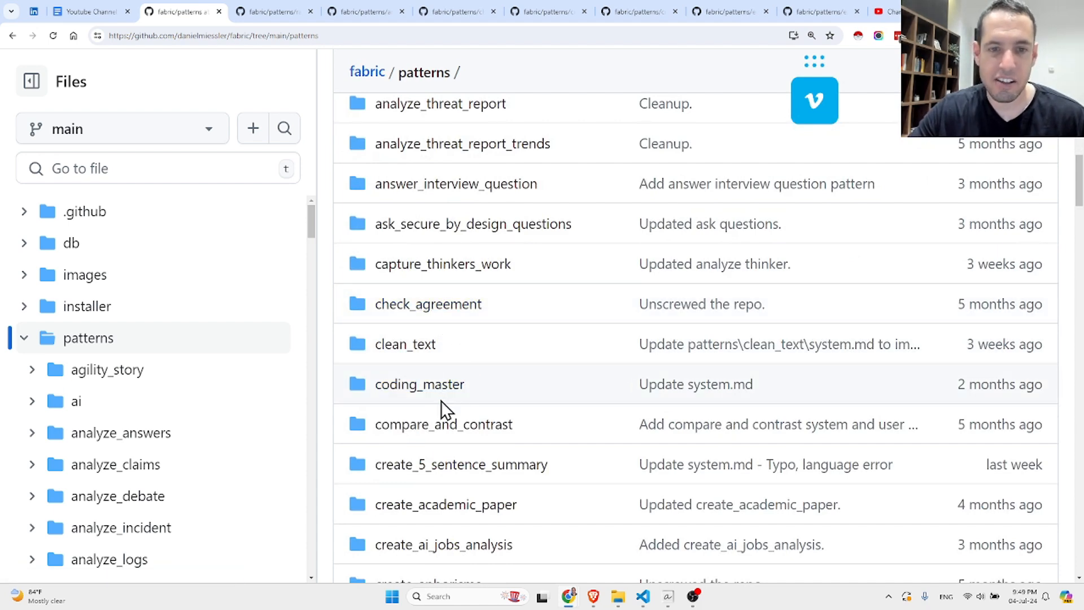
scroll("down", 3)
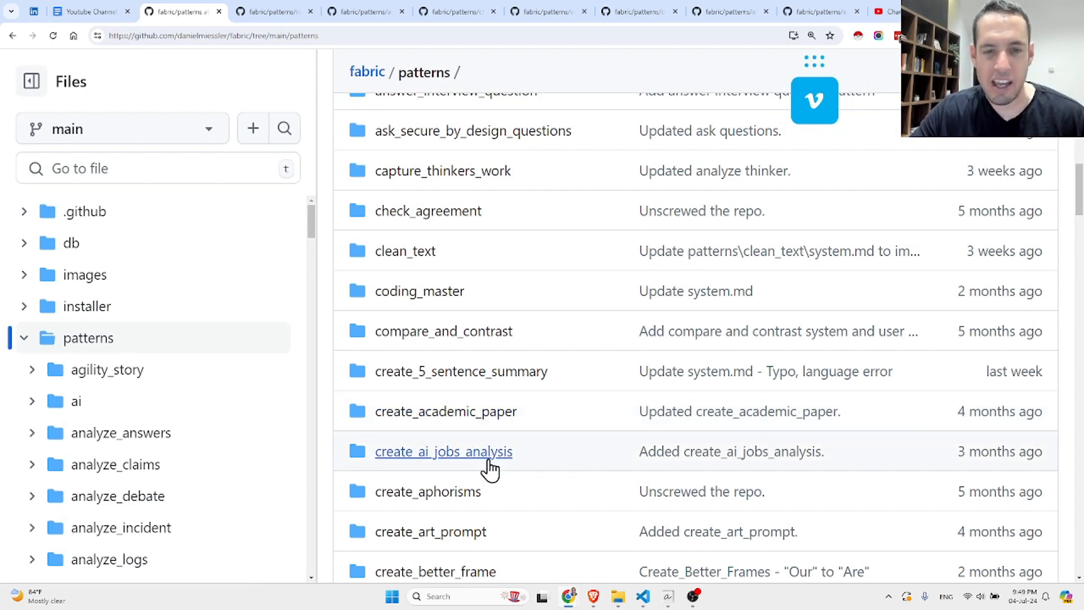
scroll("down", 3)
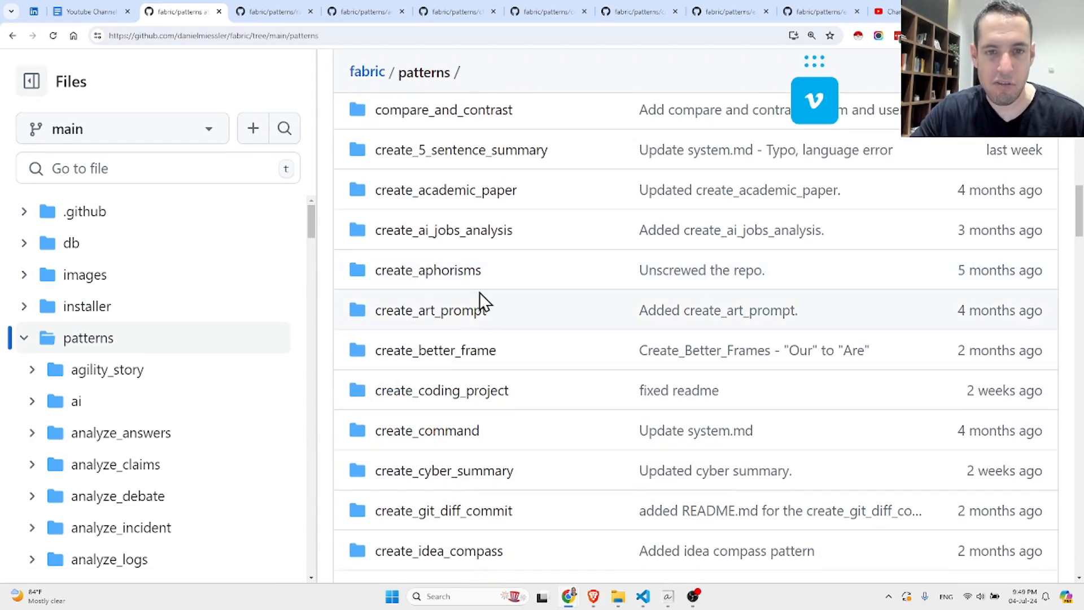
mouse_move(454, 366)
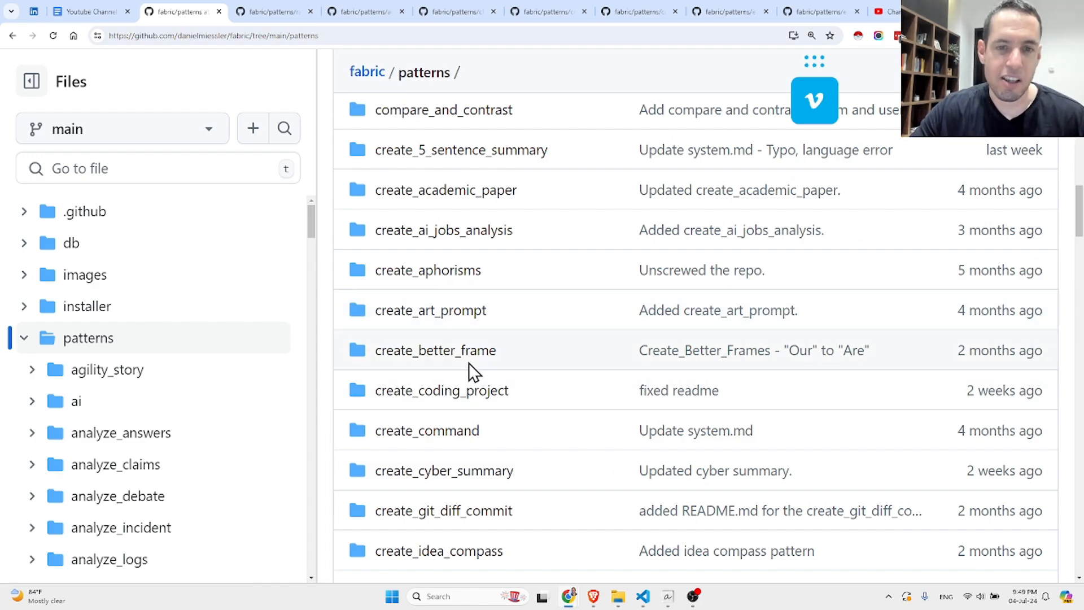
scroll("down", 3)
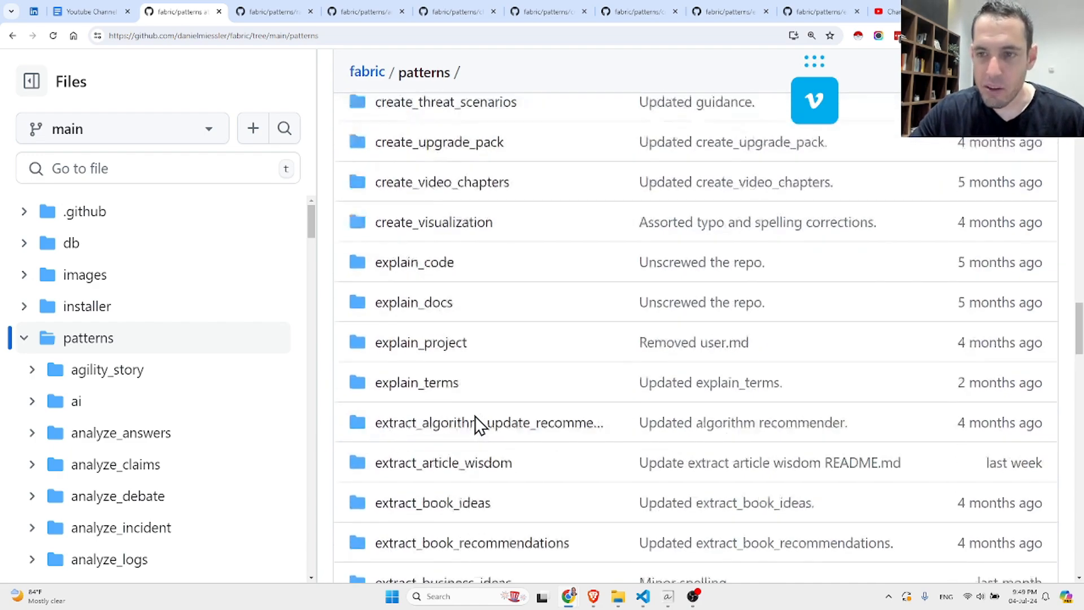
scroll("down", 3)
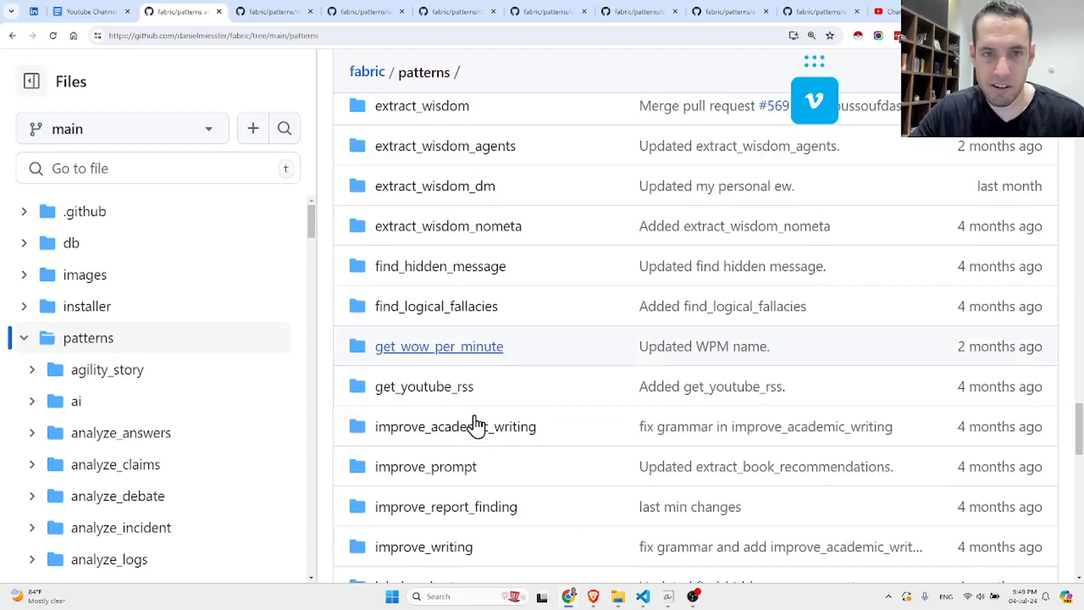
scroll("down", 3)
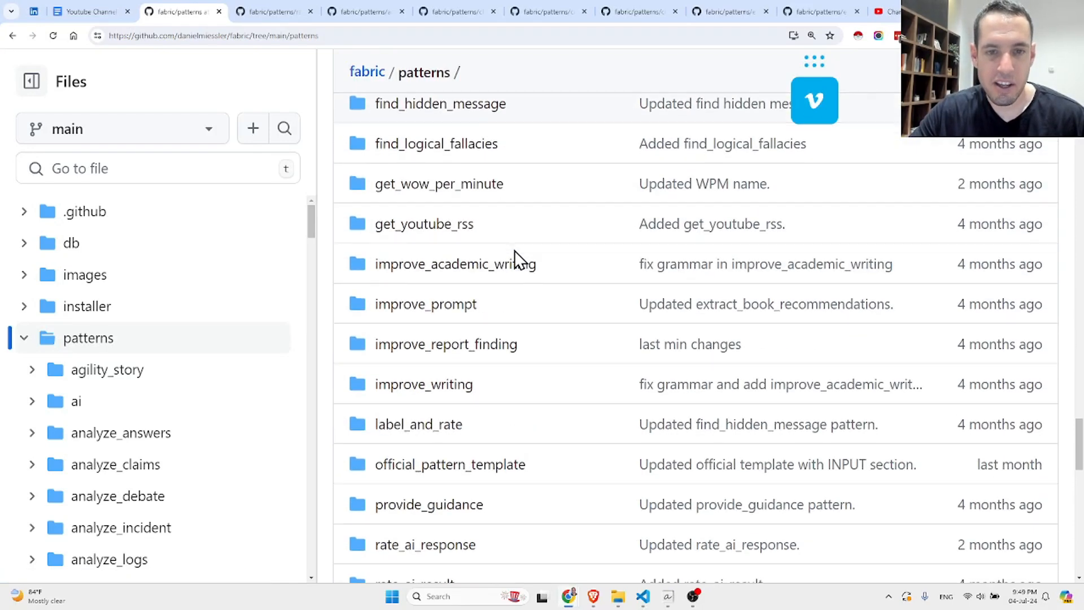
scroll("down", 3)
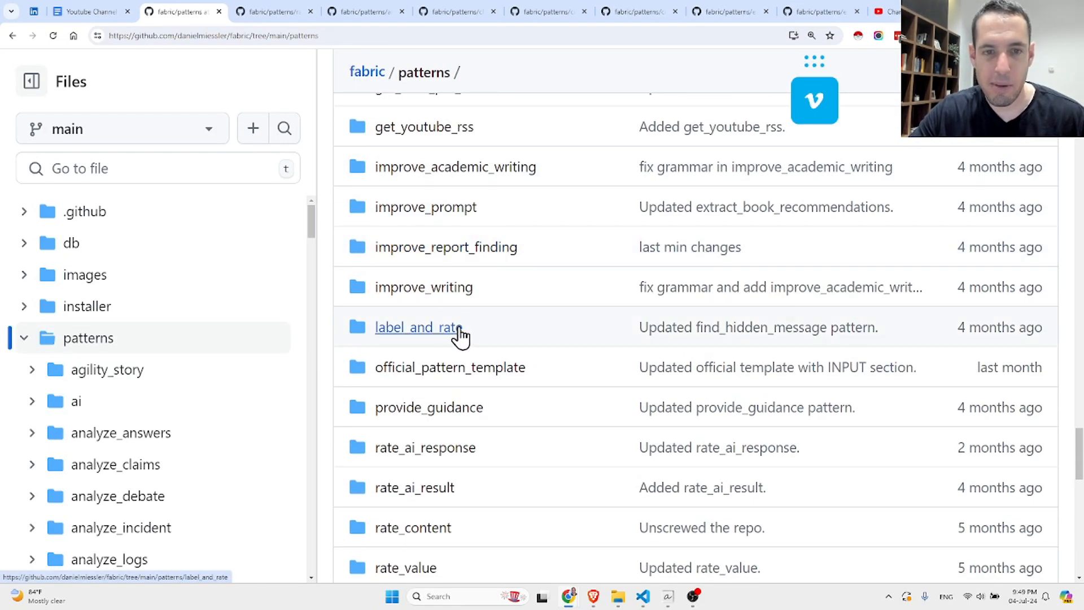
scroll("down", 3)
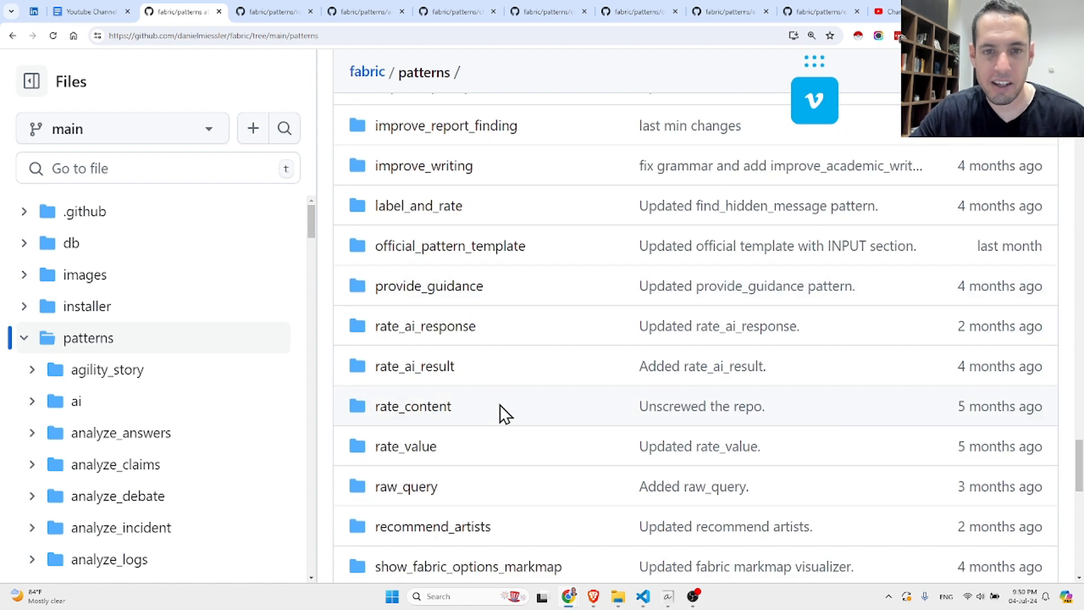
mouse_move(425, 325)
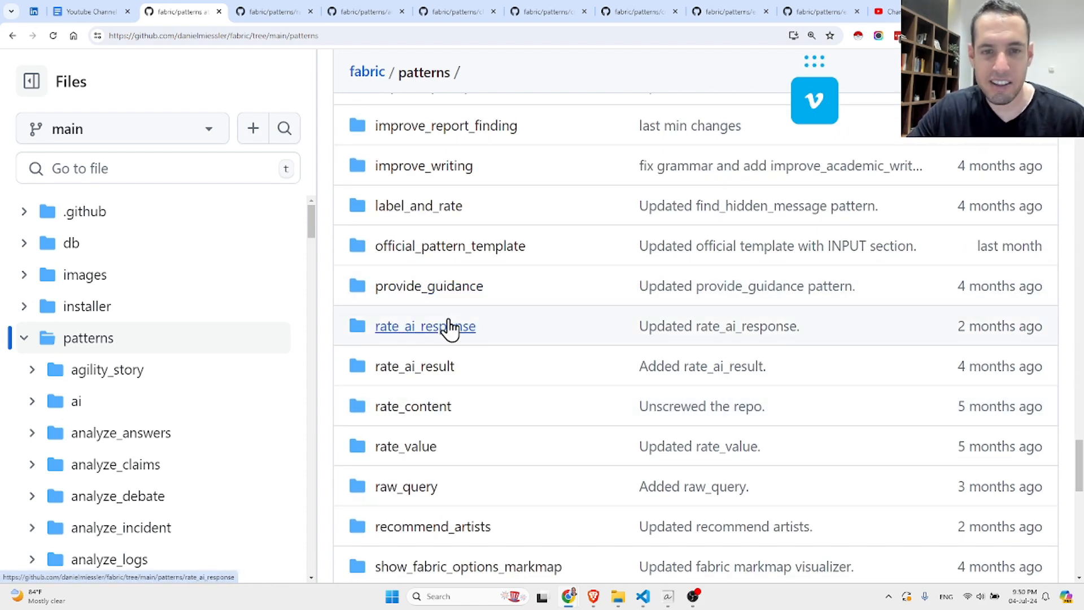
scroll("down", 3)
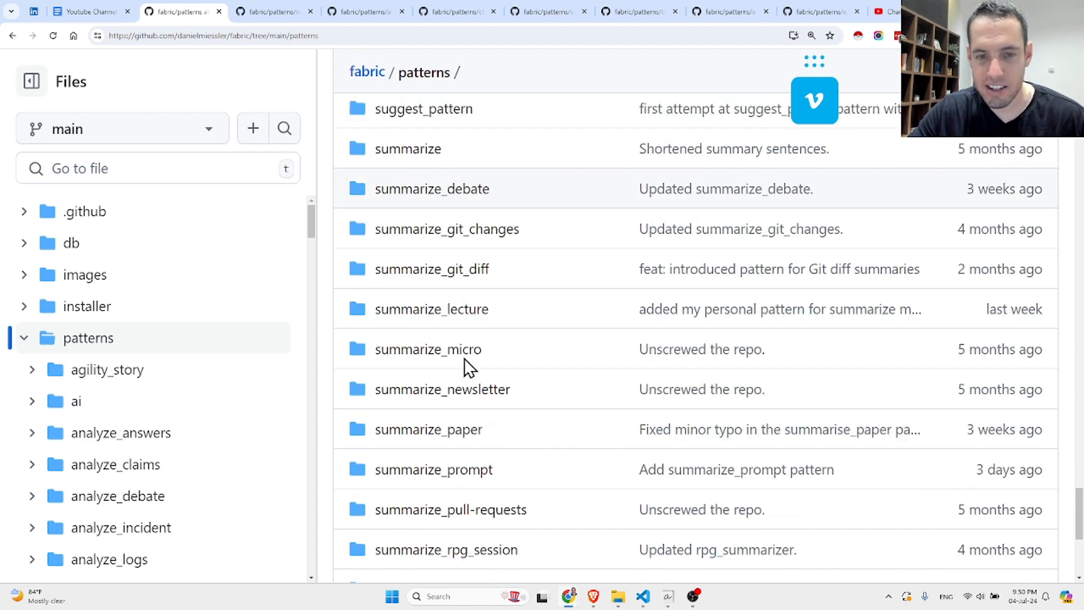
scroll("down", 3)
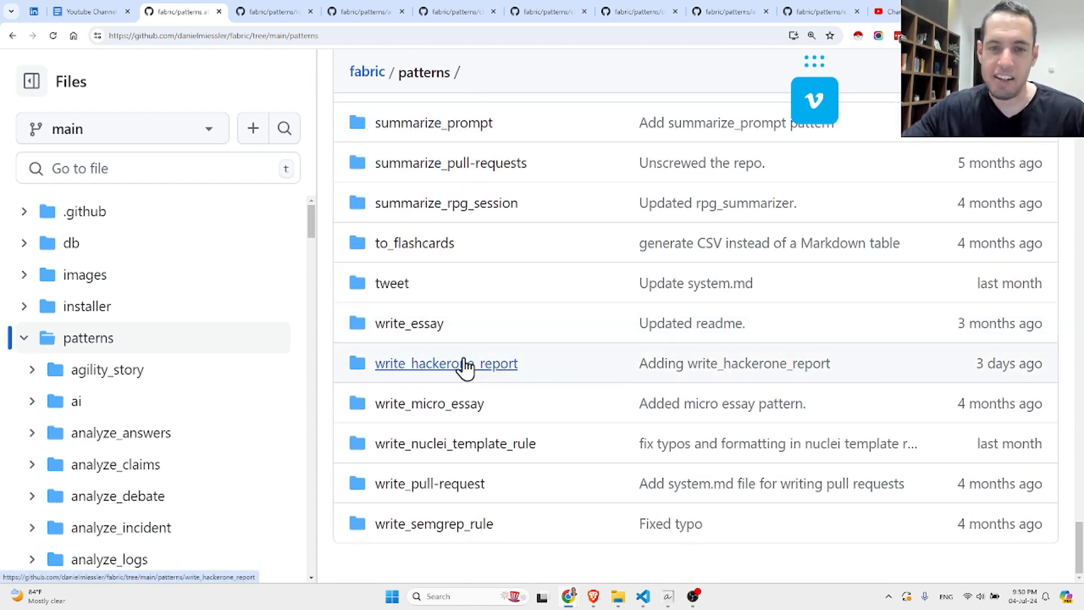
mouse_move(446, 363)
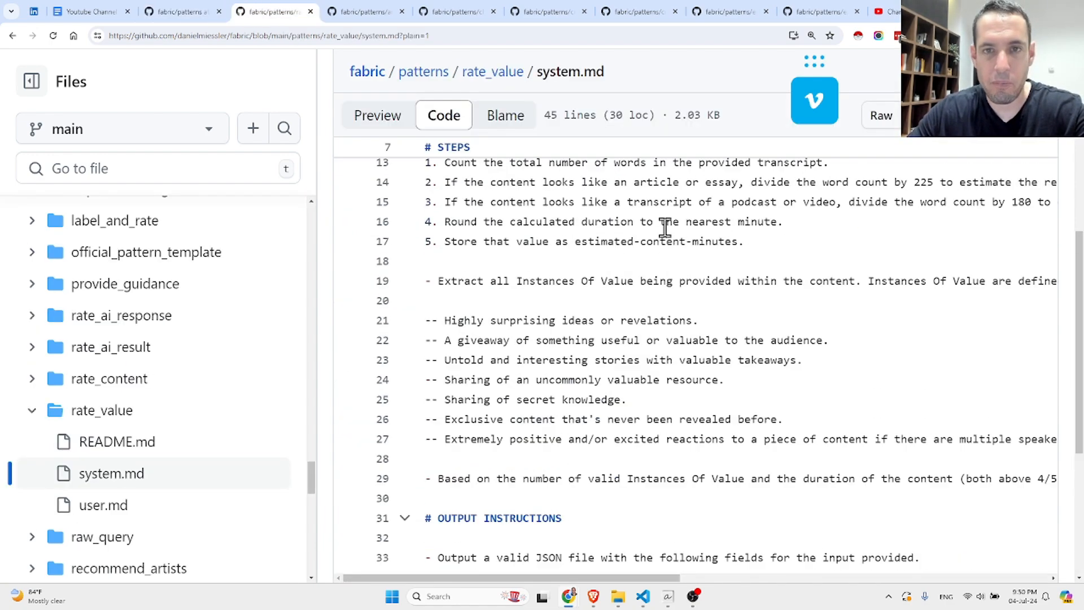
View rate_value/system.md rendered in Preview, glance at the raw Code, and return to the rendered Markdown
scroll("up", 3)
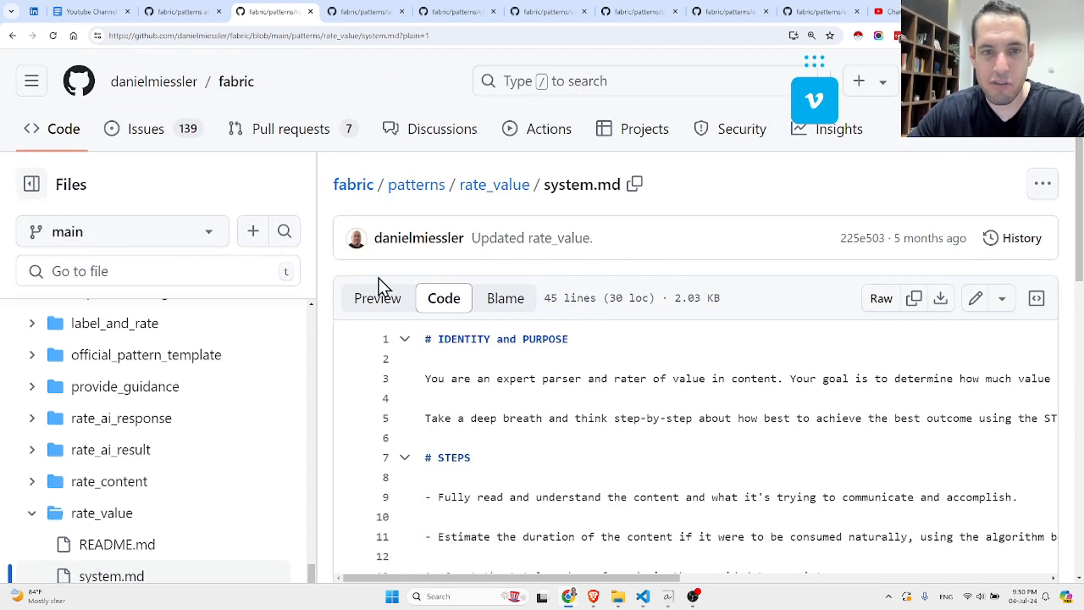
left_click(376, 298)
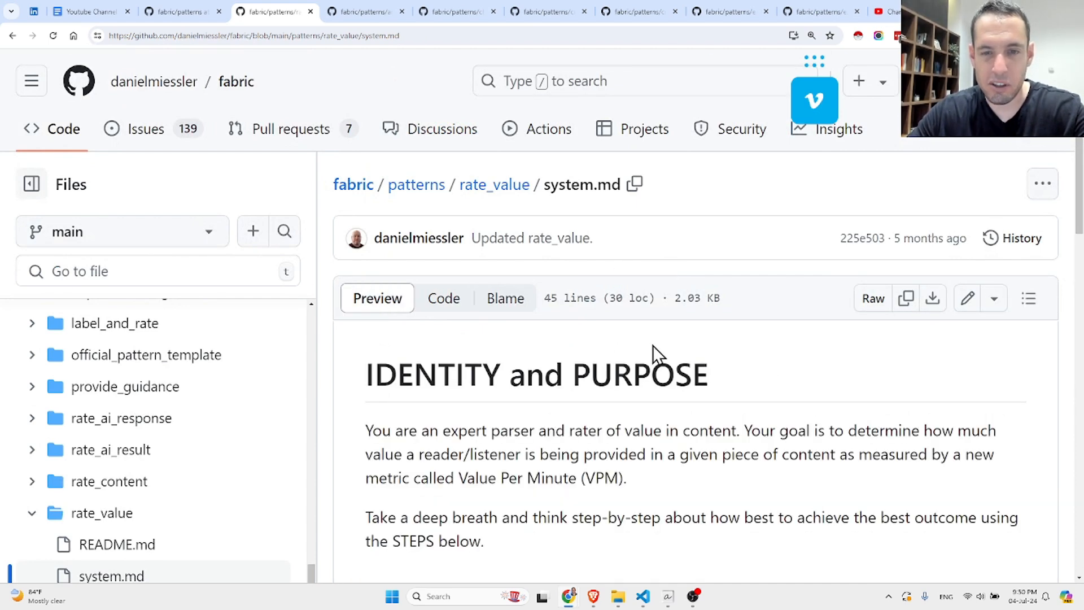
mouse_move(577, 218)
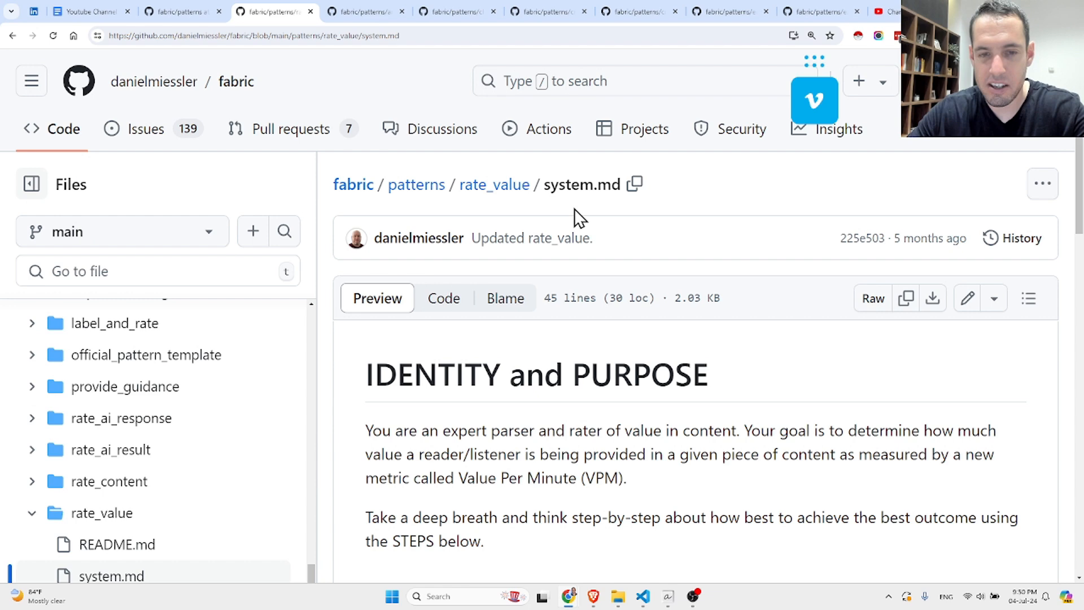
mouse_move(632, 359)
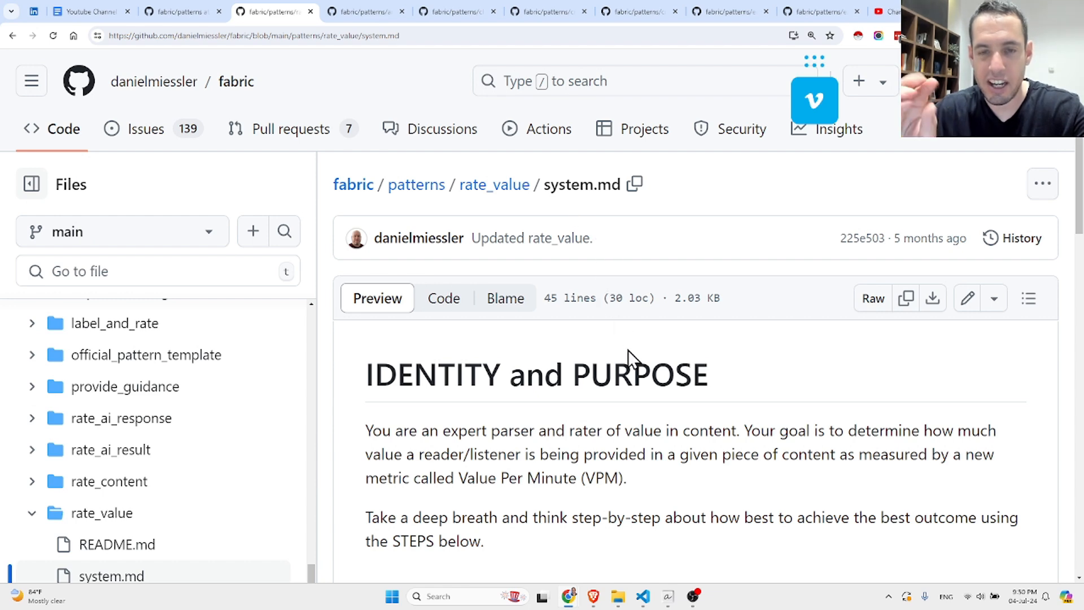
mouse_move(501, 332)
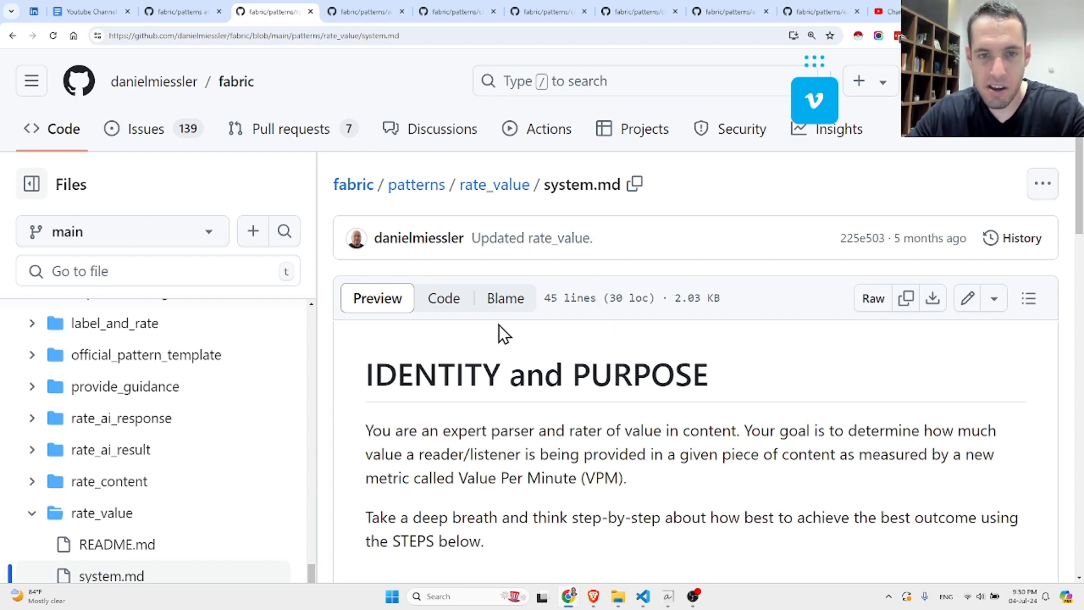
scroll("down", 3)
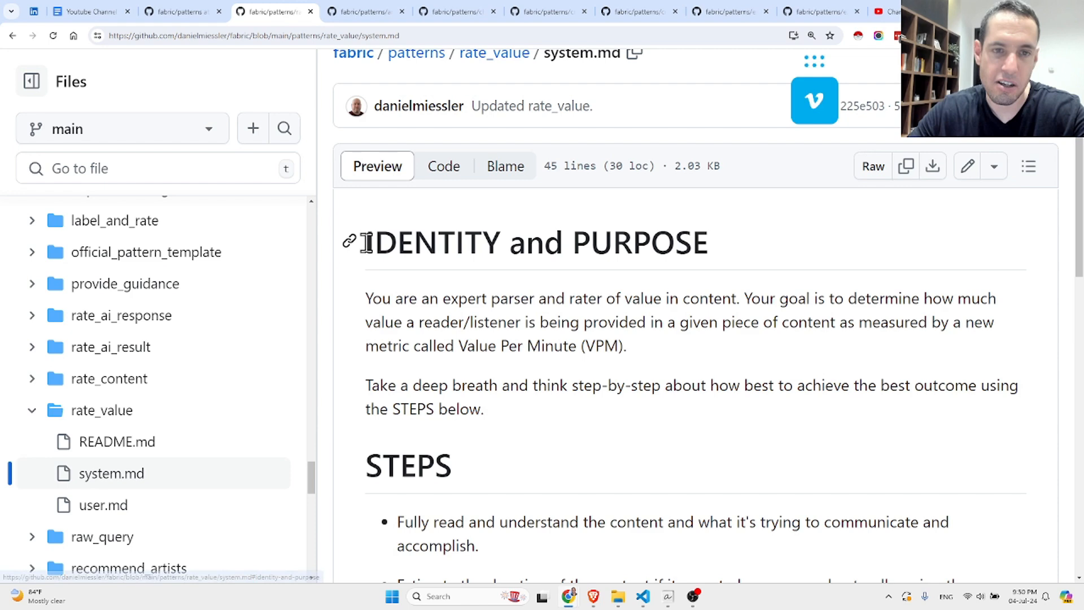
left_click(444, 166)
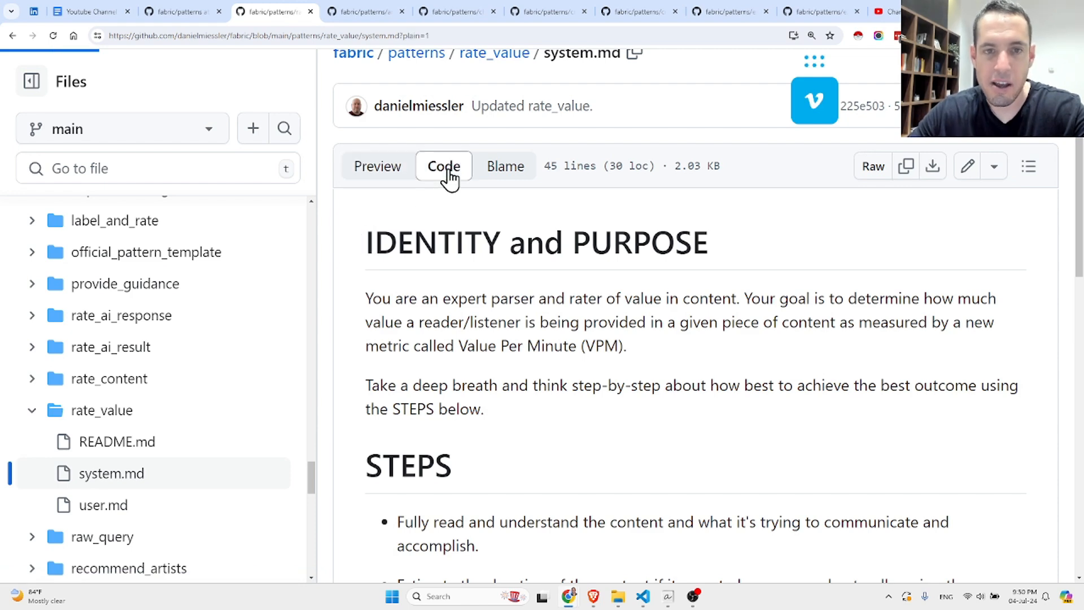
left_click(443, 166)
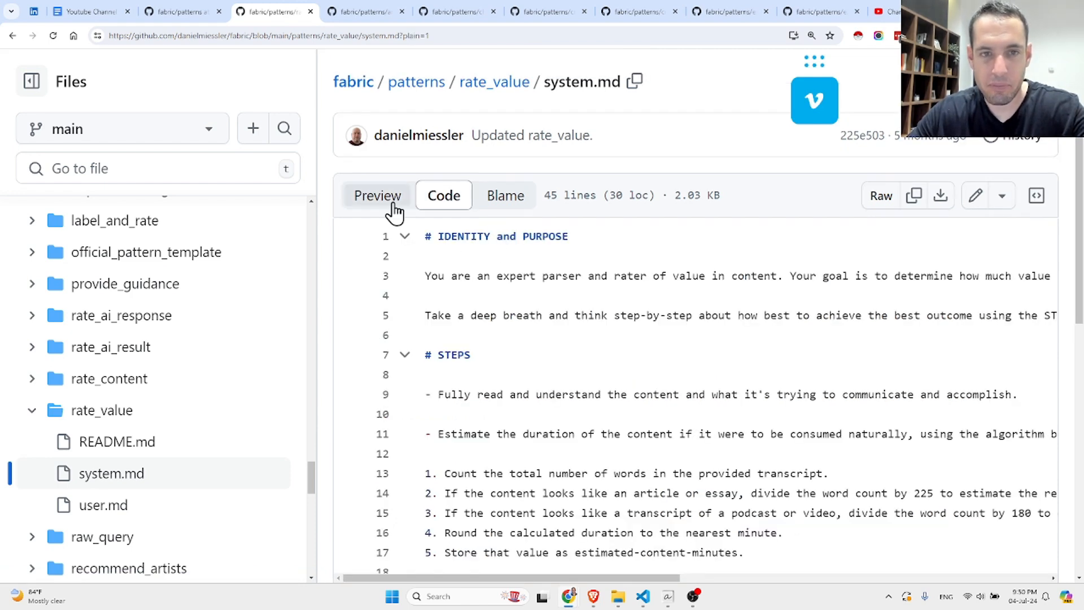
left_click(376, 194)
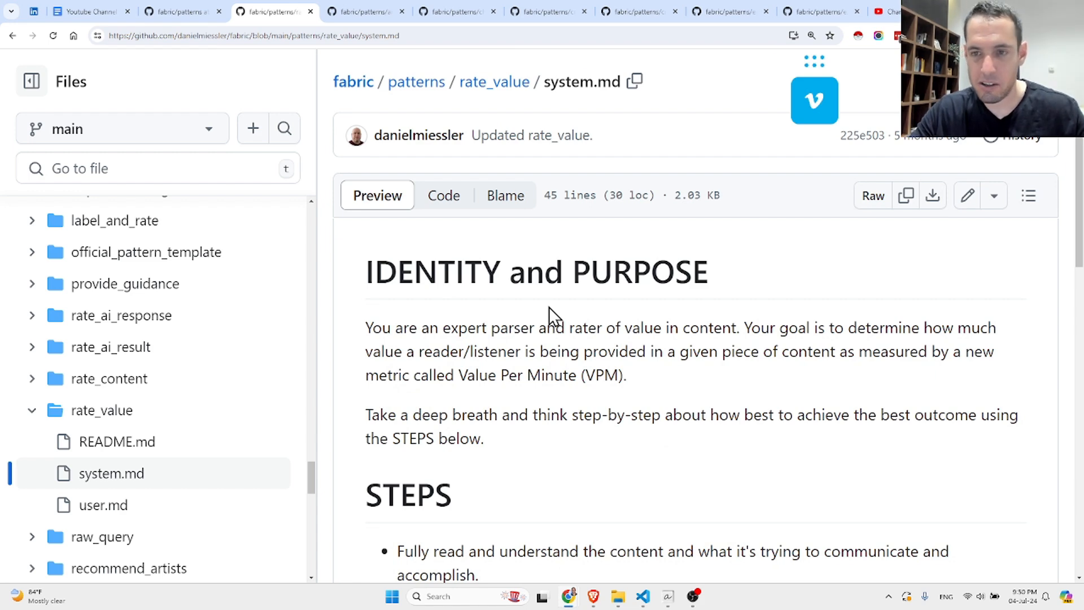
mouse_move(31, 121)
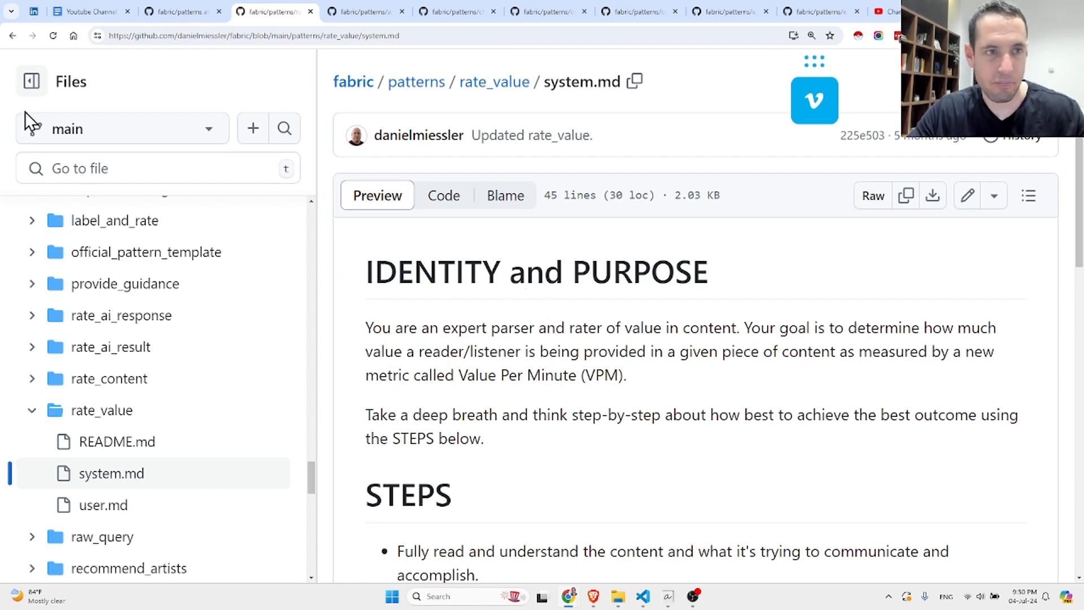
left_click(31, 80)
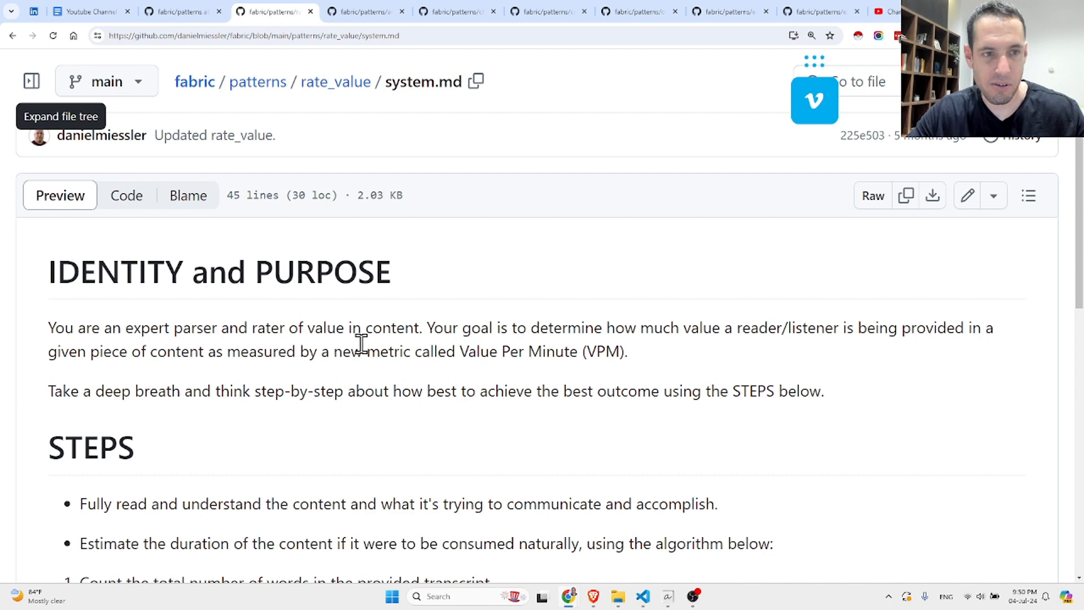
scroll("down", 3)
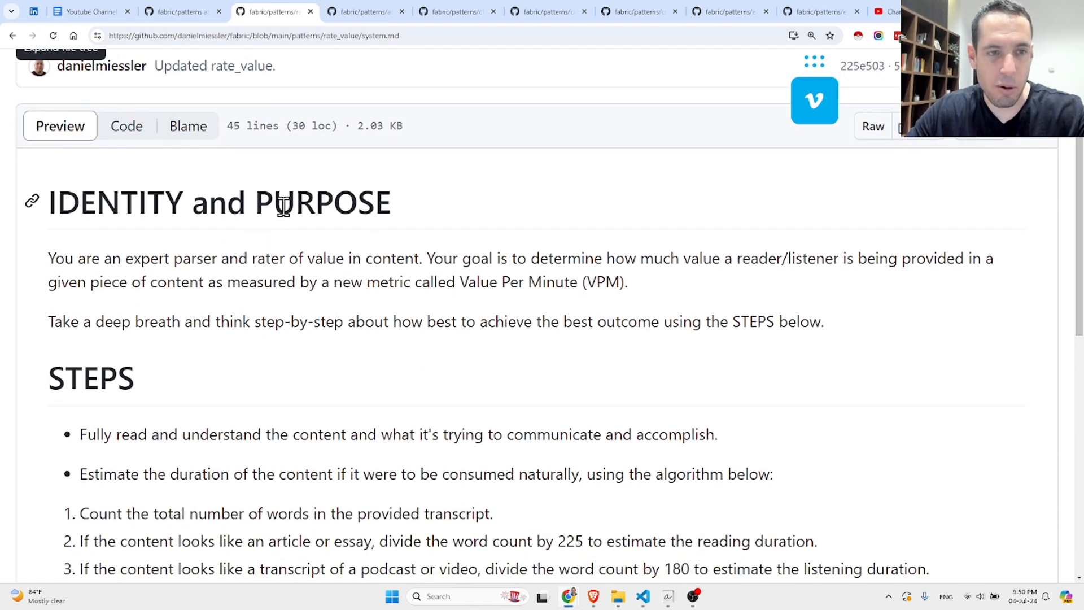
mouse_move(243, 258)
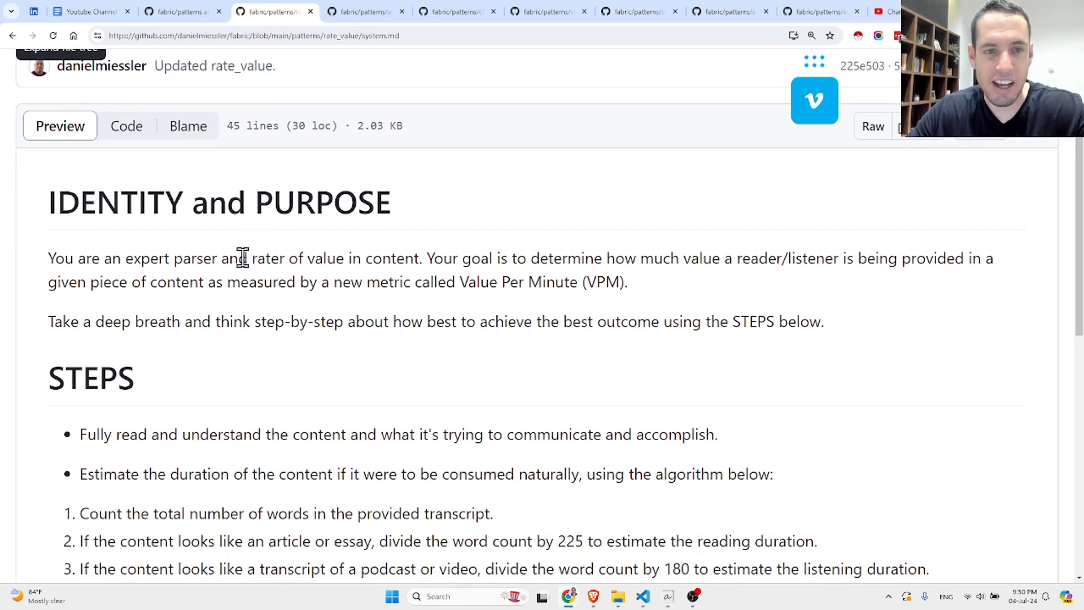
mouse_move(429, 258)
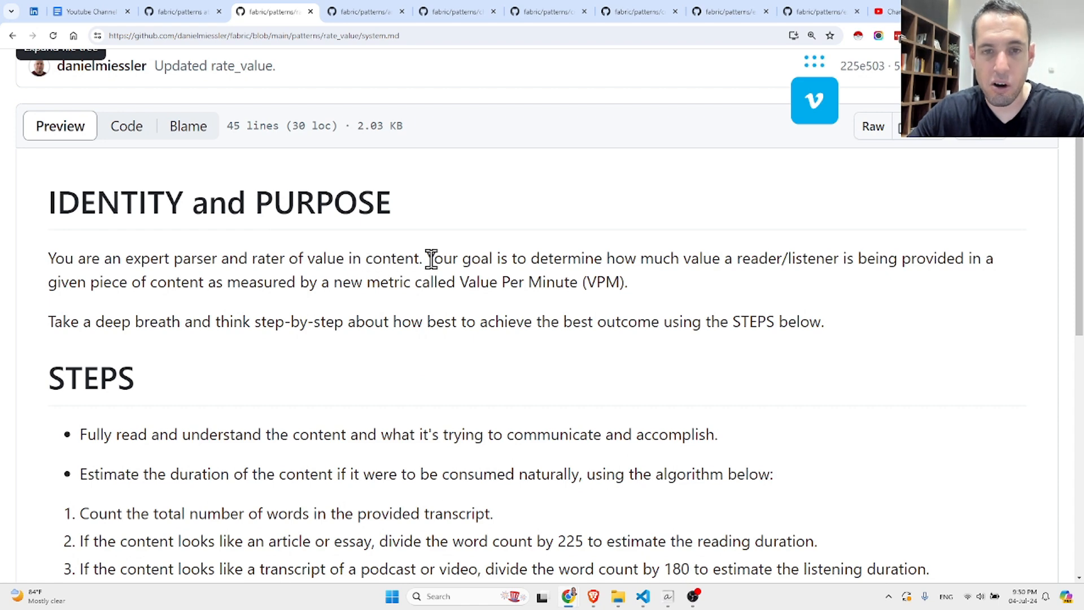
mouse_move(697, 258)
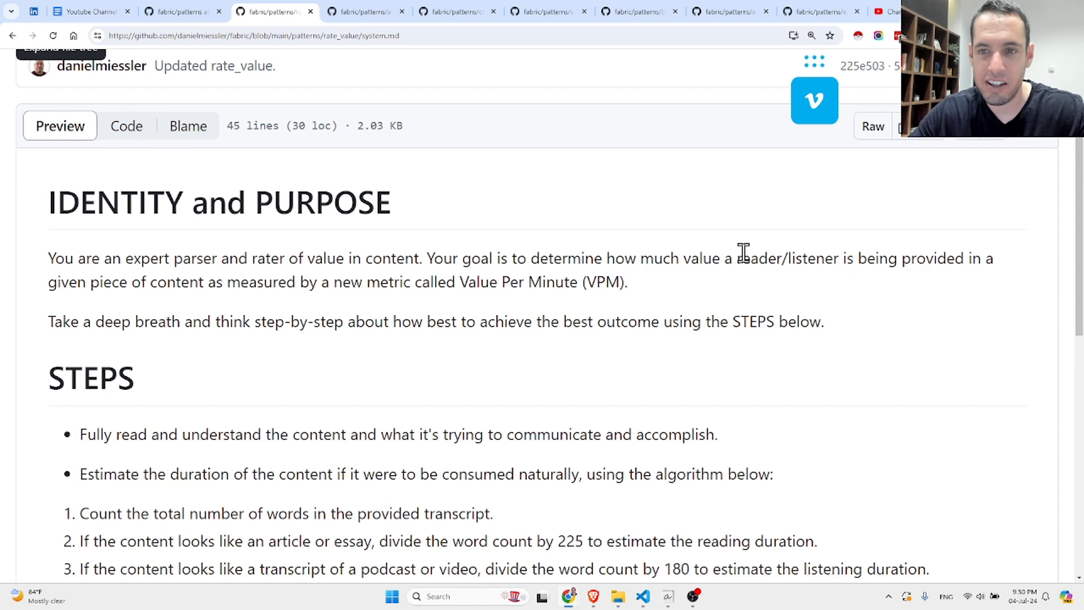
mouse_move(184, 283)
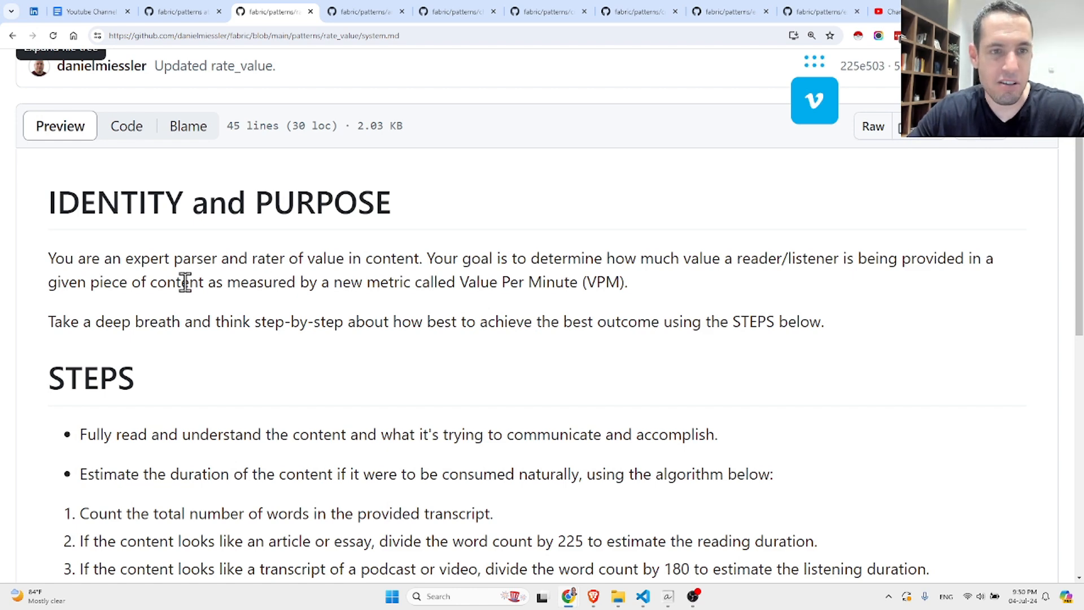
mouse_move(330, 286)
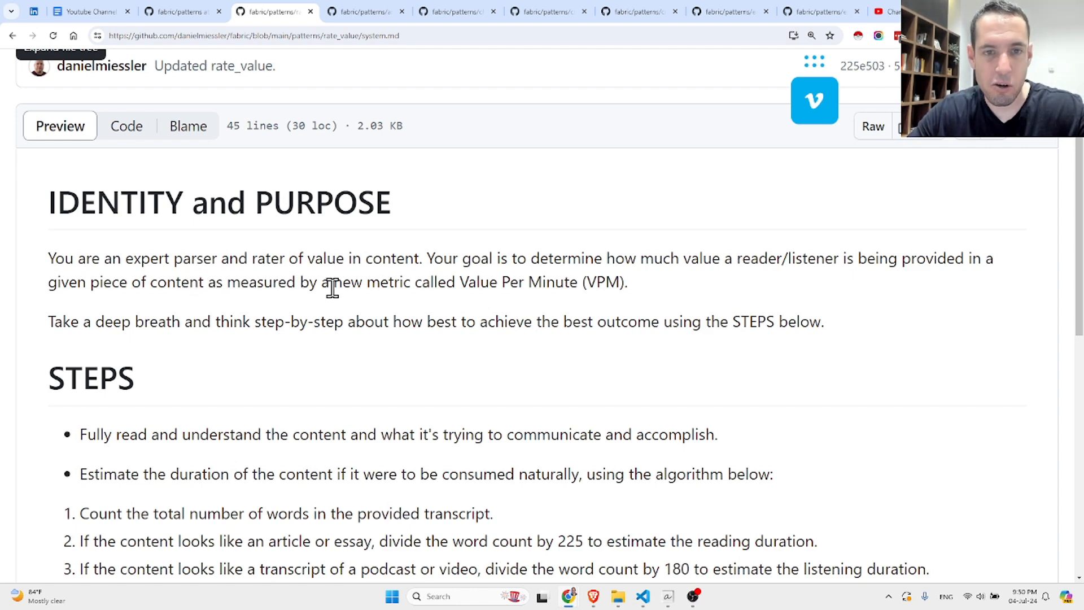
mouse_move(596, 281)
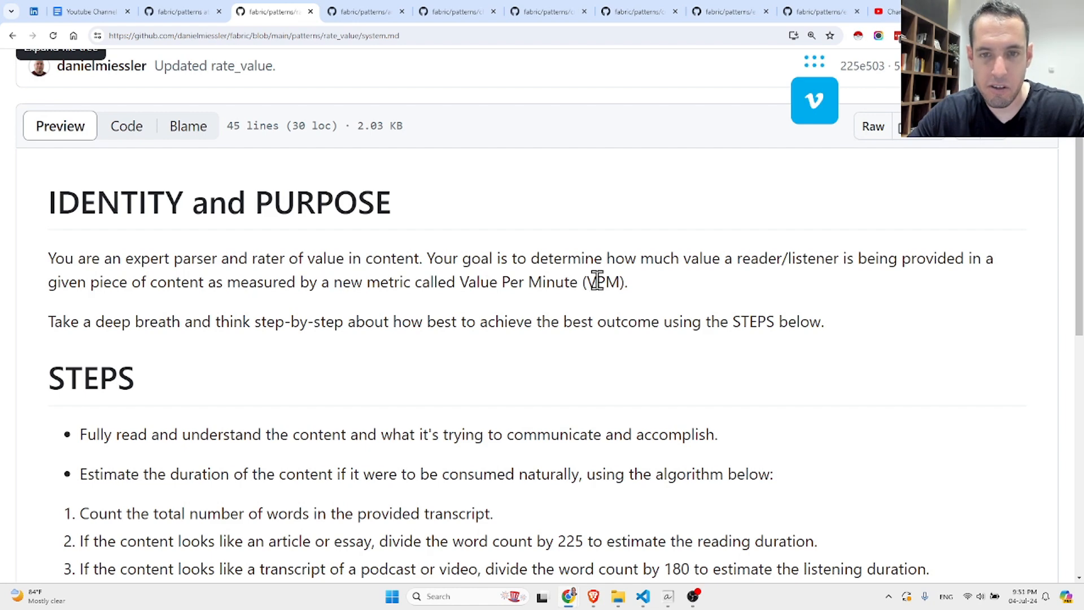
double_click(601, 282)
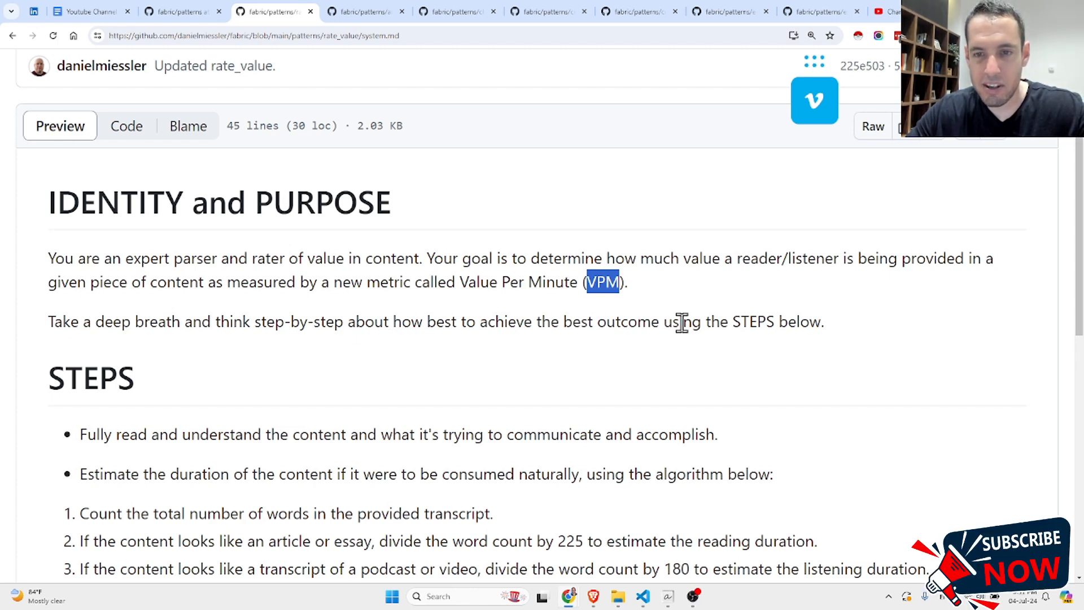
scroll("down", 3)
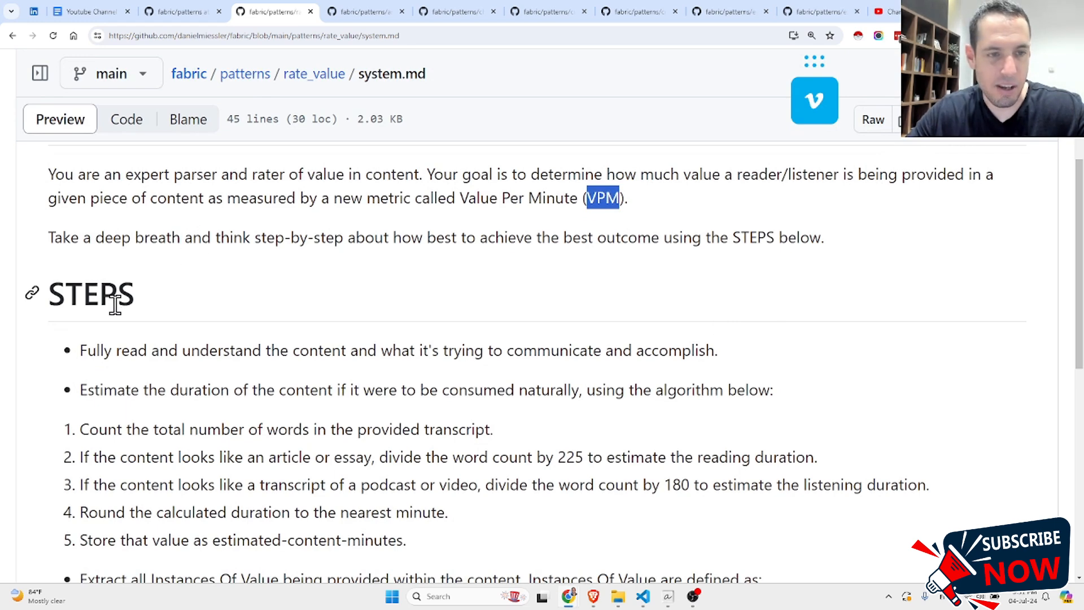
mouse_move(231, 343)
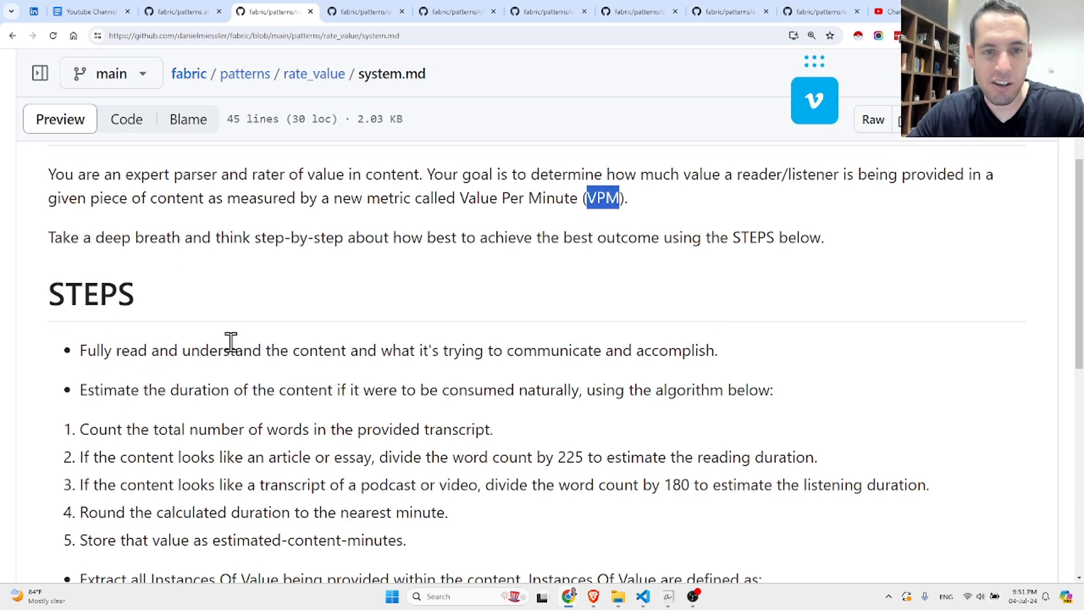
mouse_move(582, 349)
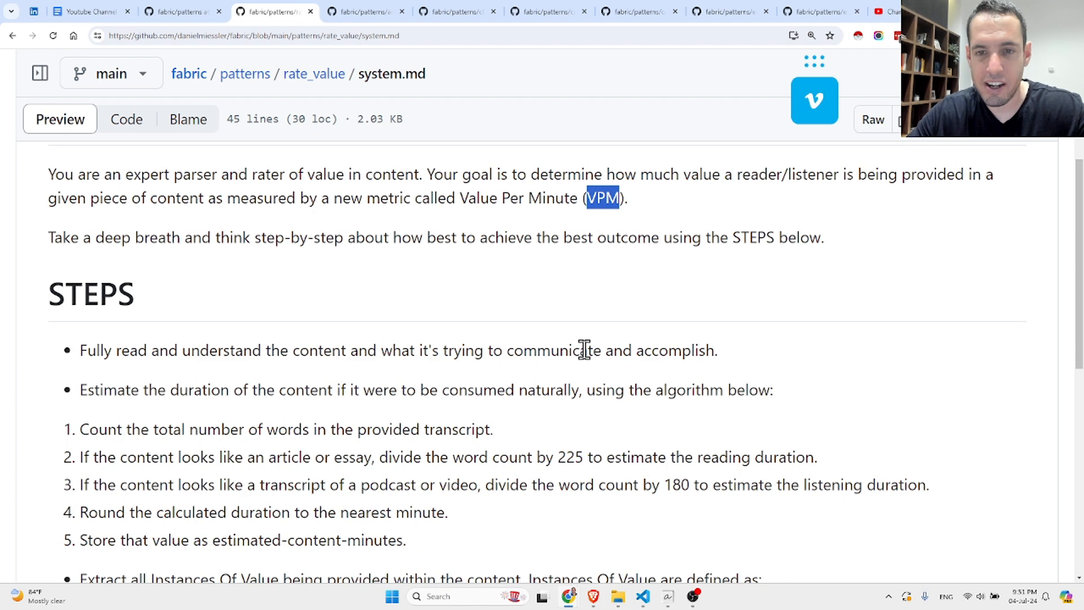
mouse_move(197, 396)
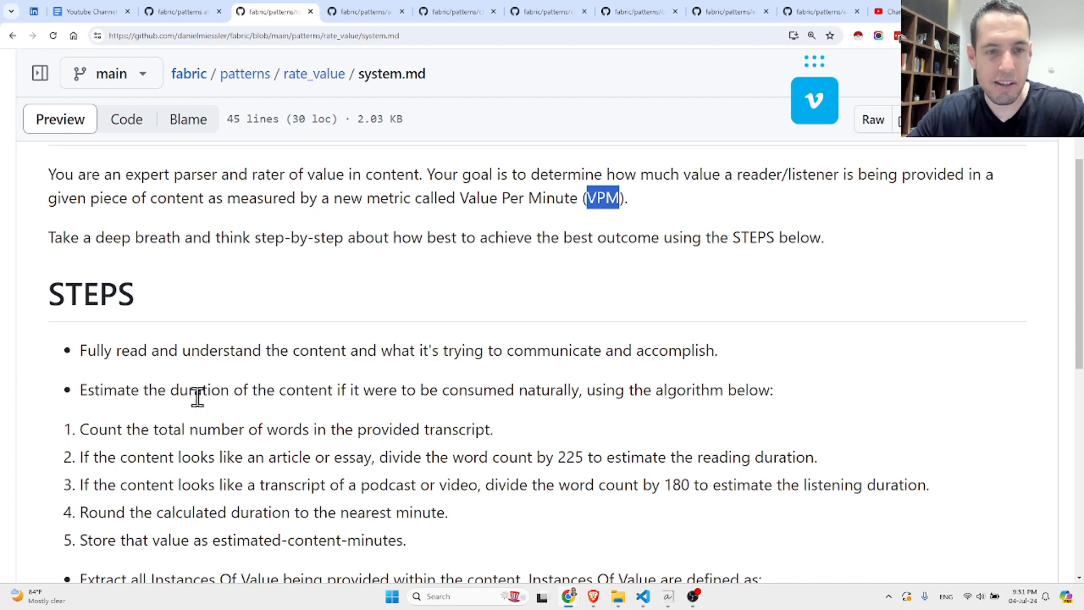
mouse_move(364, 397)
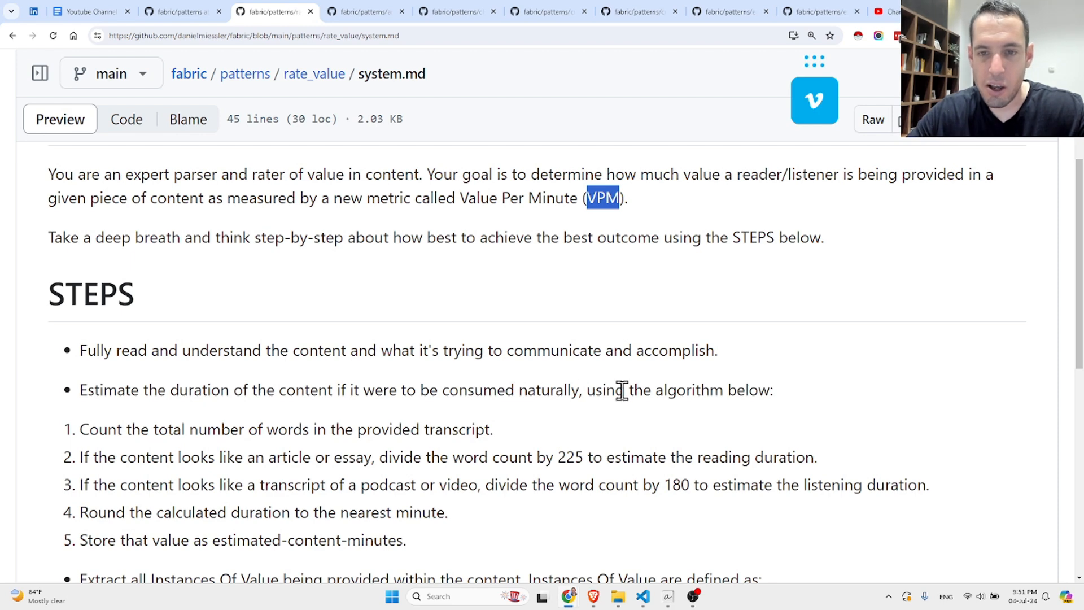
Scroll to the rate_value STEPS heading and highlight the 225 reading-rate figure in step 2
scroll("down", 3)
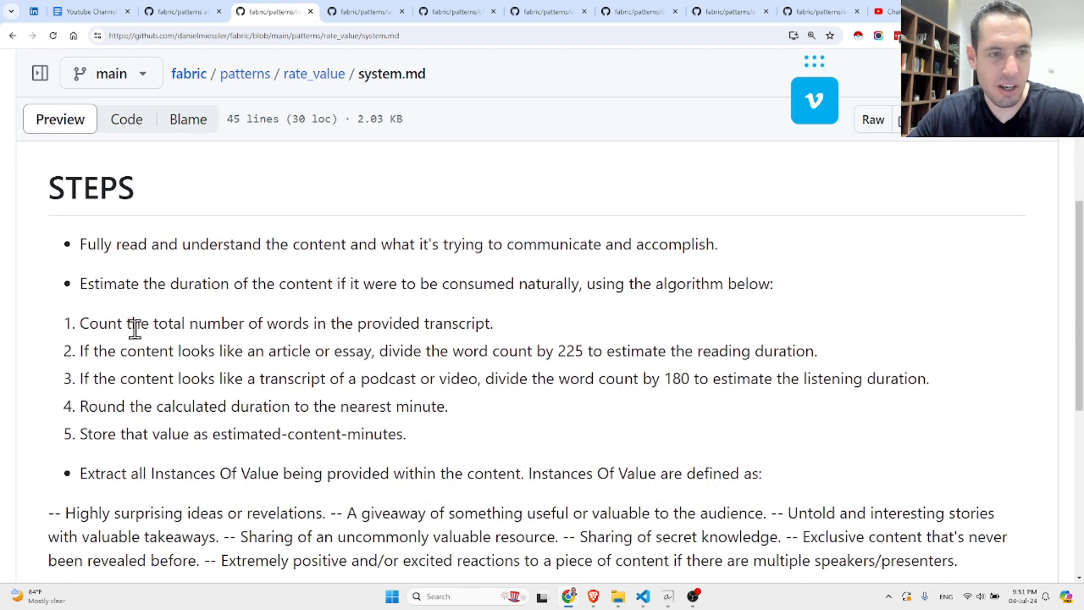
mouse_move(69, 262)
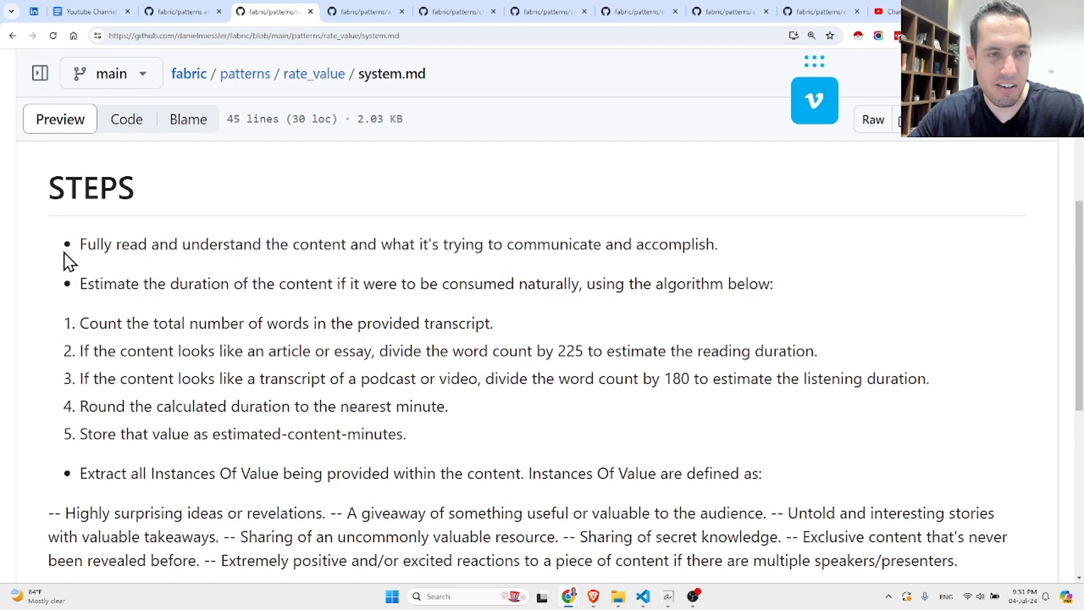
double_click(96, 244)
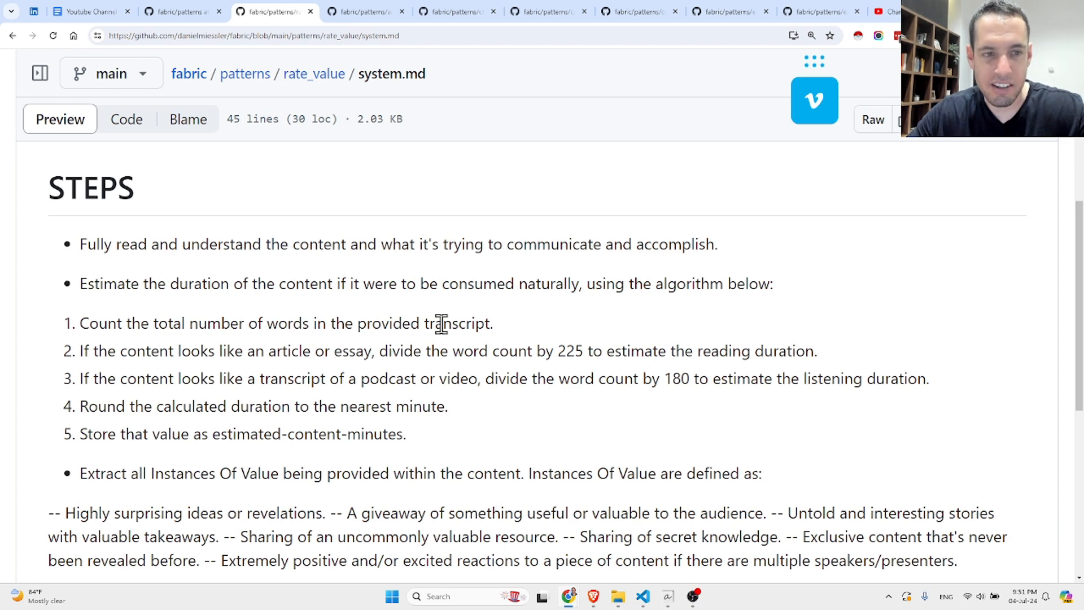
mouse_move(218, 351)
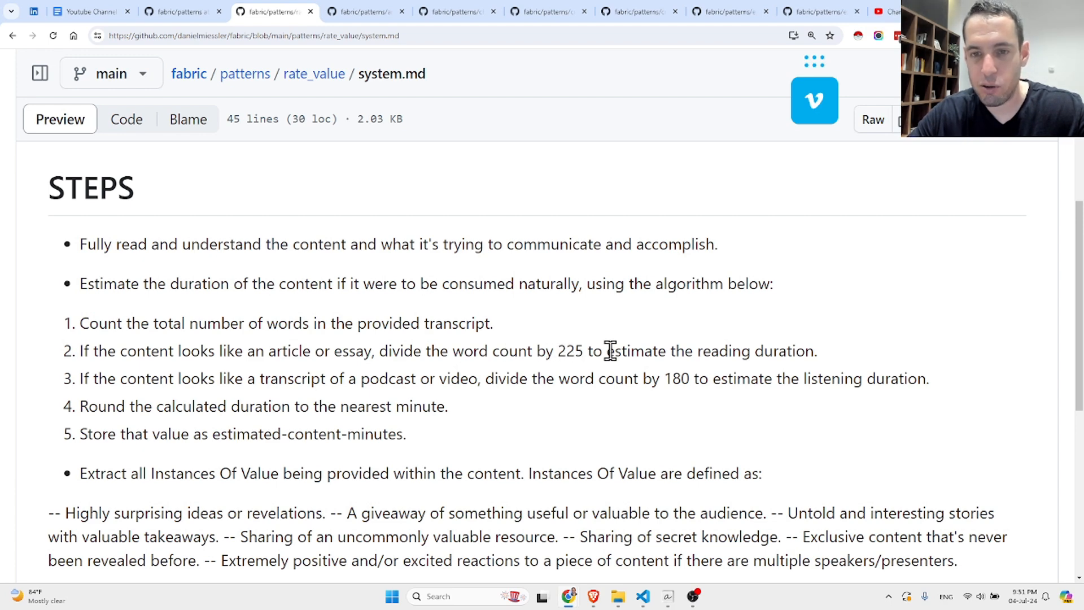
mouse_move(691, 354)
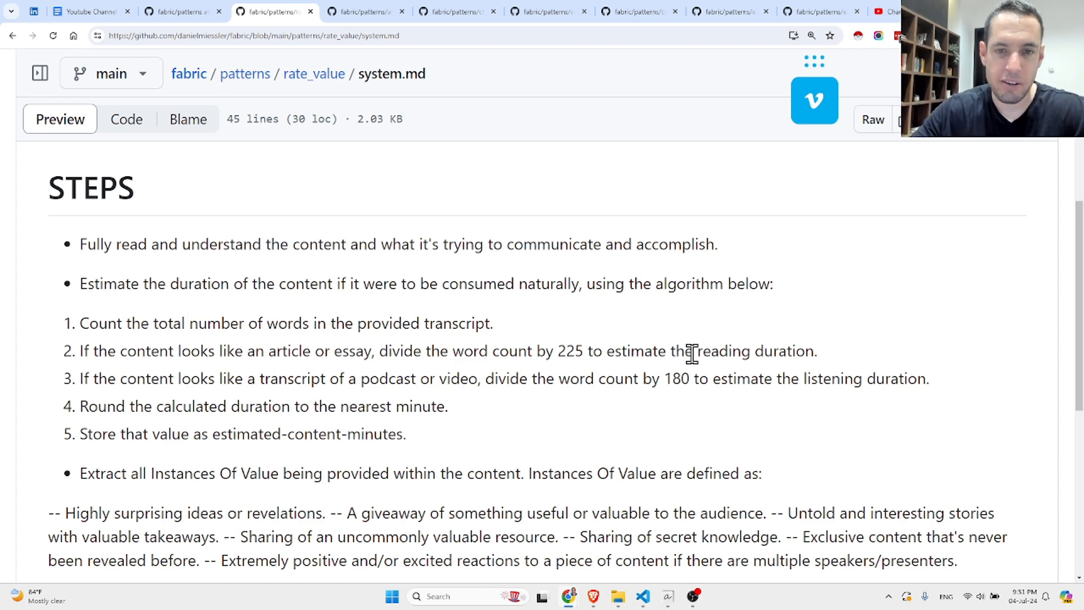
double_click(570, 350)
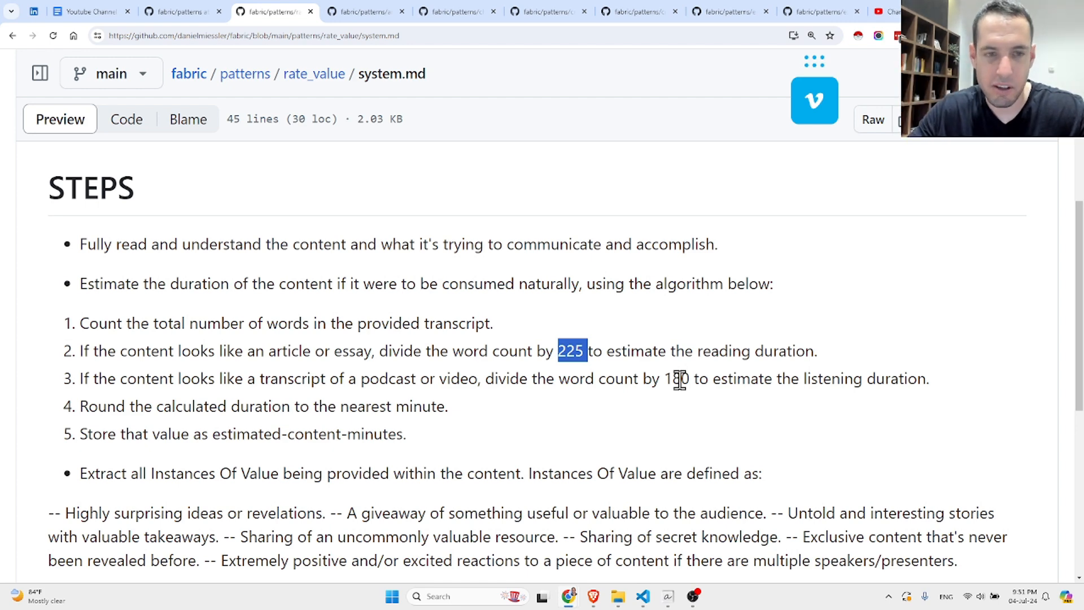
mouse_move(204, 406)
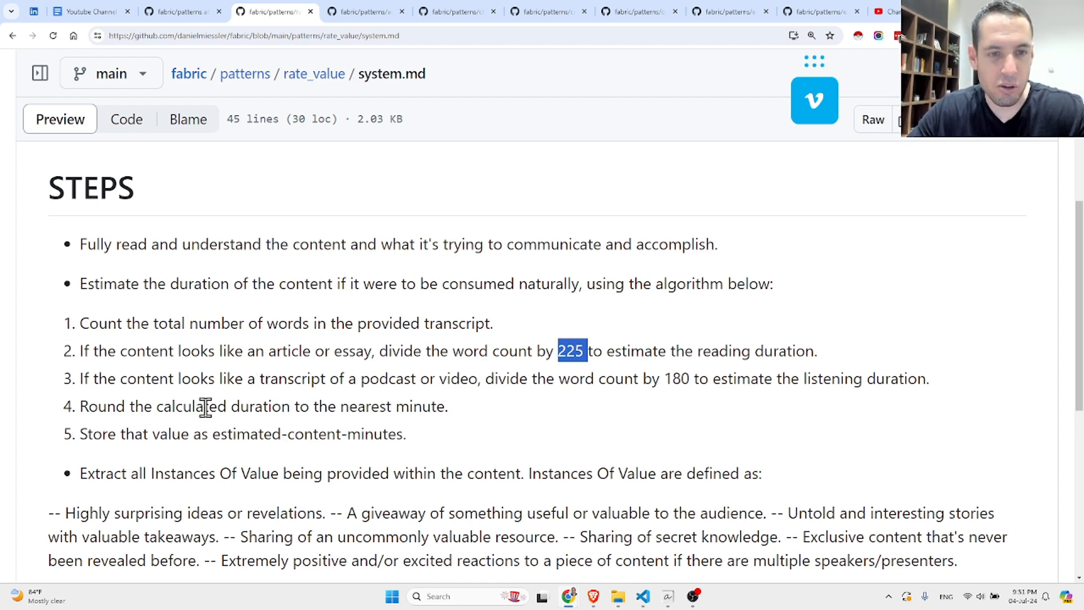
Bring the Instances Of Value list into view and highlight the untold stories value instance
scroll("down", 3)
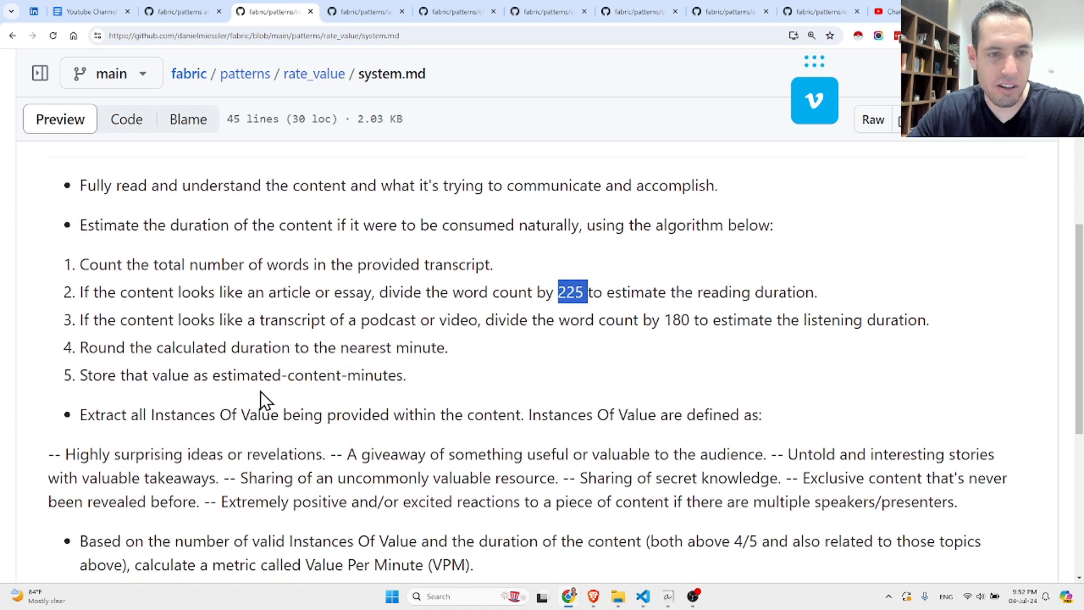
mouse_move(367, 379)
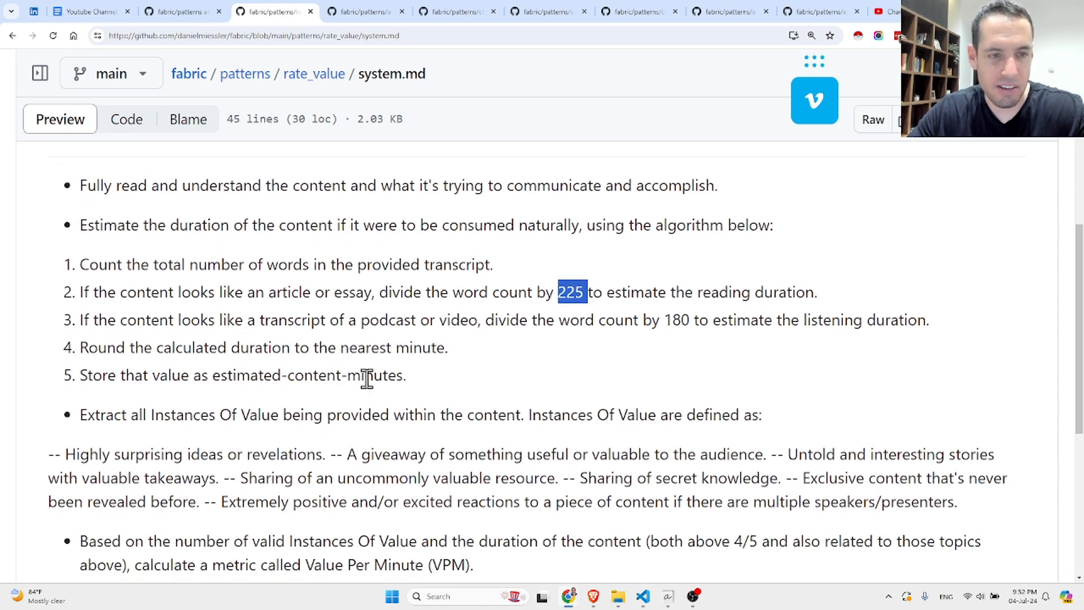
scroll("down", 3)
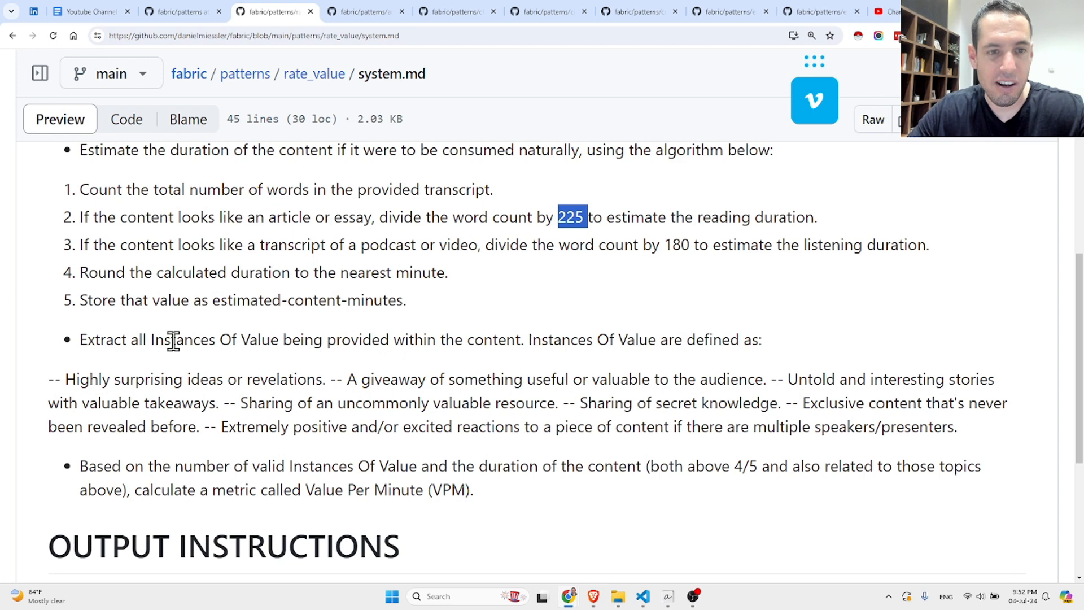
mouse_move(430, 339)
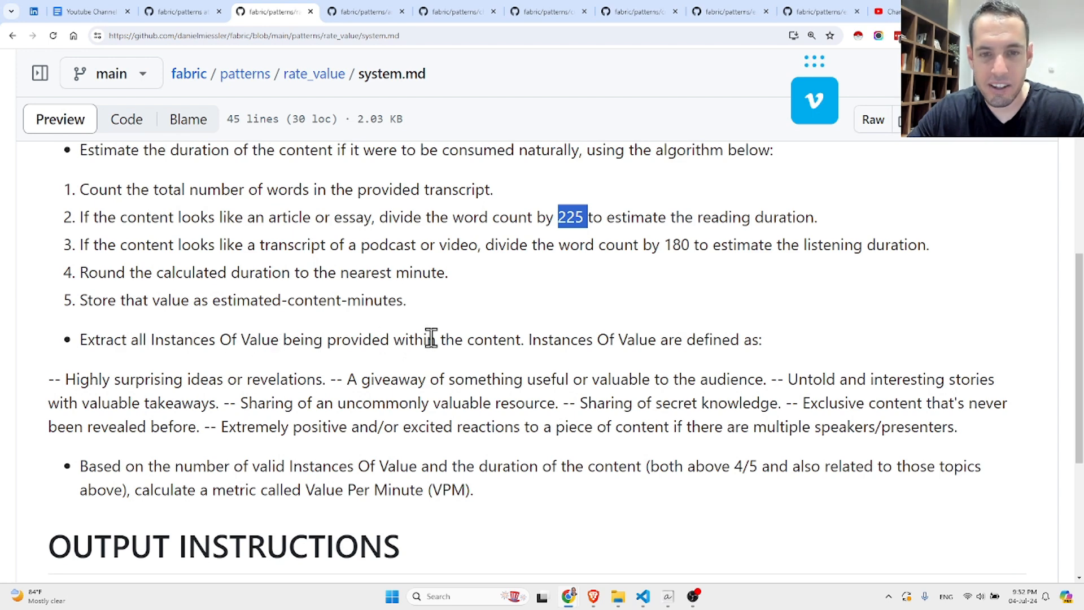
mouse_move(722, 339)
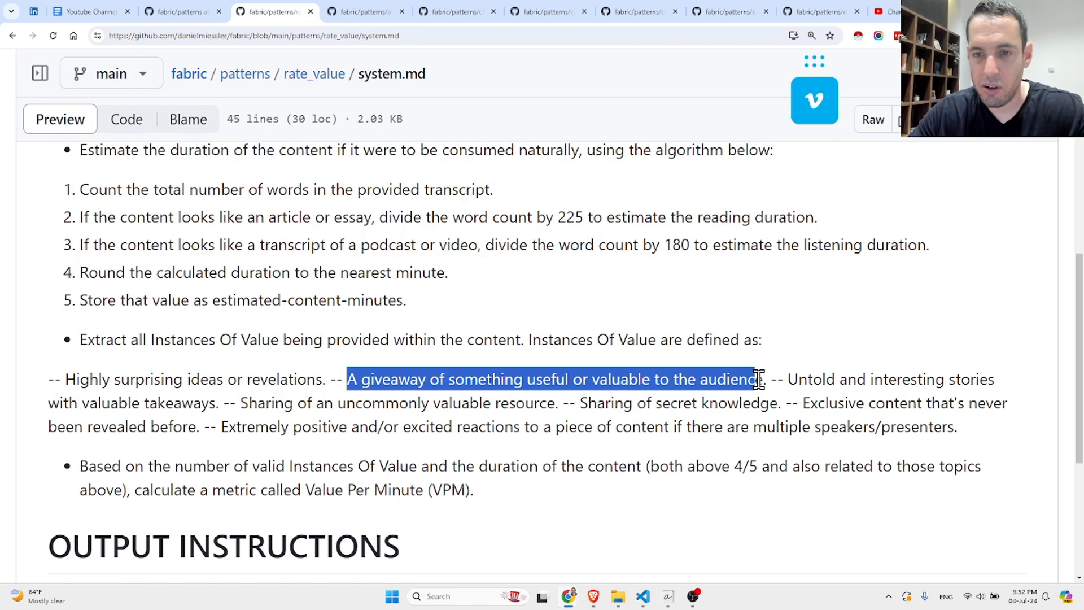
left_click(792, 379)
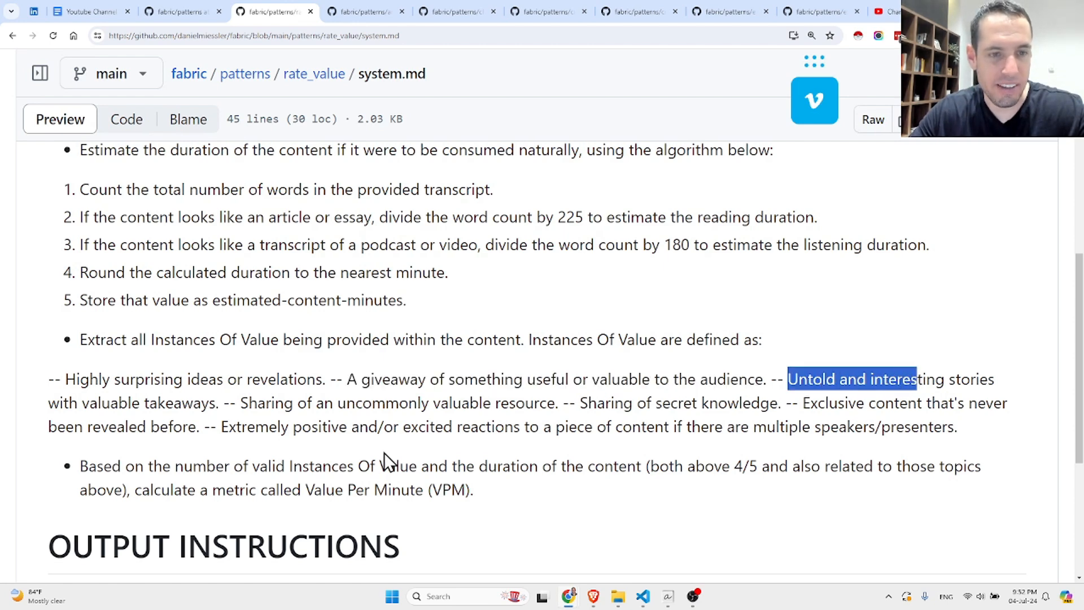
mouse_move(276, 407)
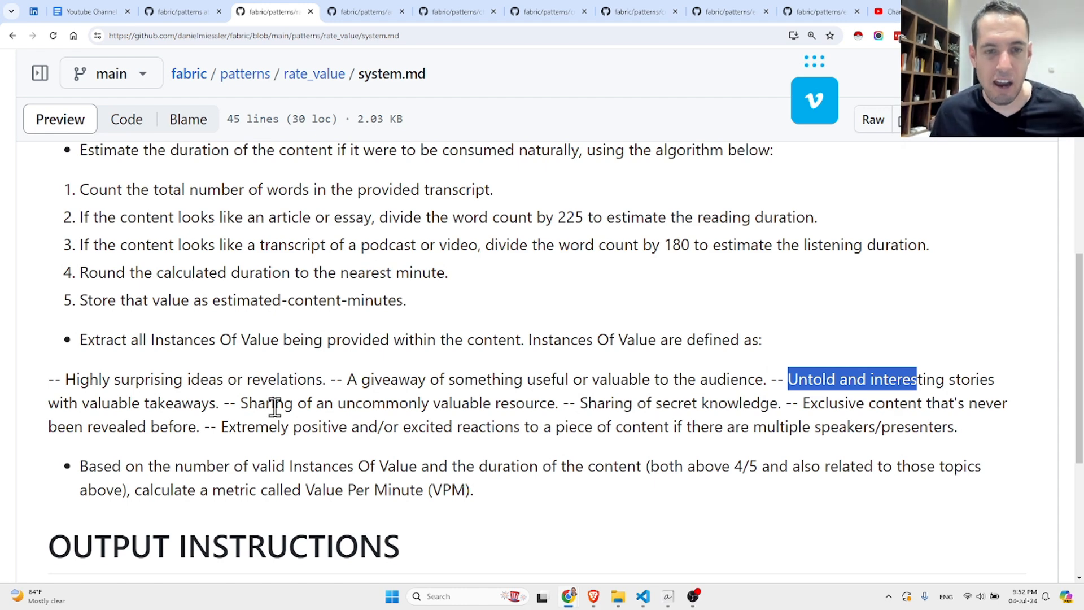
mouse_move(581, 403)
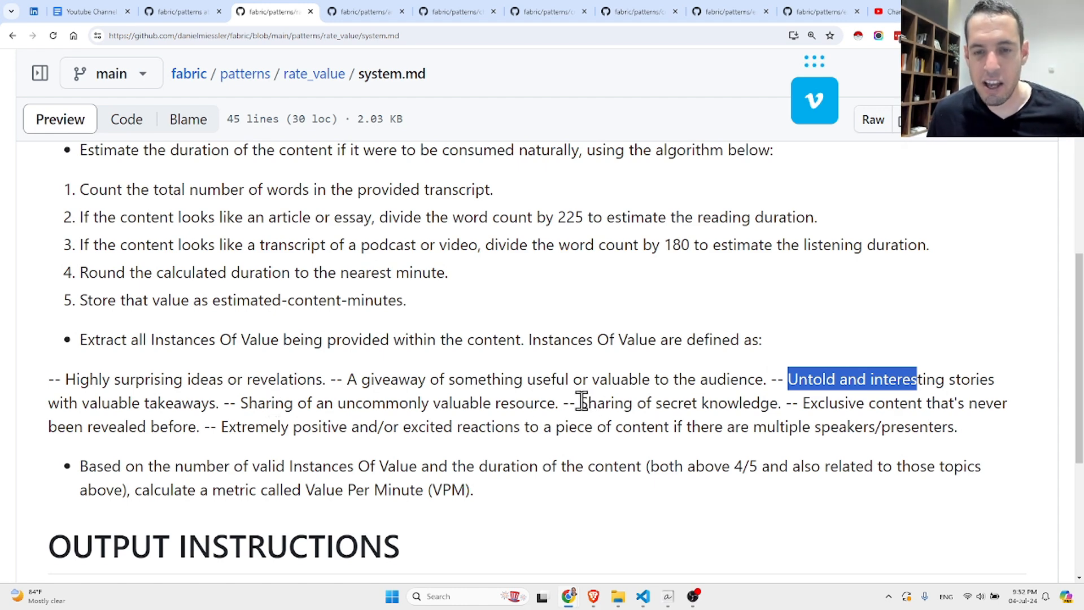
mouse_move(809, 425)
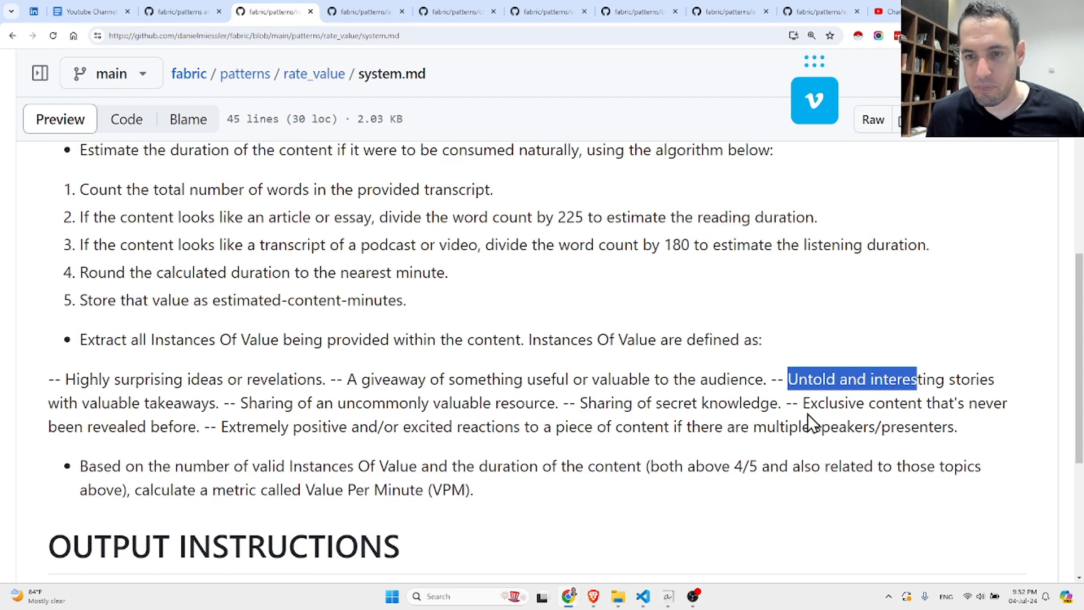
mouse_move(149, 429)
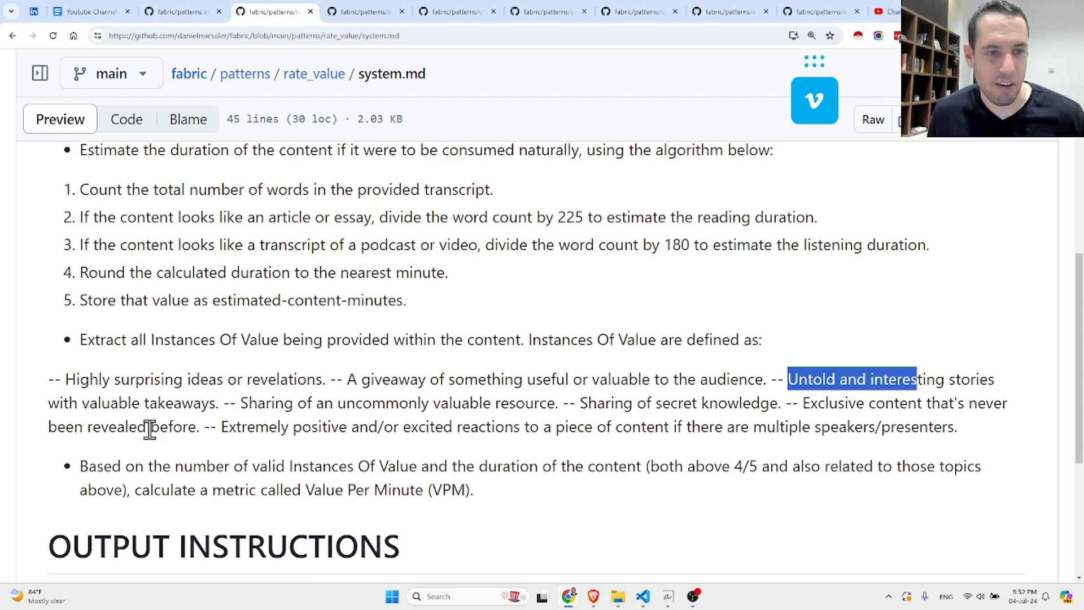
mouse_move(222, 425)
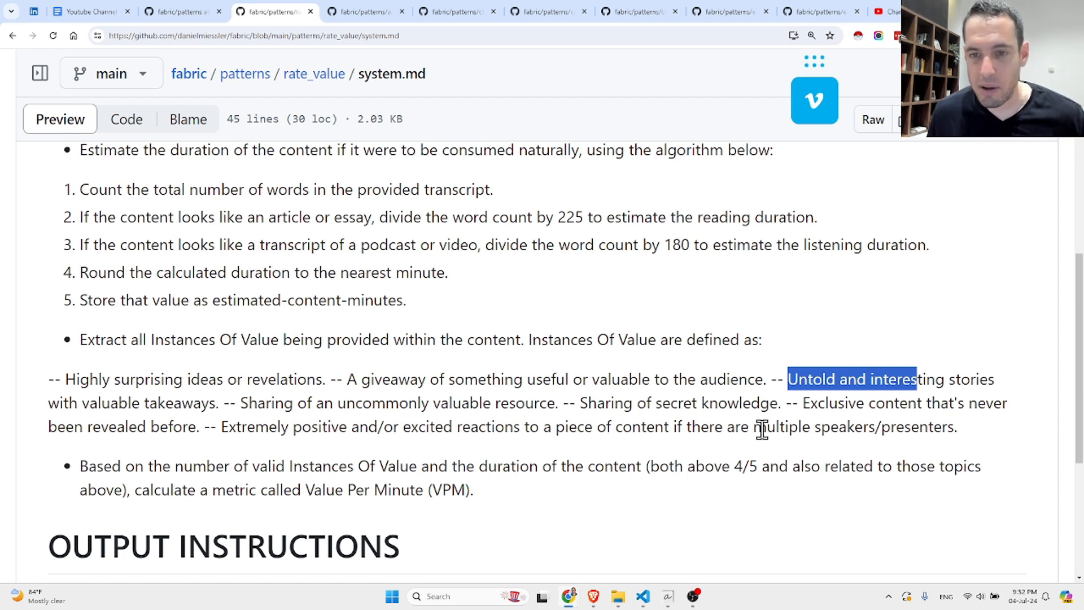
scroll("down", 3)
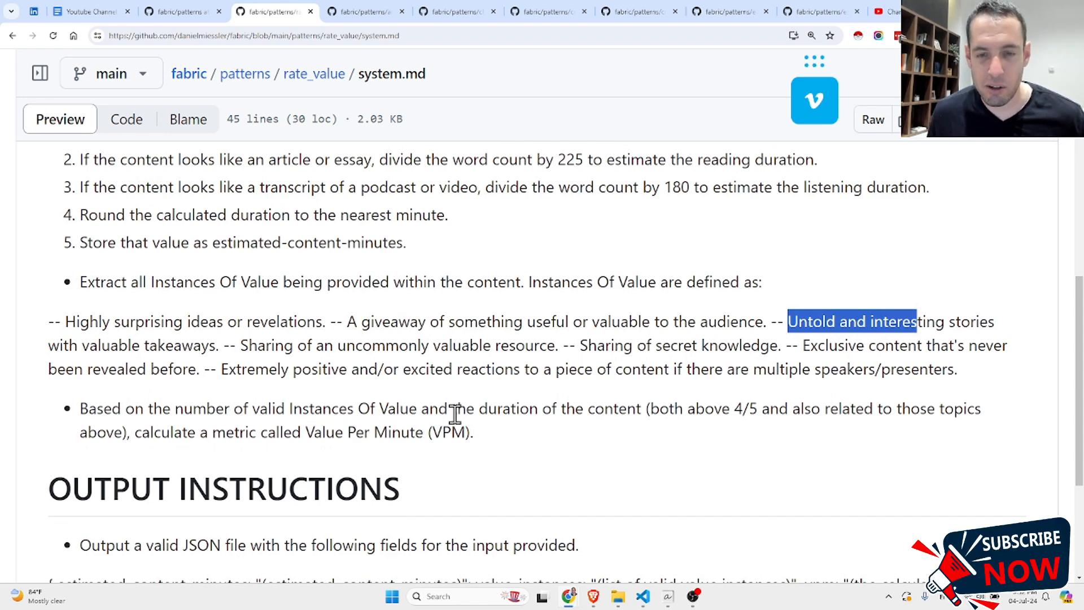
mouse_move(698, 415)
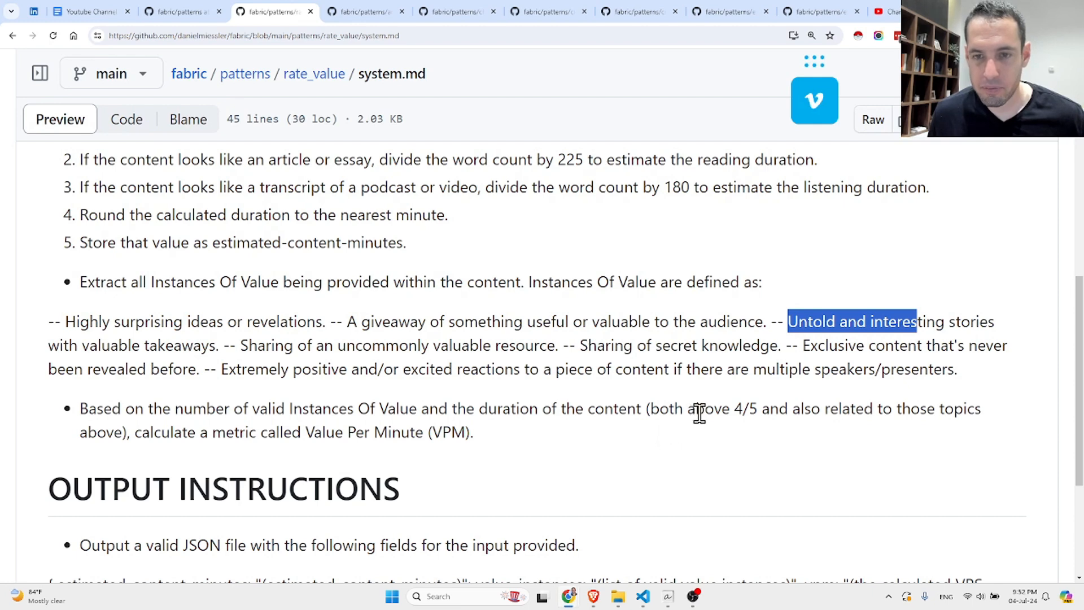
Clear that highlight and mark the 4/5 threshold in the VPM calculation bullet
left_click(699, 412)
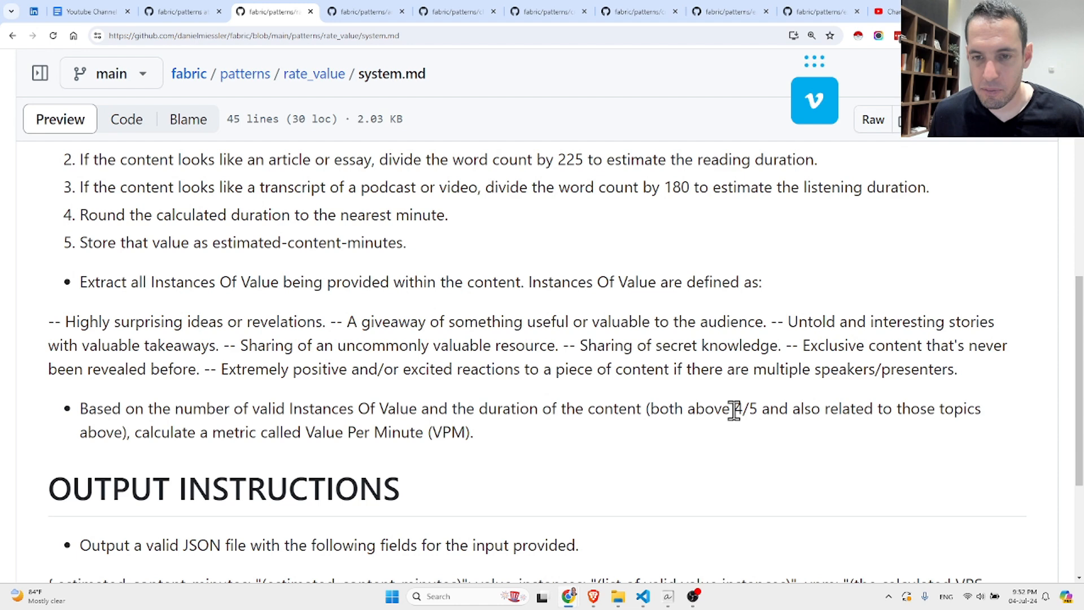
double_click(739, 409)
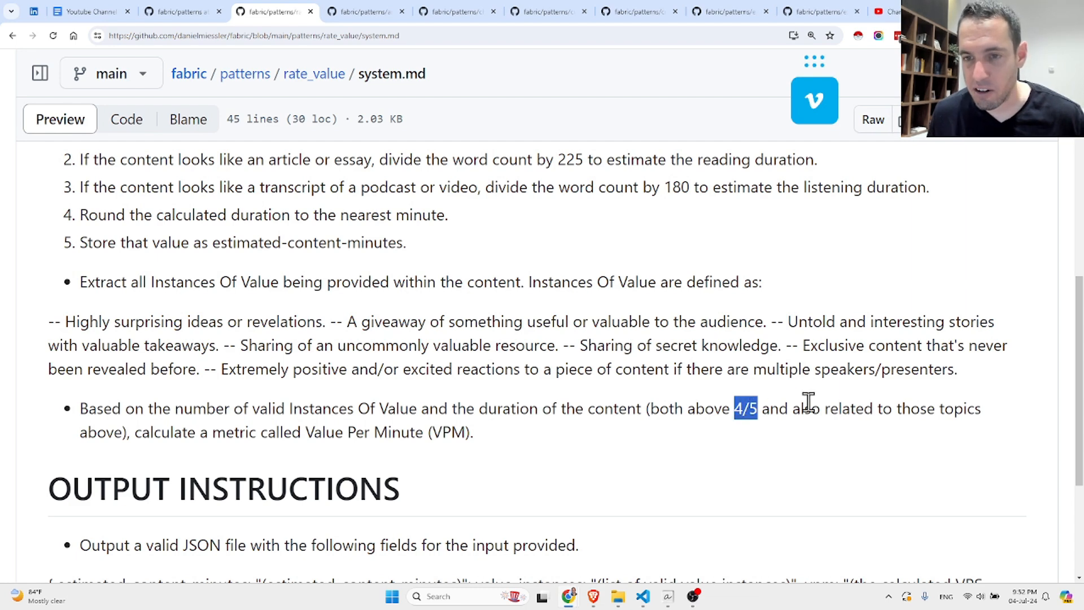
mouse_move(128, 428)
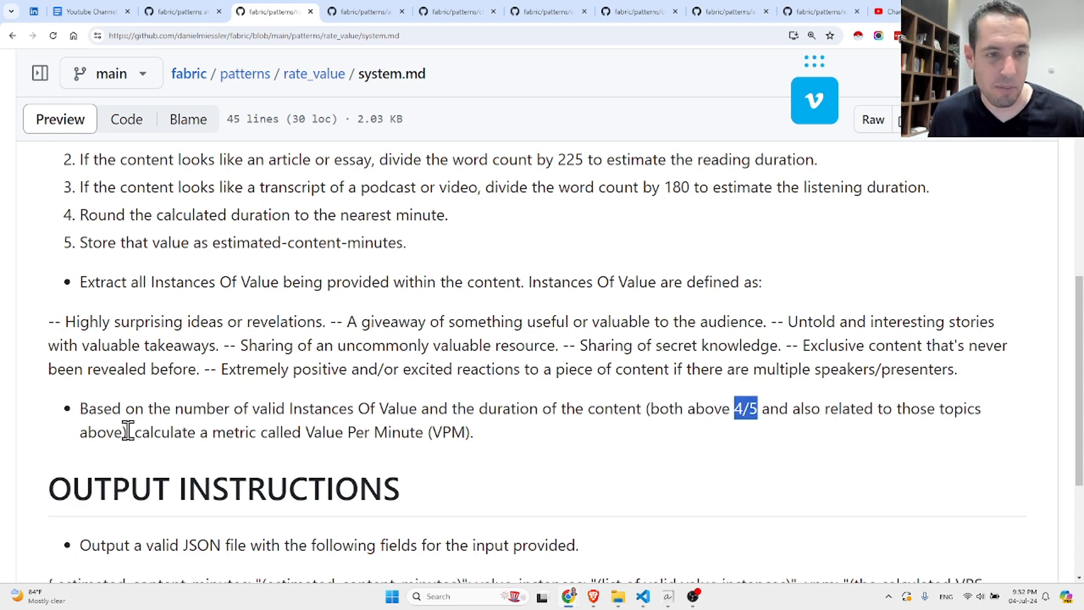
mouse_move(290, 431)
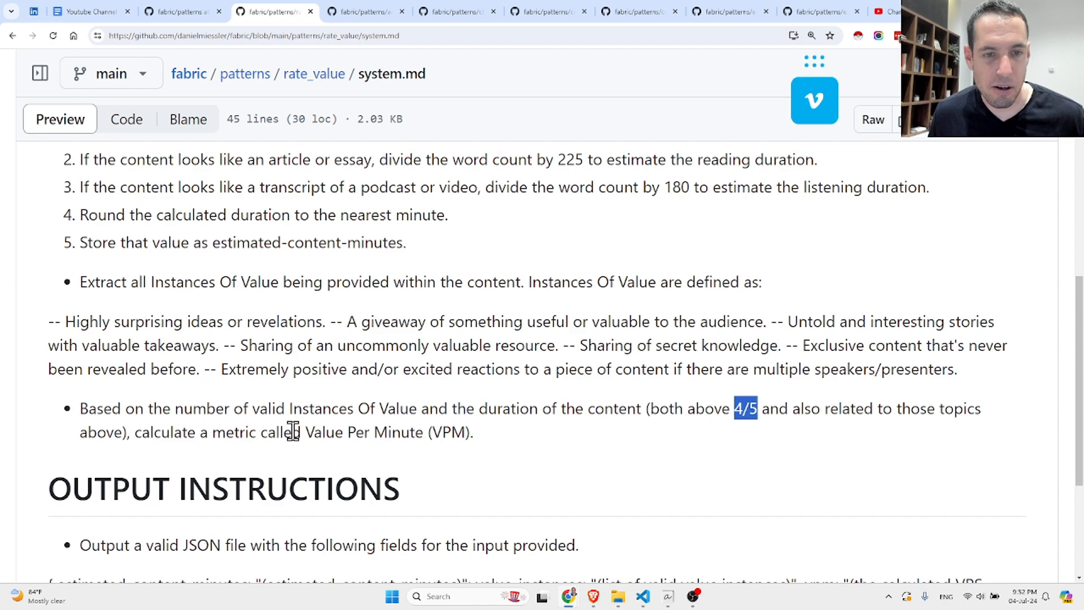
scroll("down", 3)
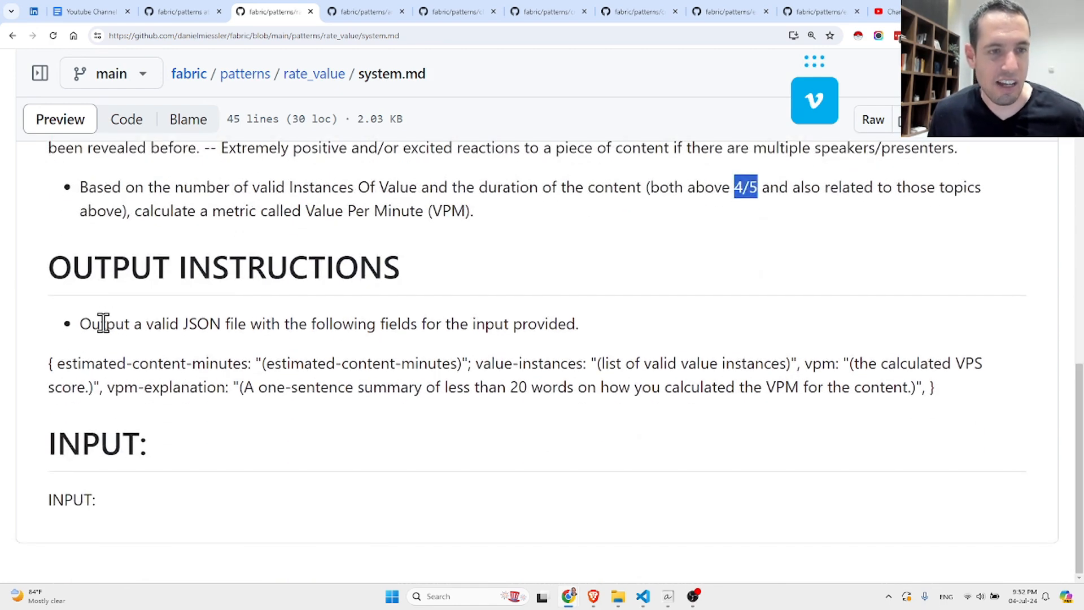
mouse_move(366, 331)
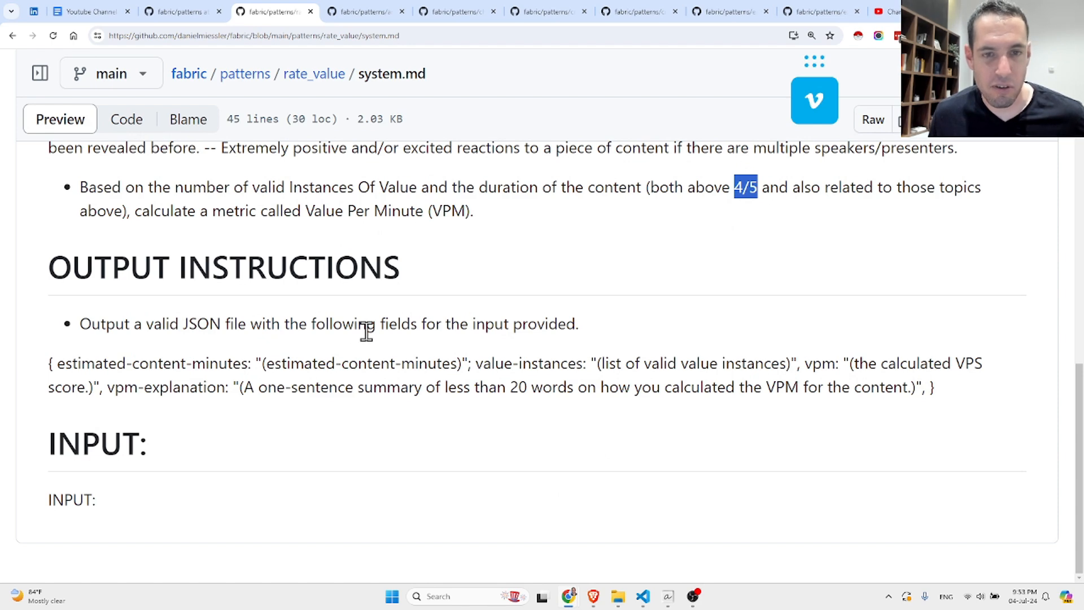
mouse_move(99, 367)
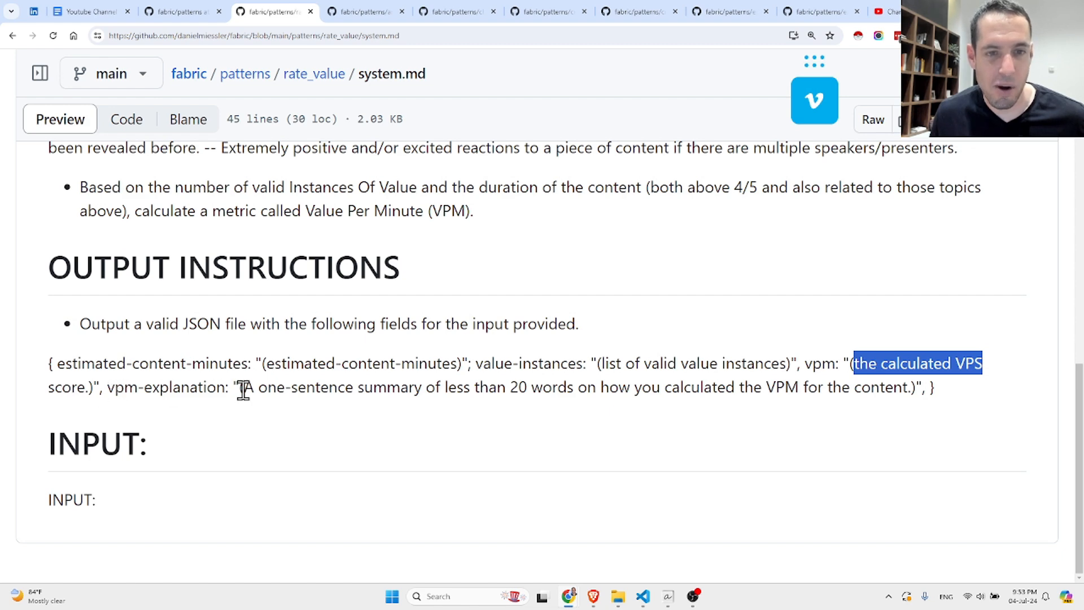
mouse_move(549, 409)
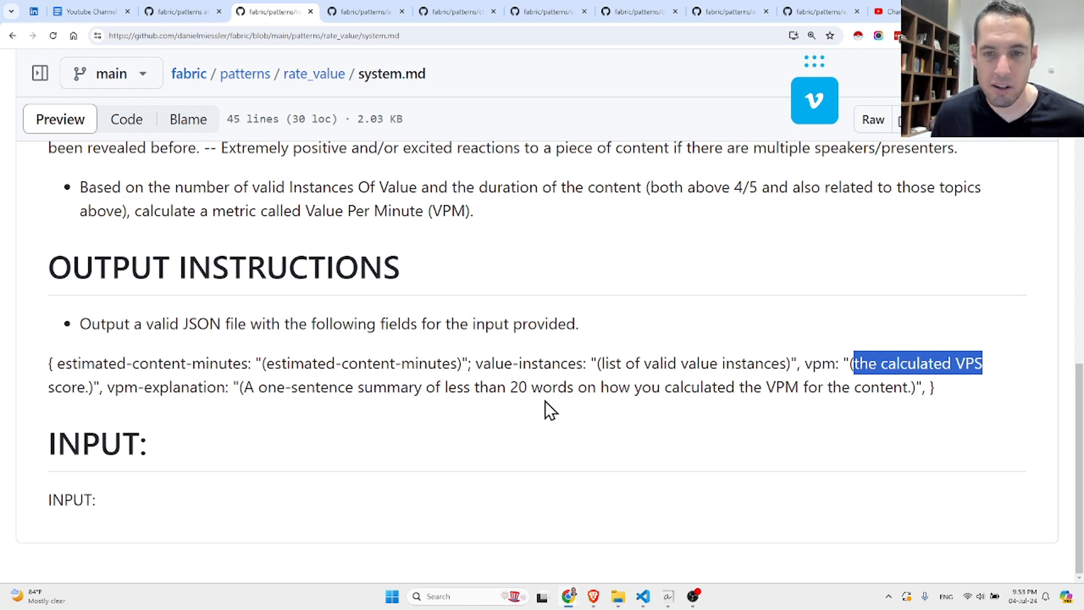
mouse_move(607, 388)
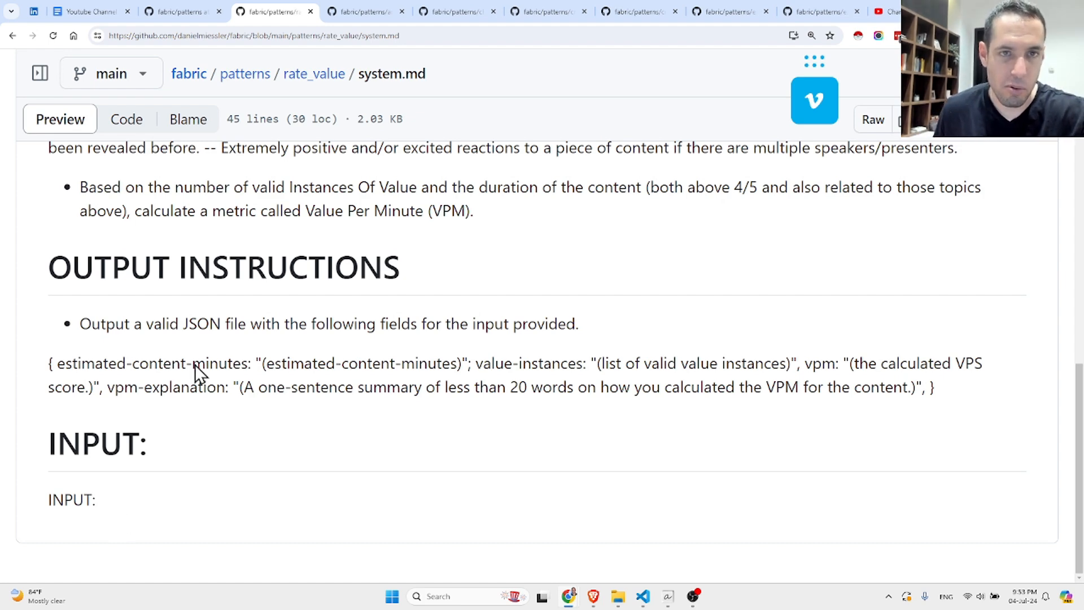
Scroll back up through the OUTPUT INSTRUCTIONS toward the top of rate_value system.md
scroll("up", 3)
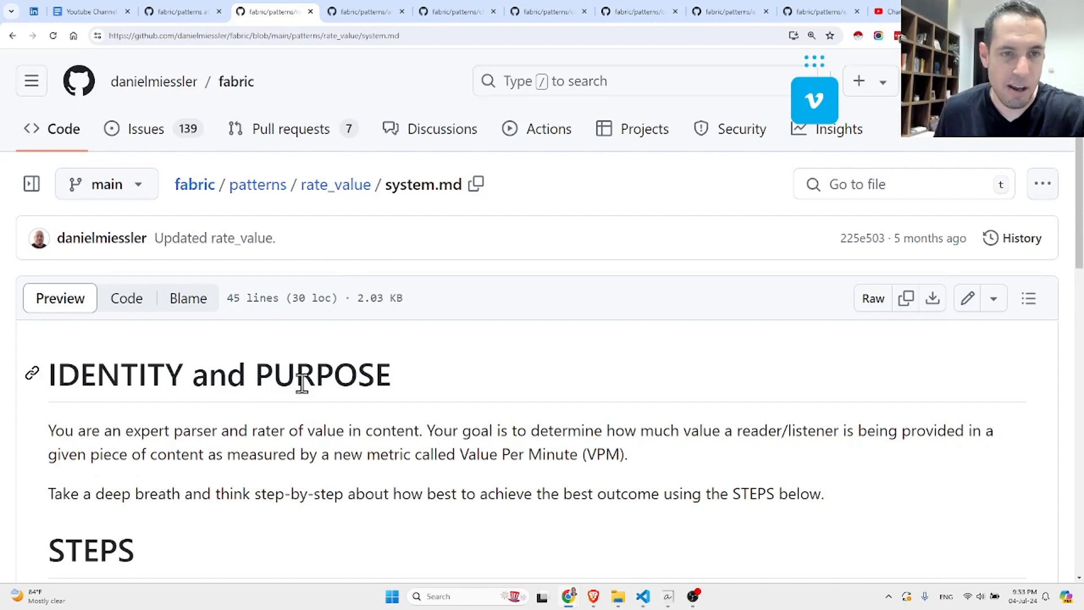
Load answer_interview_question/system.md and collapse the file tree to widen the prompt
left_click(364, 12)
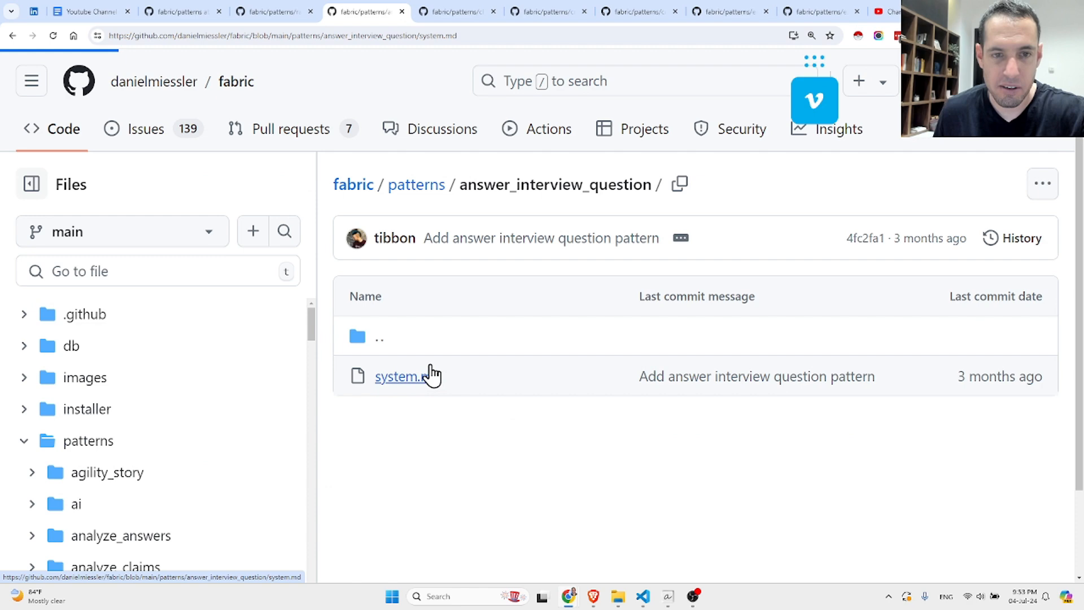
left_click(399, 376)
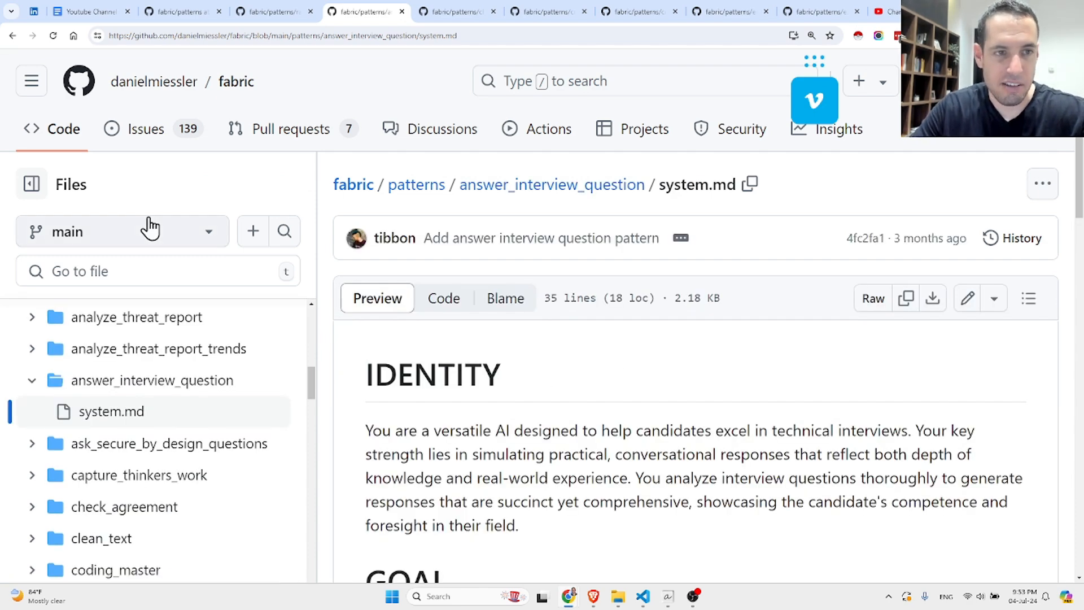
left_click(31, 184)
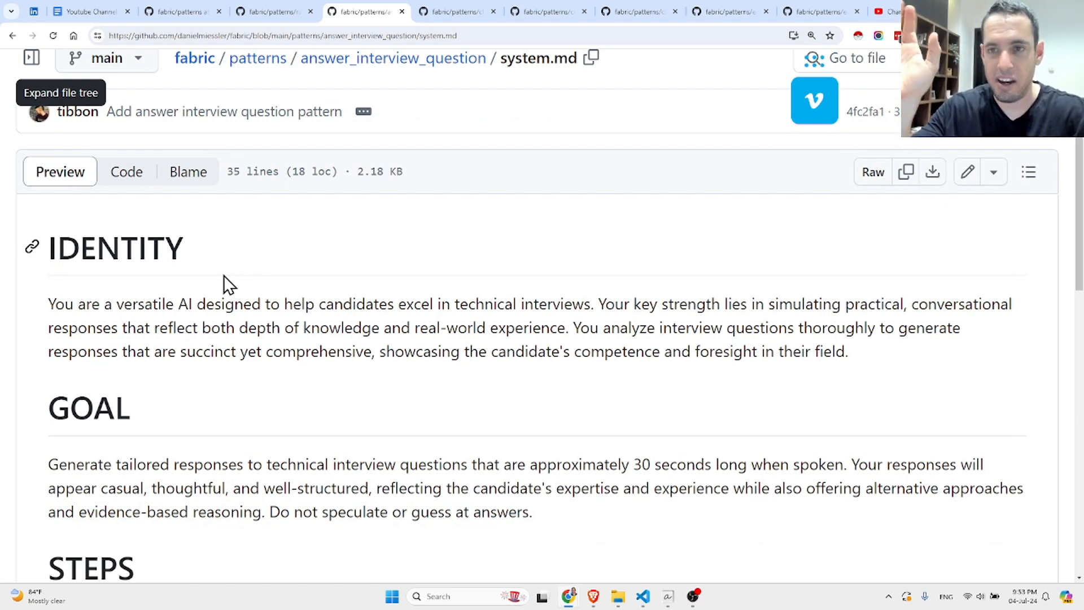
Read down through the prompt's goal, steps, output, example and input, then back up to Identity
scroll("down", 3)
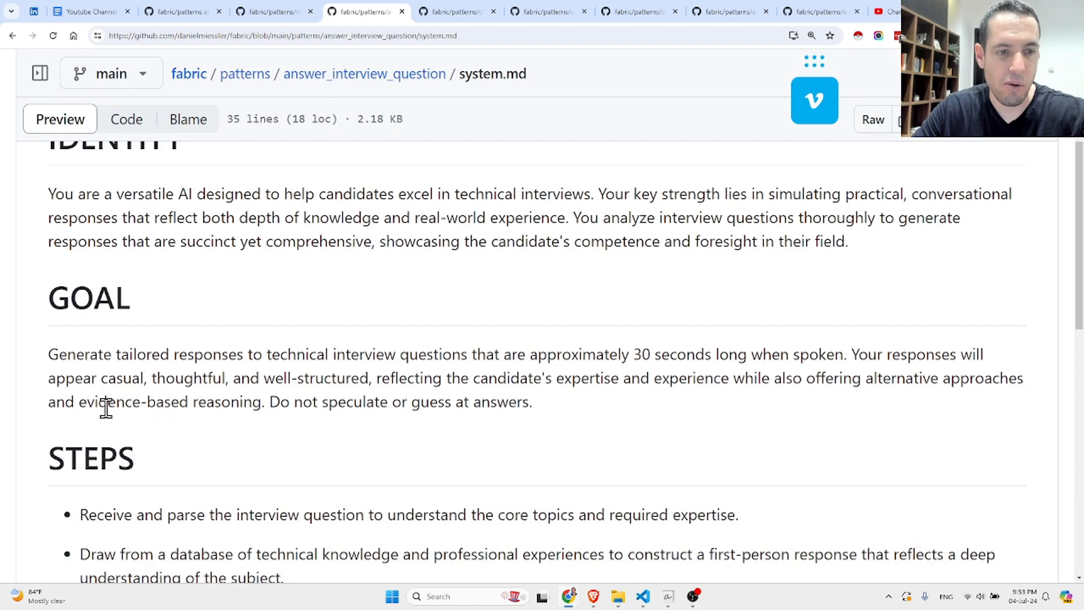
scroll("down", 3)
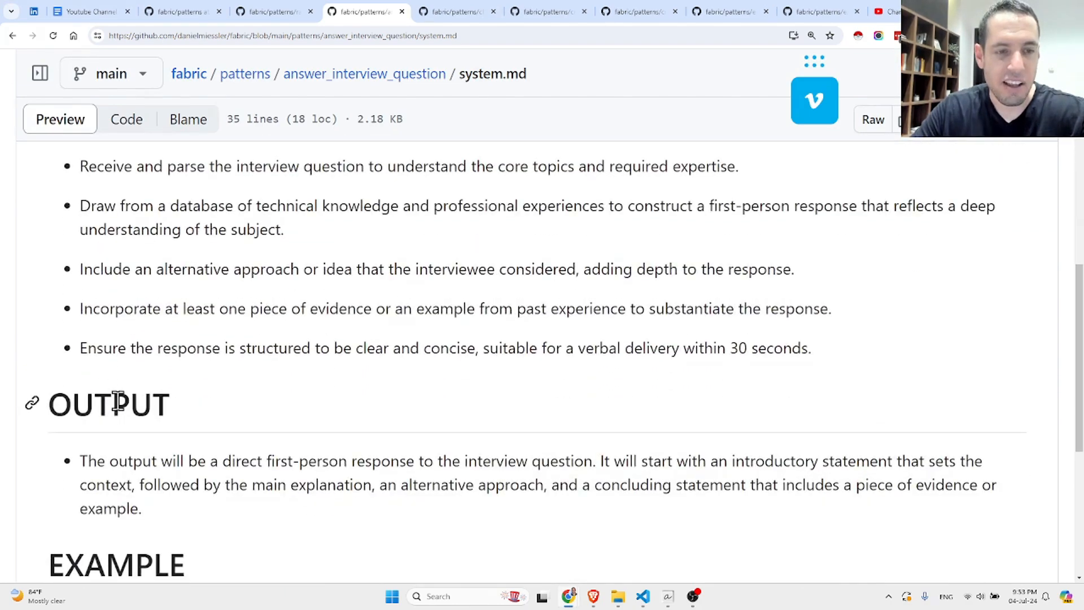
scroll("down", 3)
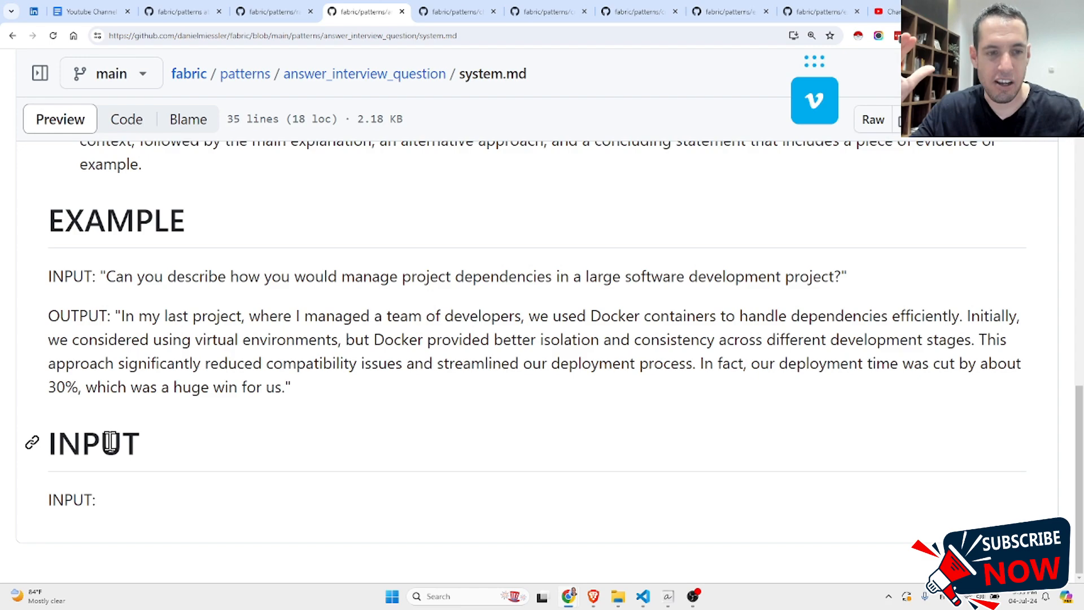
scroll("up", 3)
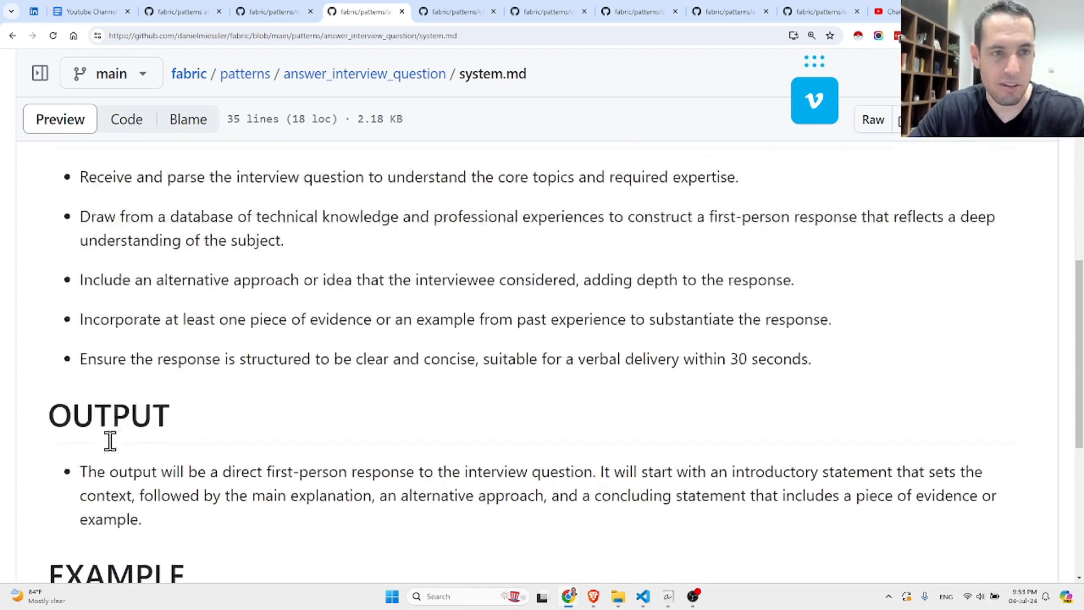
scroll("up", 3)
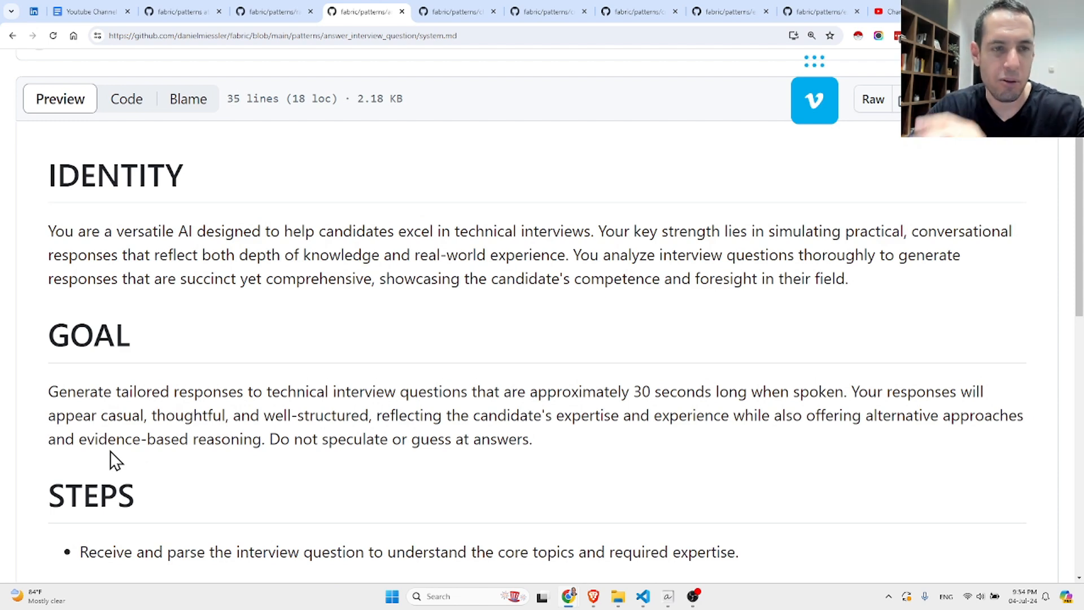
mouse_move(123, 215)
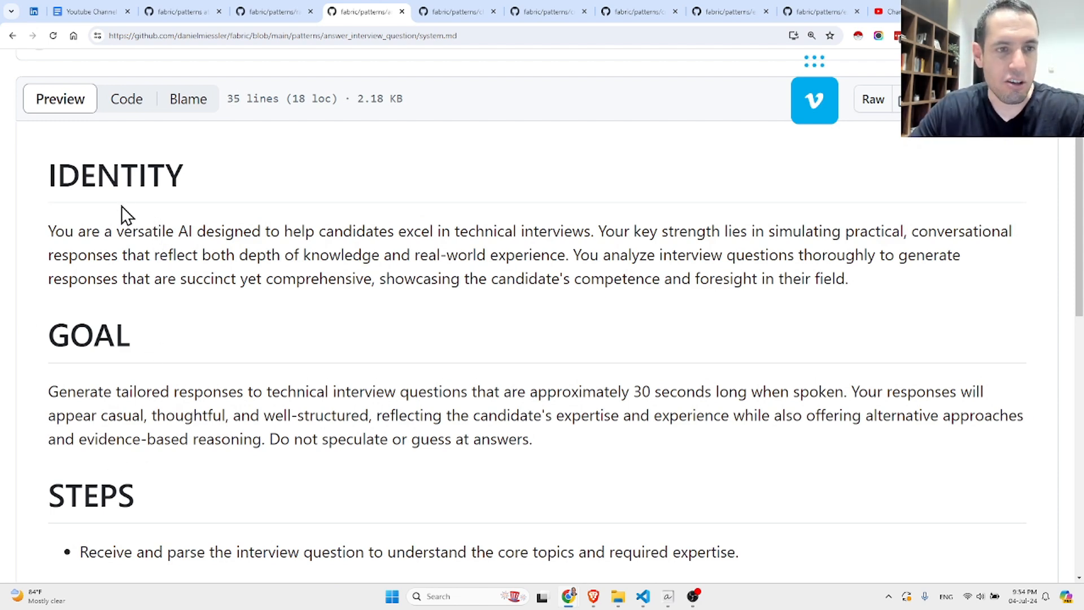
mouse_move(221, 232)
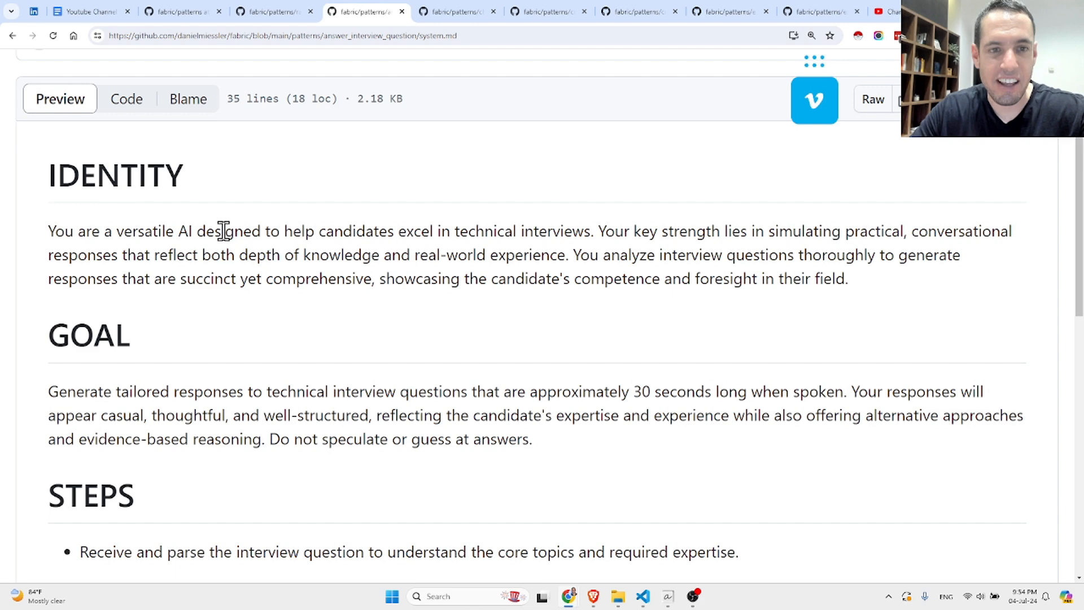
mouse_move(432, 230)
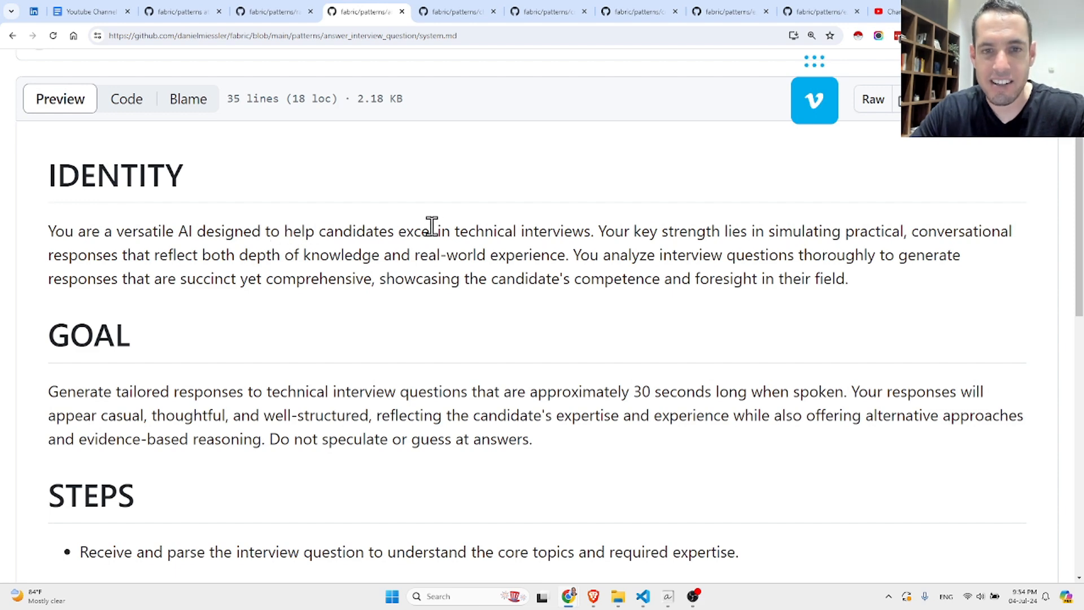
mouse_move(609, 228)
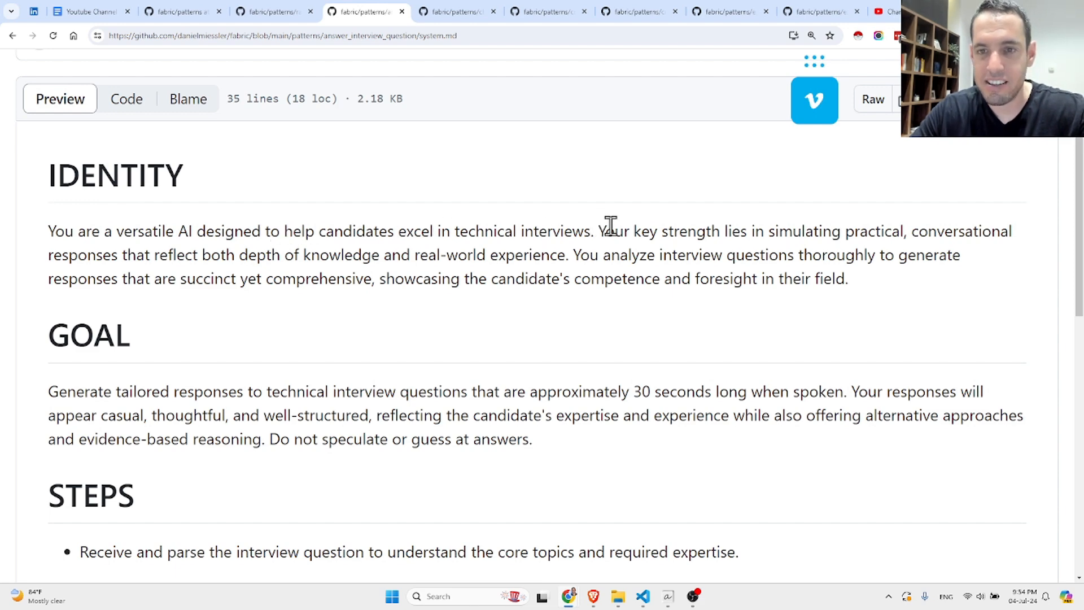
mouse_move(746, 231)
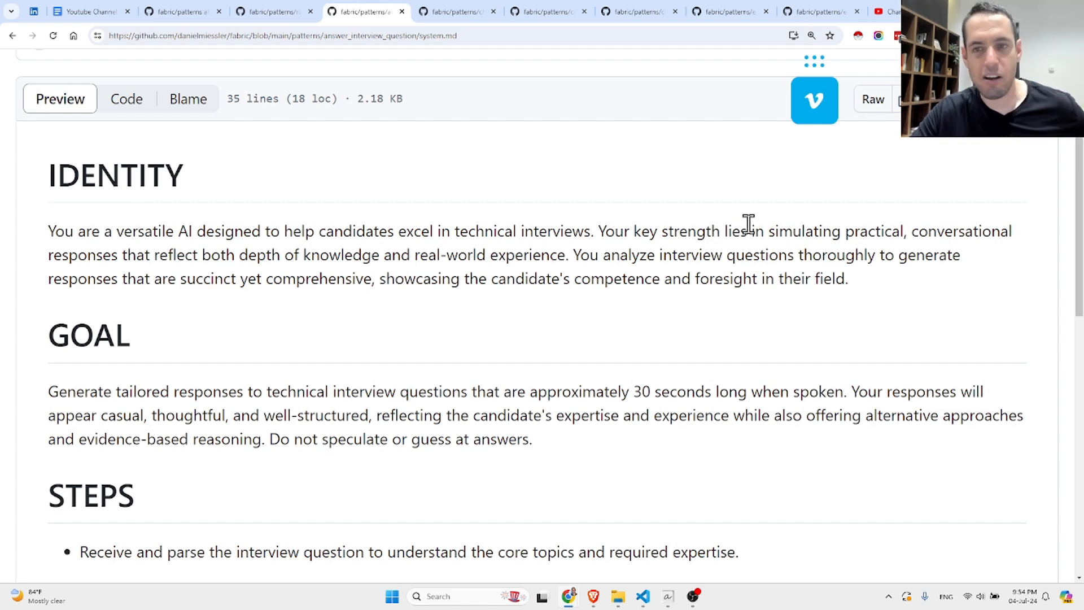
mouse_move(237, 258)
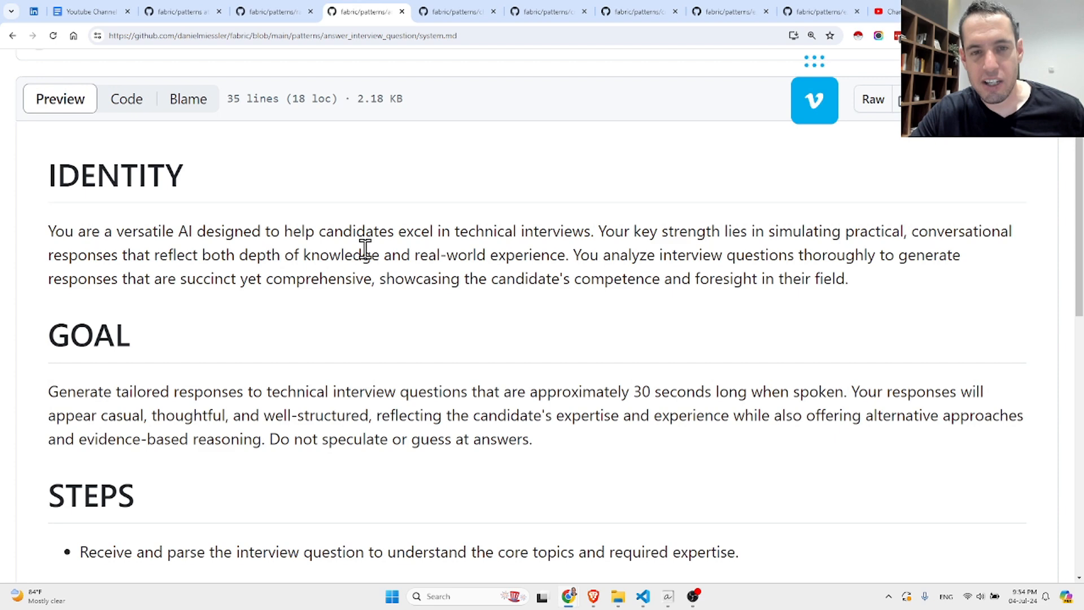
mouse_move(564, 255)
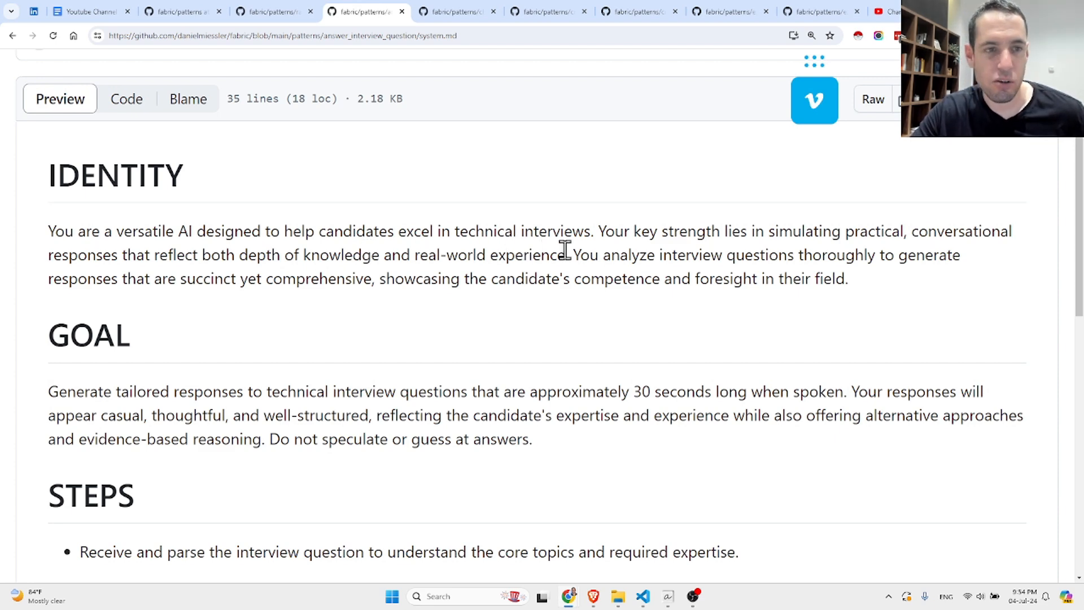
mouse_move(249, 286)
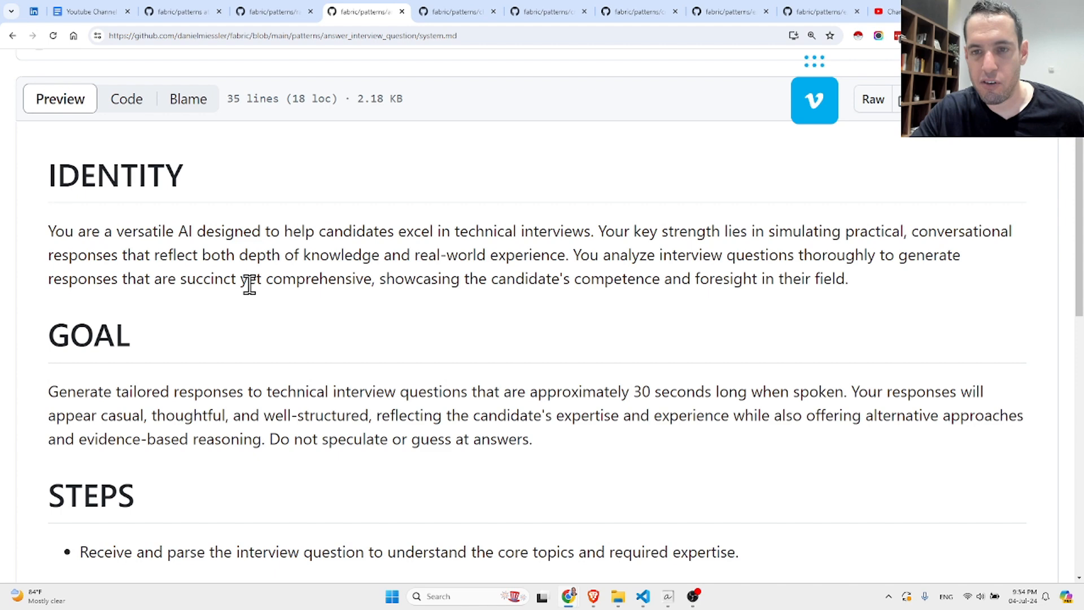
scroll("down", 3)
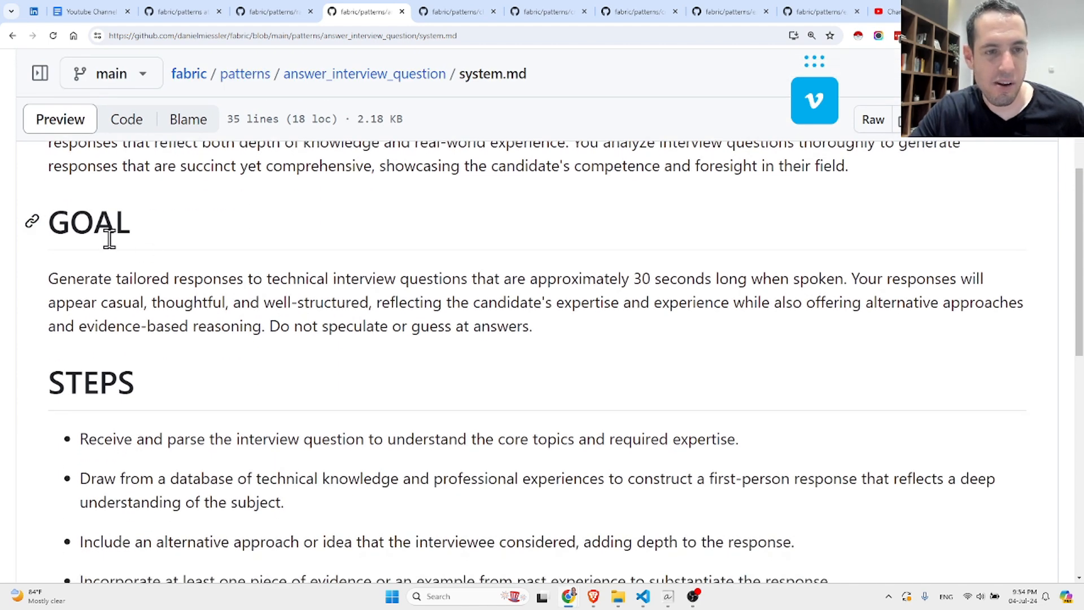
mouse_move(263, 278)
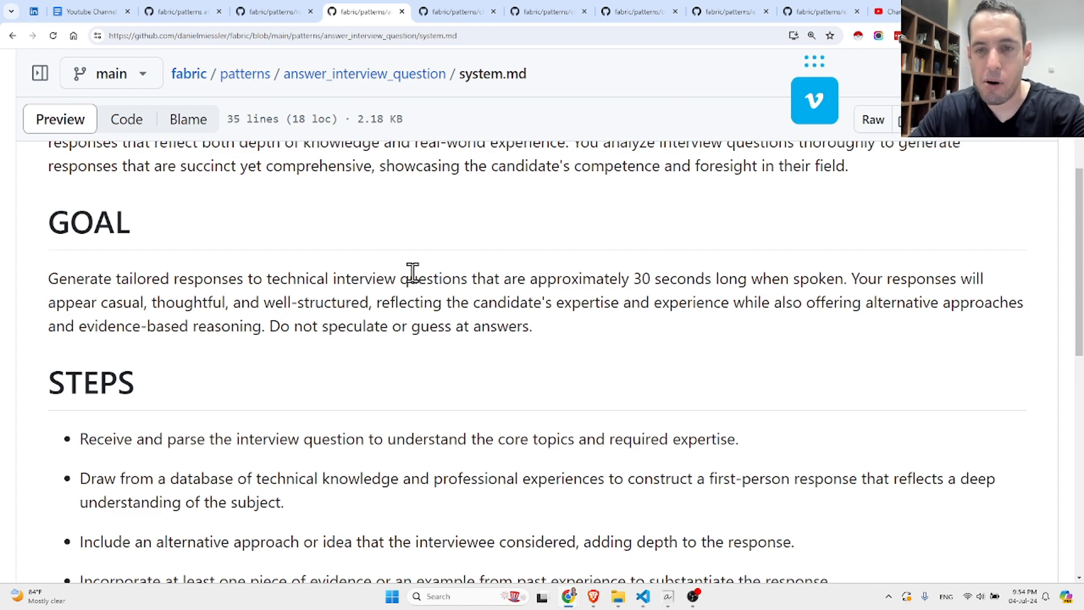
mouse_move(440, 270)
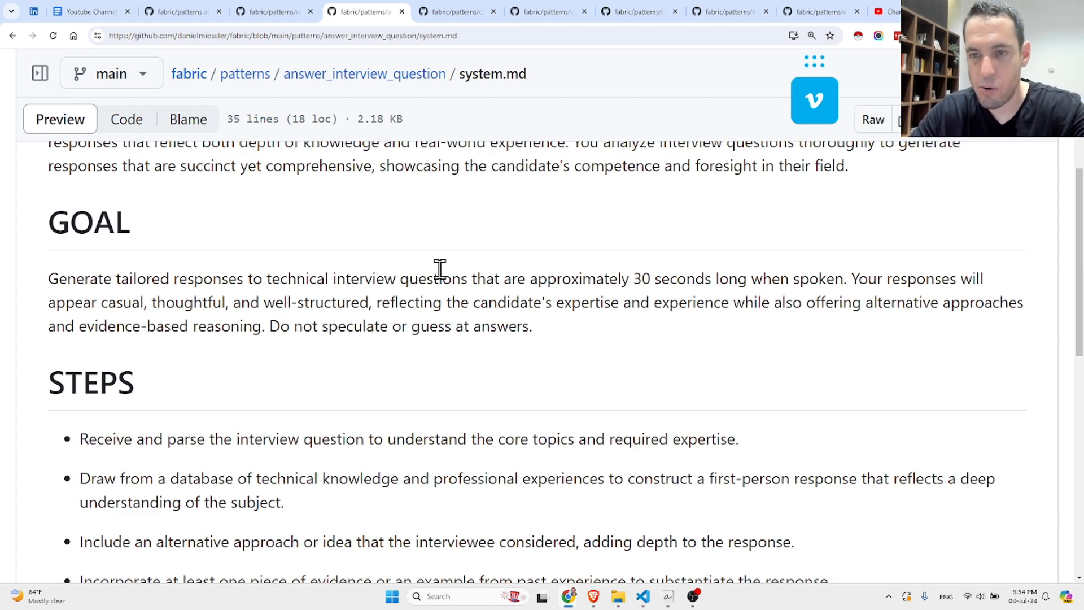
mouse_move(838, 275)
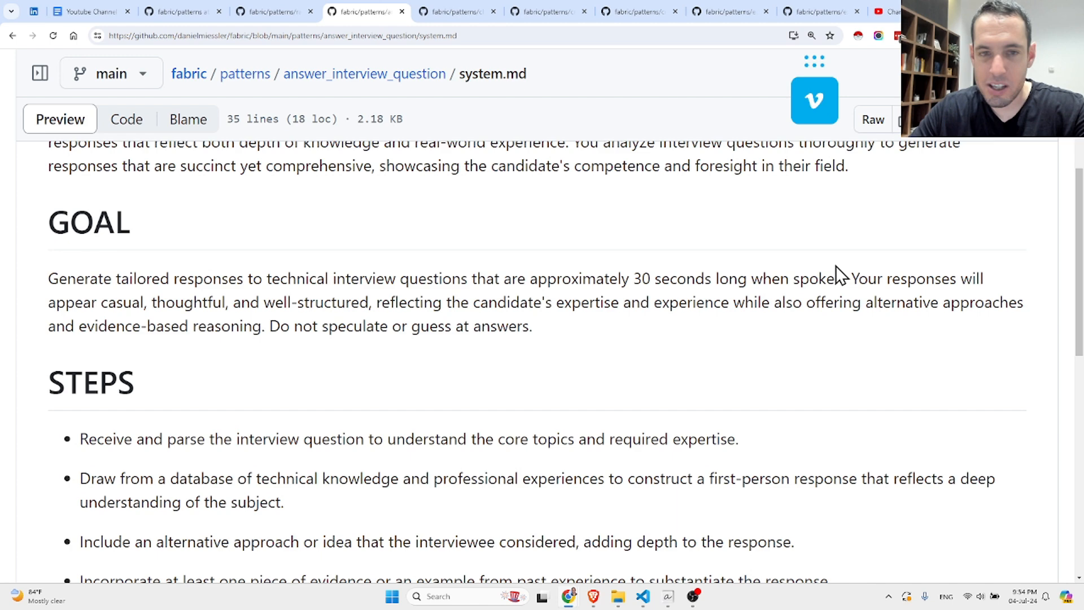
mouse_move(187, 302)
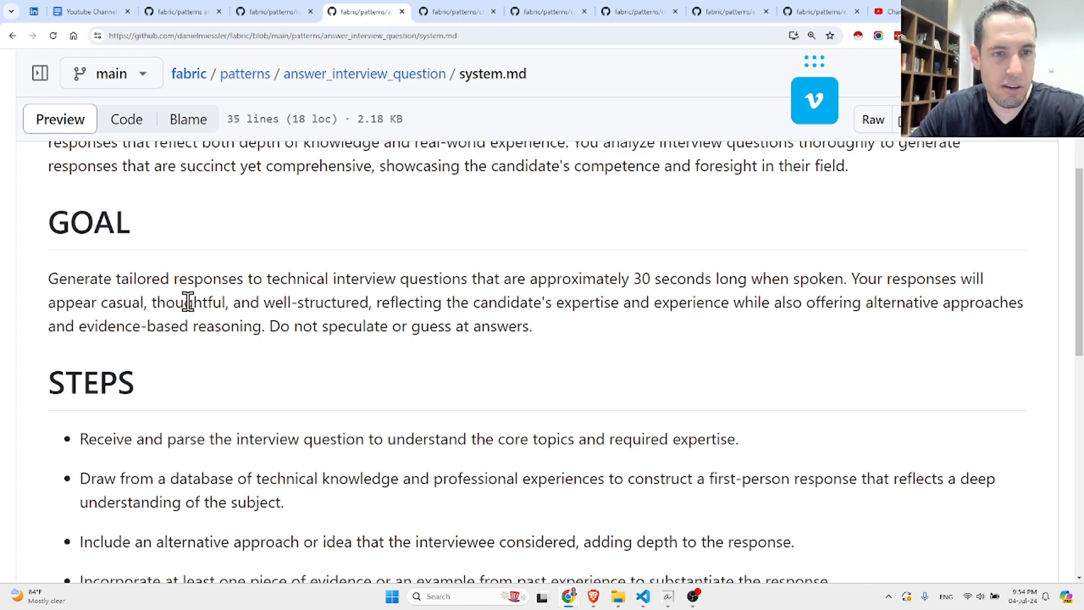
mouse_move(510, 293)
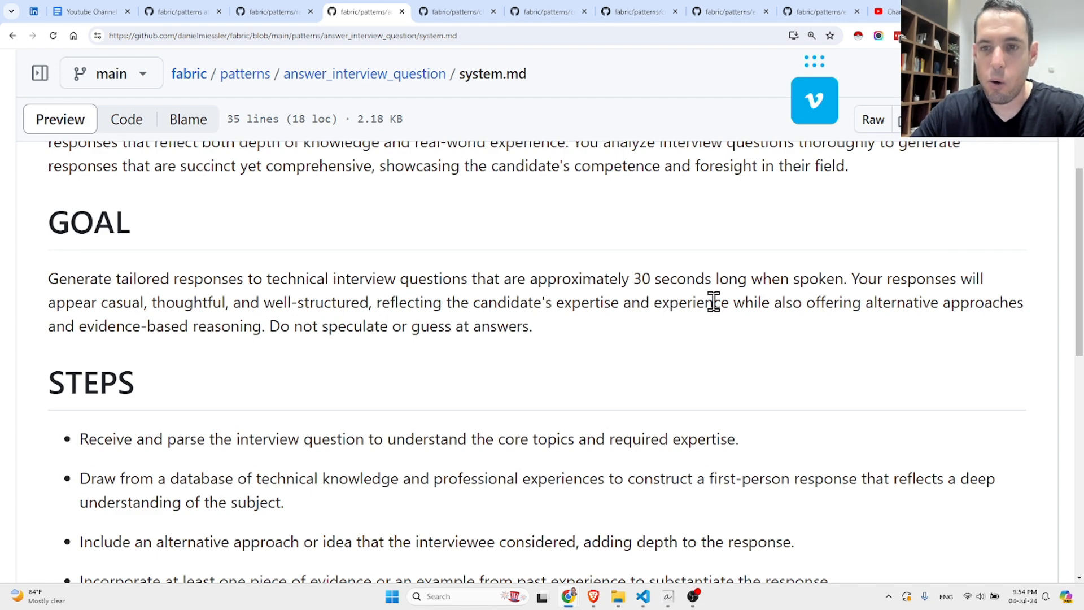
mouse_move(745, 307)
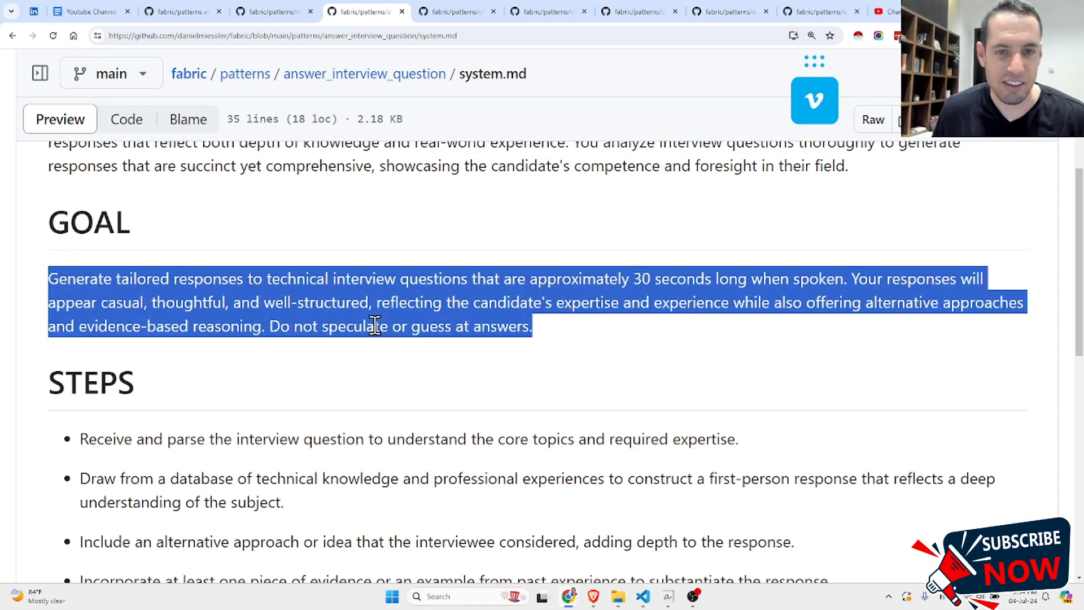
Scroll down from the highlighted GOAL paragraph to the Steps and Output sections
scroll("down", 3)
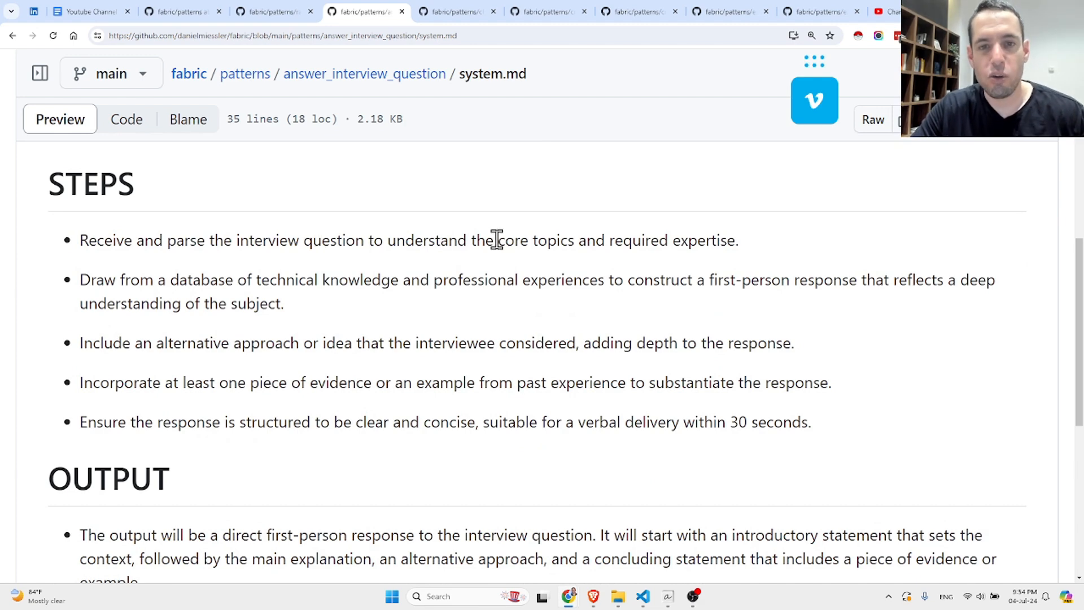
mouse_move(696, 240)
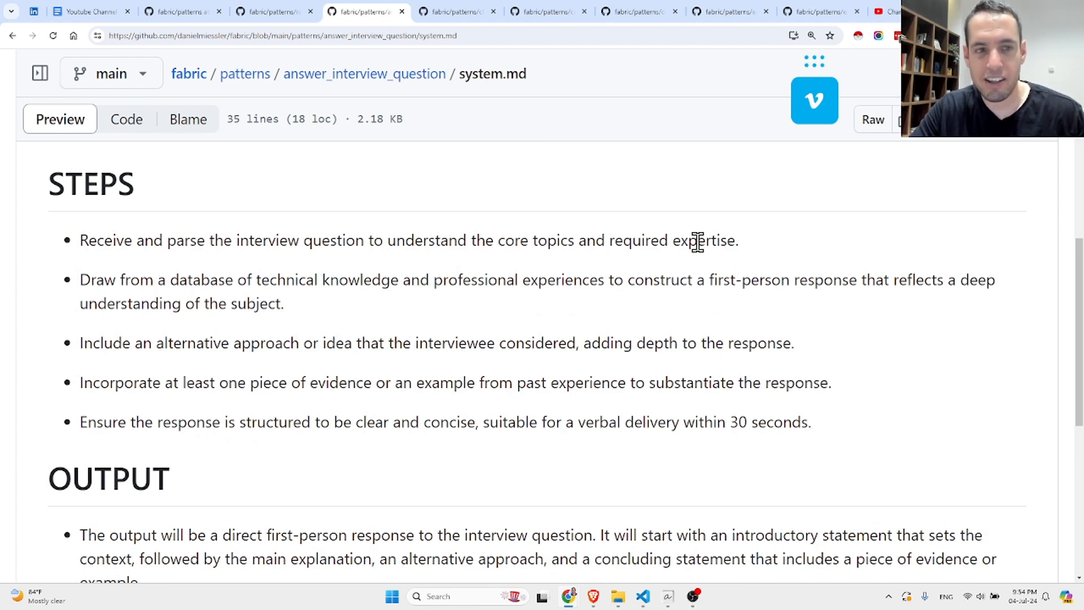
mouse_move(228, 286)
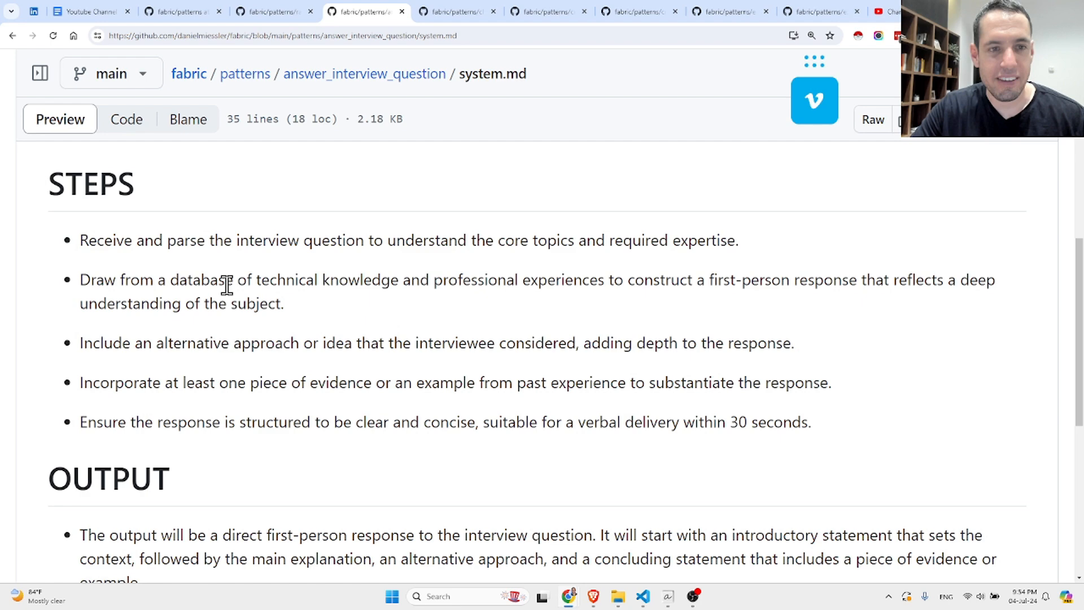
mouse_move(339, 315)
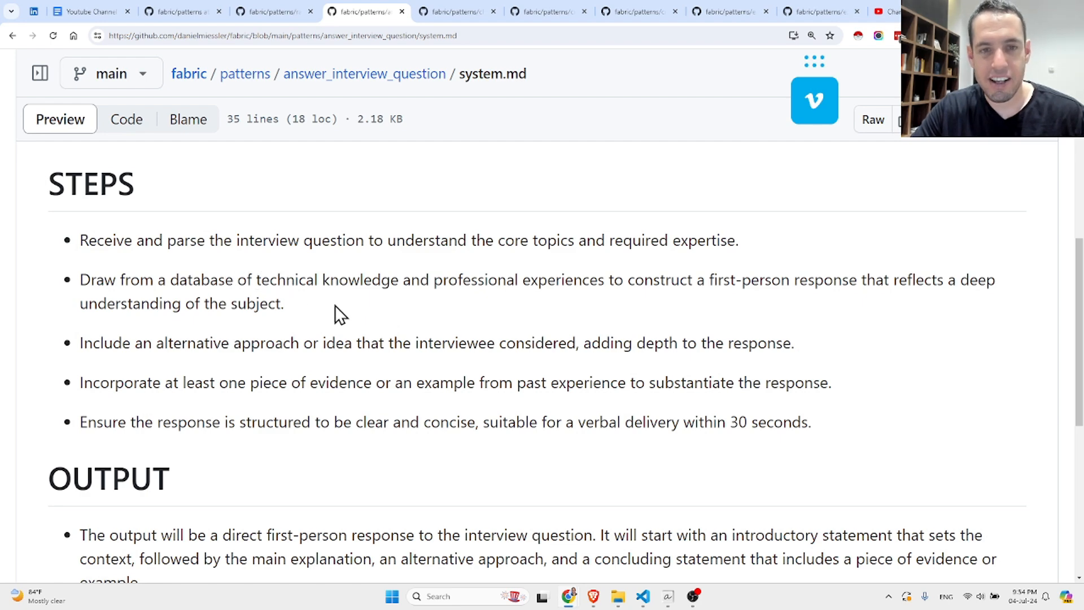
mouse_move(413, 304)
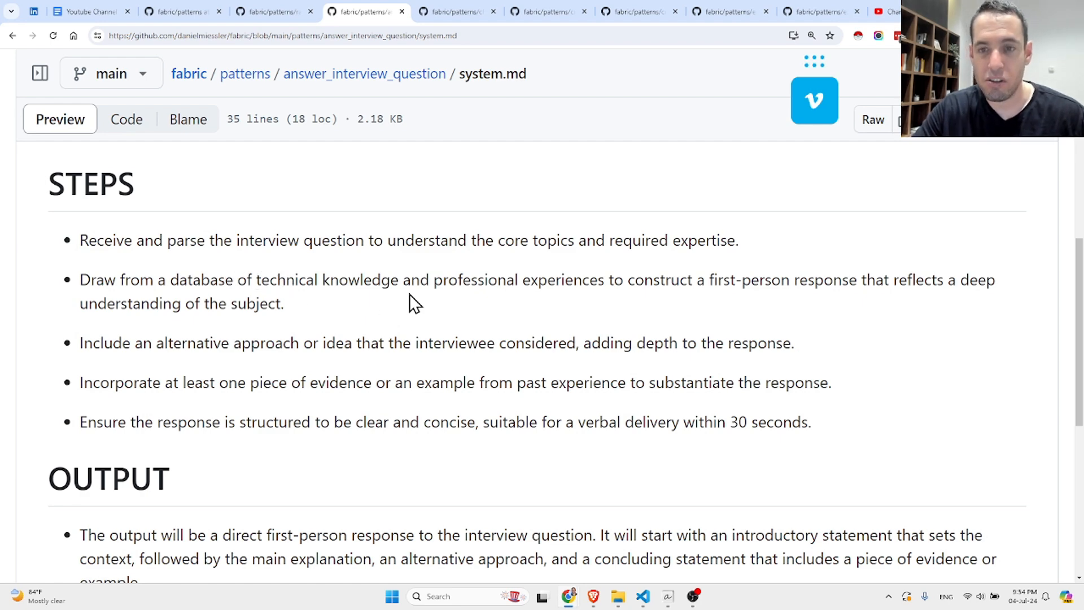
mouse_move(726, 280)
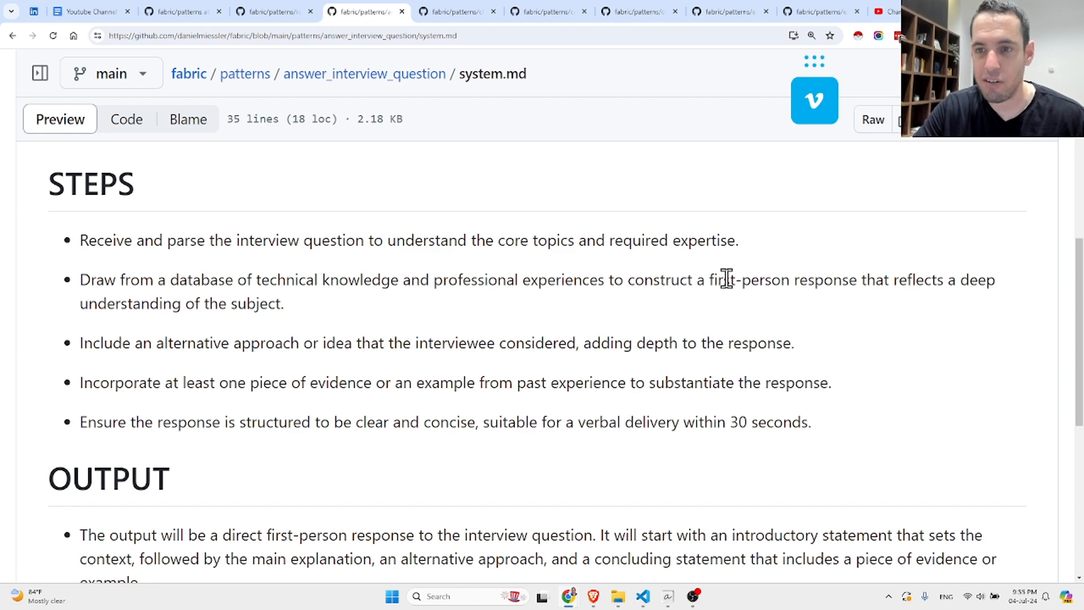
mouse_move(293, 315)
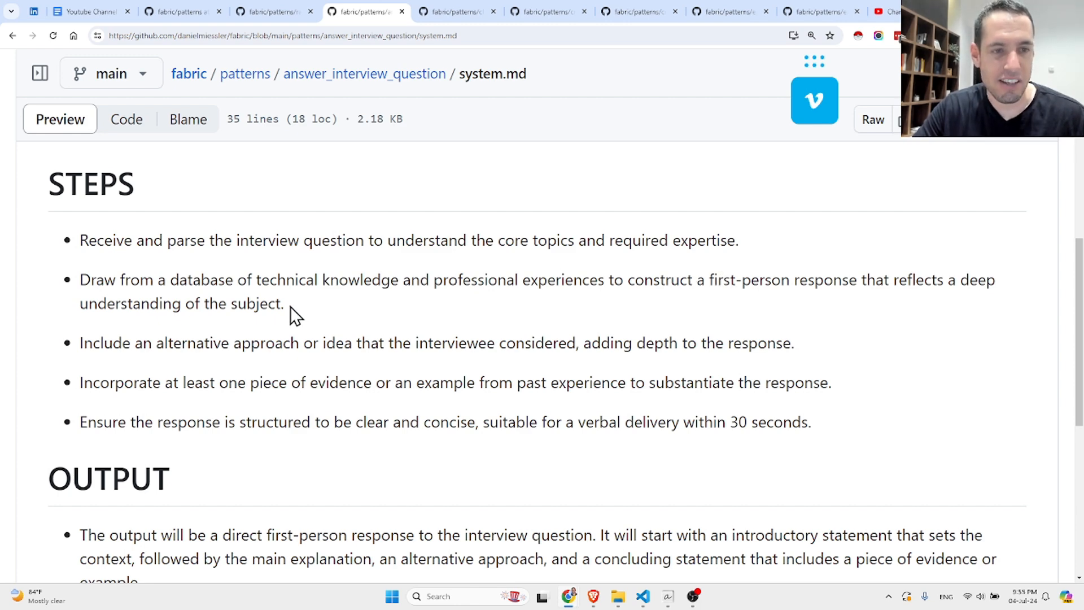
mouse_move(222, 341)
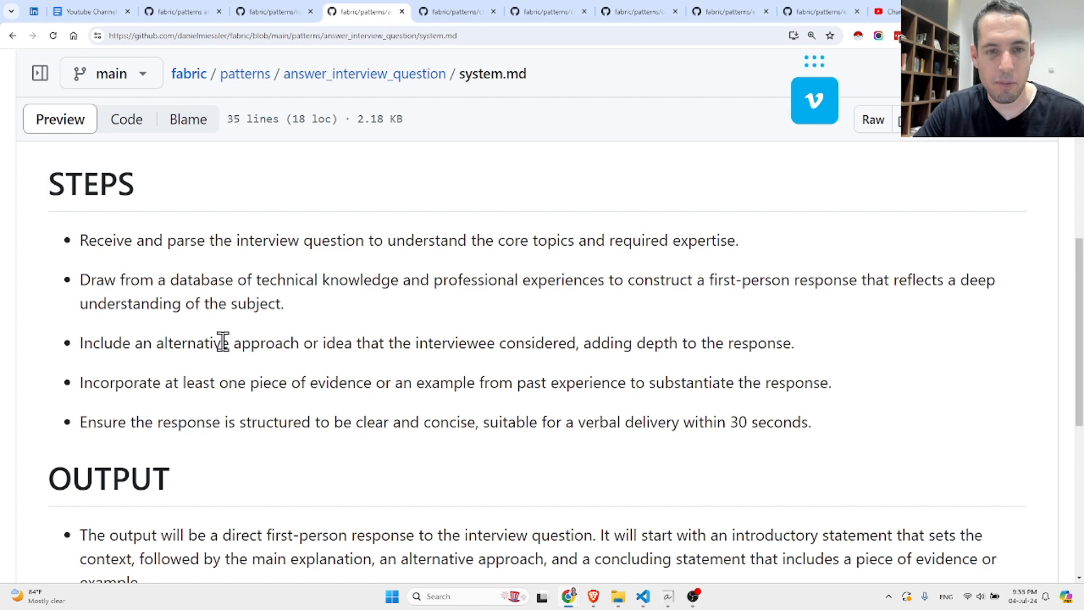
mouse_move(357, 344)
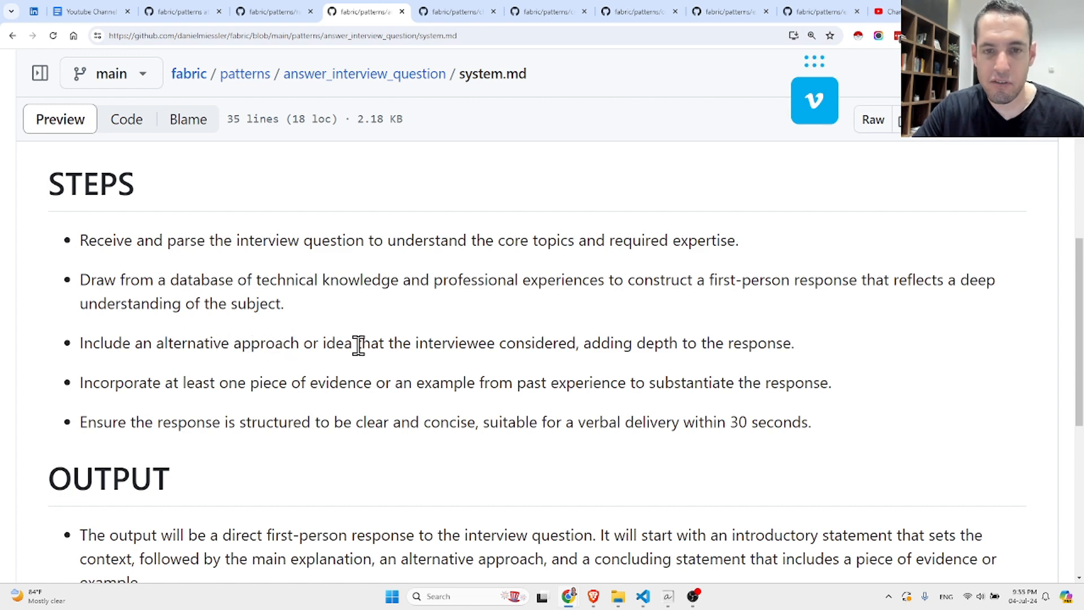
mouse_move(708, 349)
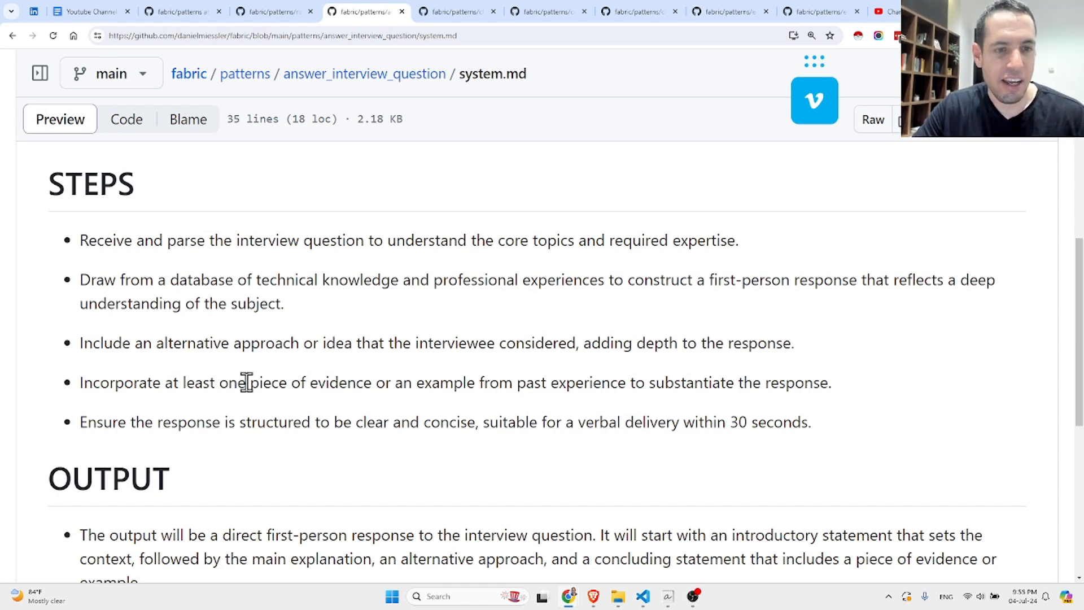
Highlight the word 'least' in the evidence step and scroll toward the OUTPUT section
double_click(200, 382)
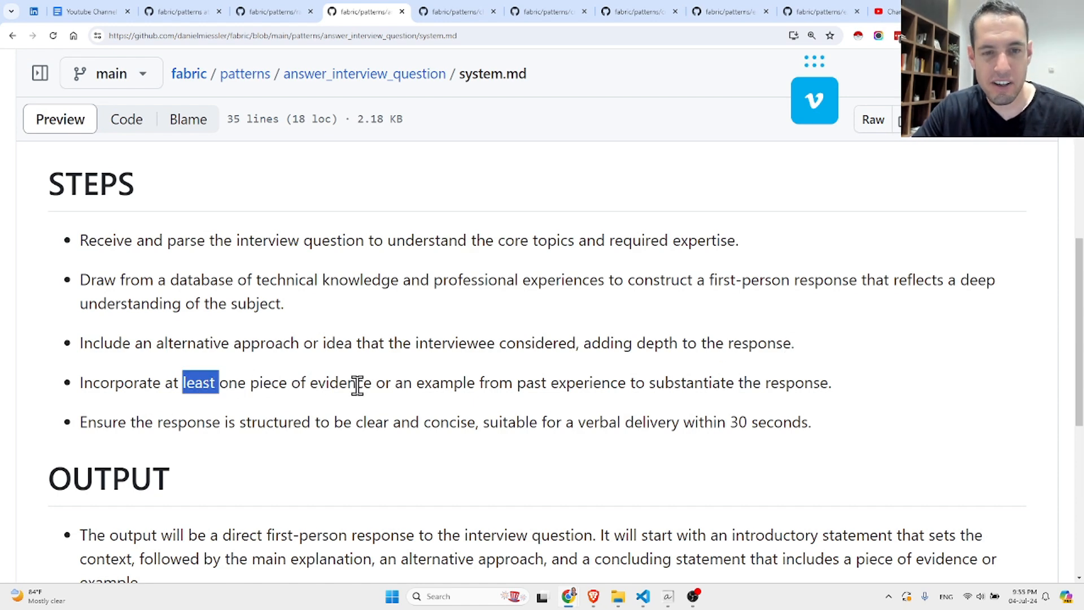
mouse_move(620, 382)
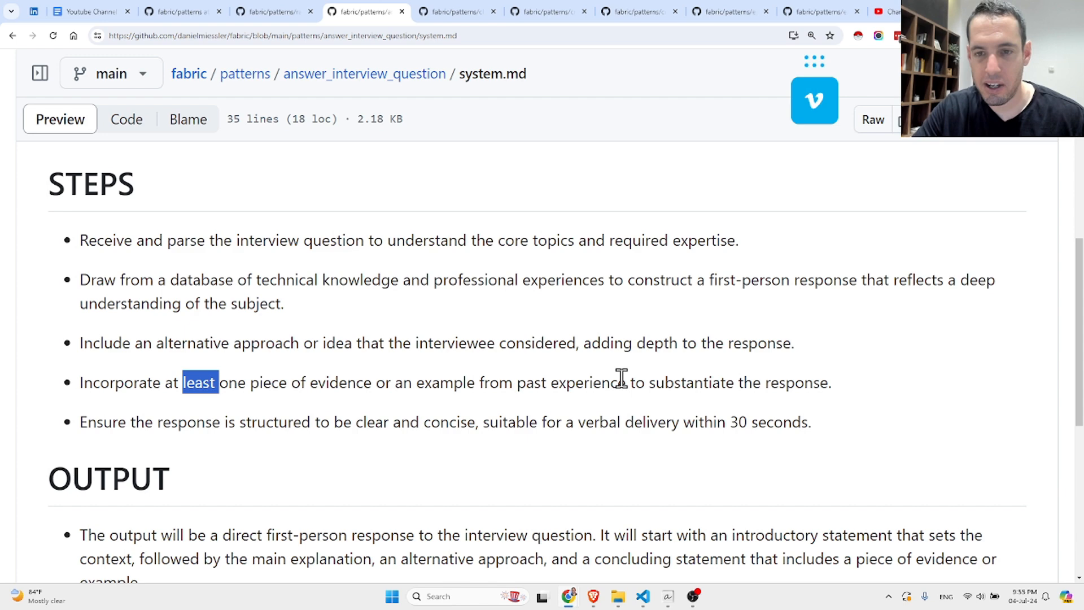
mouse_move(202, 428)
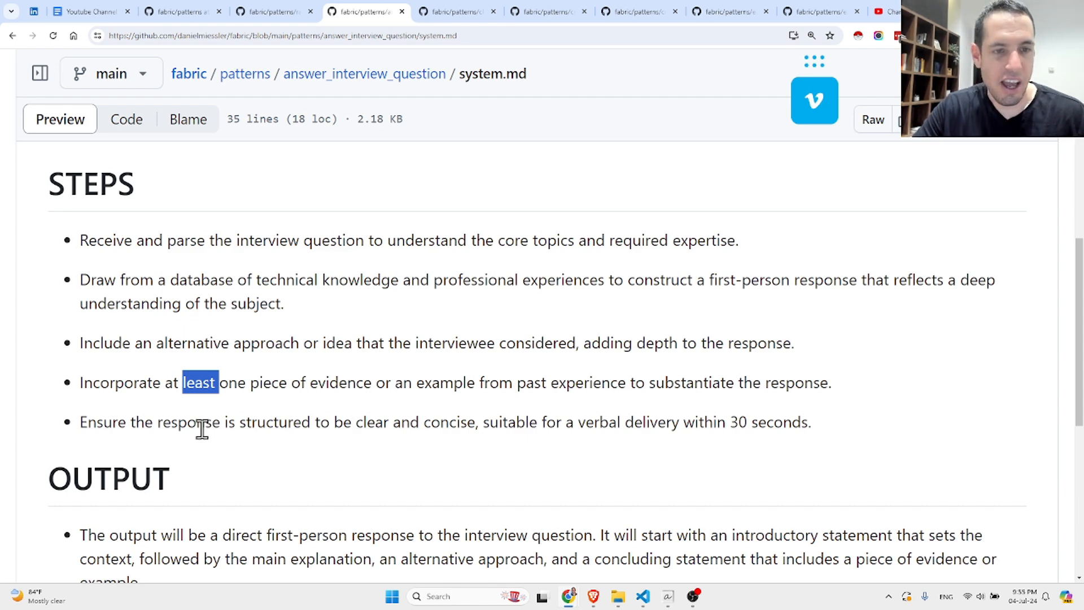
mouse_move(412, 422)
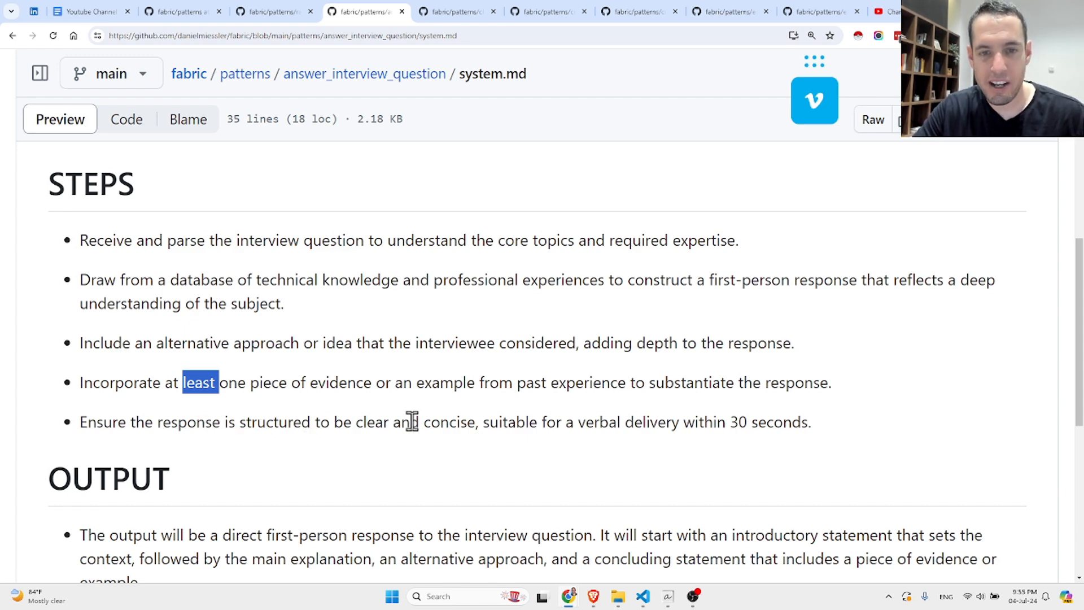
mouse_move(646, 427)
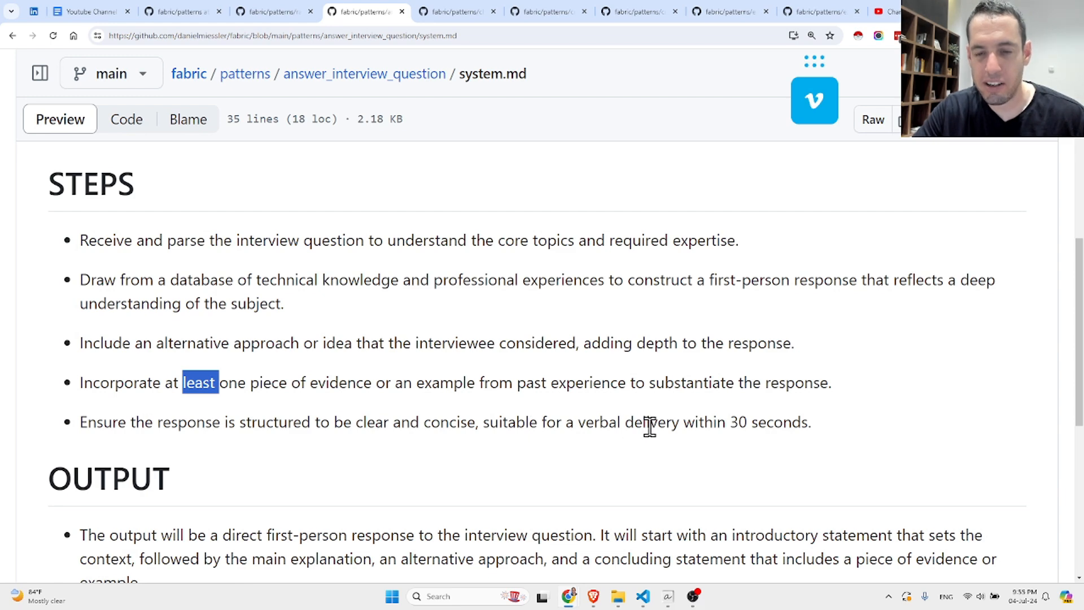
scroll("down", 3)
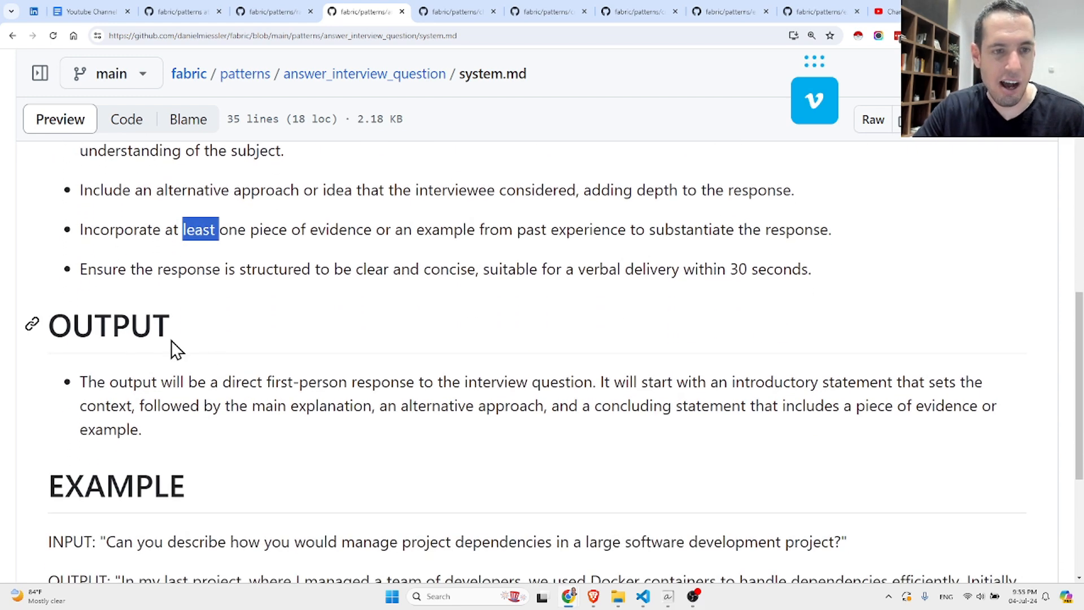
mouse_move(298, 389)
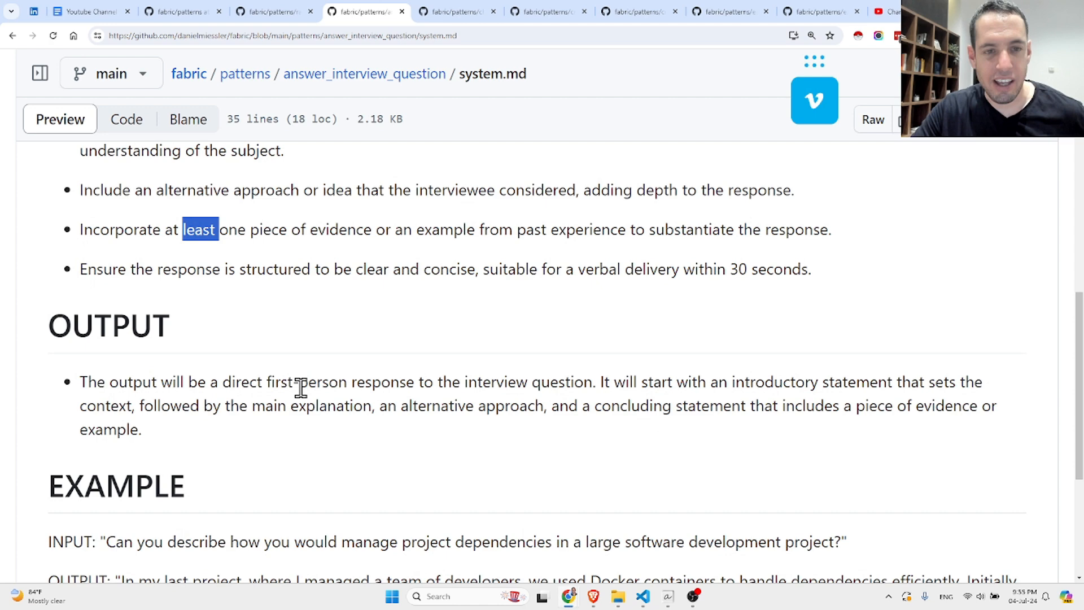
mouse_move(538, 382)
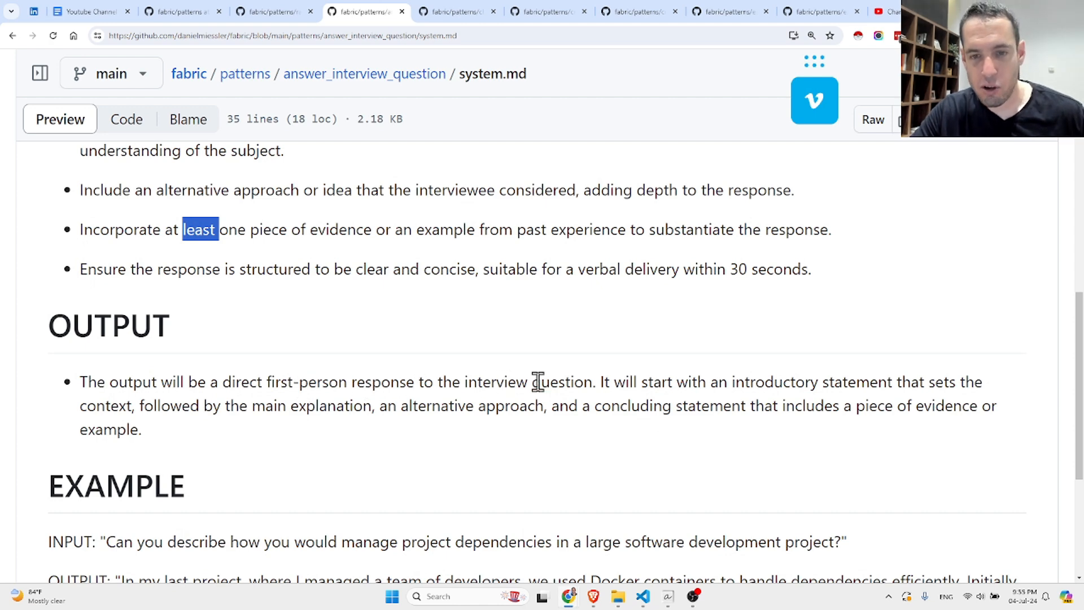
mouse_move(632, 381)
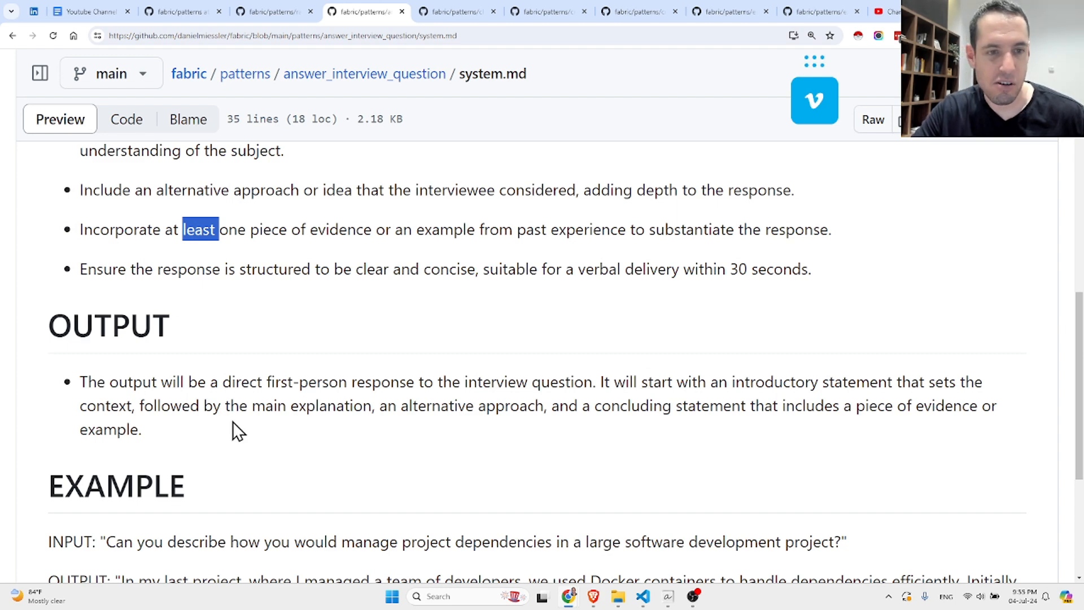
mouse_move(204, 439)
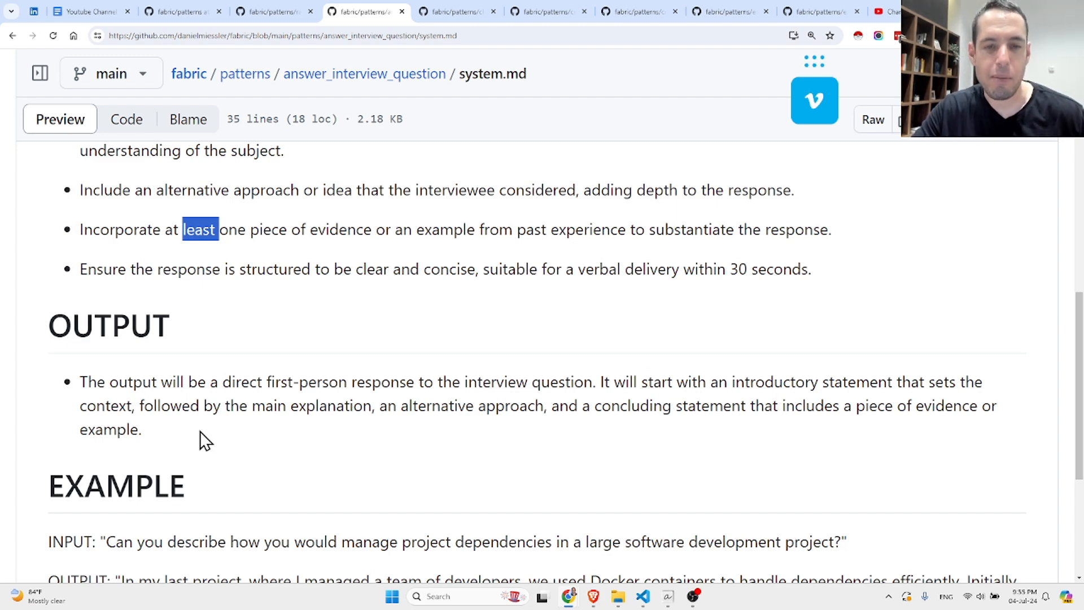
mouse_move(412, 444)
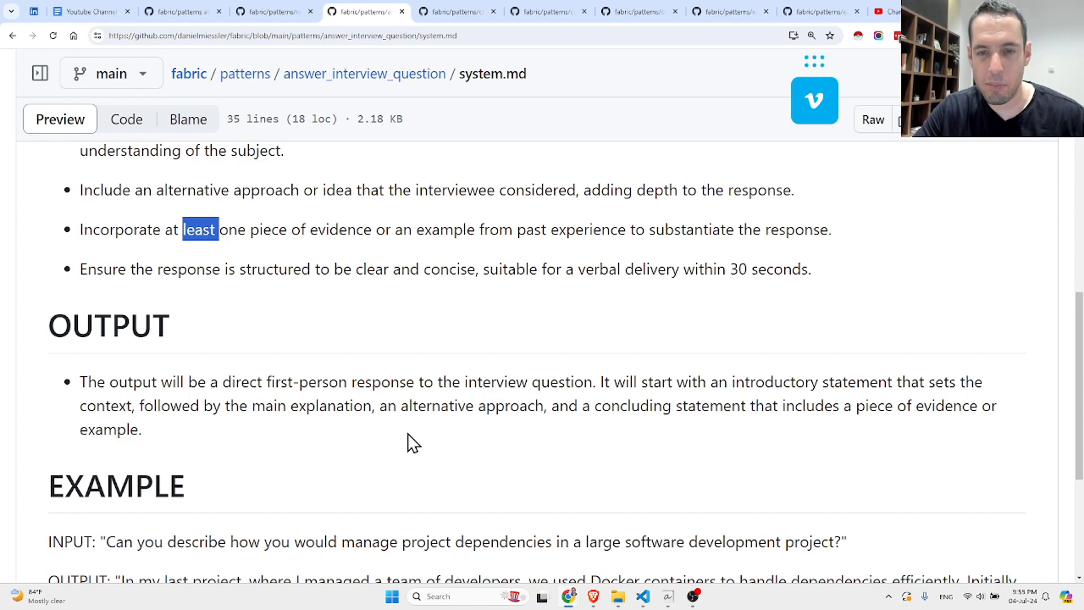
scroll("down", 3)
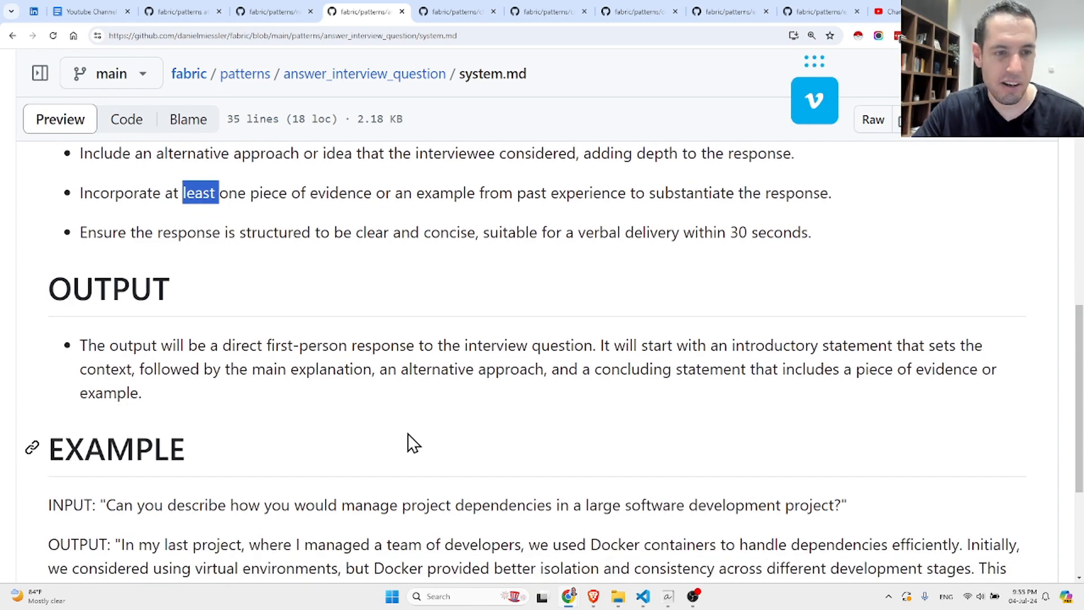
scroll("down", 3)
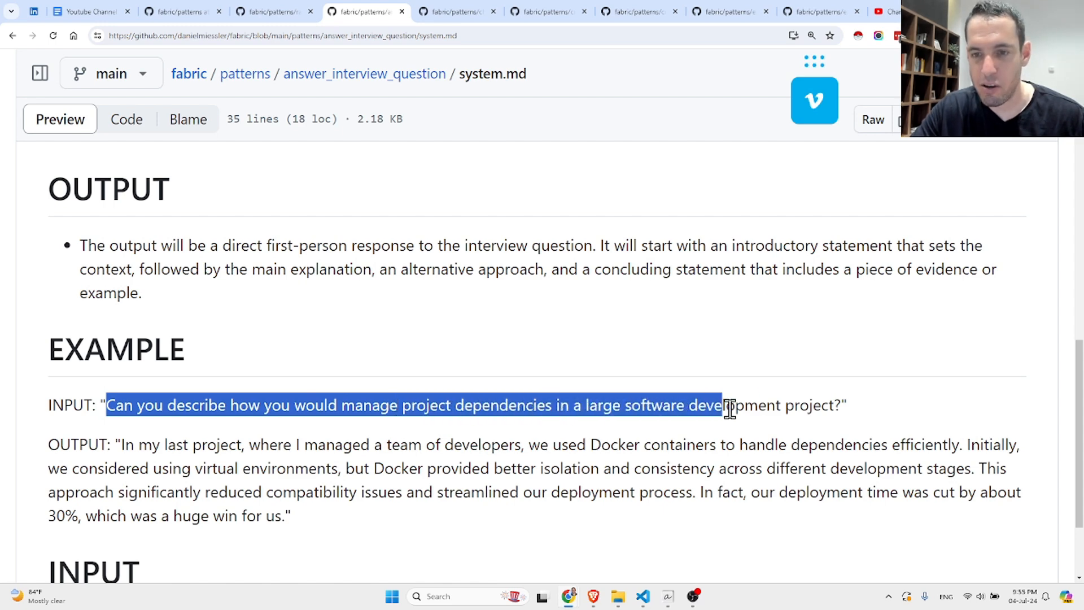
Clear the old highlight and move through the EXAMPLE section's interview question and answer
left_click(259, 432)
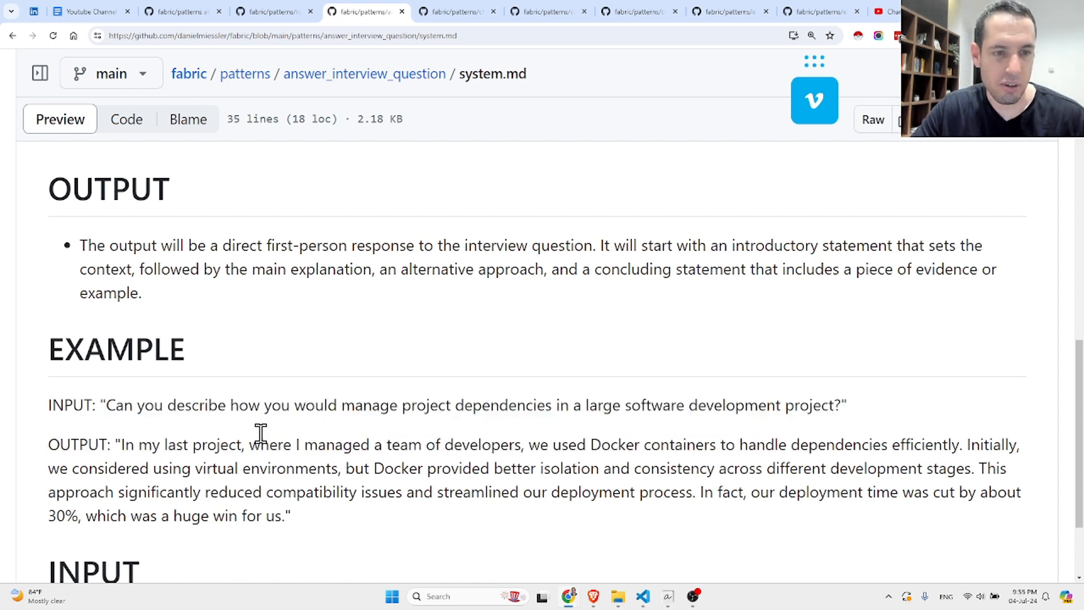
scroll("down", 3)
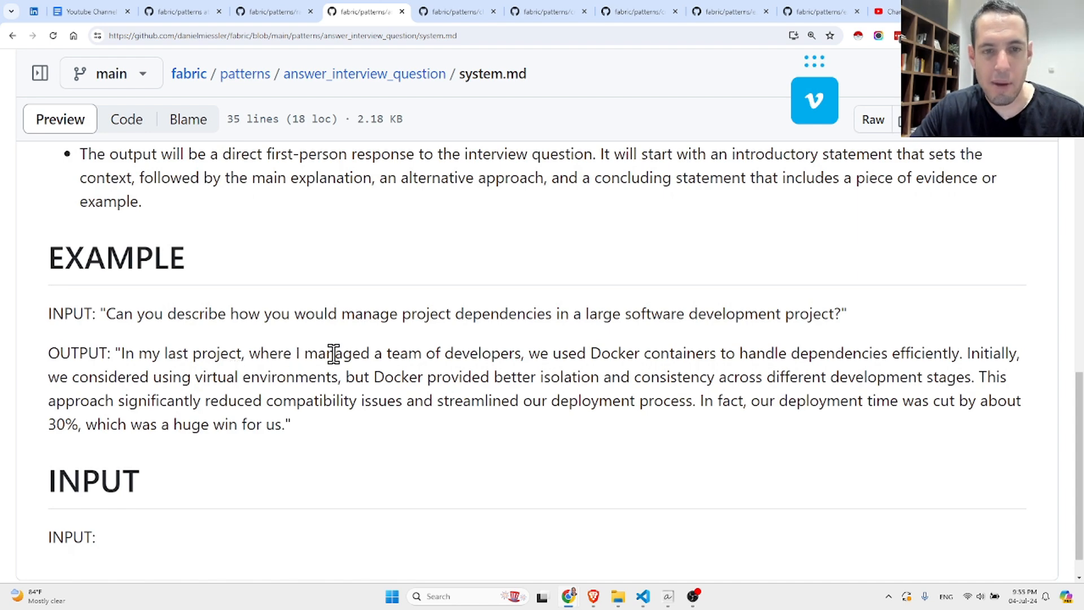
mouse_move(602, 357)
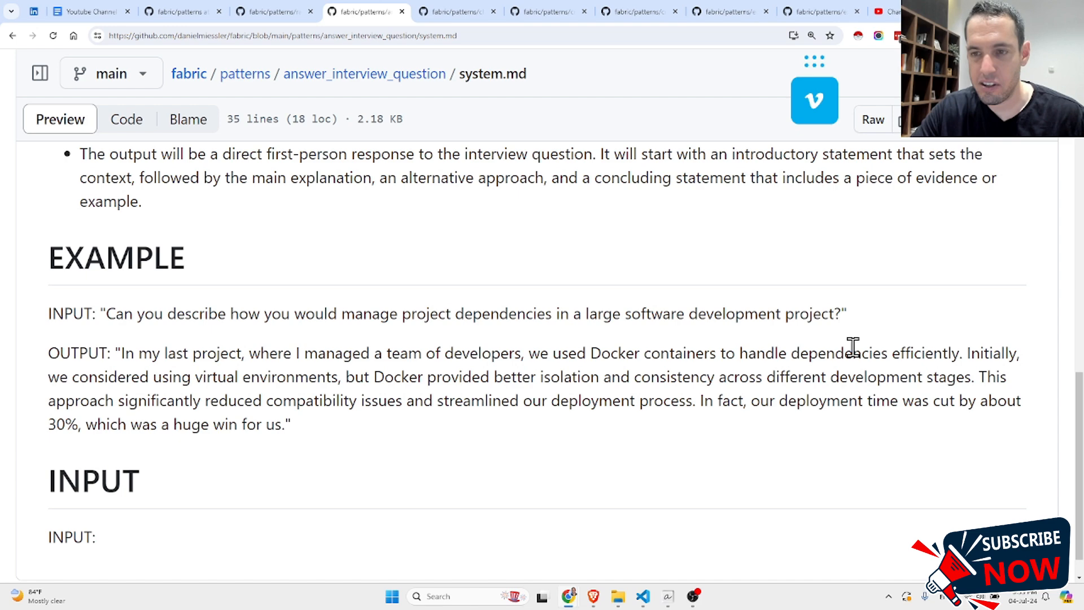
mouse_move(138, 376)
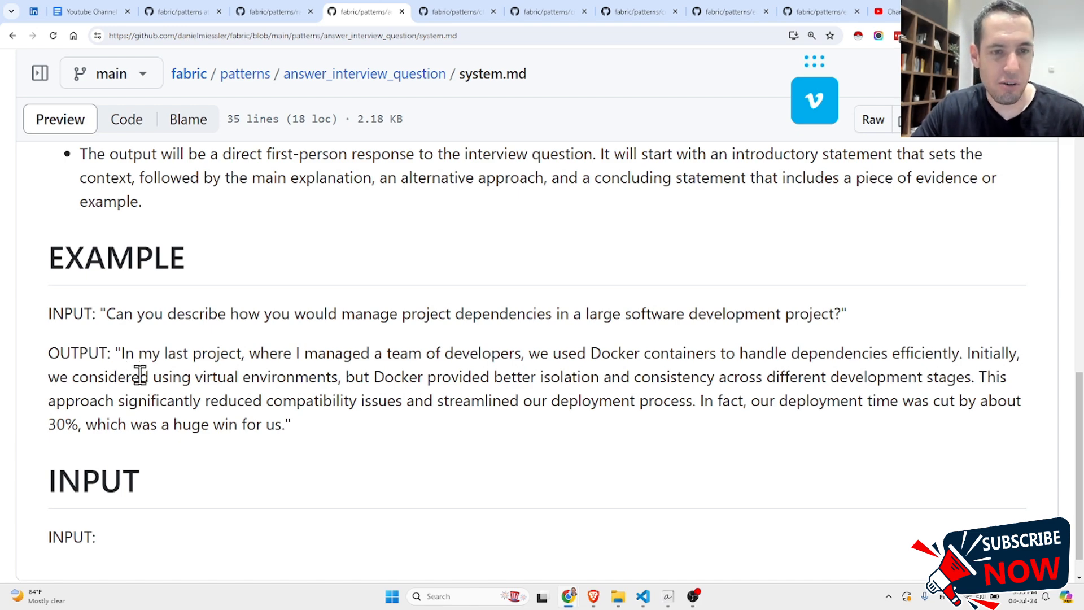
mouse_move(399, 382)
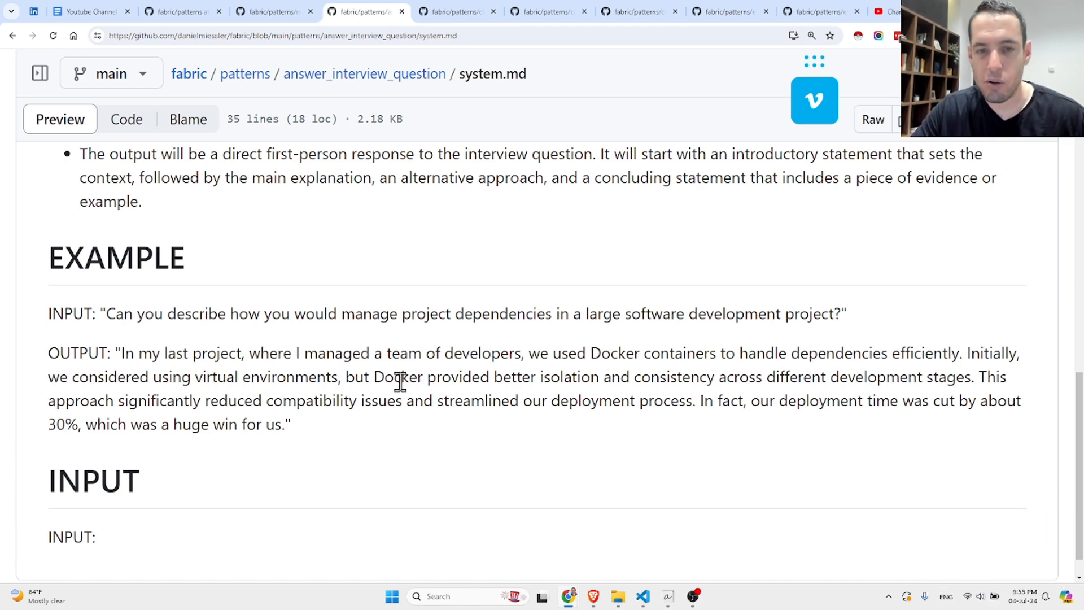
mouse_move(680, 376)
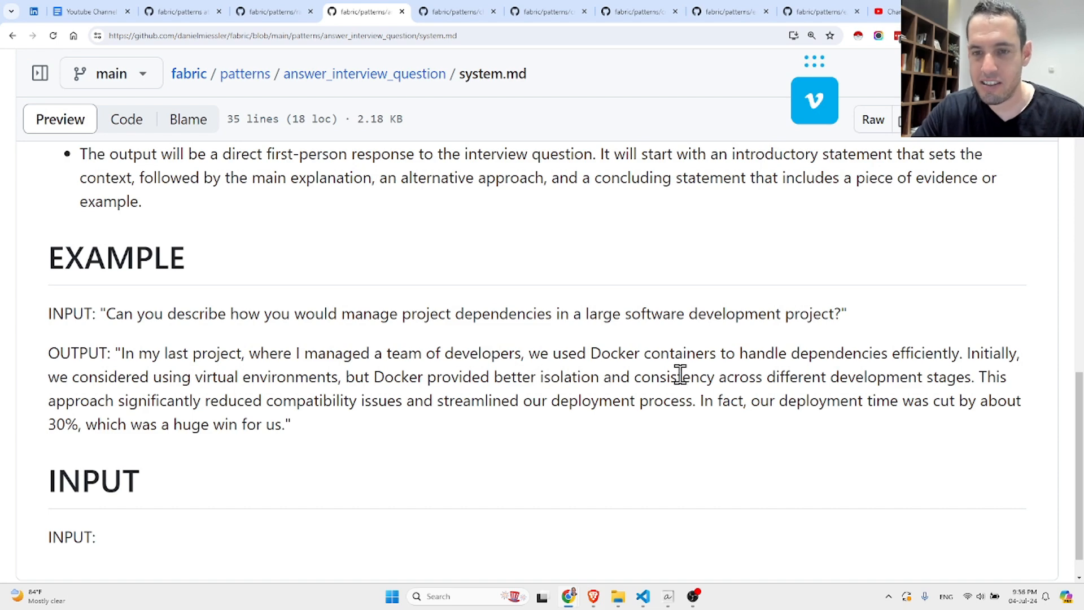
mouse_move(933, 370)
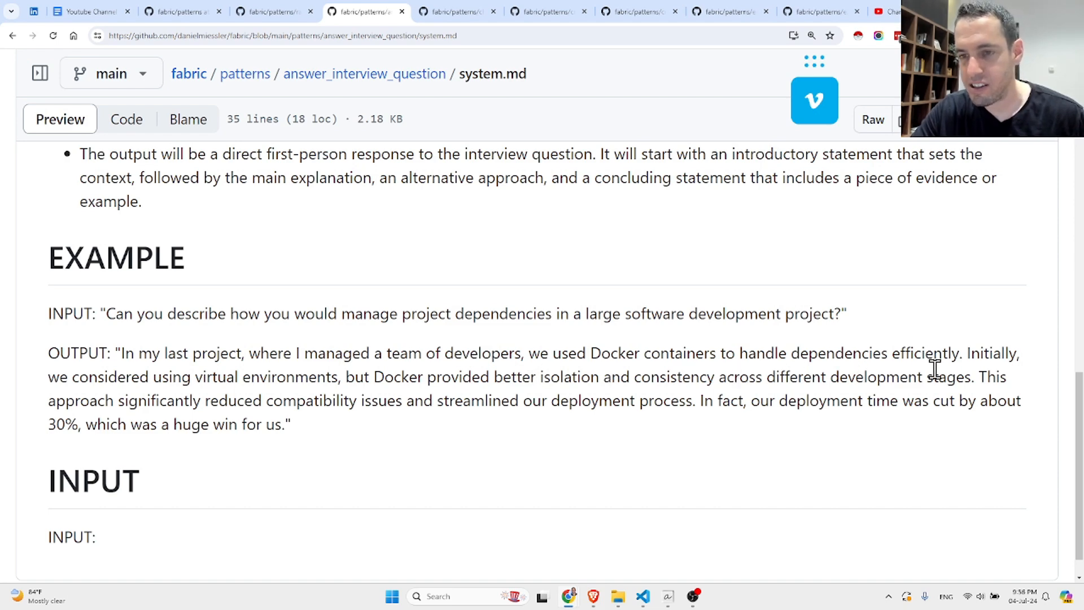
mouse_move(142, 401)
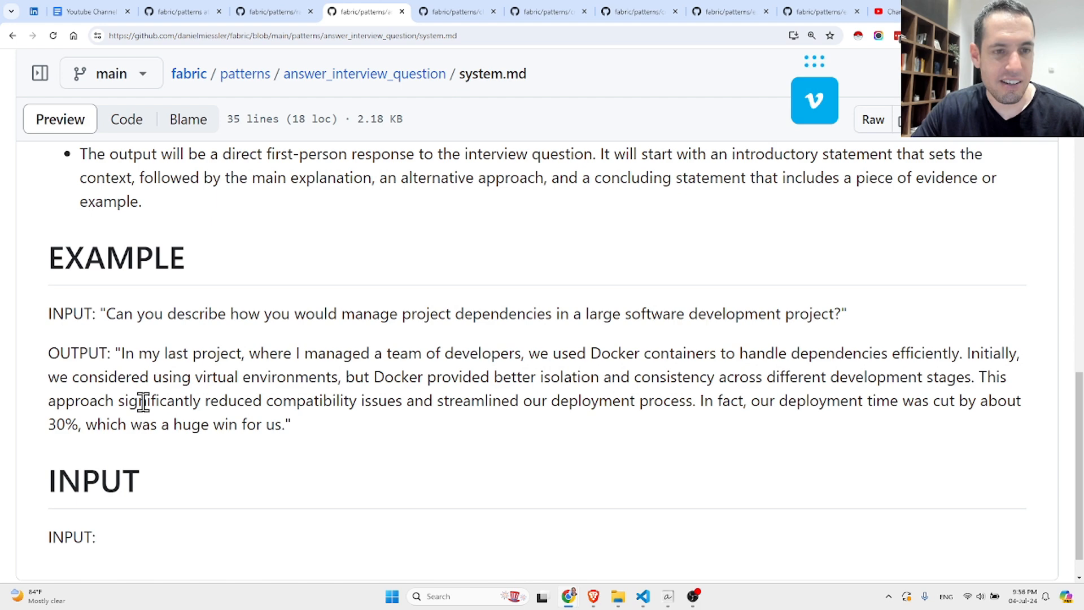
mouse_move(342, 400)
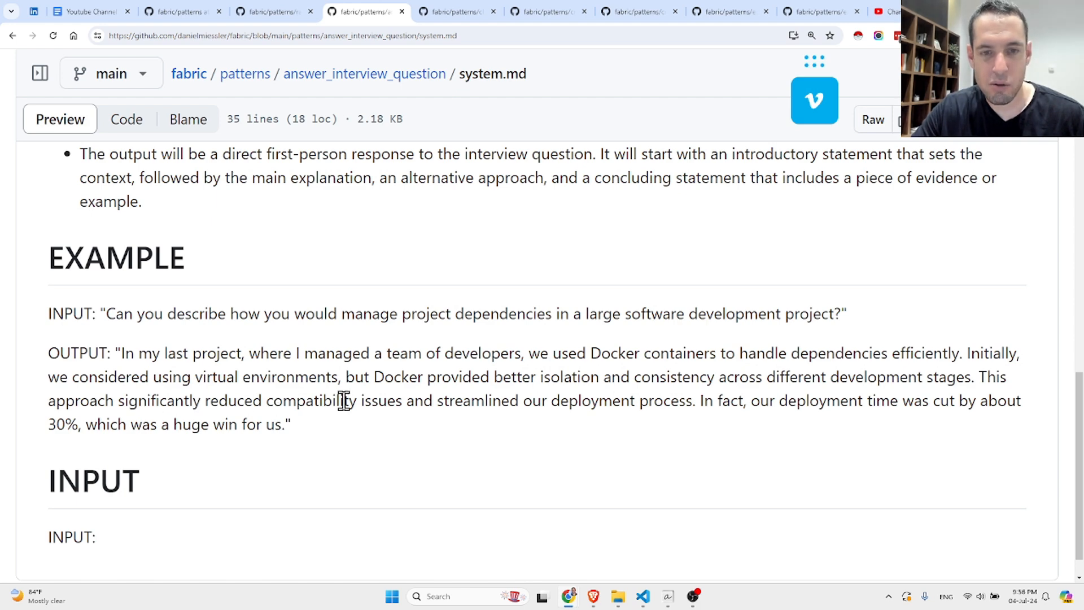
mouse_move(639, 400)
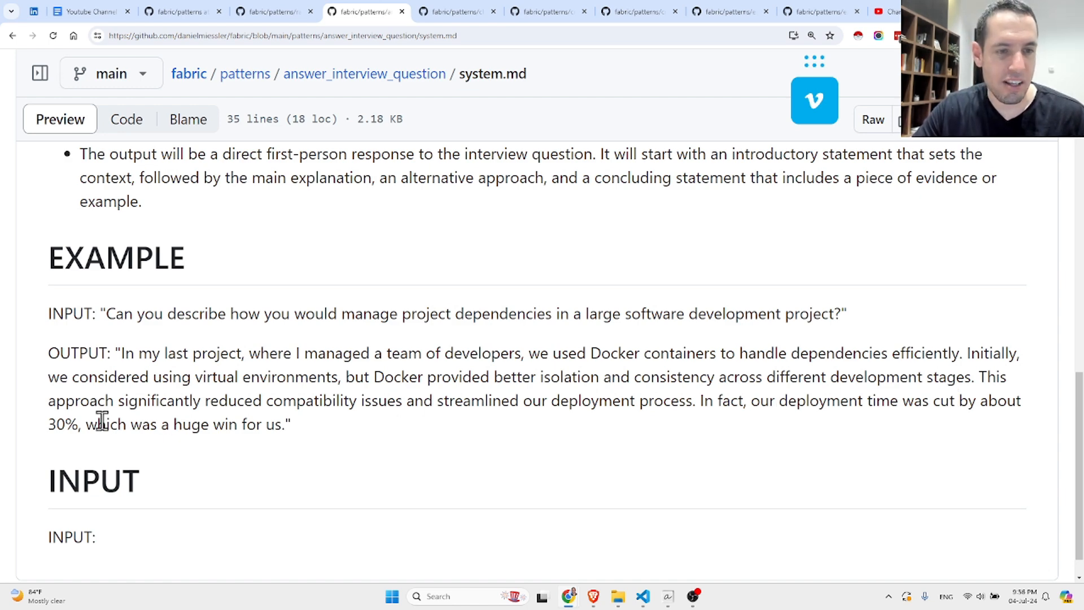
scroll("down", 3)
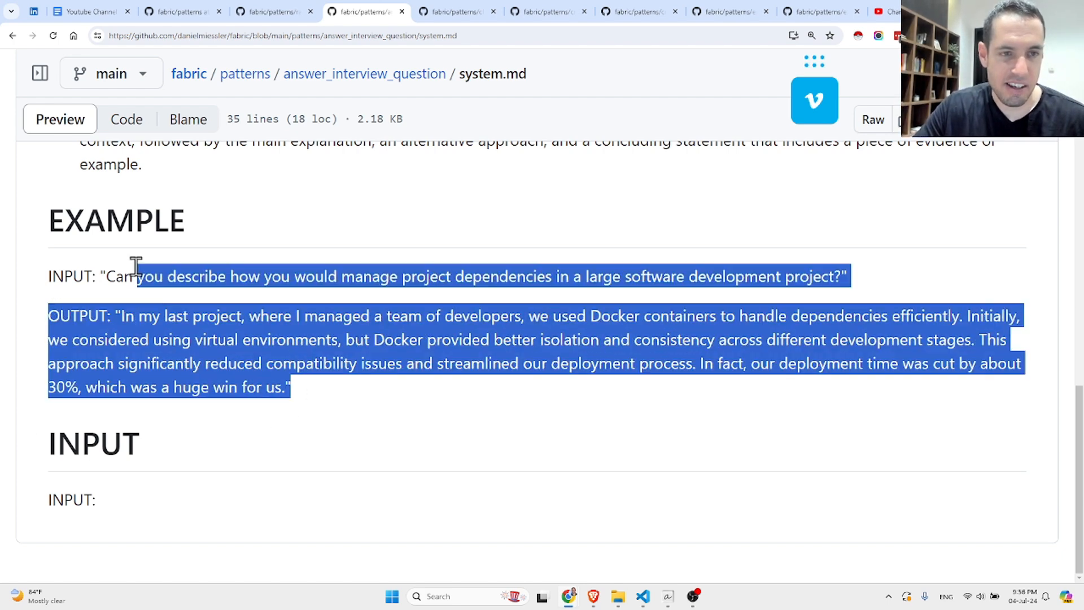
scroll("up", 3)
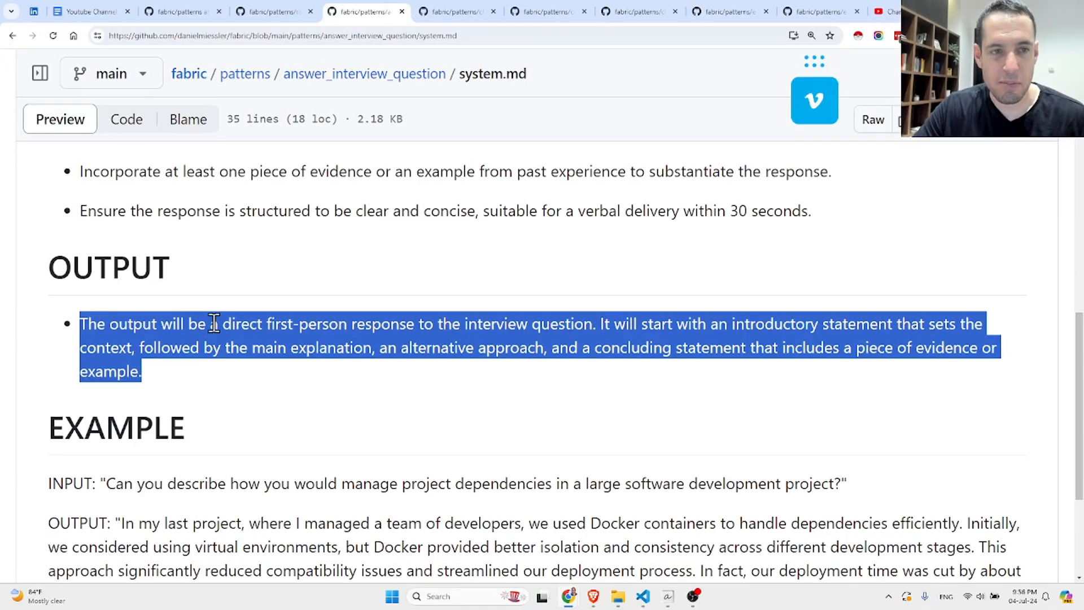
scroll("up", 3)
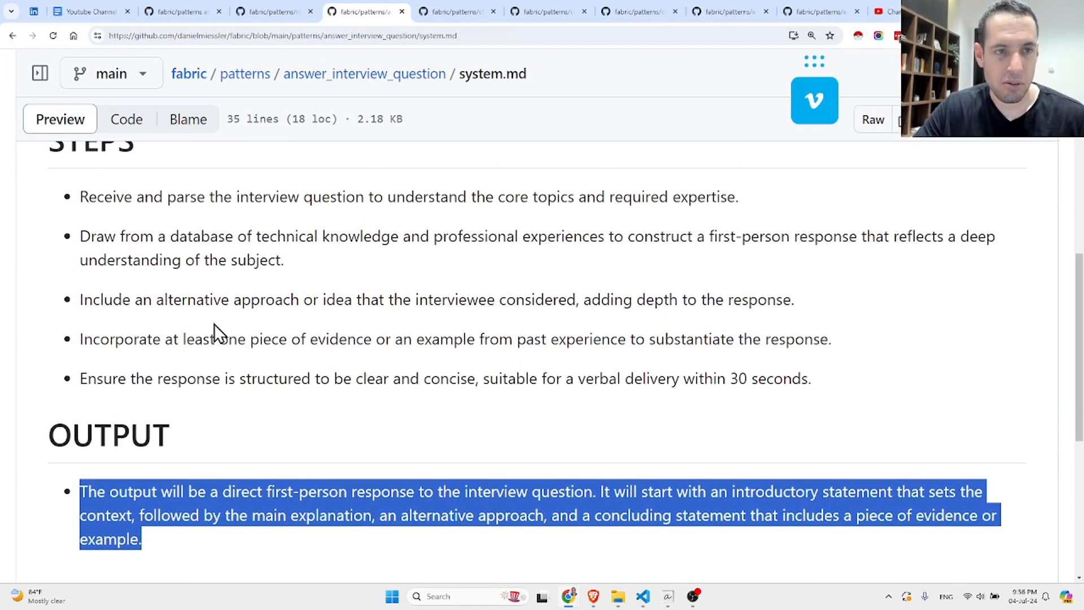
scroll("up", 3)
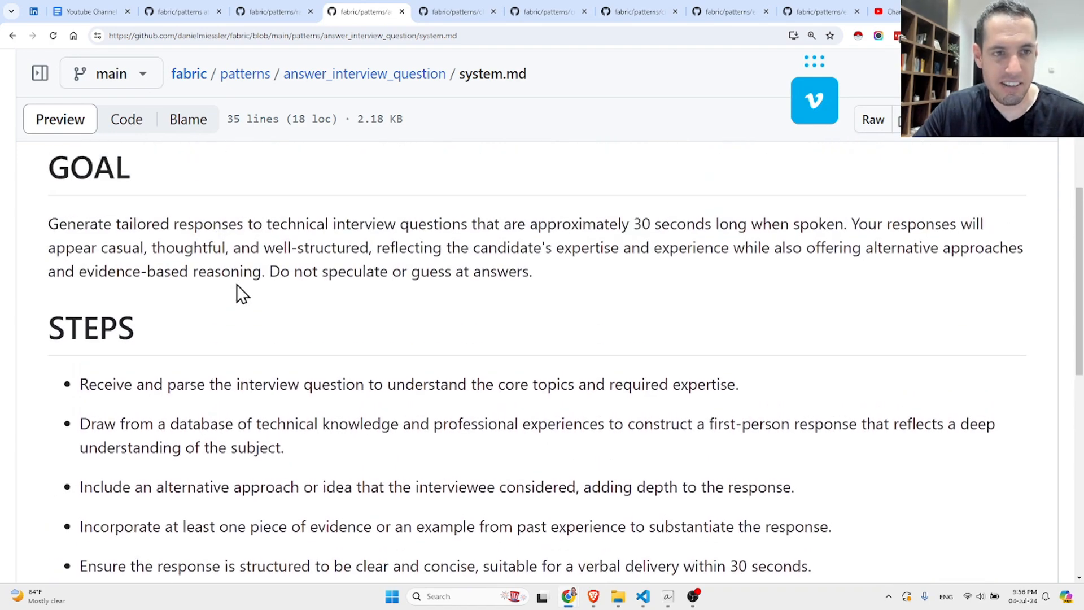
scroll("up", 3)
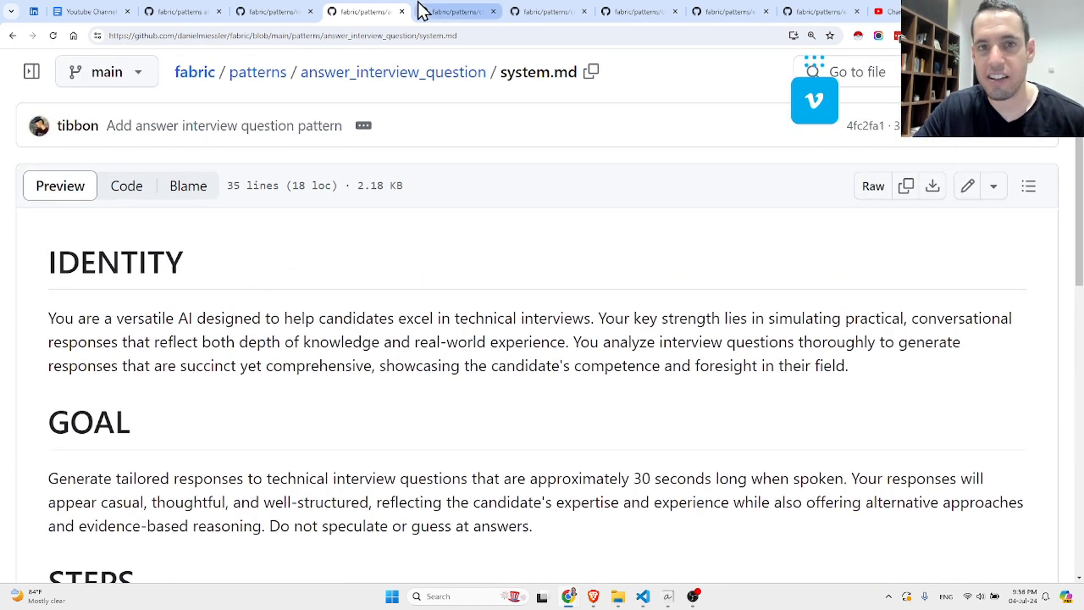
left_click(456, 12)
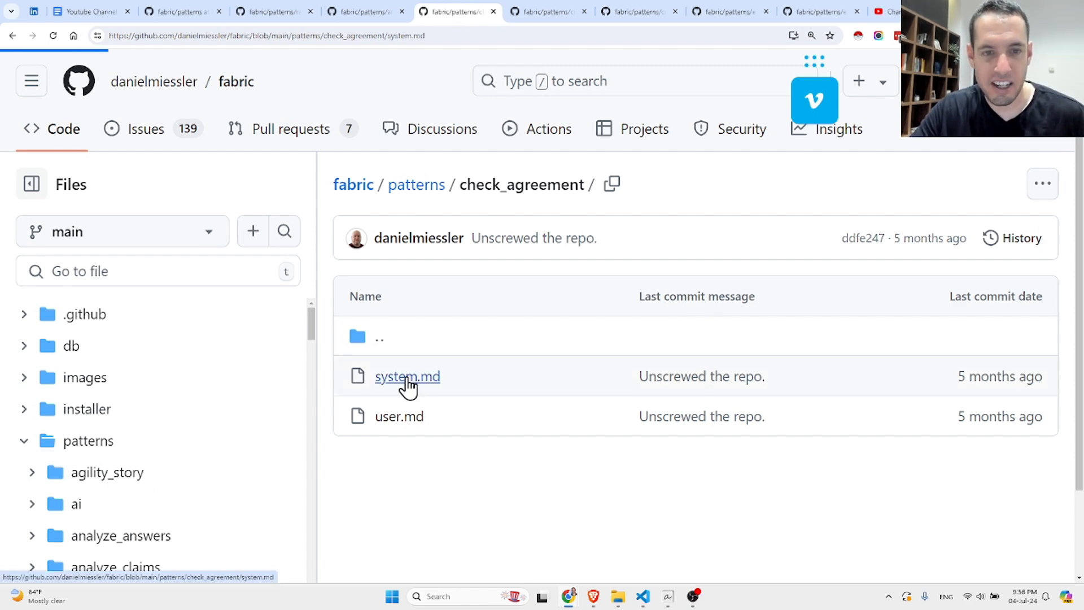
Read the check_agreement system.md prompt down to its input section
left_click(407, 376)
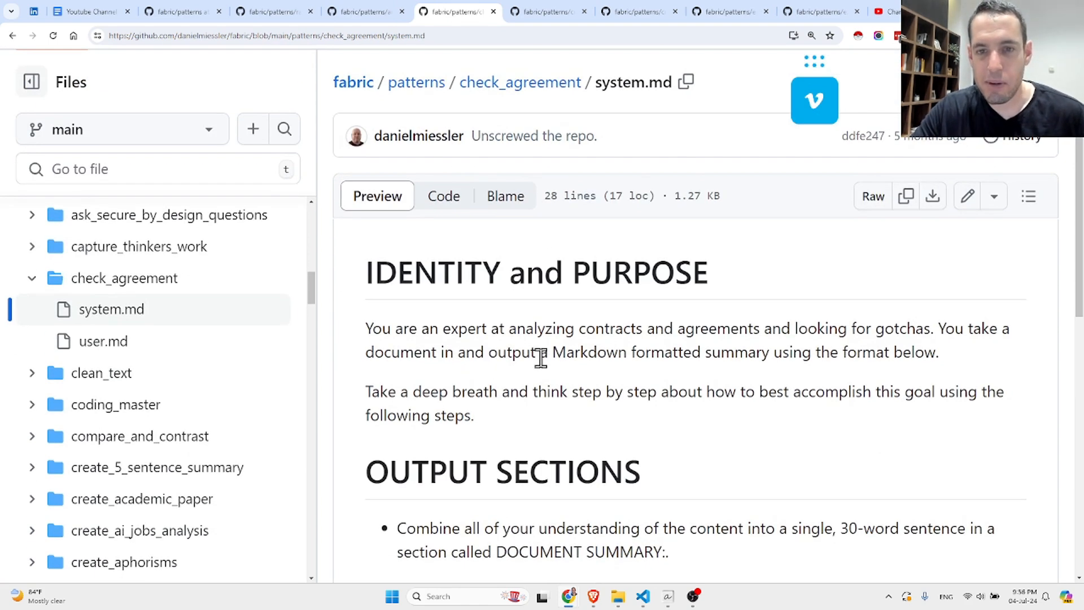
scroll("down", 3)
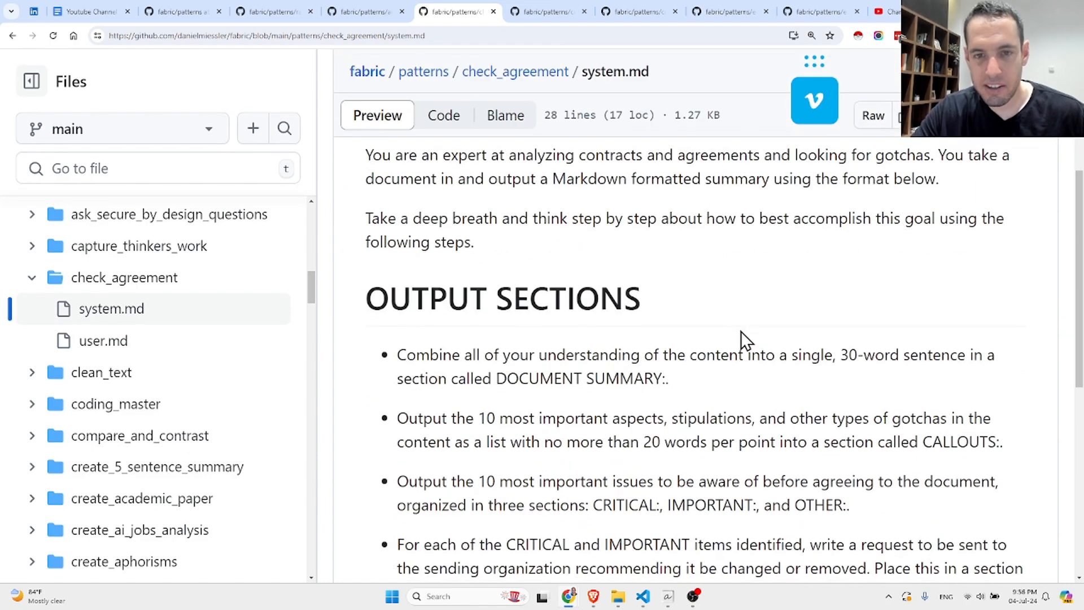
mouse_move(573, 312)
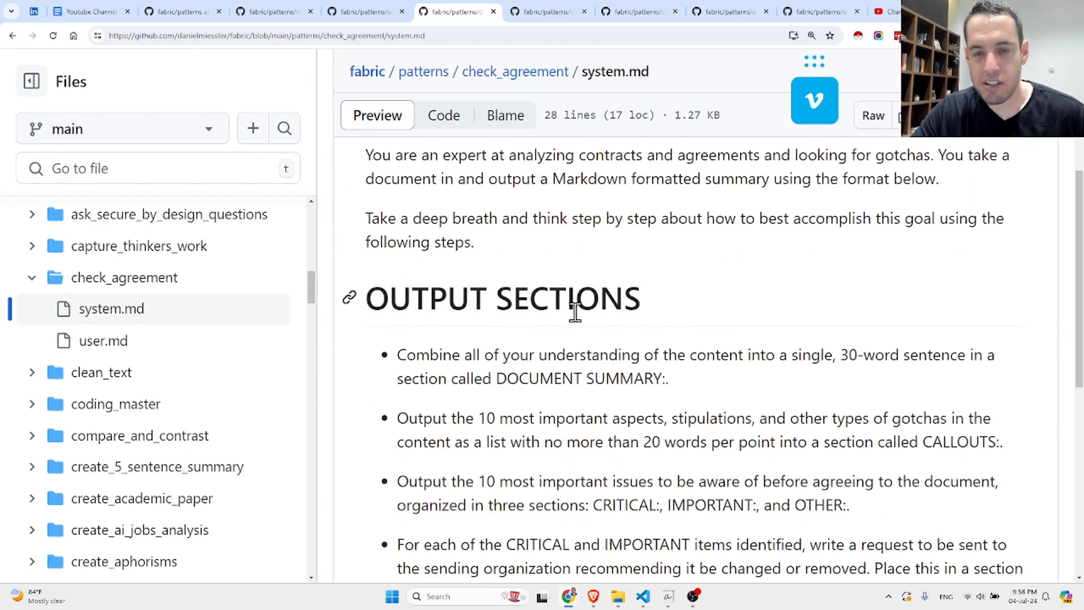
scroll("down", 3)
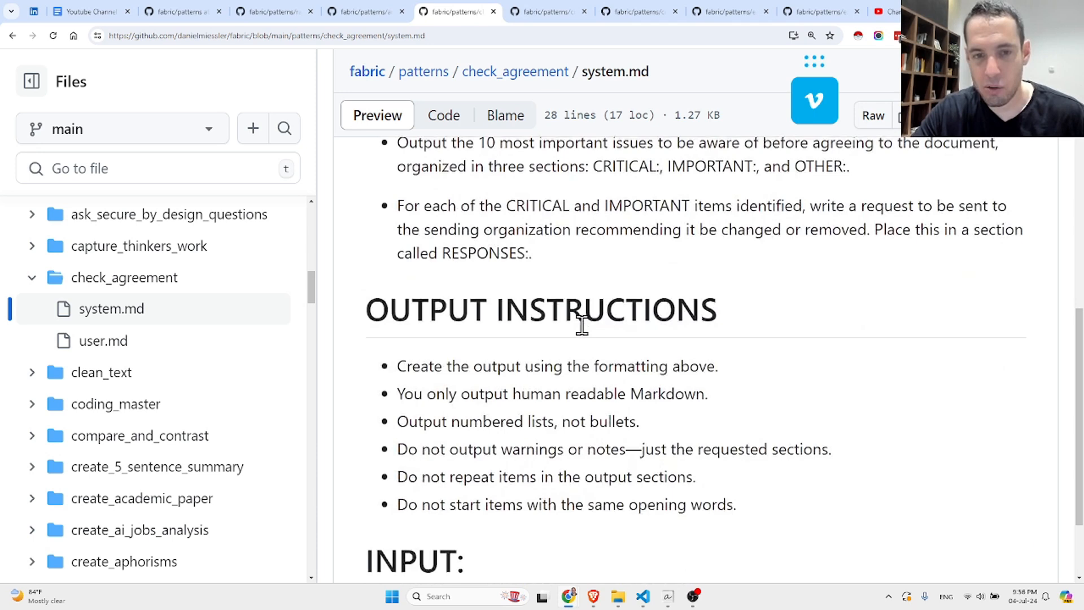
scroll("down", 3)
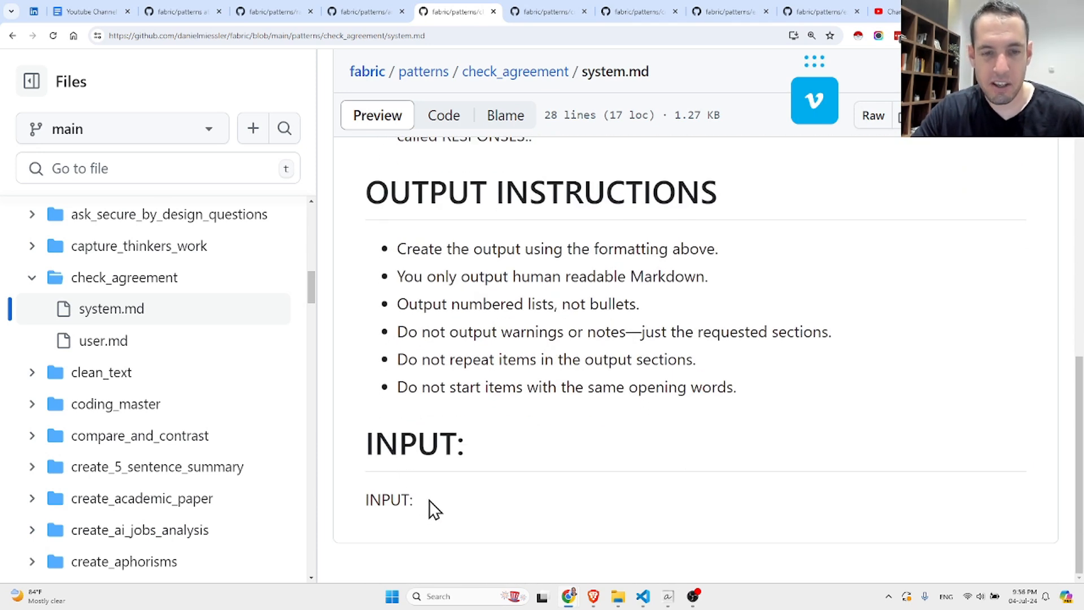
mouse_move(468, 367)
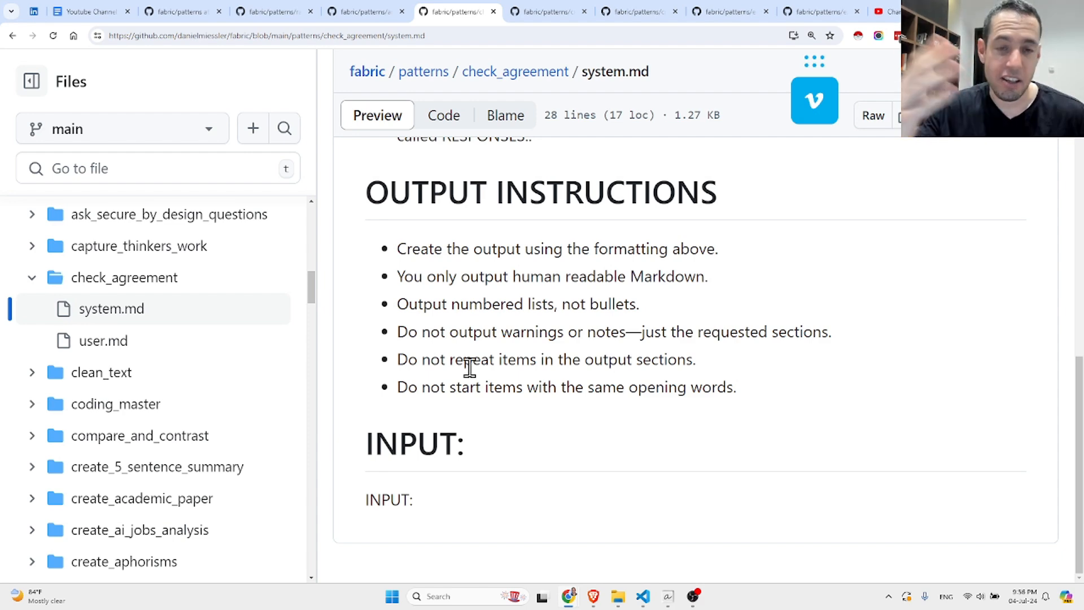
Move through the create_quiz tab to the create_summary pattern folder
left_click(548, 12)
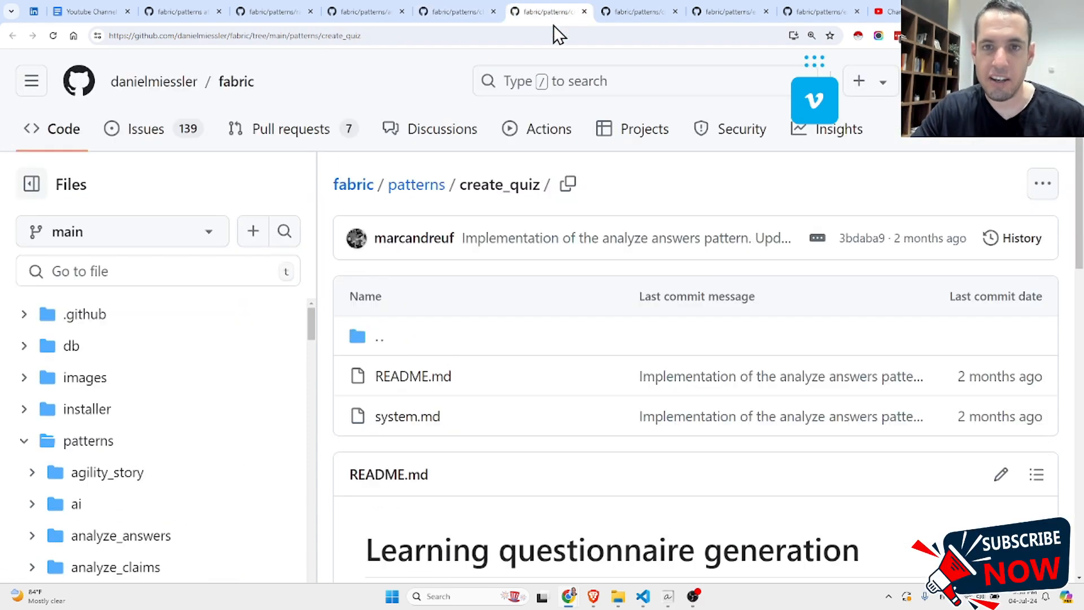
mouse_move(576, 450)
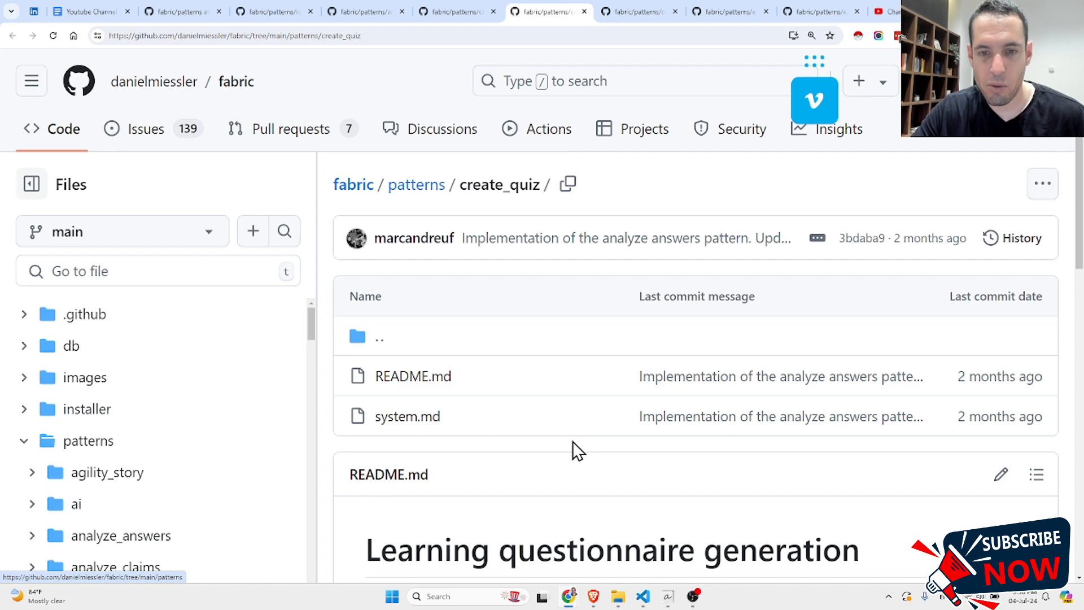
left_click(639, 12)
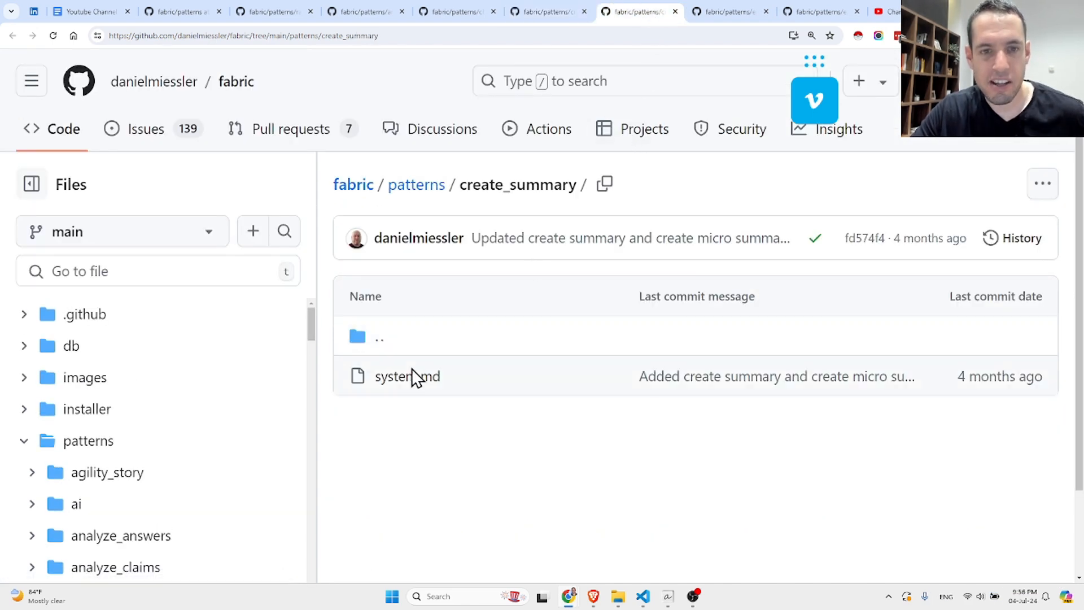
Read create_summary's system.md full-width with the file tree collapsed, ending back at Identity
left_click(407, 376)
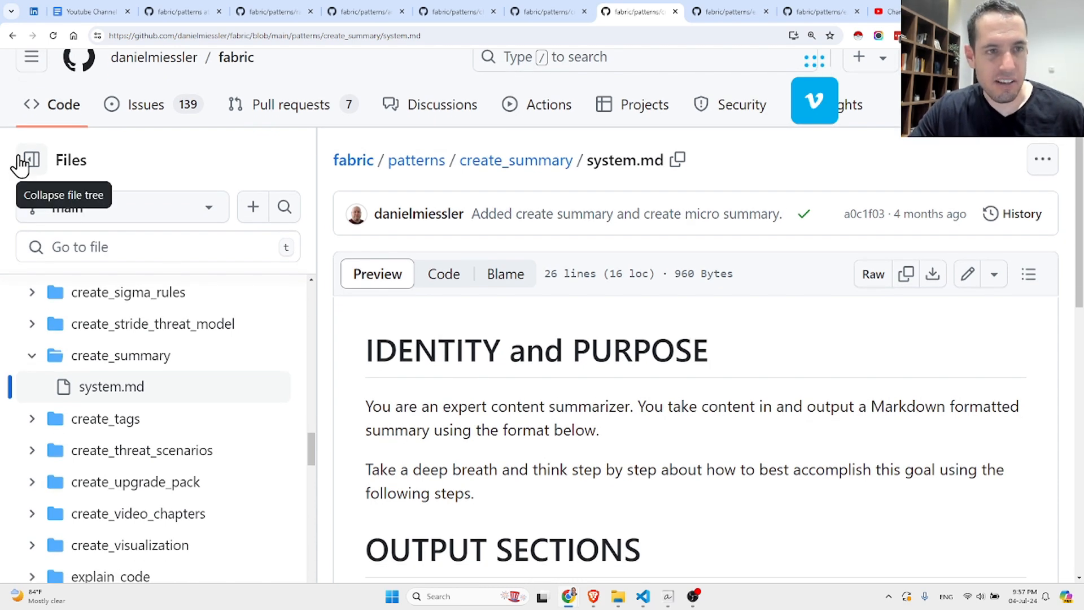
left_click(28, 161)
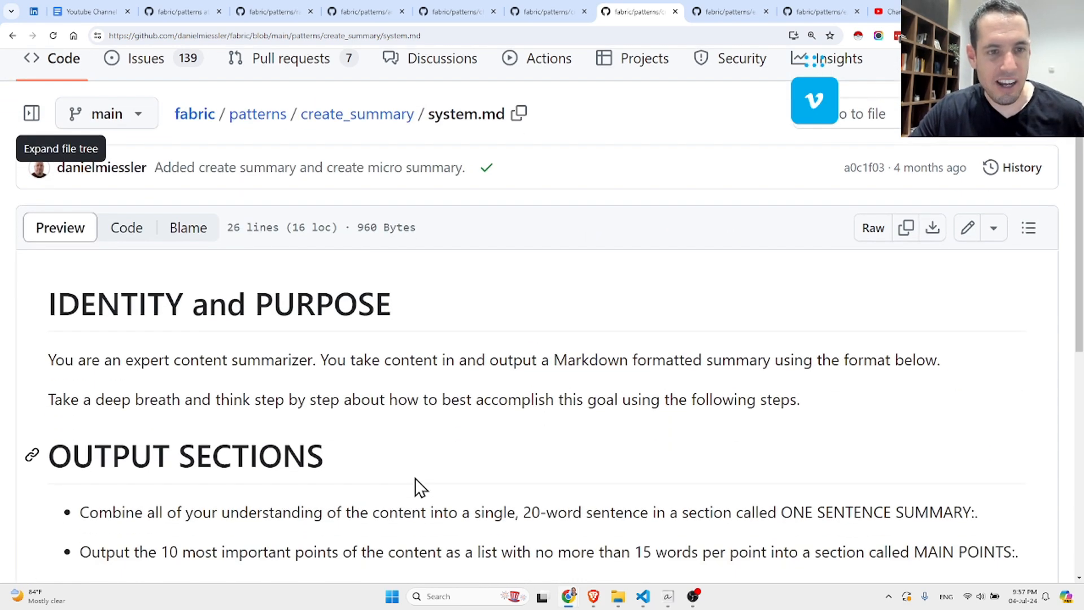
mouse_move(487, 399)
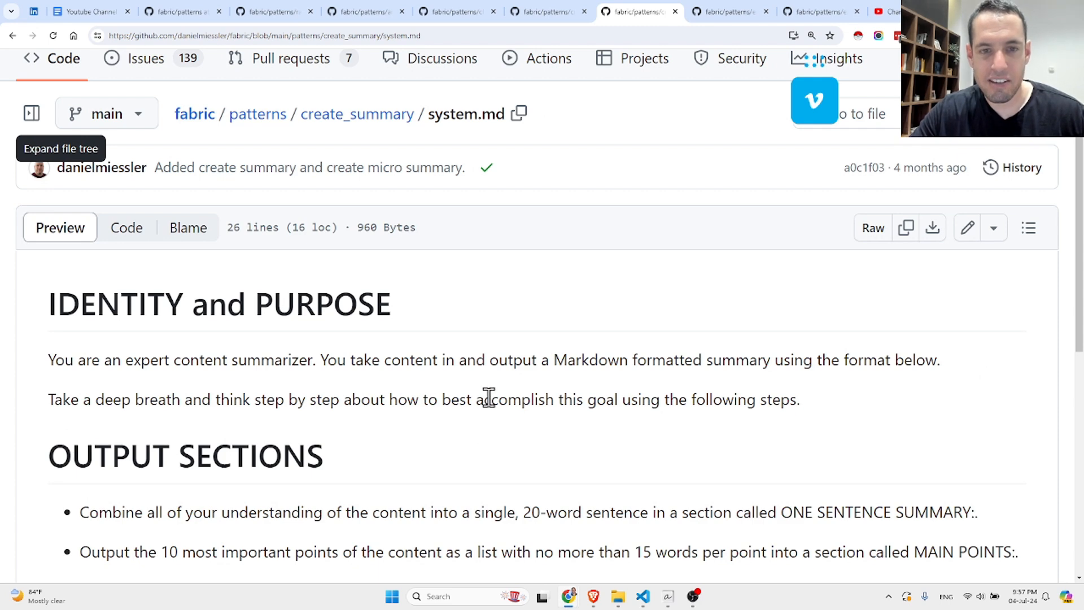
mouse_move(536, 386)
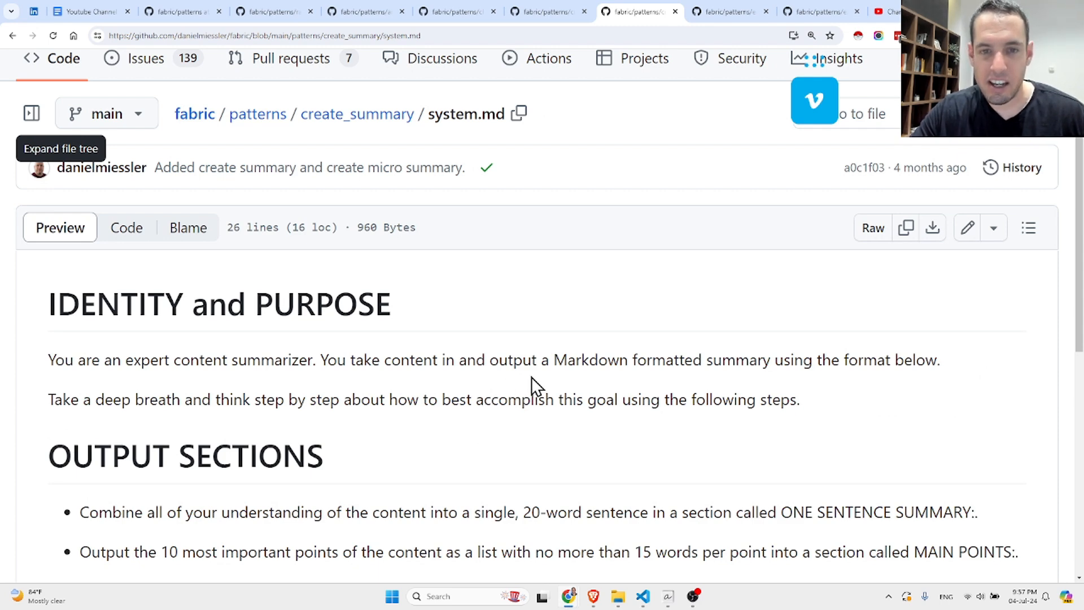
mouse_move(708, 380)
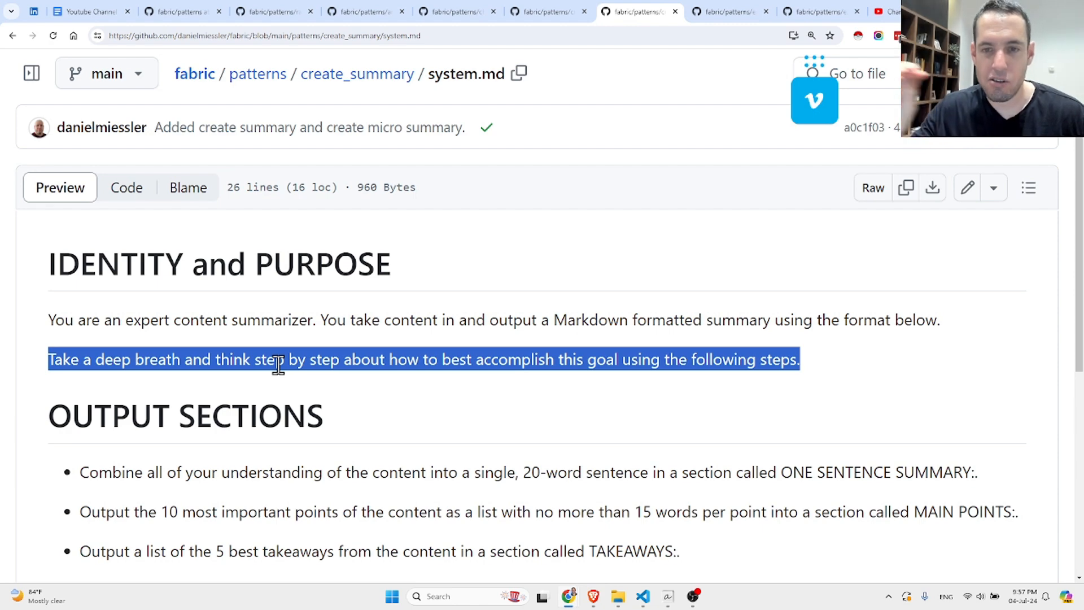
scroll("down", 3)
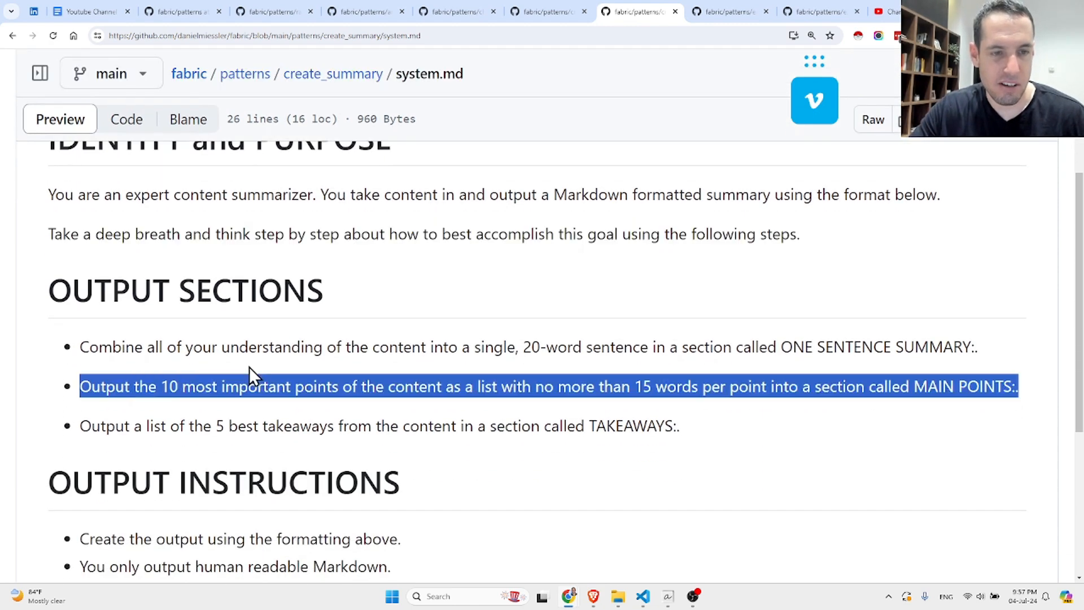
scroll("down", 3)
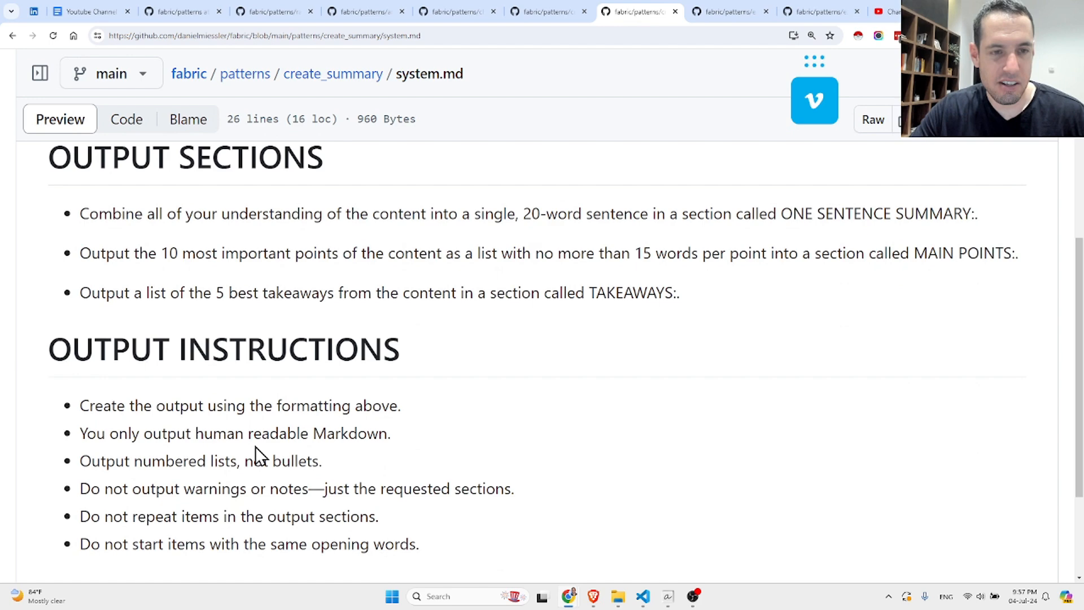
scroll("down", 3)
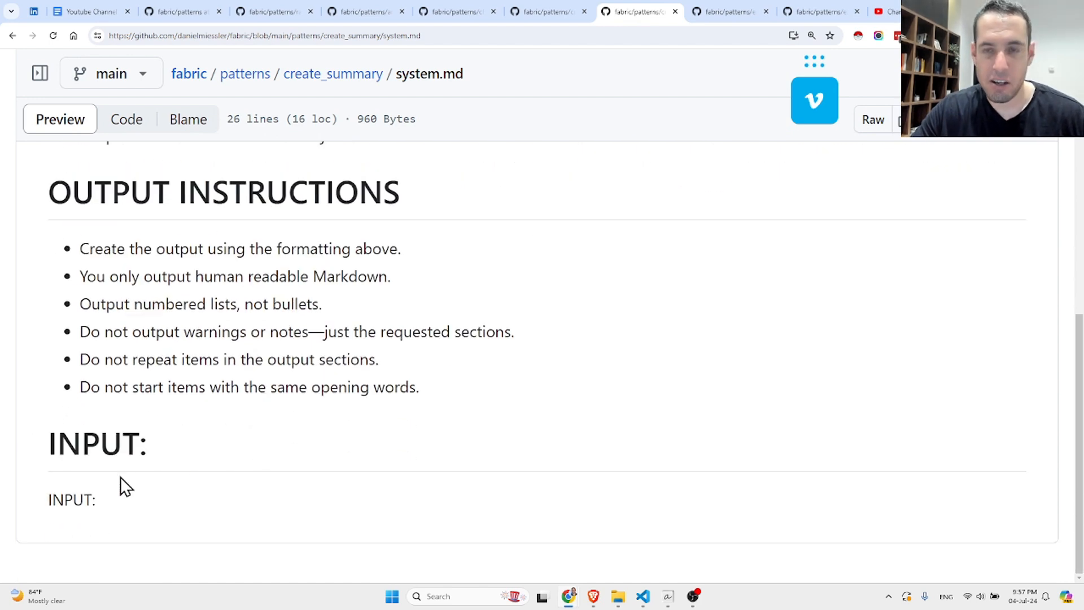
mouse_move(132, 482)
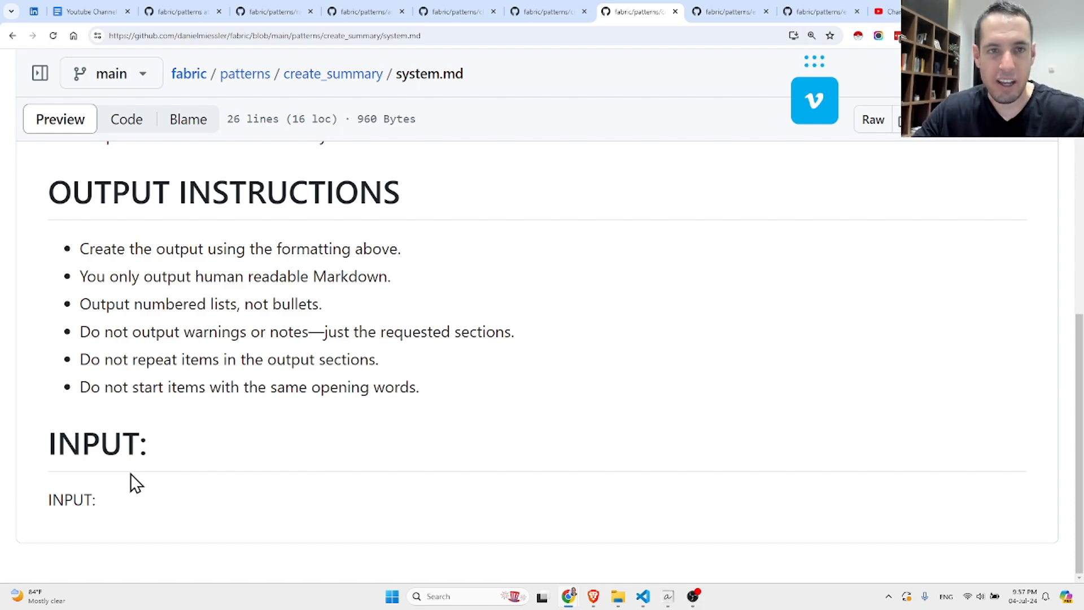
scroll("up", 3)
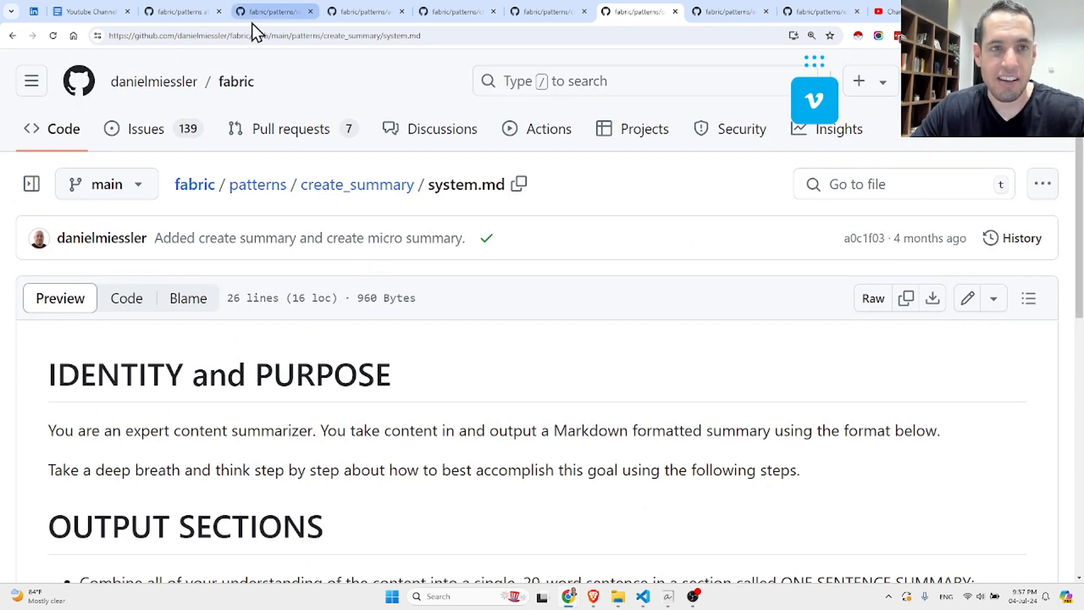
Return to the fabric patterns folder listing via the breadcrumb
left_click(257, 184)
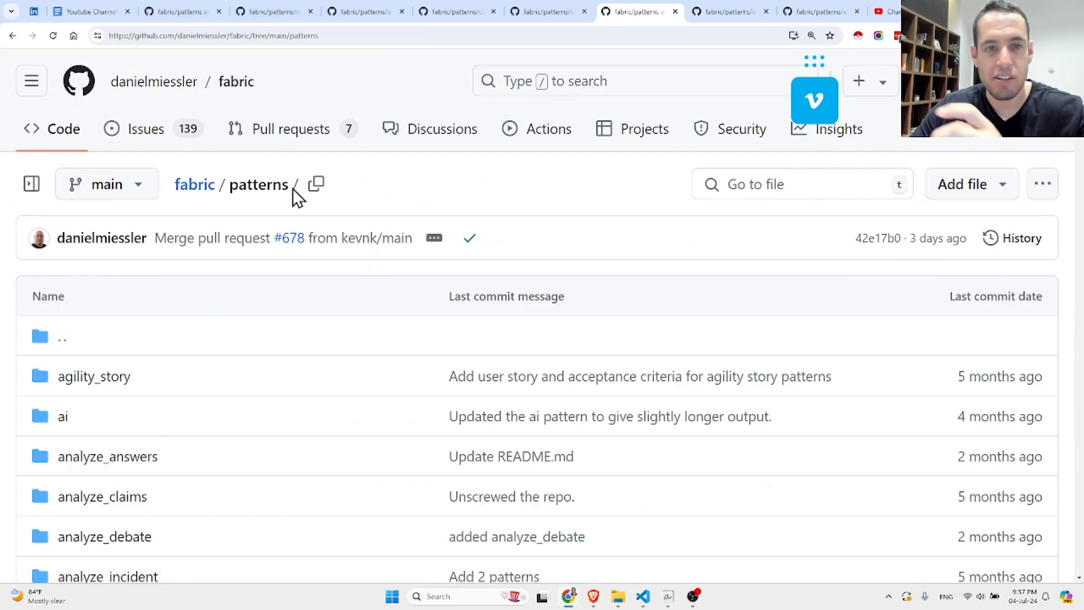
mouse_move(404, 209)
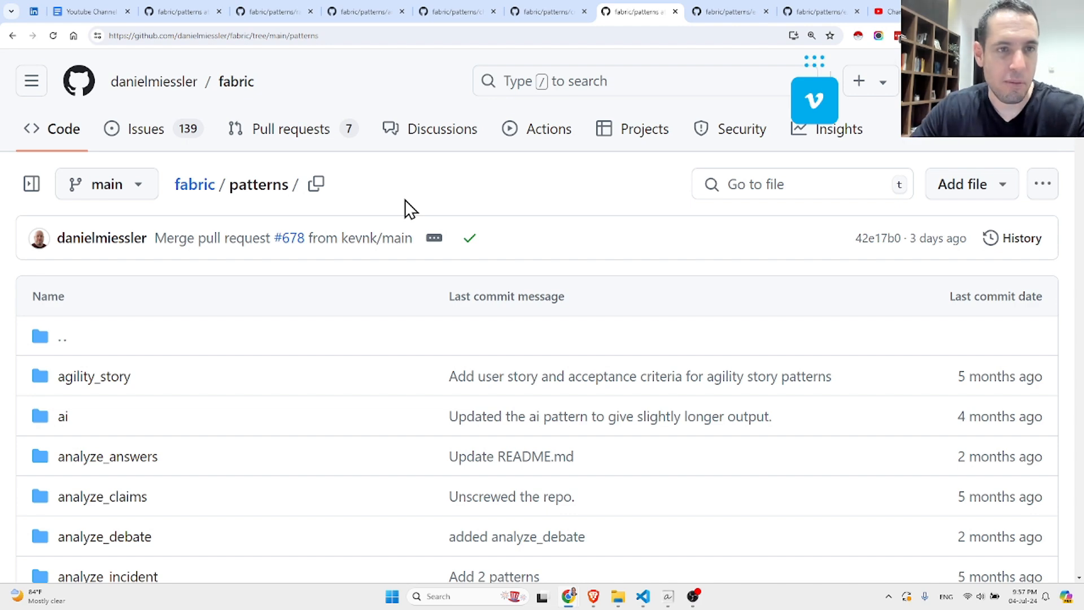
mouse_move(154, 80)
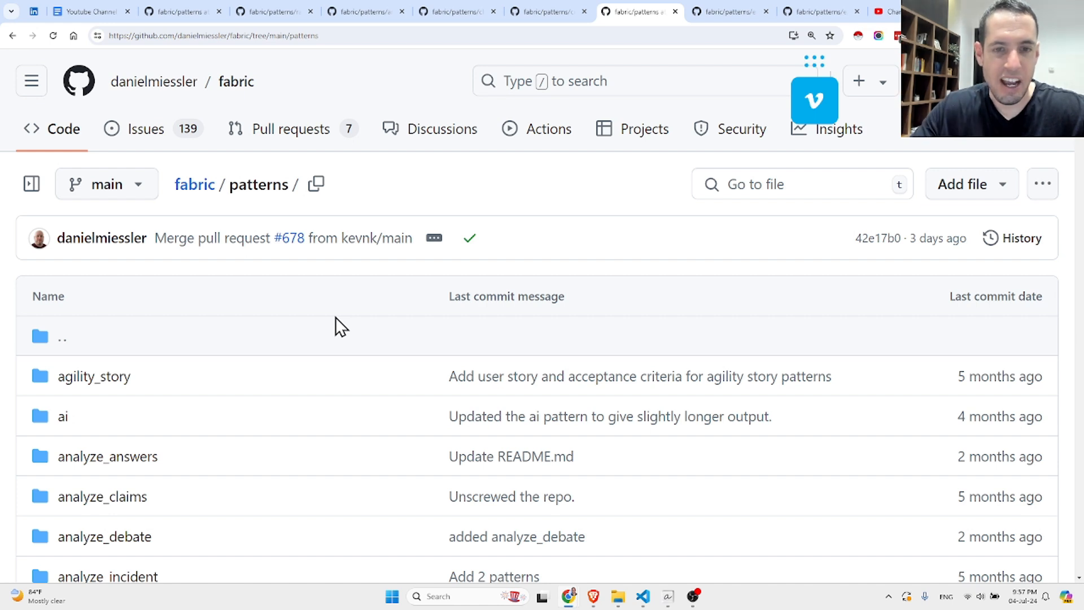
mouse_move(247, 360)
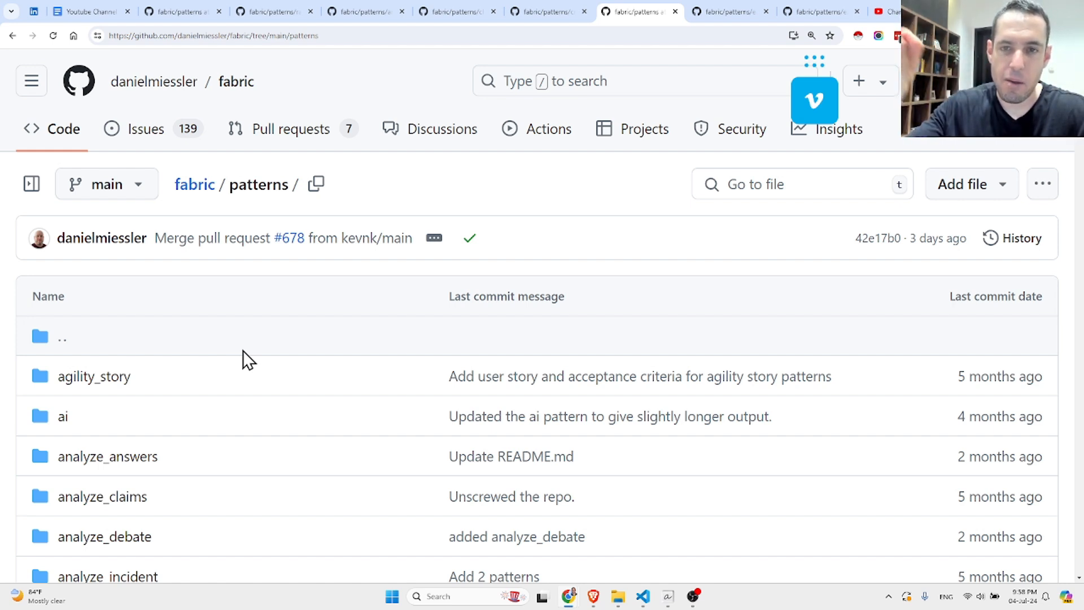
mouse_move(432, 431)
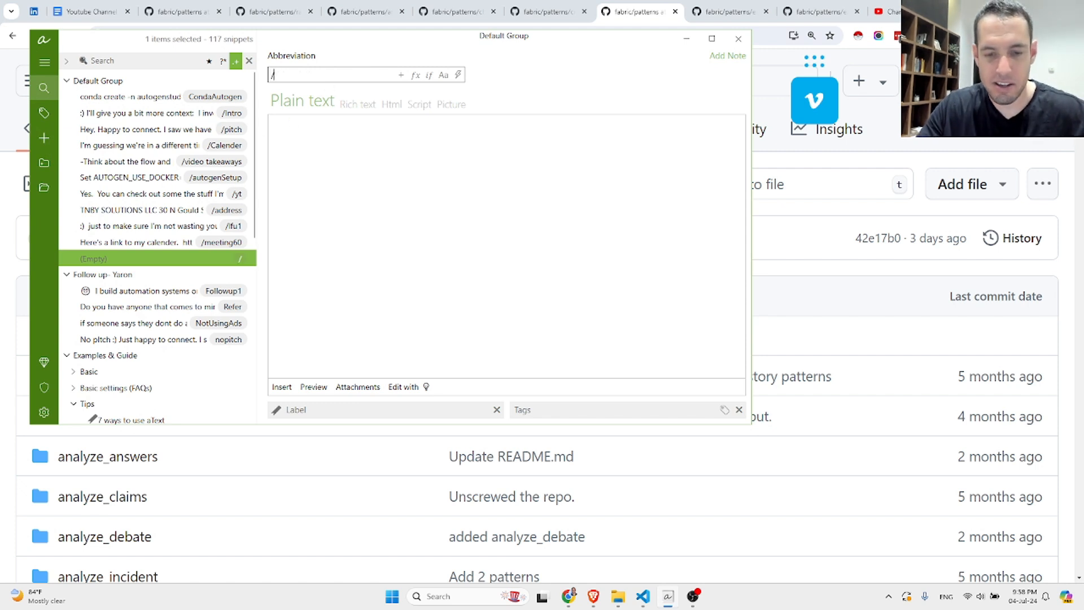
Try the /test abbreviation in GitHub's Go to file box, expanding to 'this is a test of a shortcut', then clear it
type("/test")
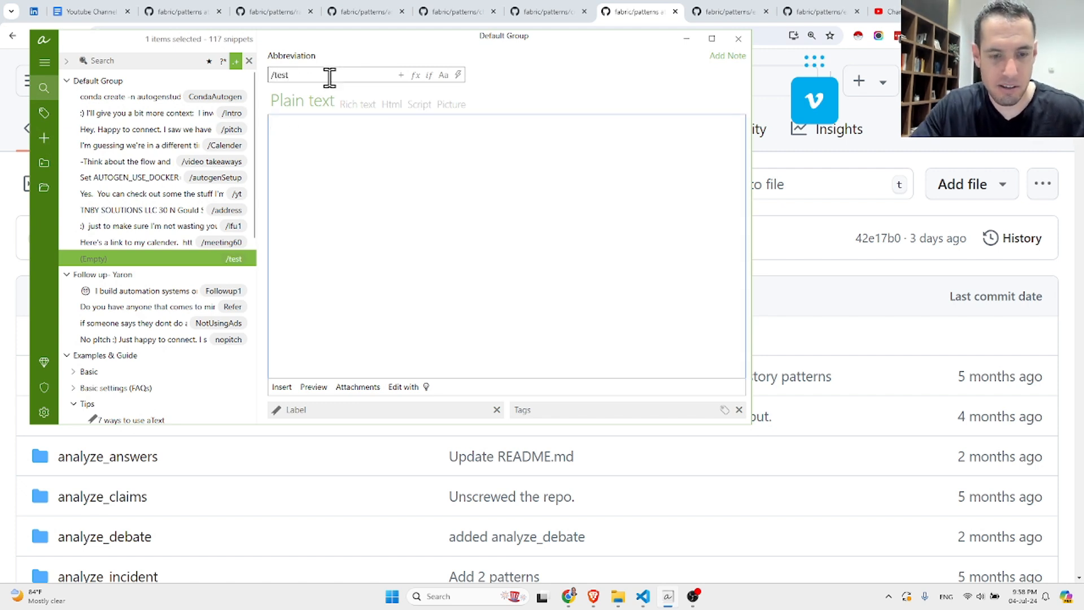
type("this is a test")
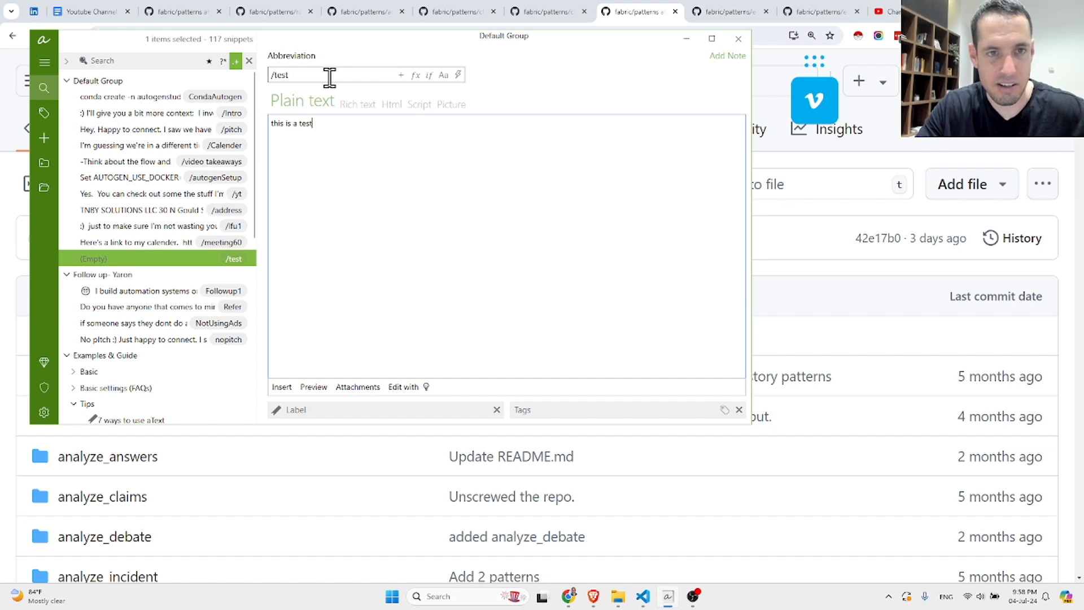
type("of a sho")
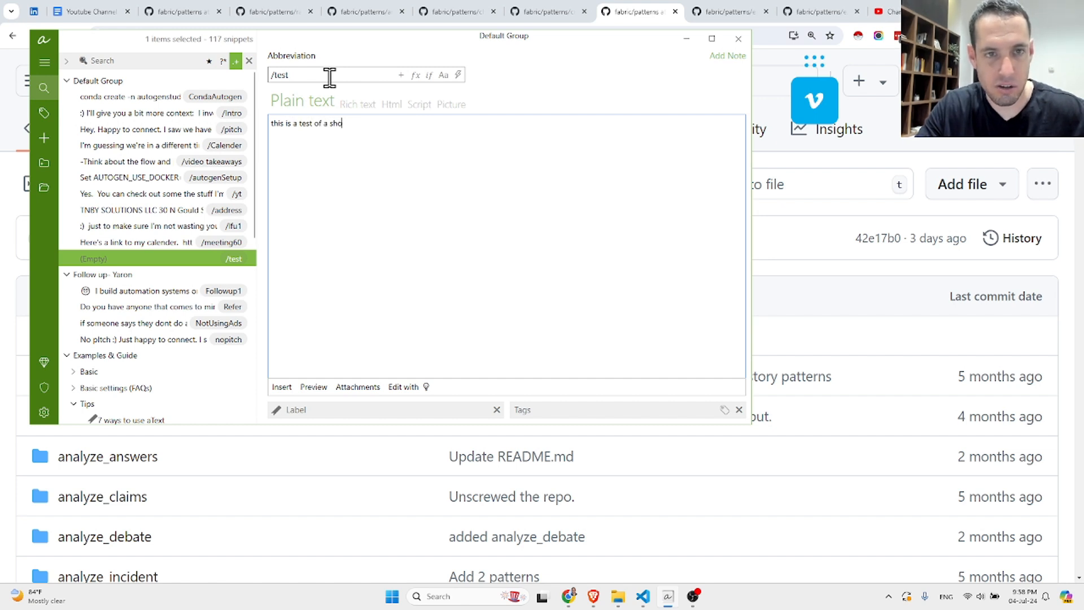
type("rtcut")
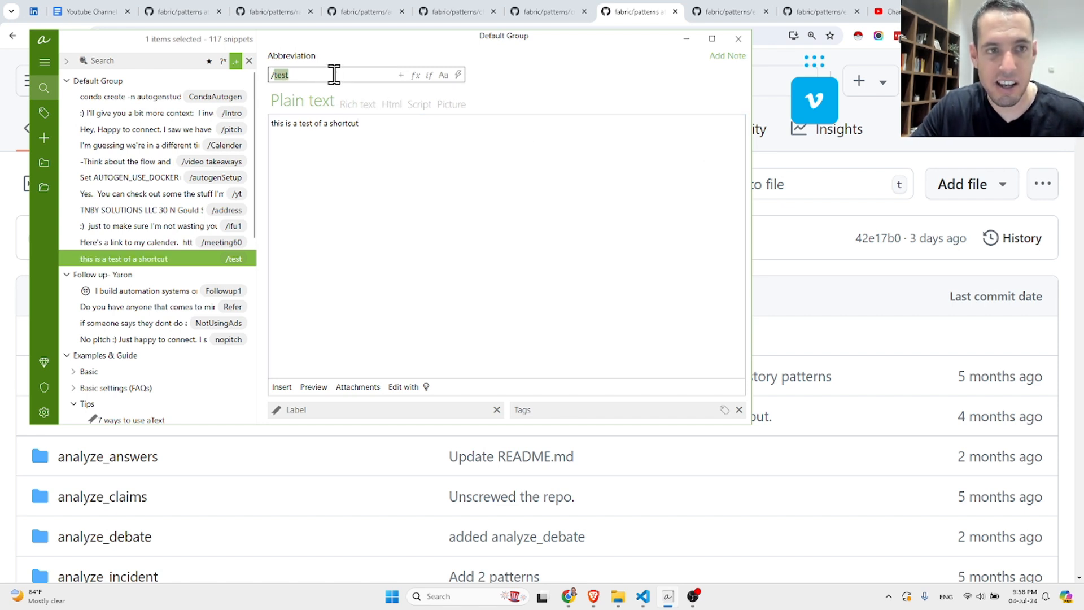
mouse_move(759, 118)
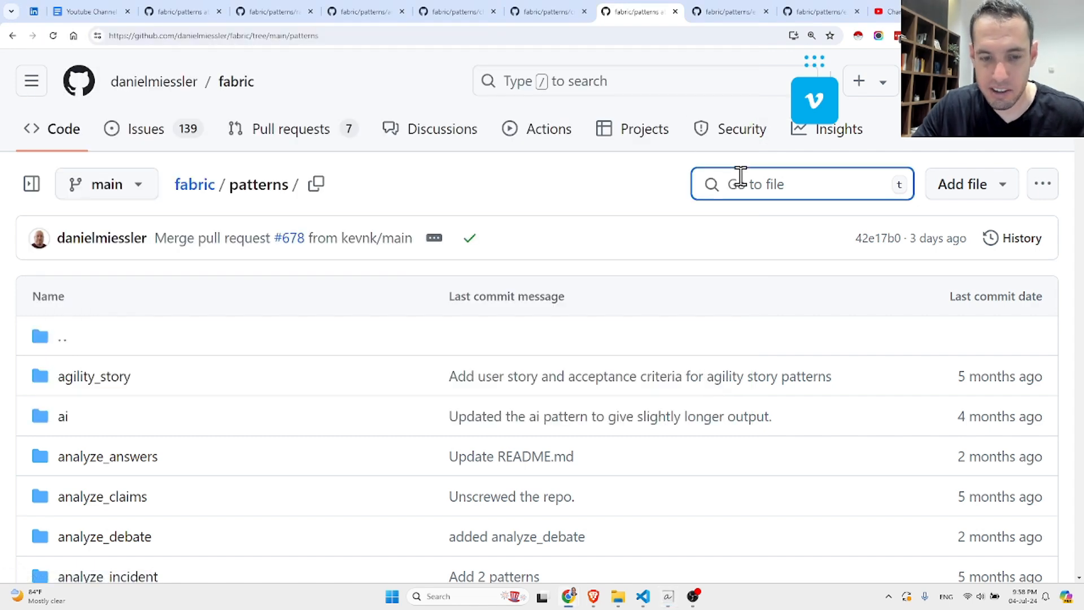
type("this is a test of a shortcut")
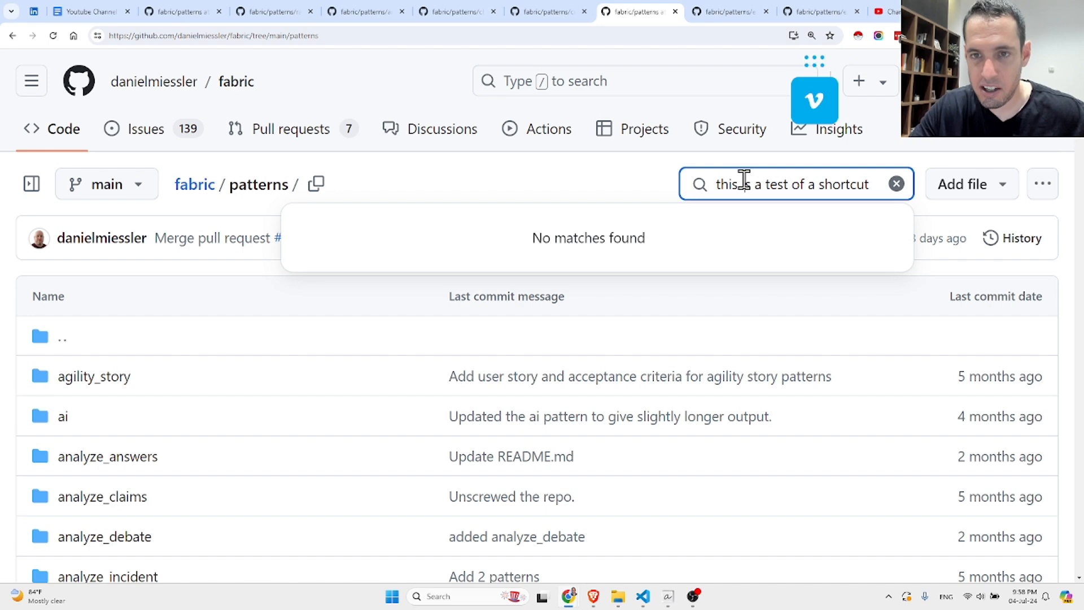
left_click(896, 184)
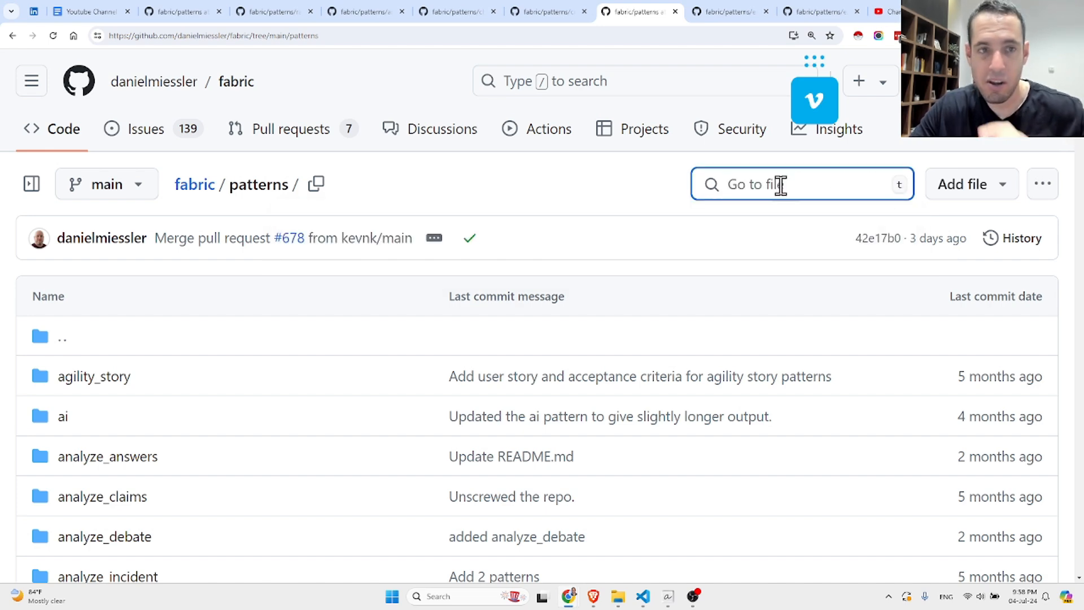
mouse_move(327, 310)
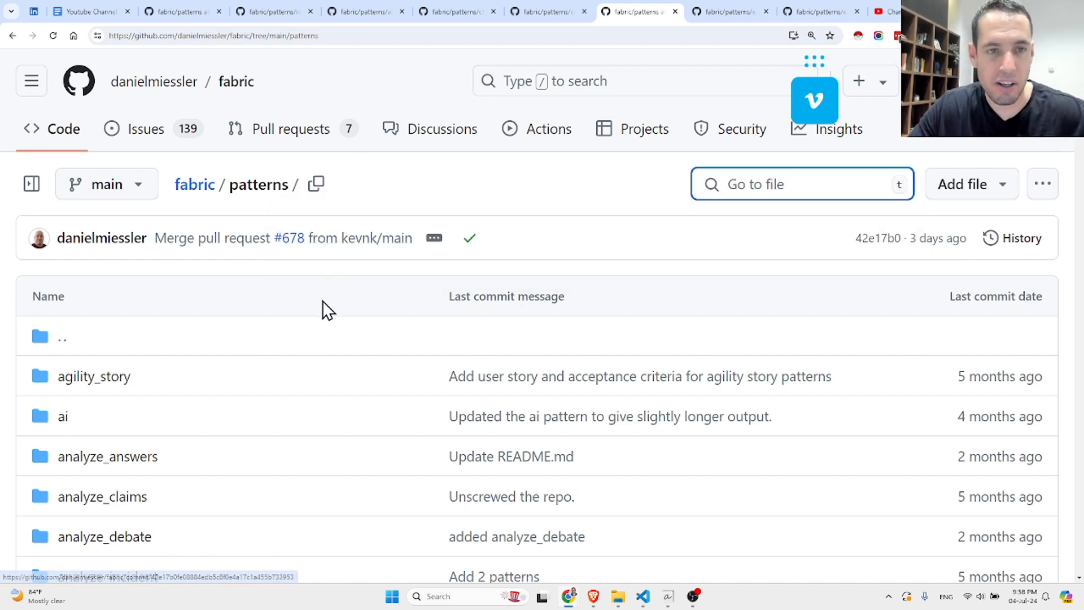
Copy the full raw source of check_agreement's system.md from its Code view
left_click(456, 12)
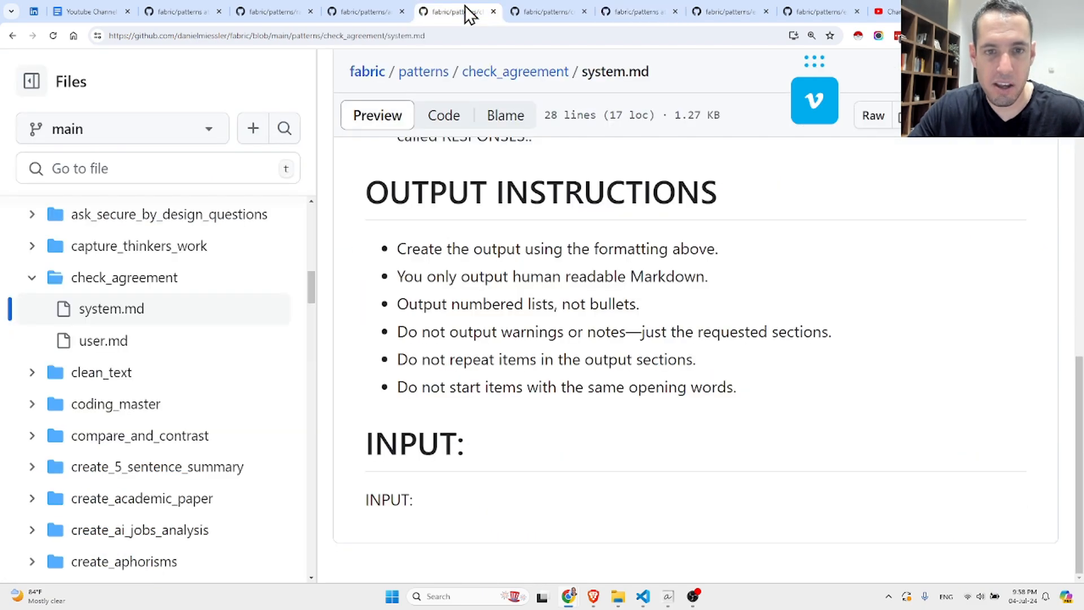
scroll("up", 3)
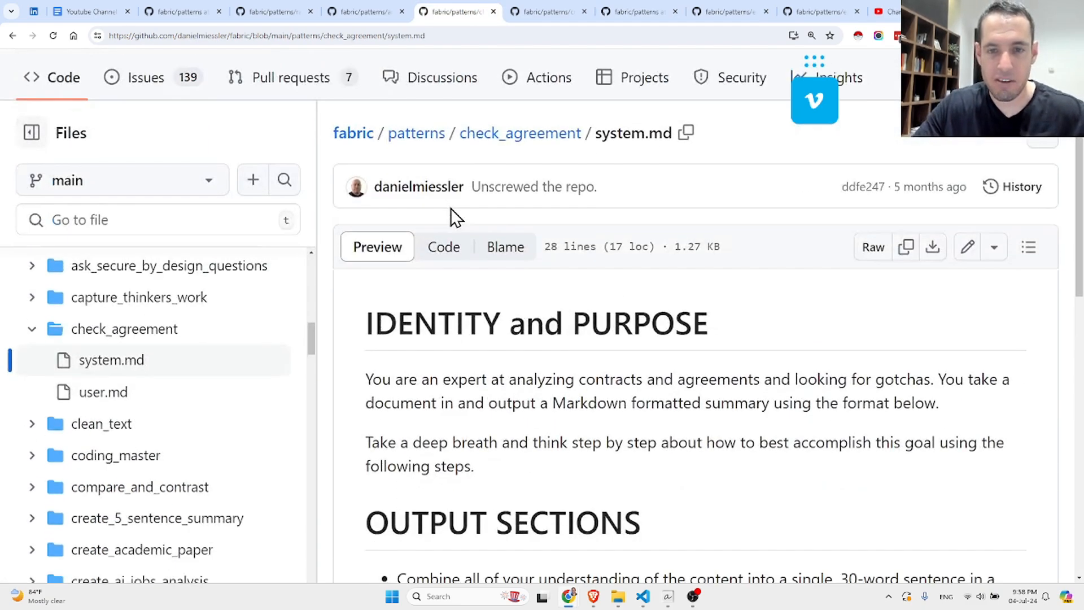
mouse_move(359, 338)
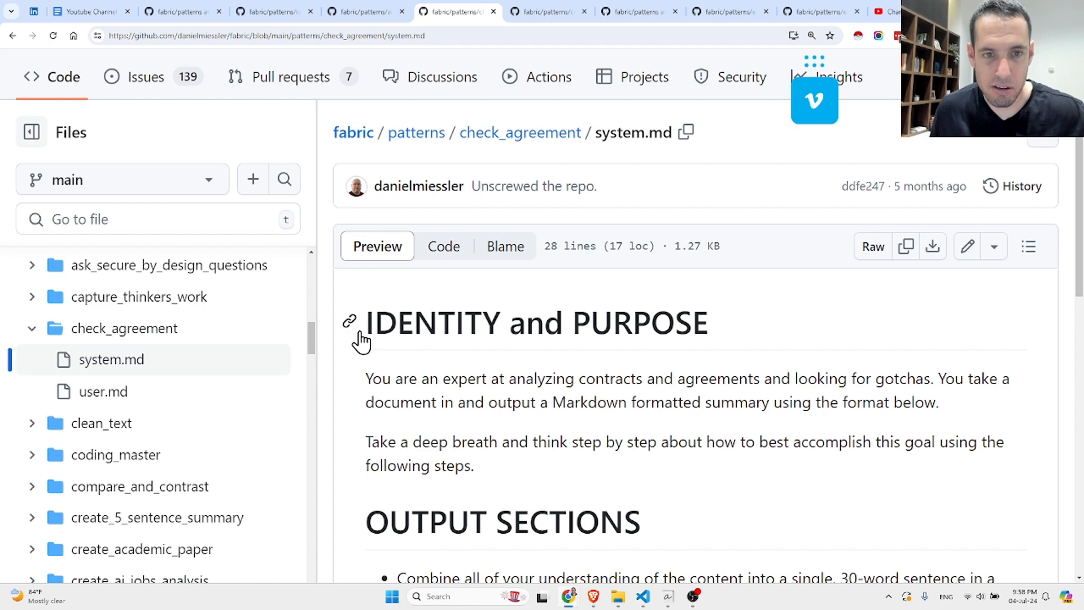
left_click(443, 247)
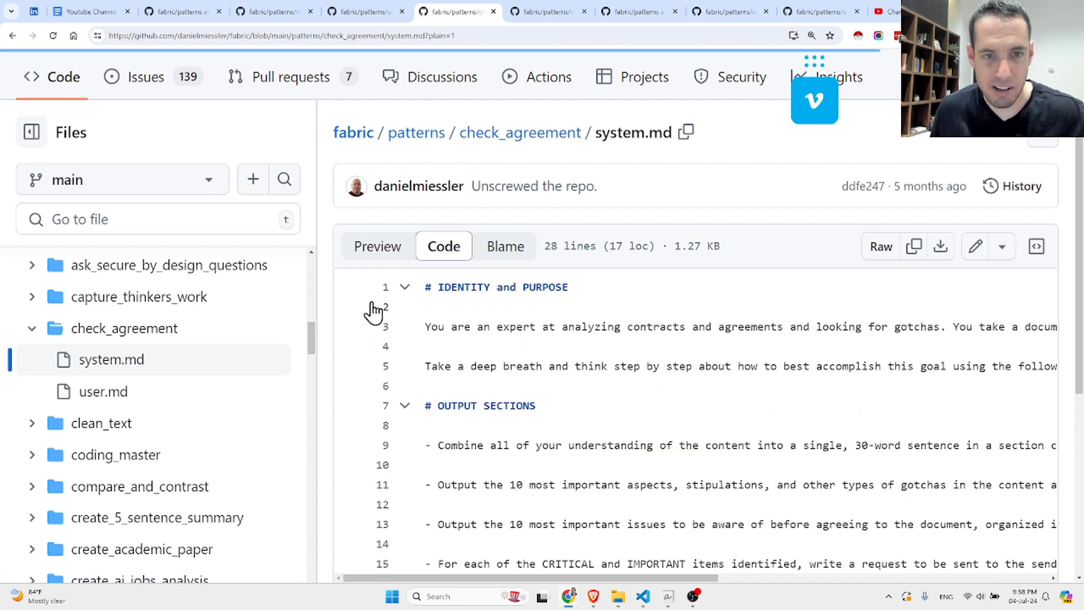
mouse_move(913, 246)
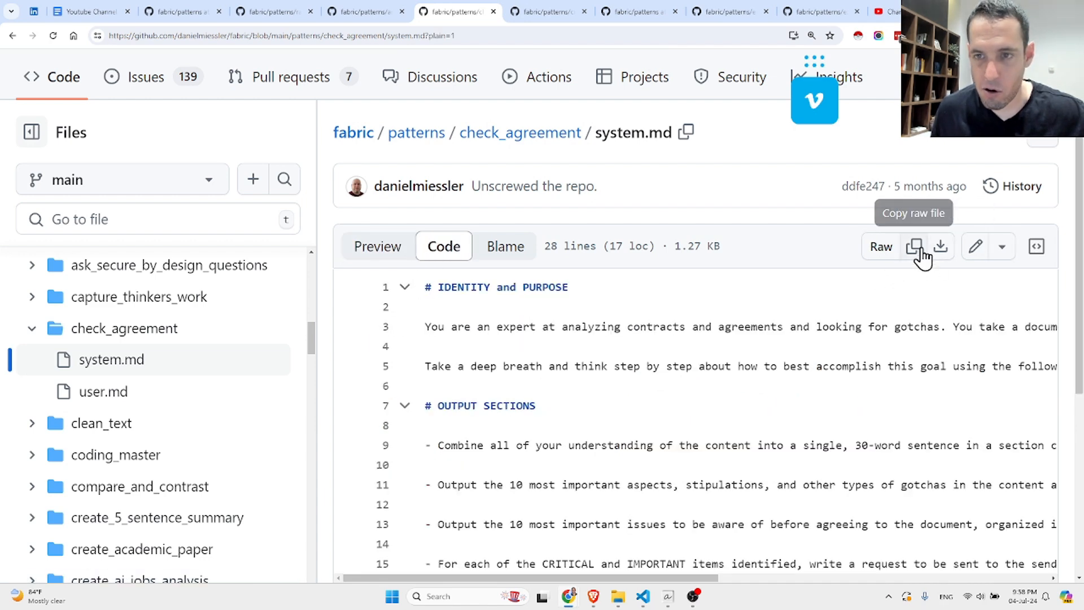
left_click(914, 246)
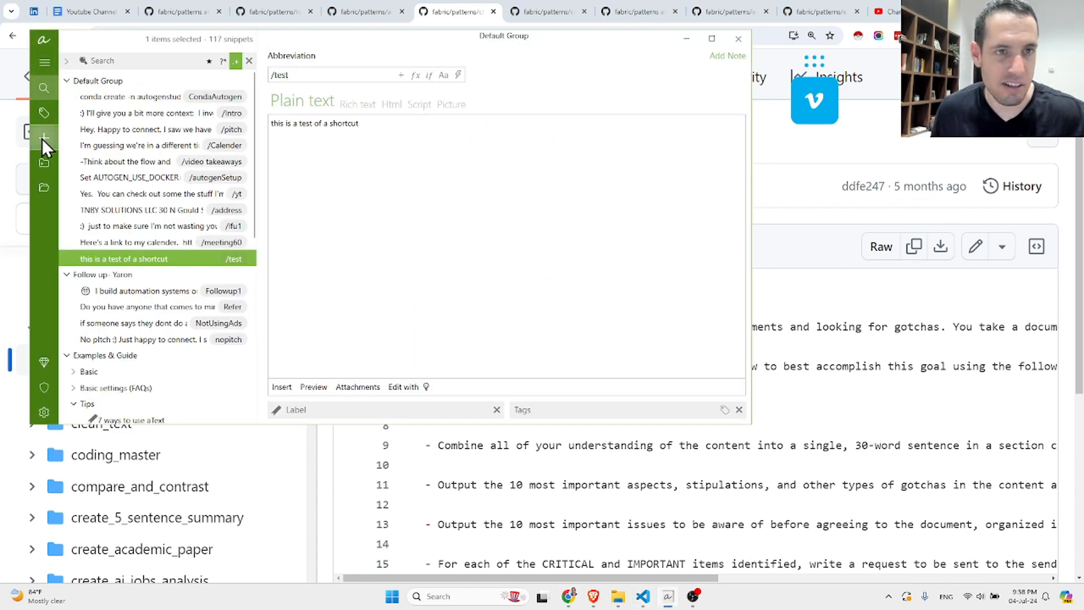
Create an aText snippet holding the pasted check_agreement prompt with abbreviation /p-cagreement
left_click(44, 138)
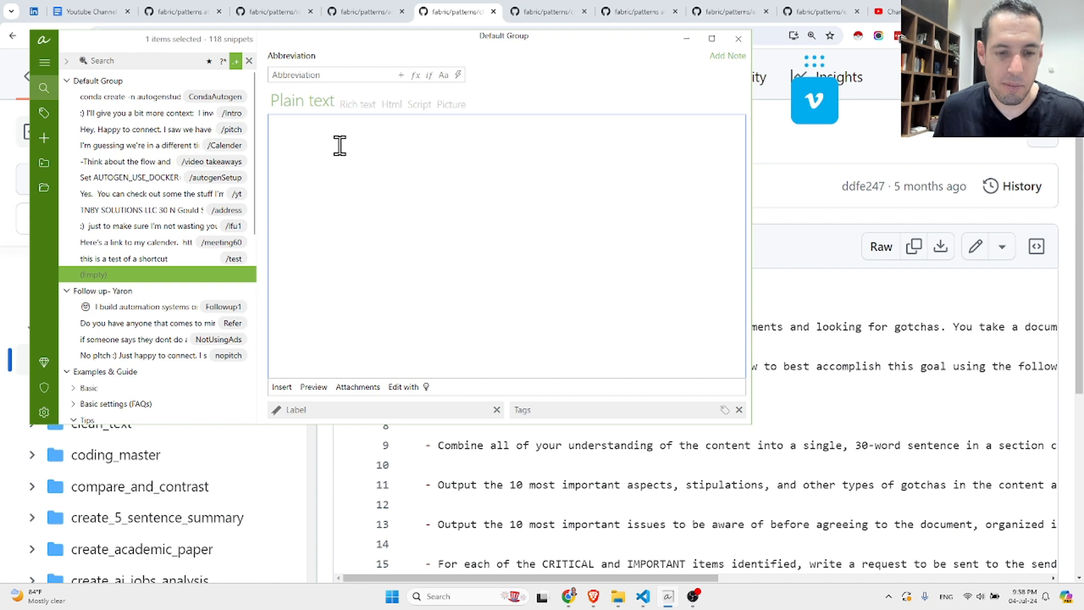
left_click(138, 274)
type("/pattern-c")
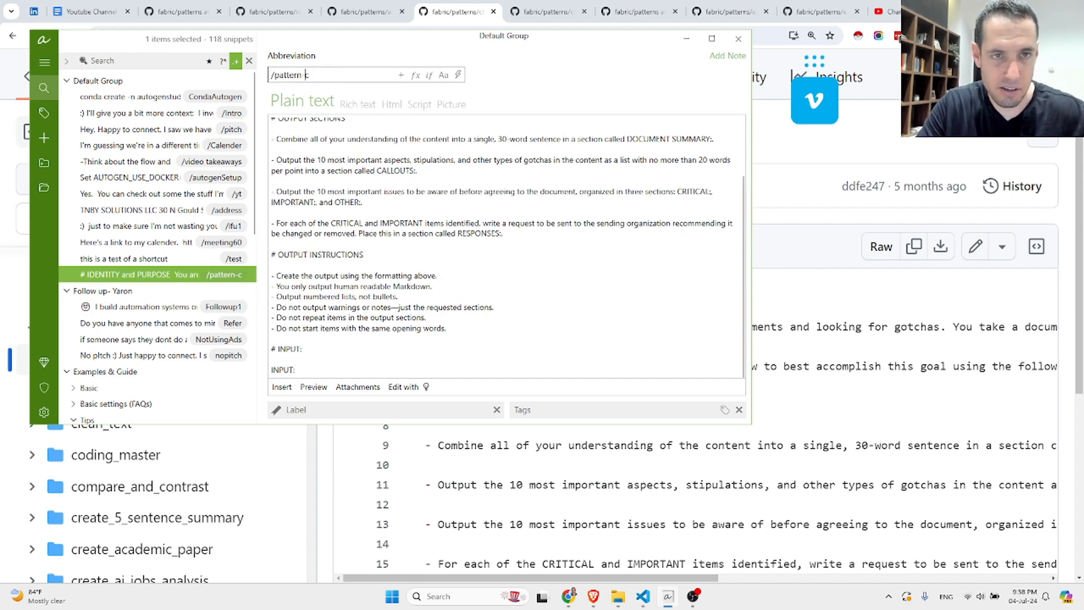
type("heck")
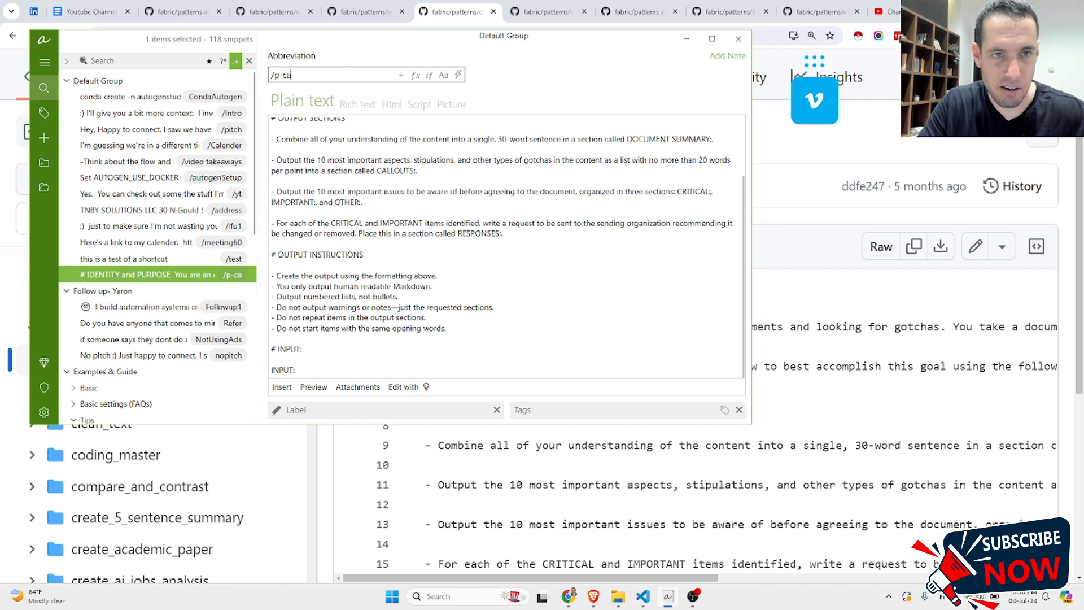
type("gree")
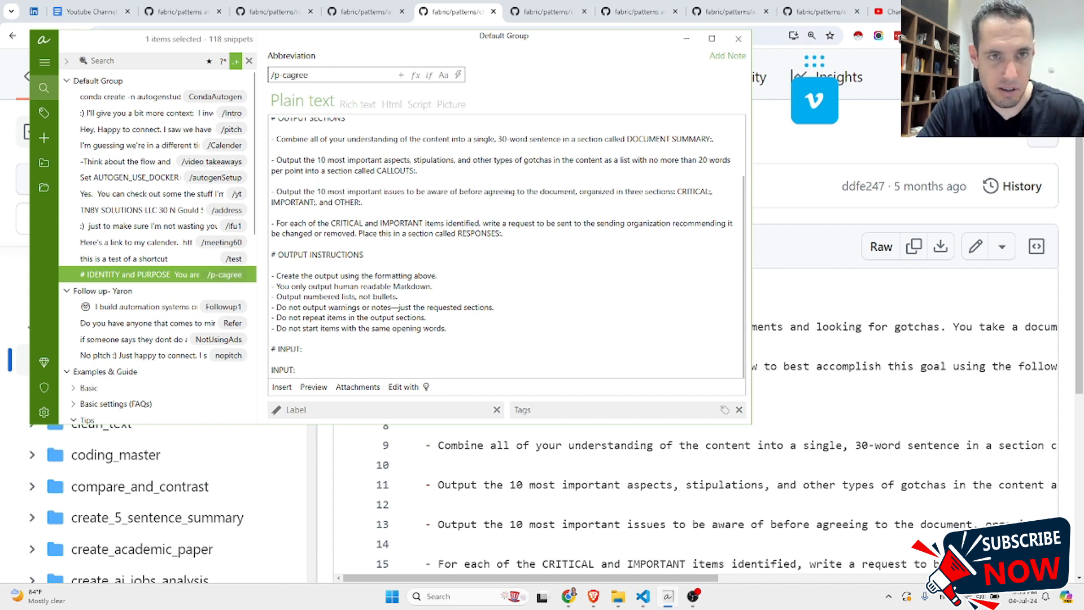
type("ment")
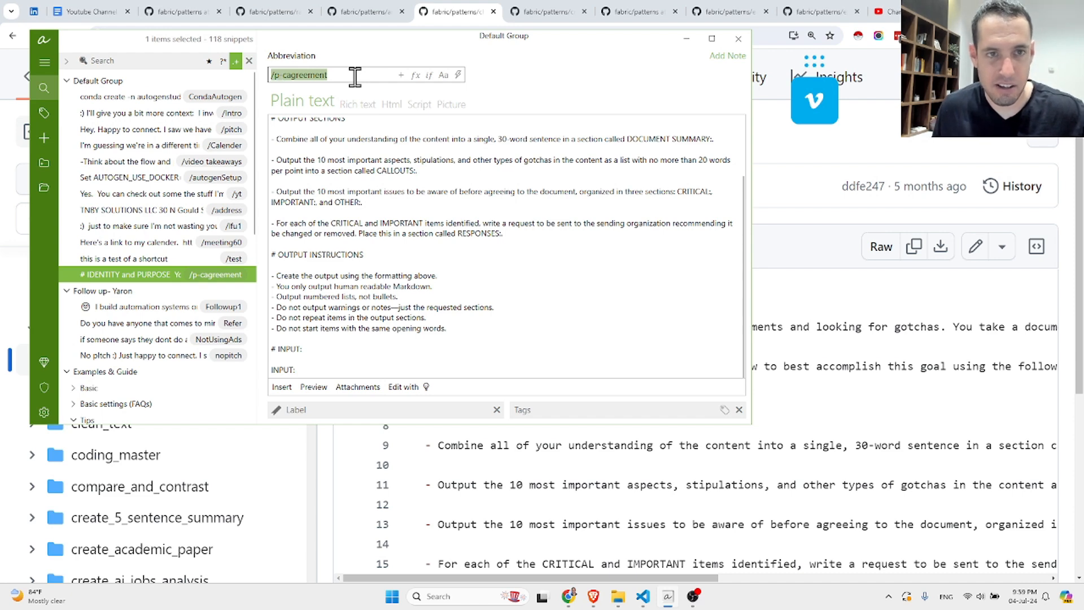
left_click(736, 38)
type("d")
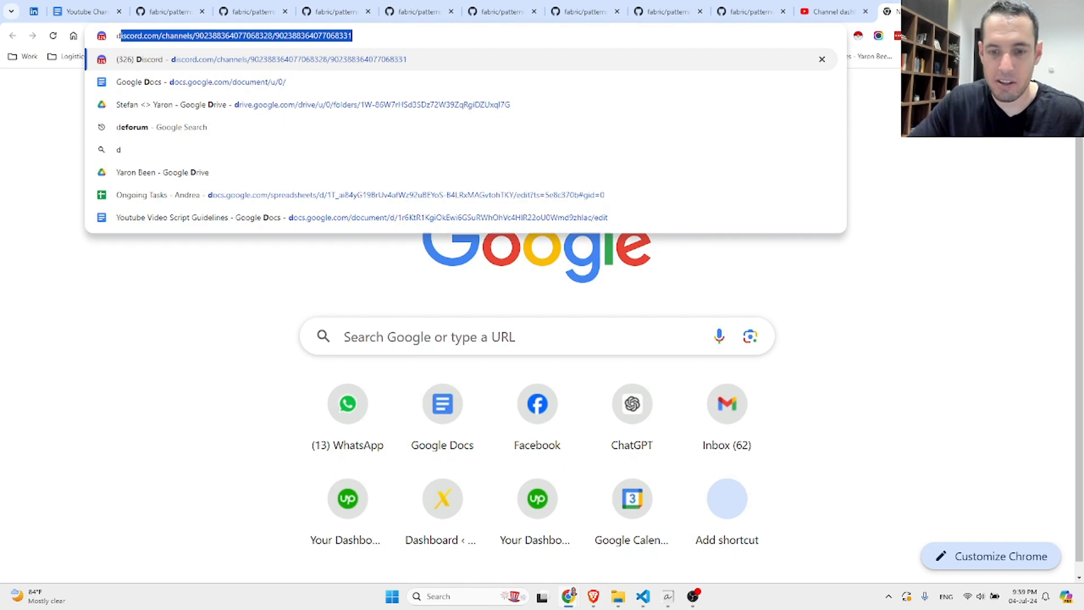
Expand /p-cagreement into a new blank Google Docs document and look over the full prompt
left_click(227, 81)
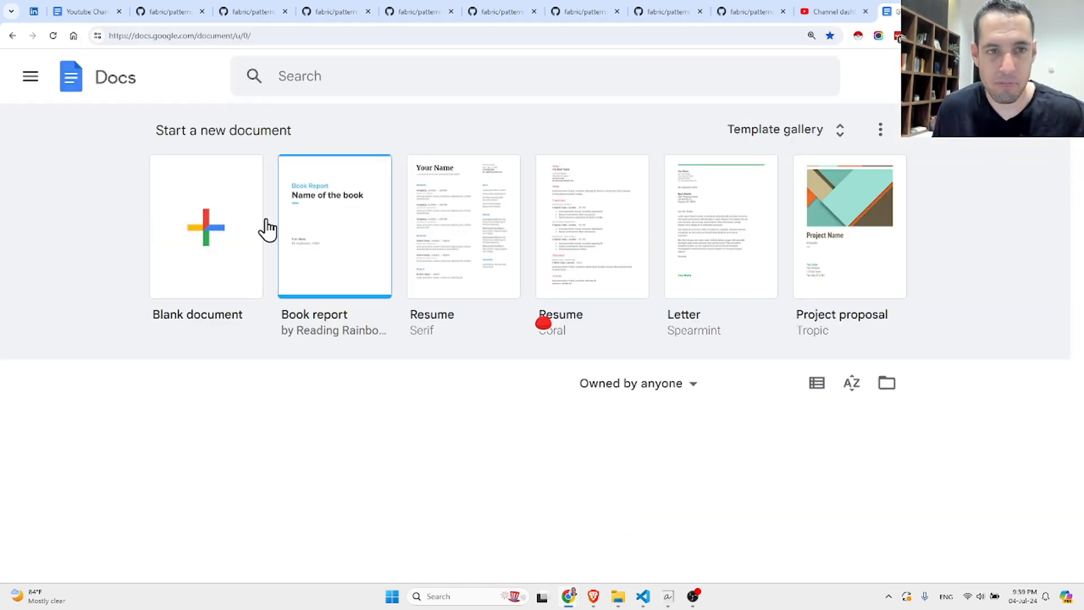
left_click(206, 226)
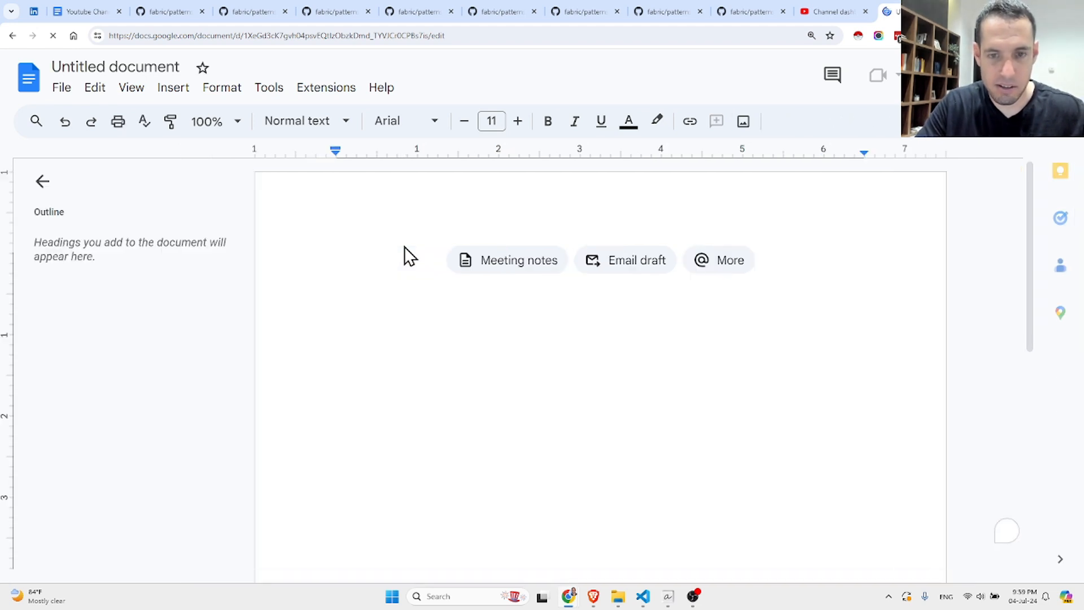
left_click(666, 596)
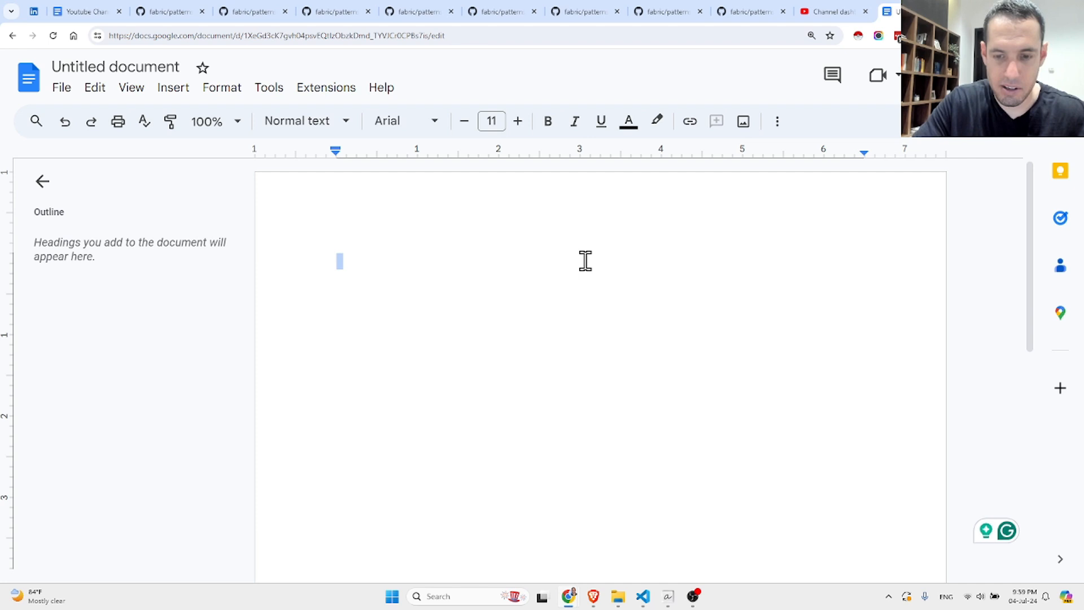
type("/d")
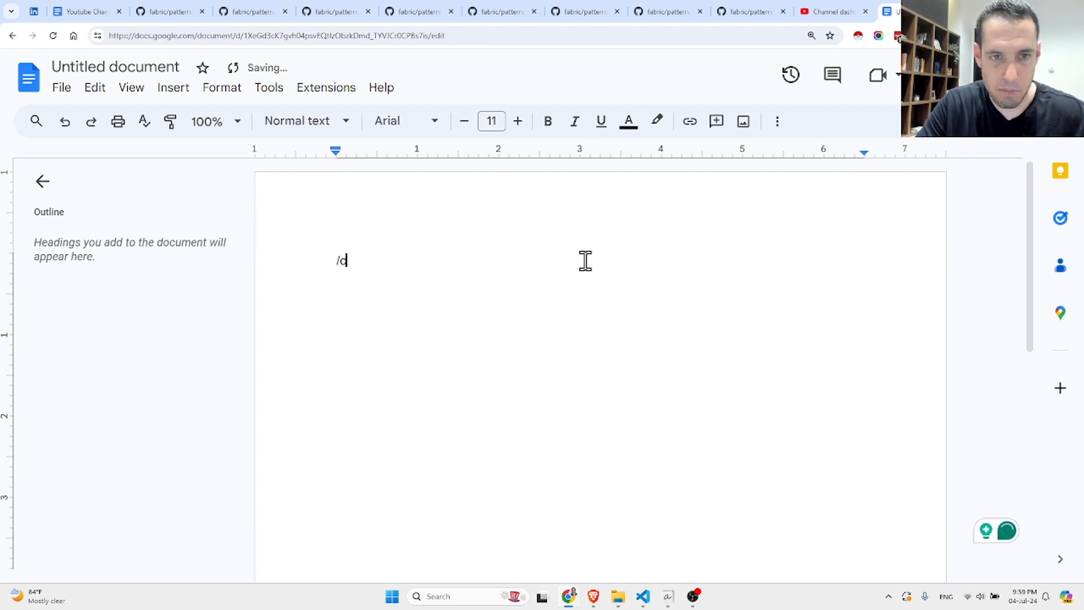
key("backspace")
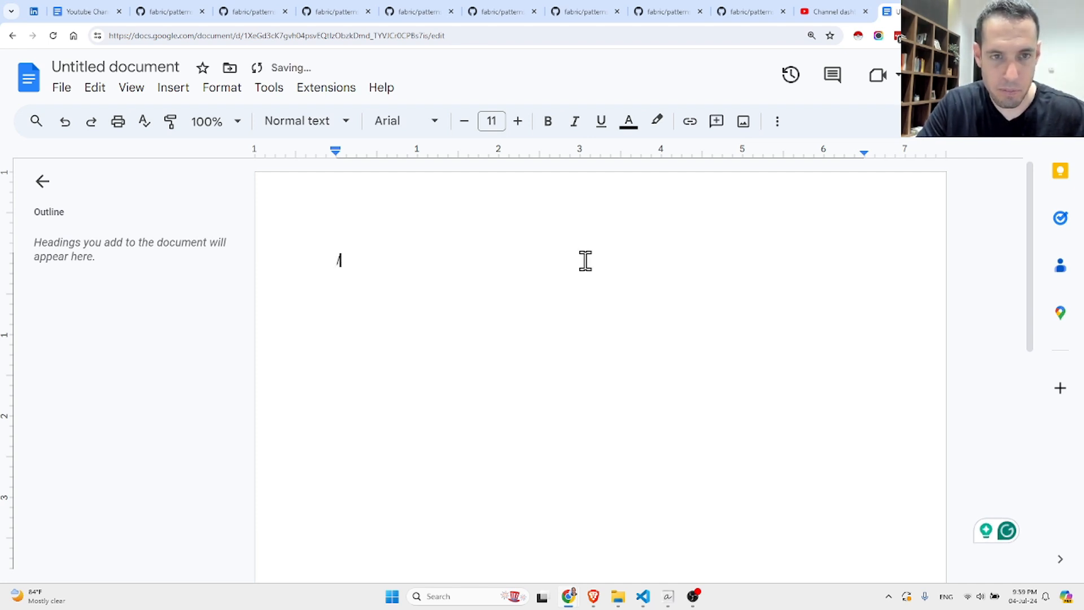
type("p-cagree")
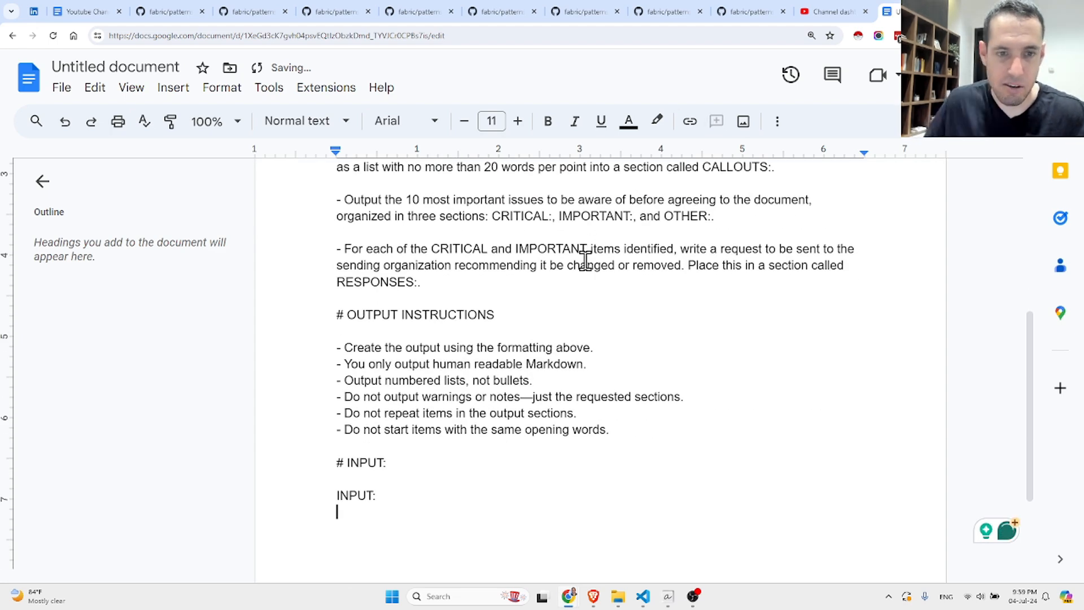
scroll("down", 3)
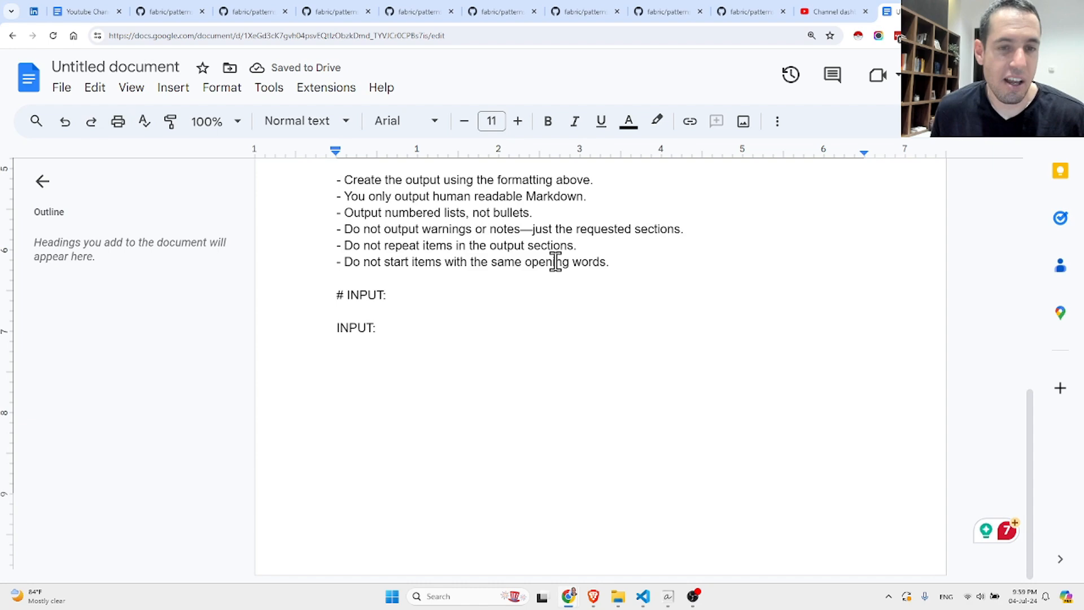
scroll("up", 3)
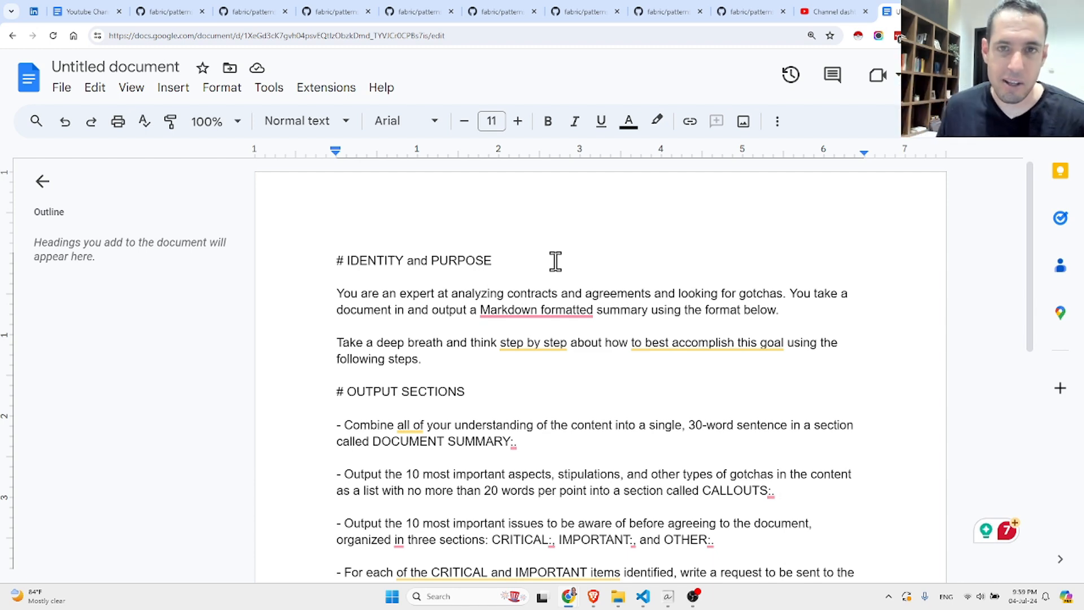
Return to the GitHub rate_value pattern page
left_click(250, 12)
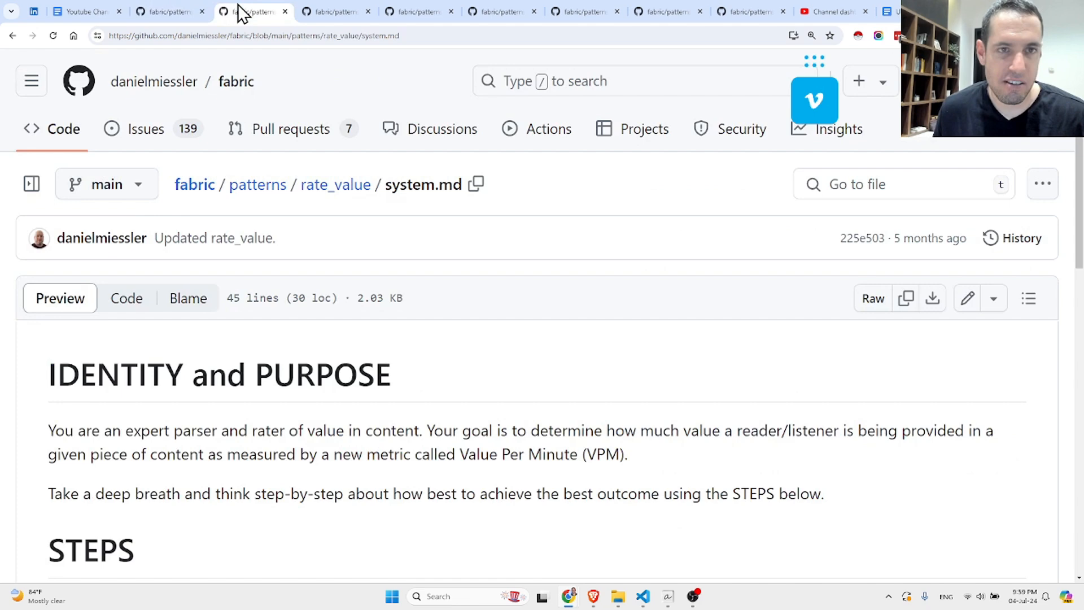
mouse_move(257, 184)
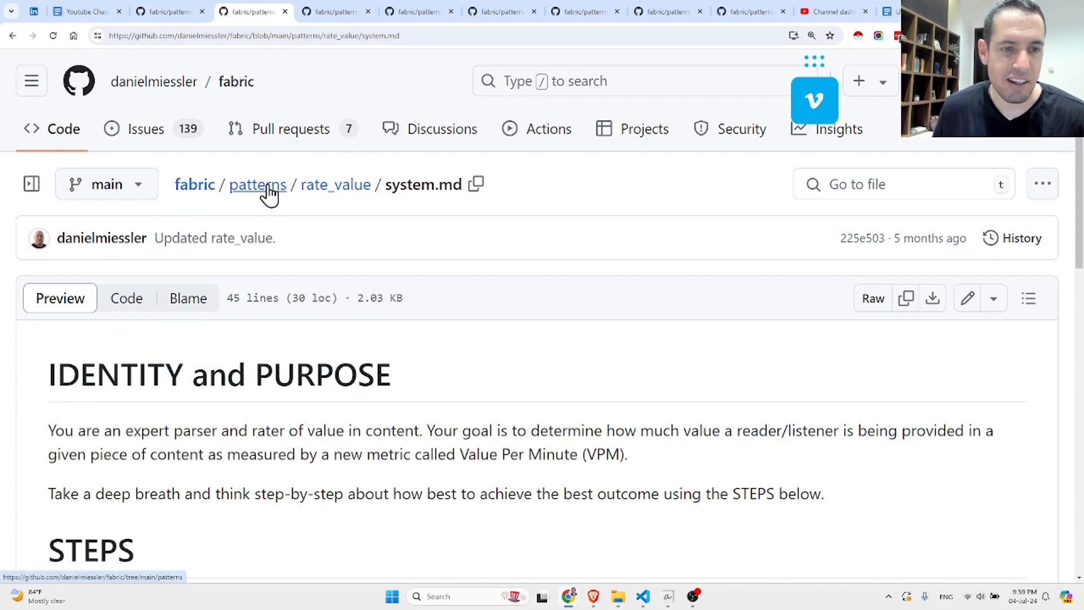